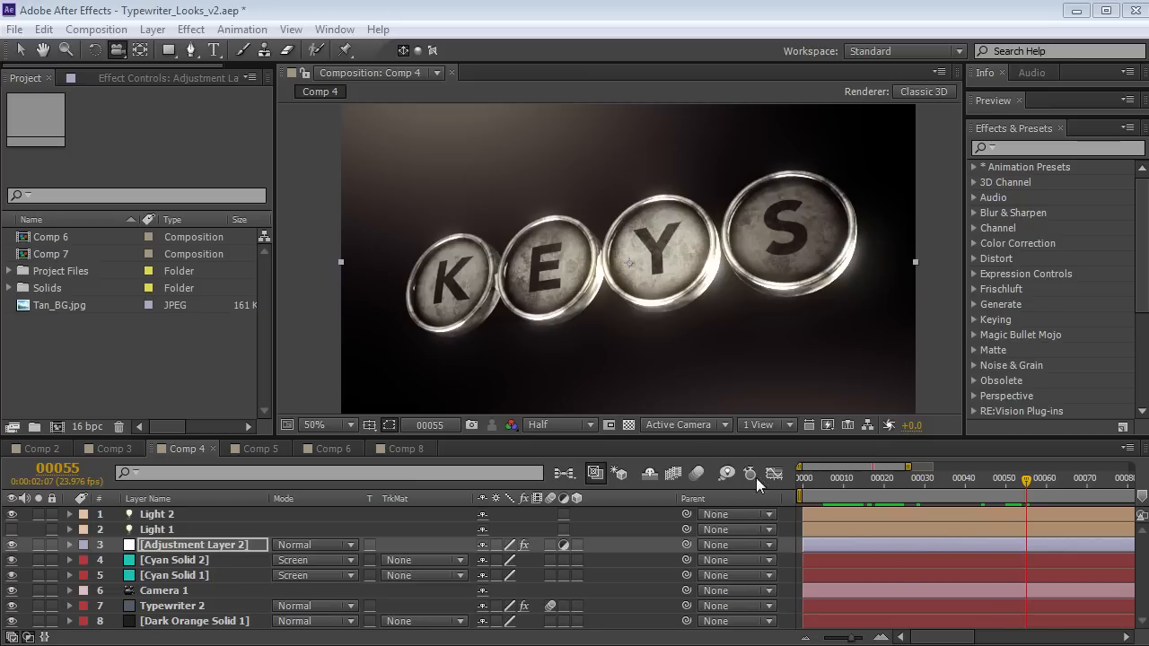
{"action": "mouse_move", "coordinate": [705, 453]}
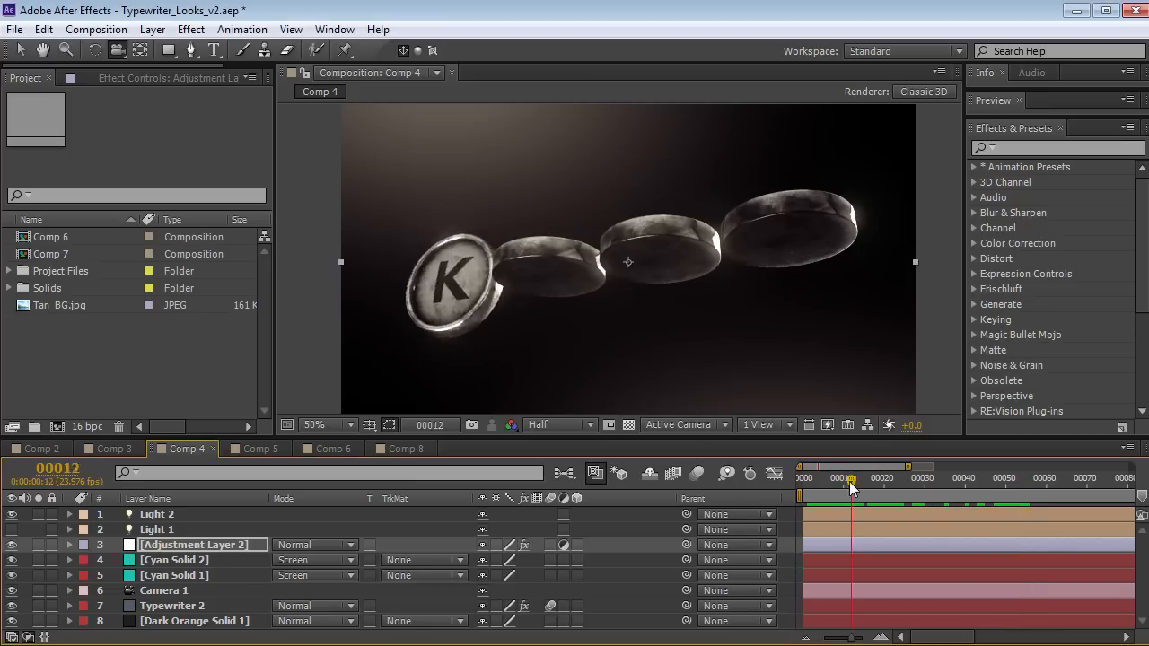
Preview the Comp 3 animation of keys flipping into place to spell KEYS
{"action": "left_click", "coordinate": [1031, 477]}
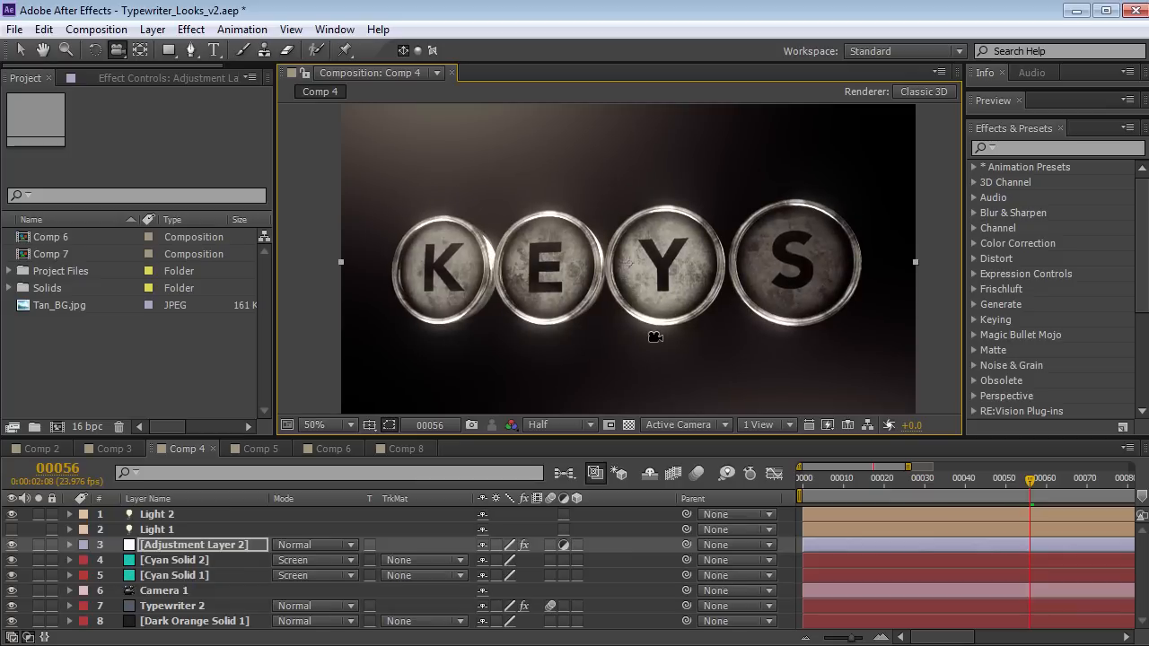
{"action": "left_click", "coordinate": [163, 590]}
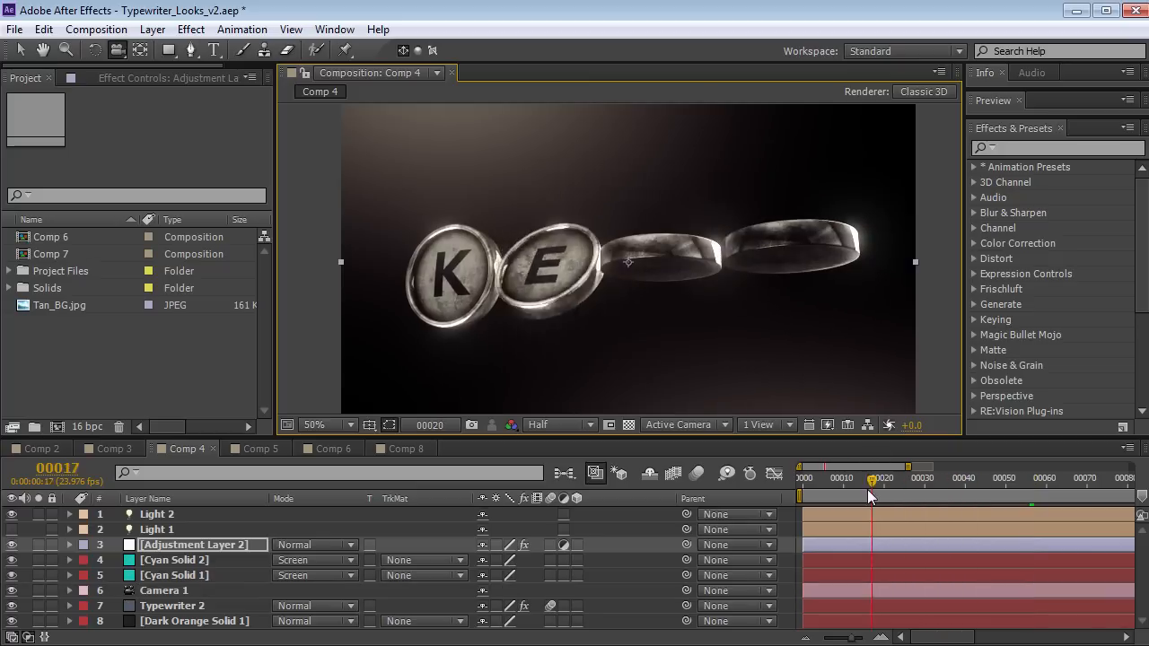
{"action": "left_click_drag", "start_coordinate": [870, 482], "coordinate": [1002, 482]}
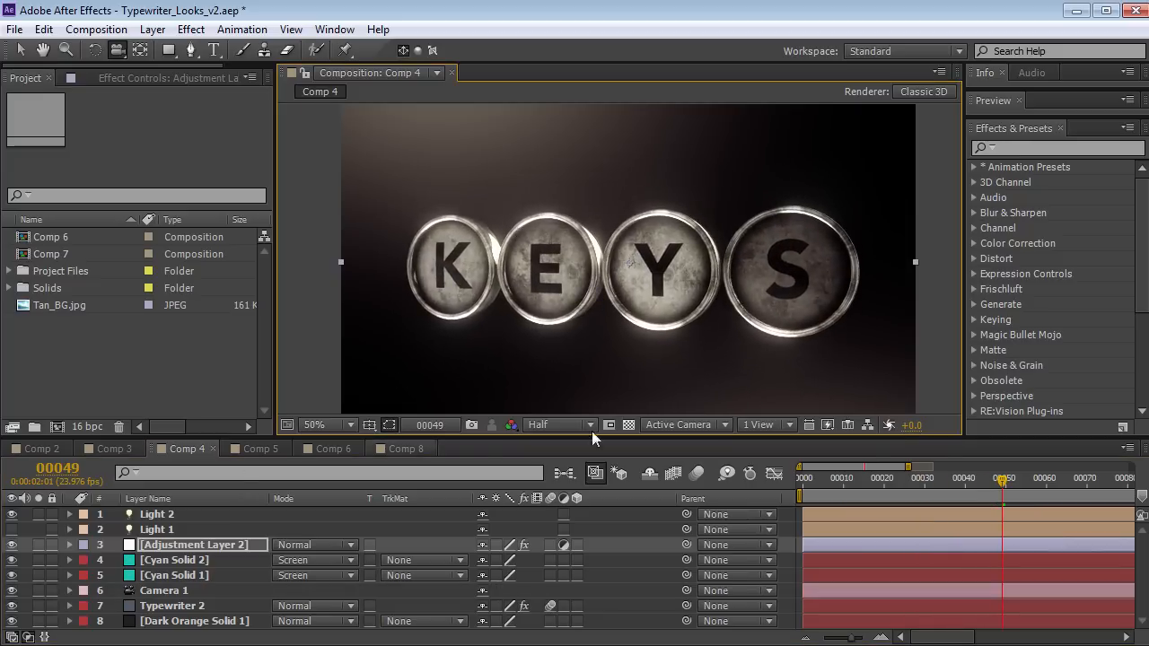
{"action": "left_click", "coordinate": [110, 448]}
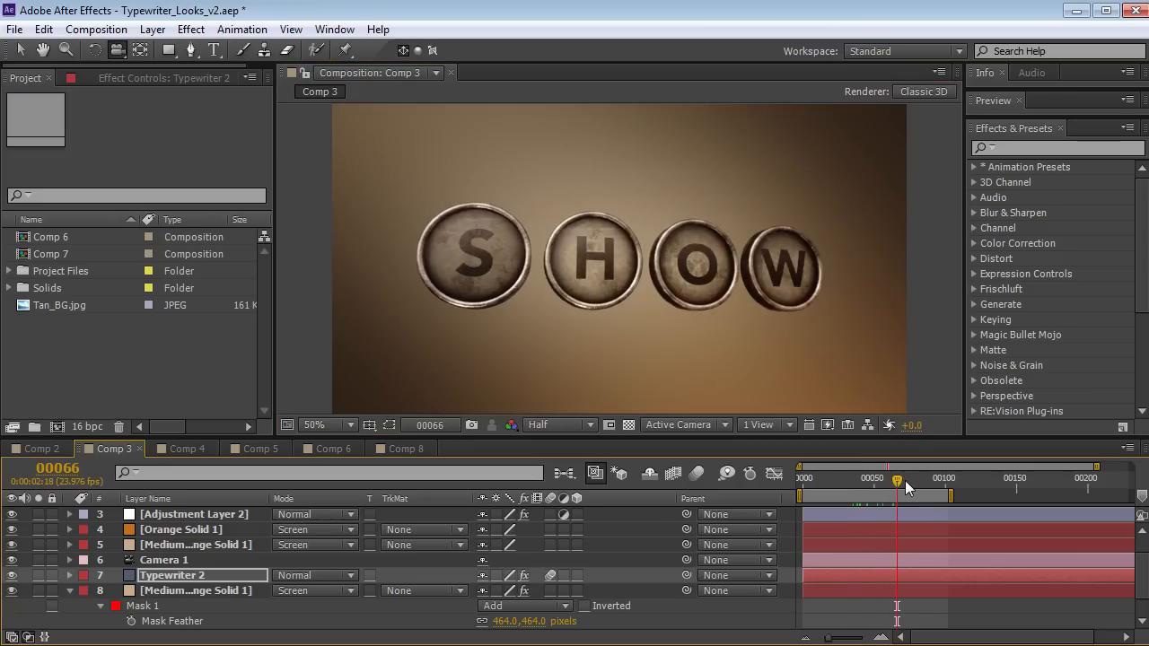
{"action": "mouse_move", "coordinate": [898, 485]}
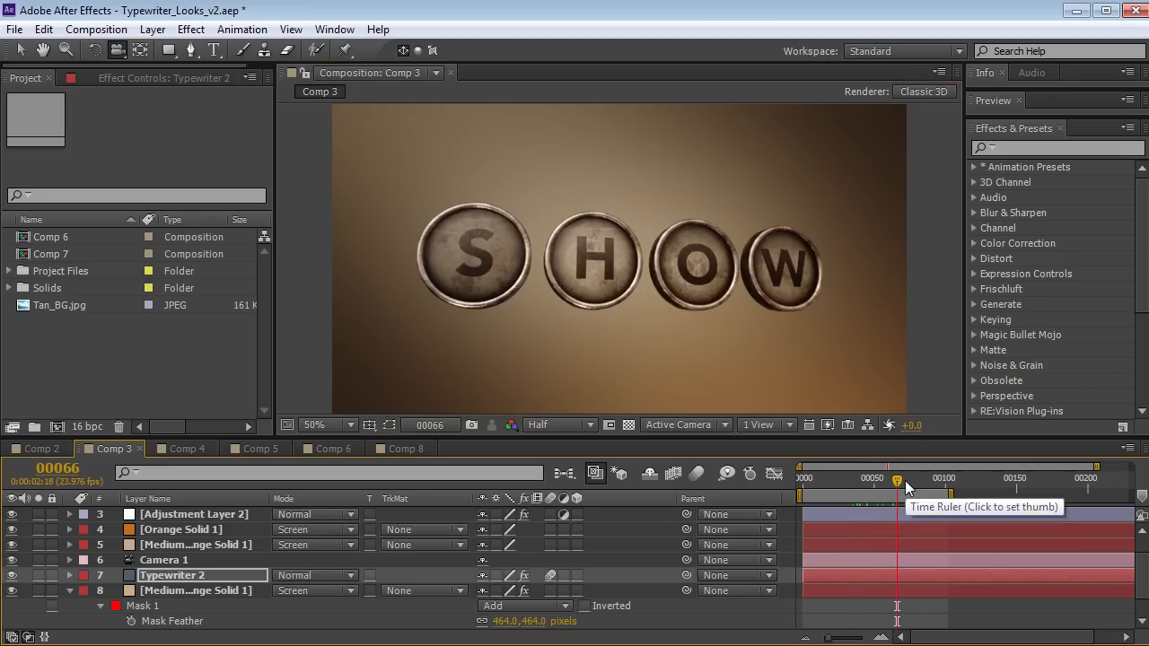
Switch to Comp 5 and view its early frames showing the A–Y key grid
{"action": "left_click", "coordinate": [256, 448]}
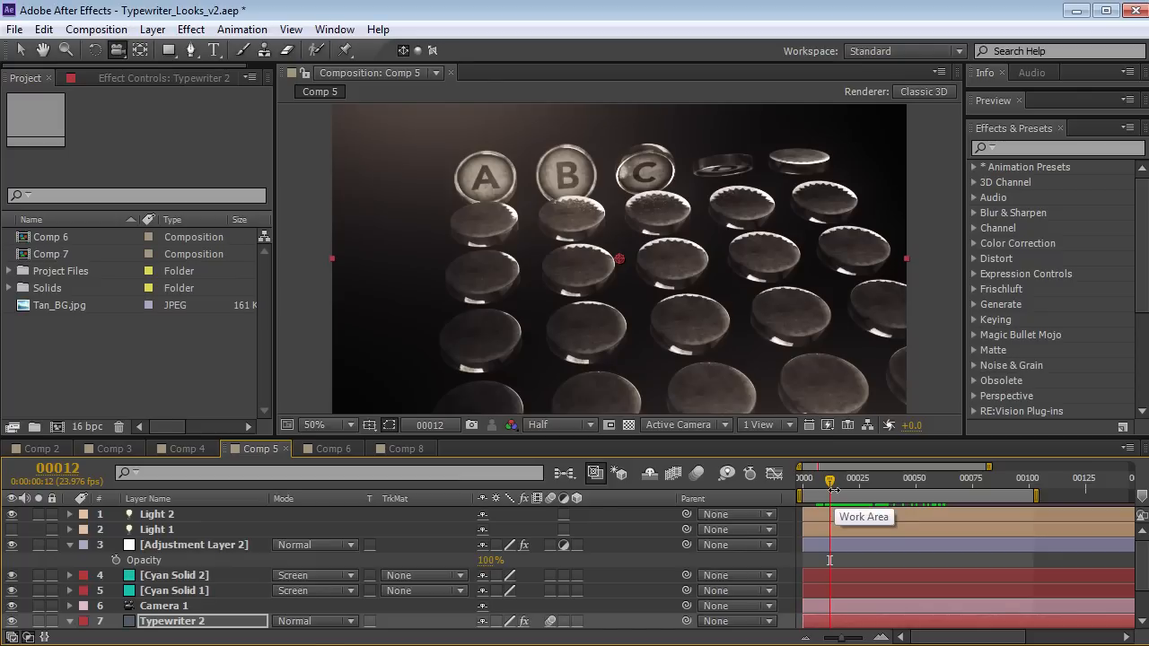
{"action": "left_click", "coordinate": [904, 477]}
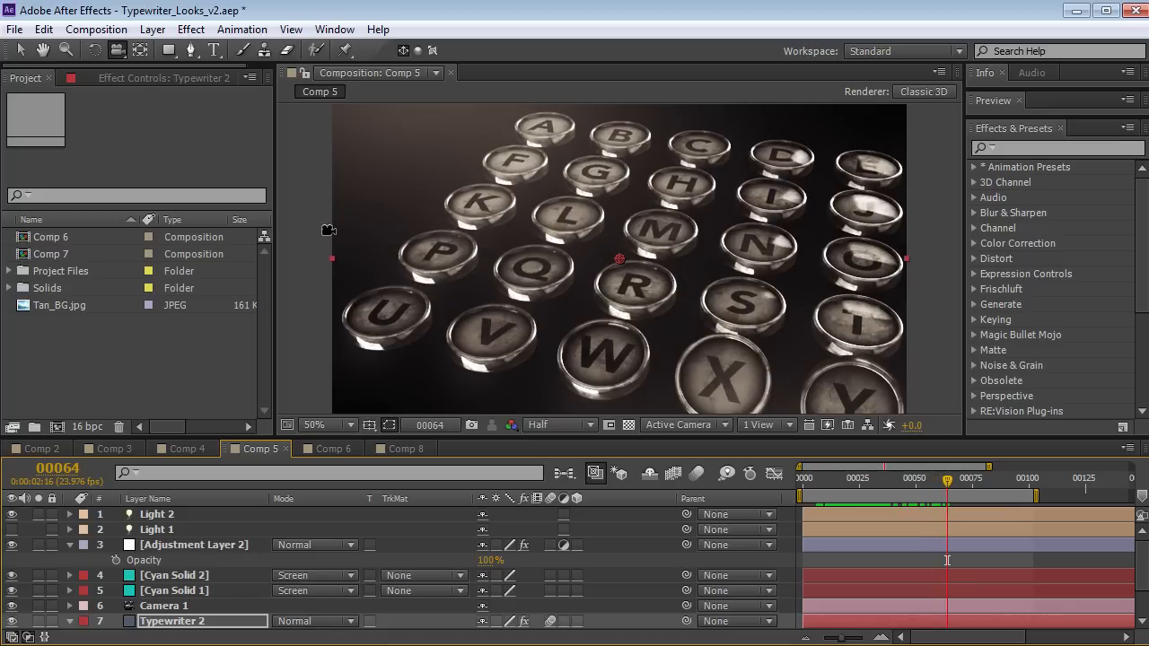
{"action": "left_click", "coordinate": [96, 30]}
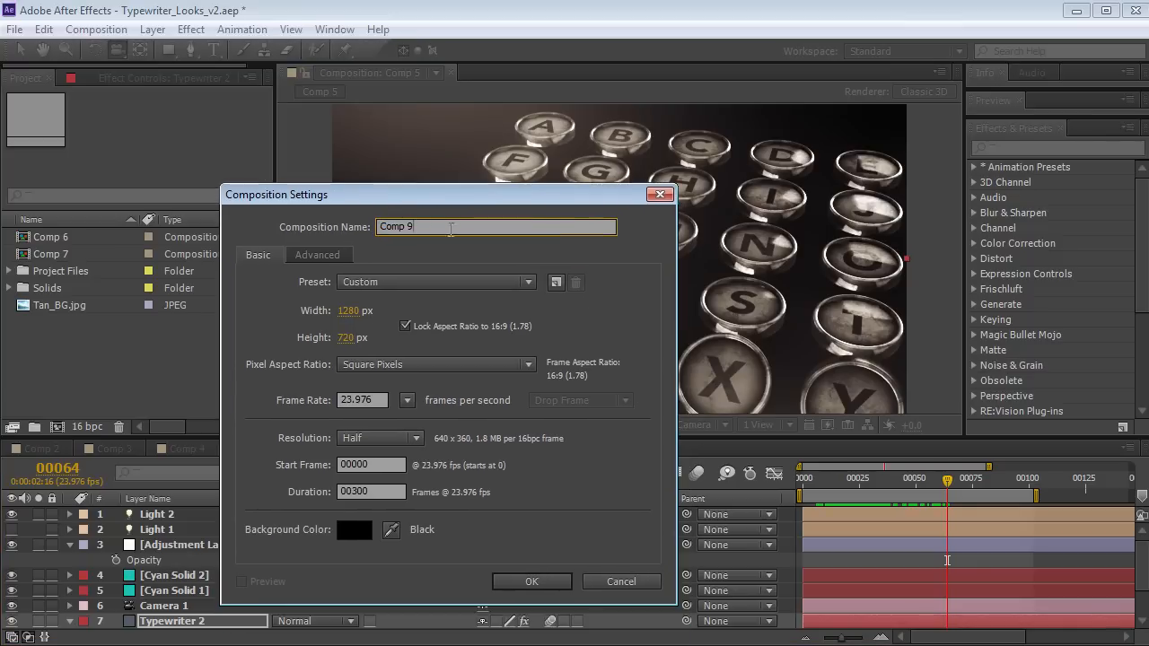
Create a 'Title' comp with a solid named E3D and apply Video Copilot's Element effect
{"action": "type", "text": "Title"}
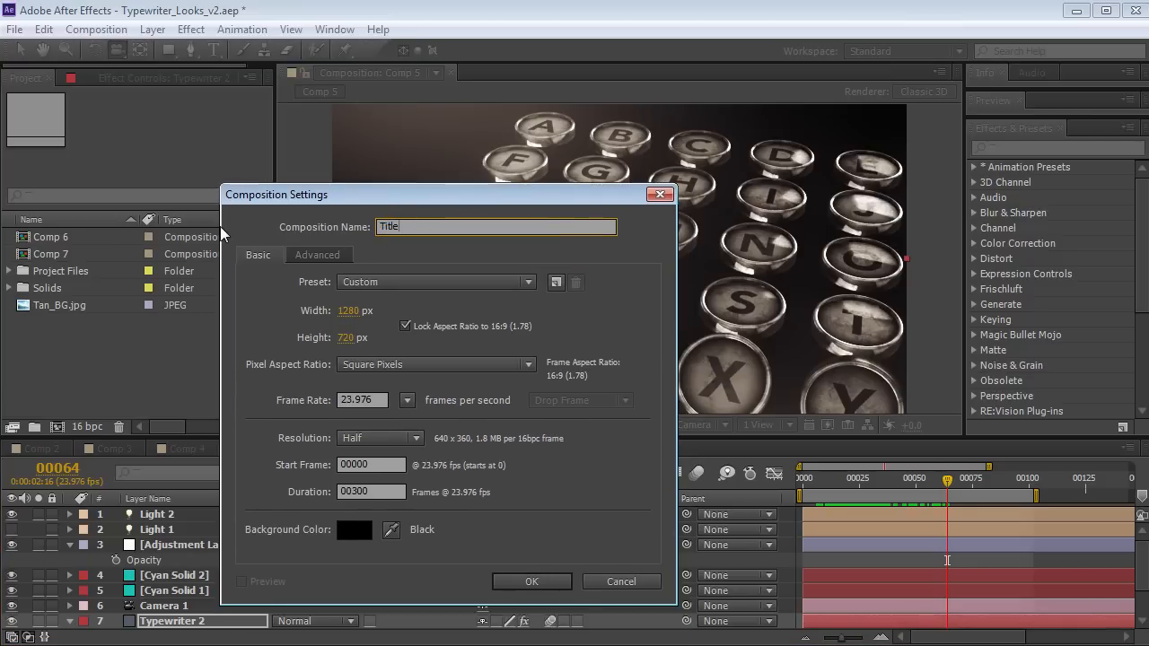
{"action": "left_click", "coordinate": [532, 582]}
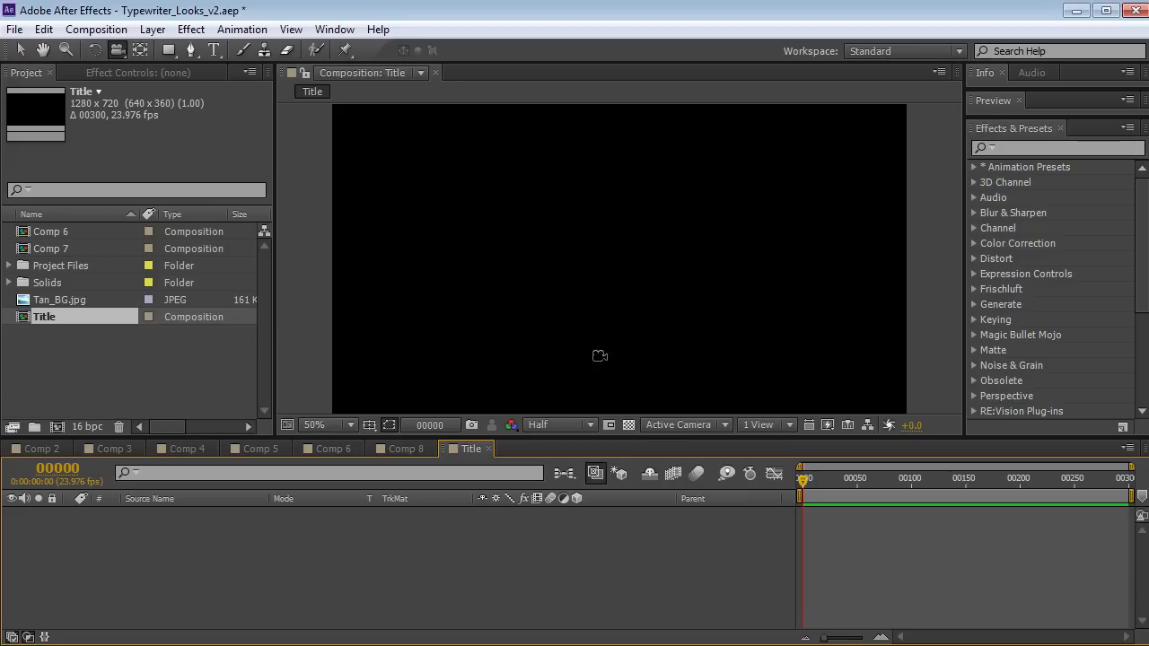
{"action": "left_click", "coordinate": [152, 29]}
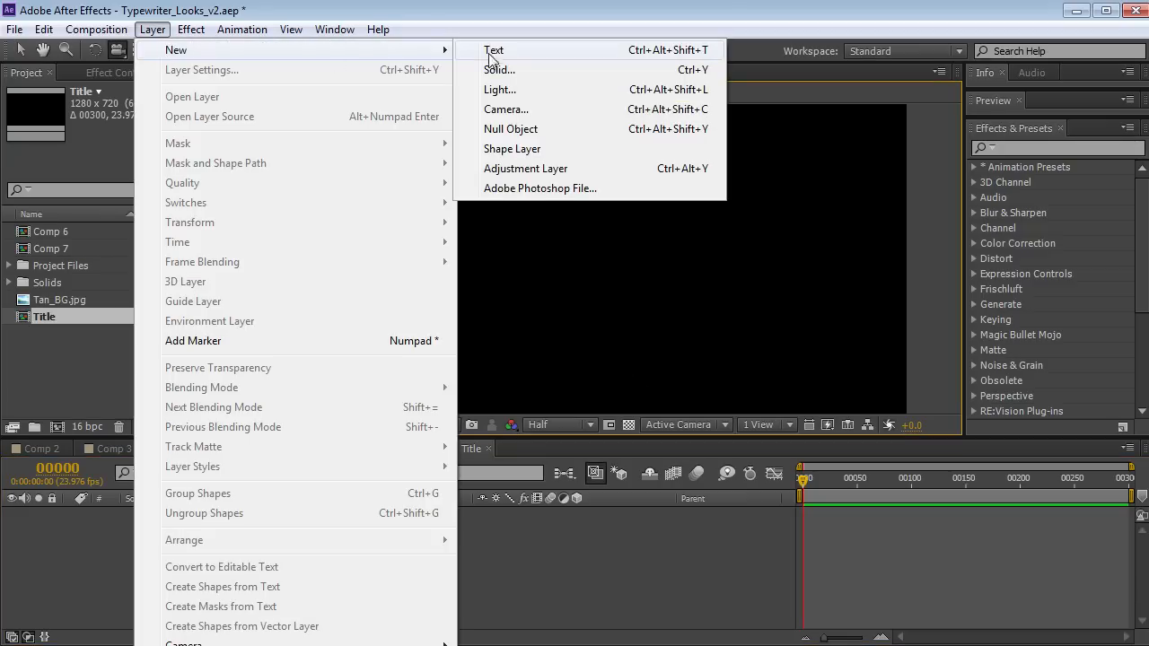
{"action": "left_click", "coordinate": [499, 69]}
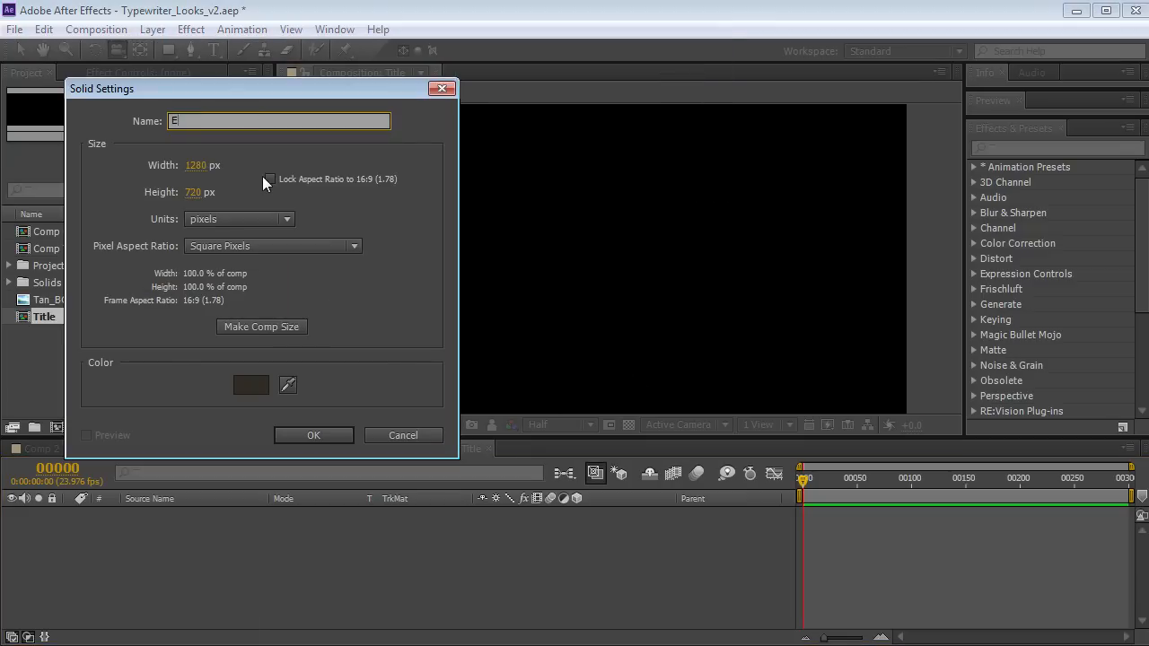
{"action": "left_click", "coordinate": [313, 434]}
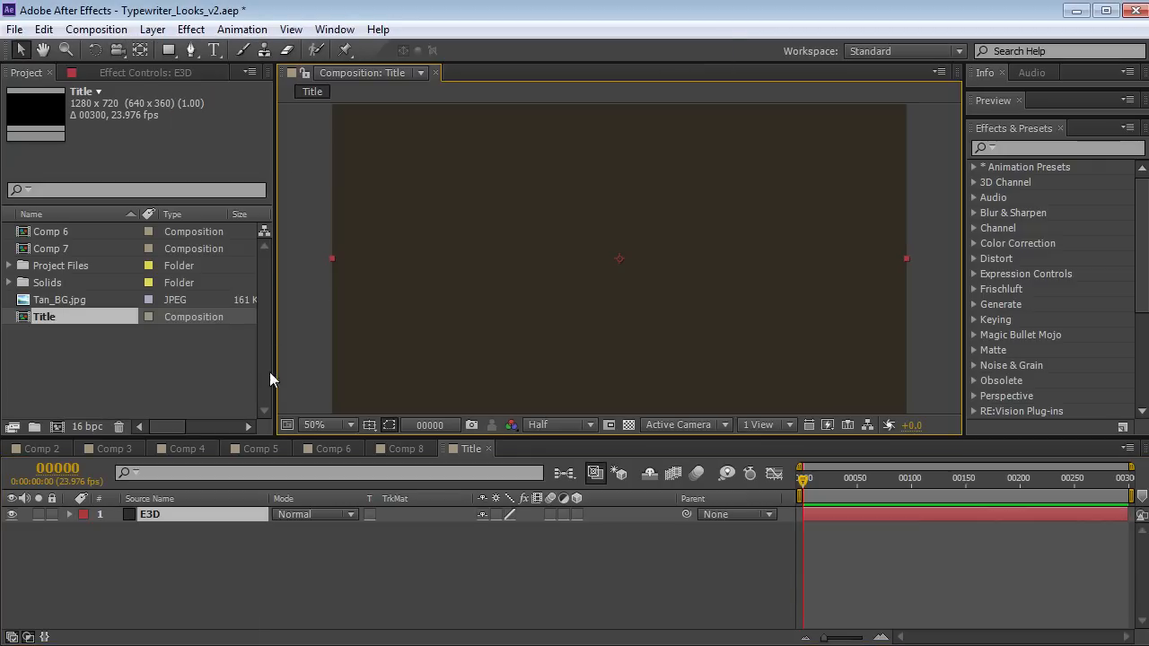
{"action": "left_click", "coordinate": [190, 28]}
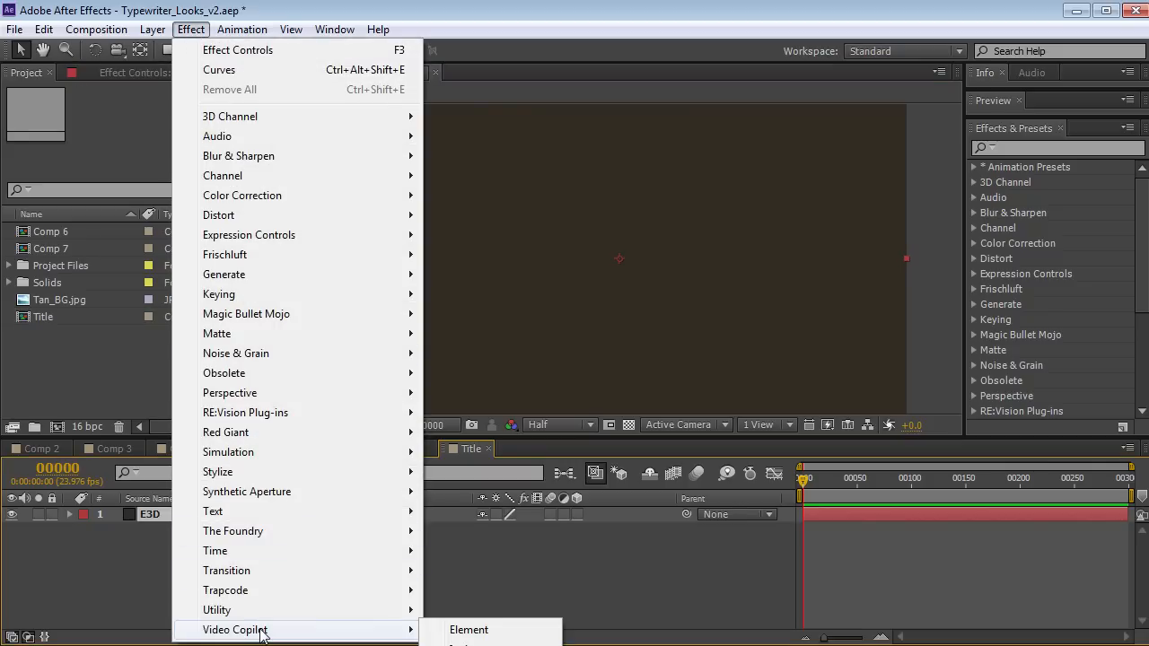
{"action": "left_click", "coordinate": [468, 630]}
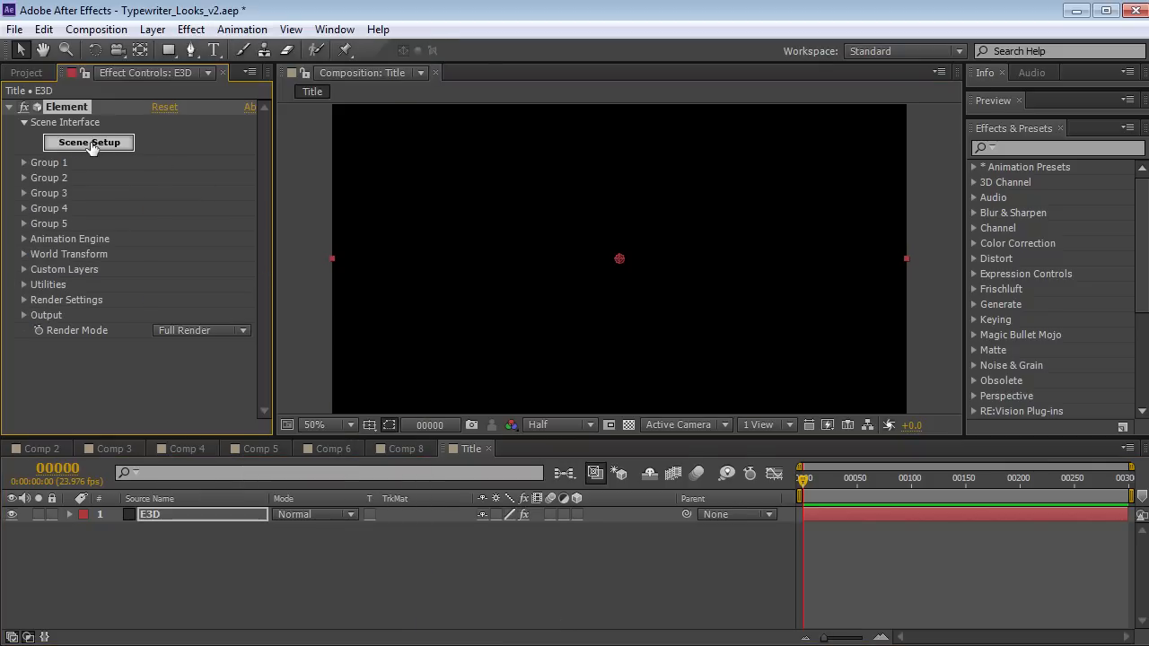
Load __Typewriter from the Typewriter folder into Scene Setup and orbit to inspect its keys
{"action": "left_click", "coordinate": [88, 142]}
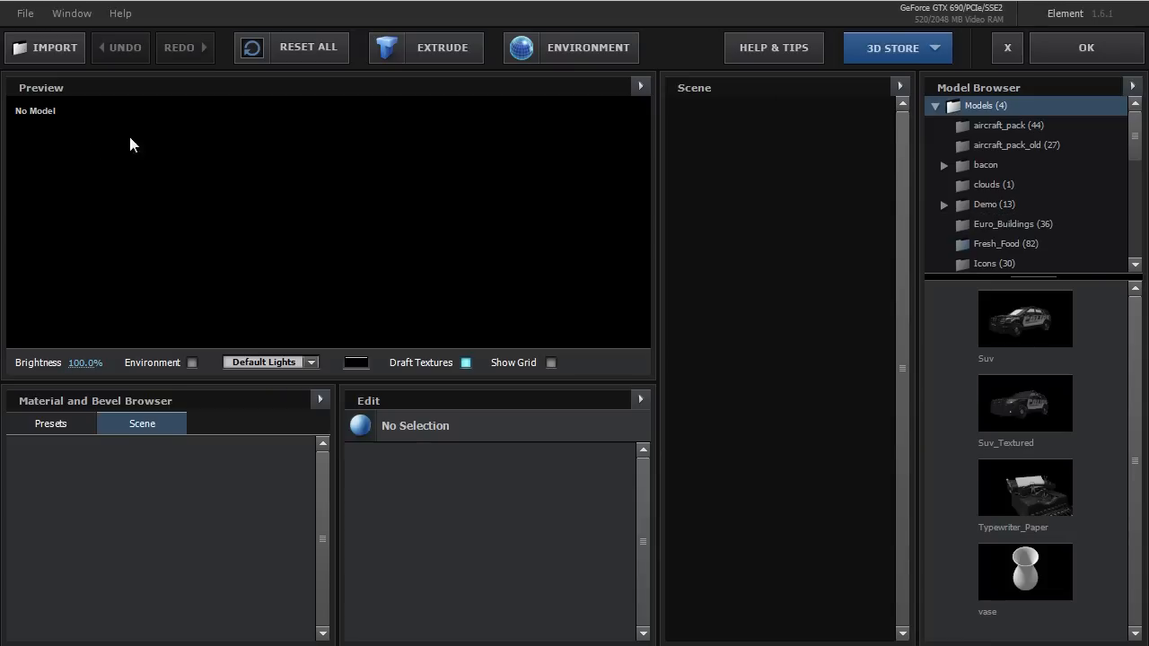
{"action": "scroll", "scroll_direction": "down", "scroll_amount": 3}
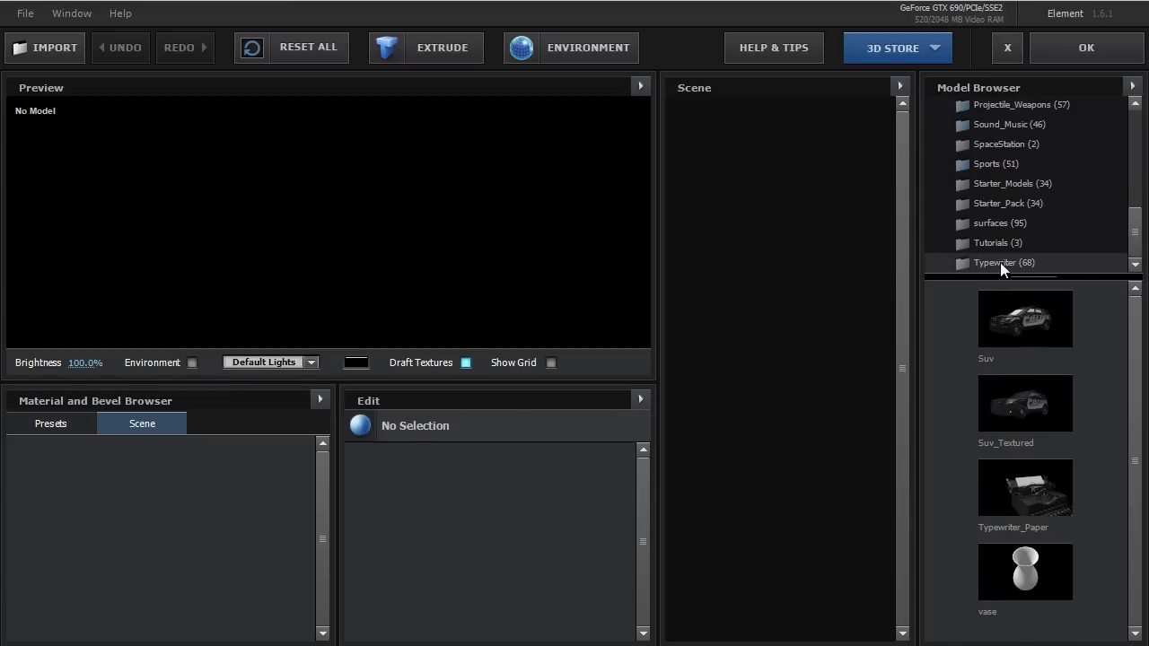
{"action": "left_click", "coordinate": [1004, 263]}
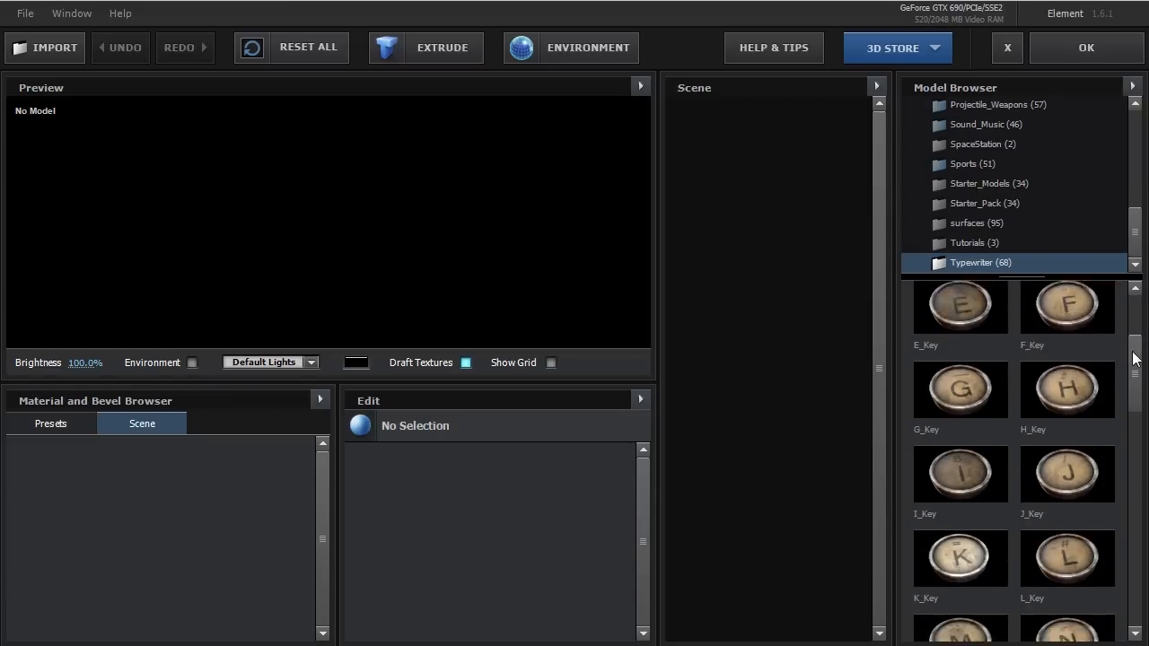
{"action": "scroll", "scroll_direction": "down", "scroll_amount": 3}
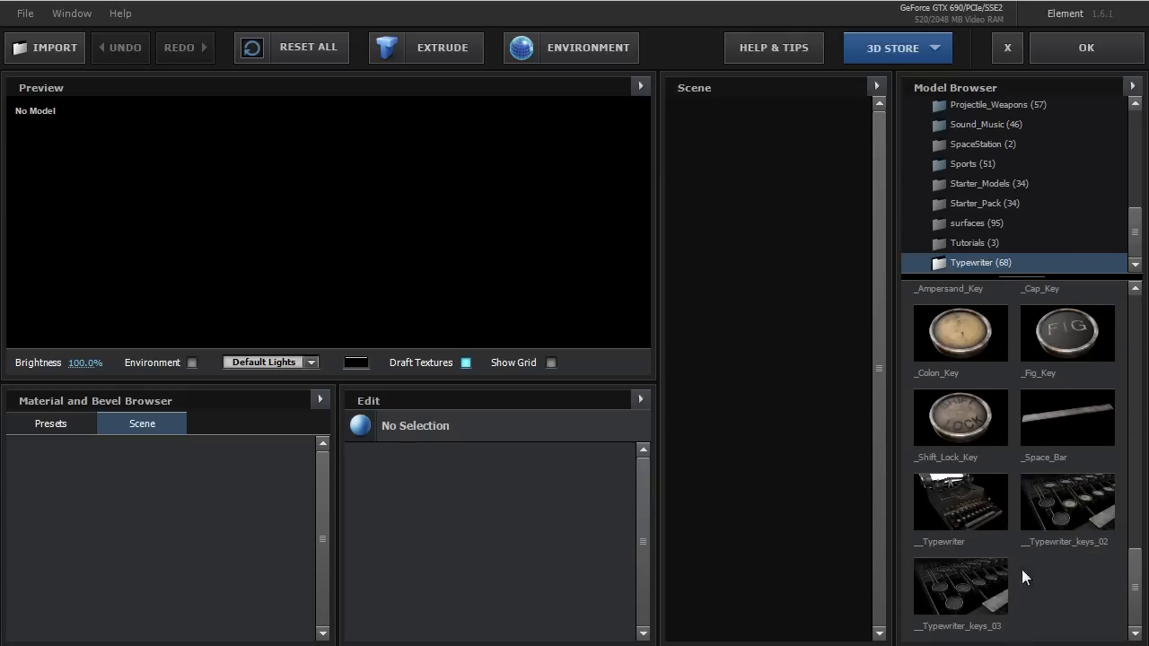
{"action": "double_click", "coordinate": [961, 501]}
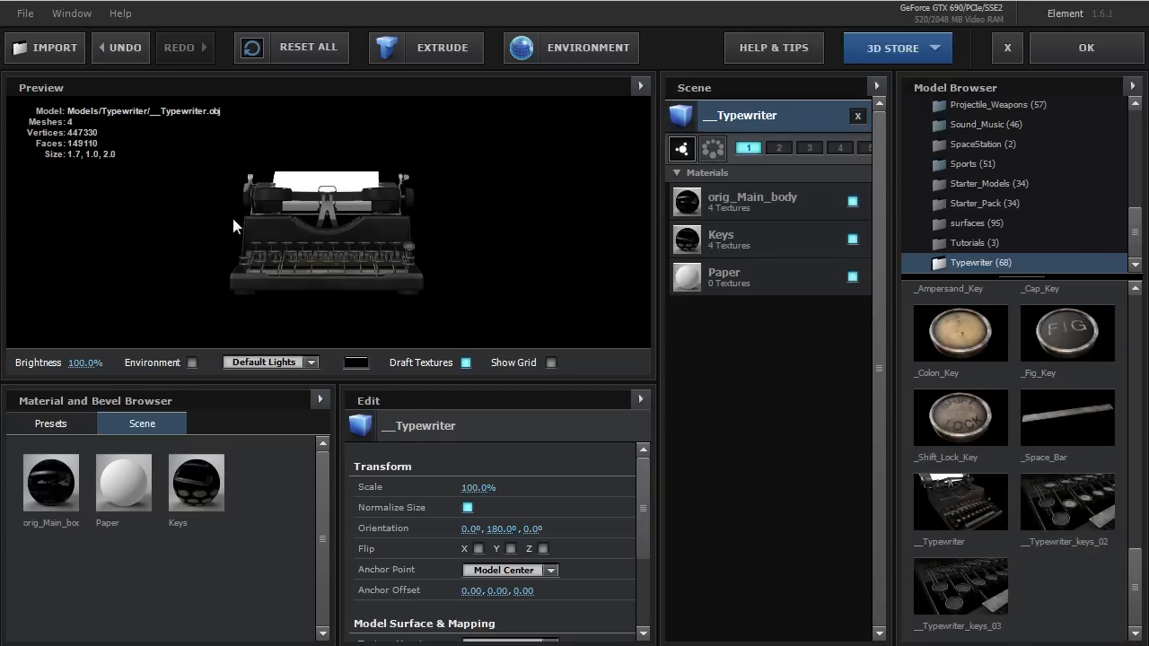
{"action": "left_click_drag", "start_coordinate": [234, 224], "coordinate": [341, 260]}
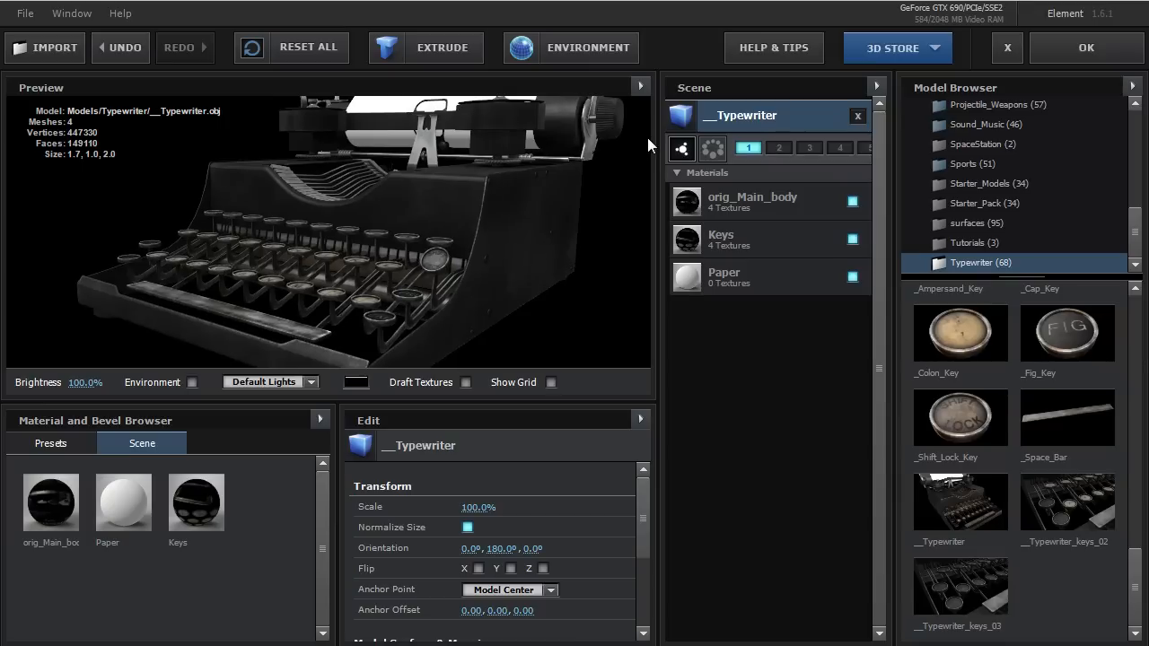
{"action": "mouse_move", "coordinate": [1082, 509]}
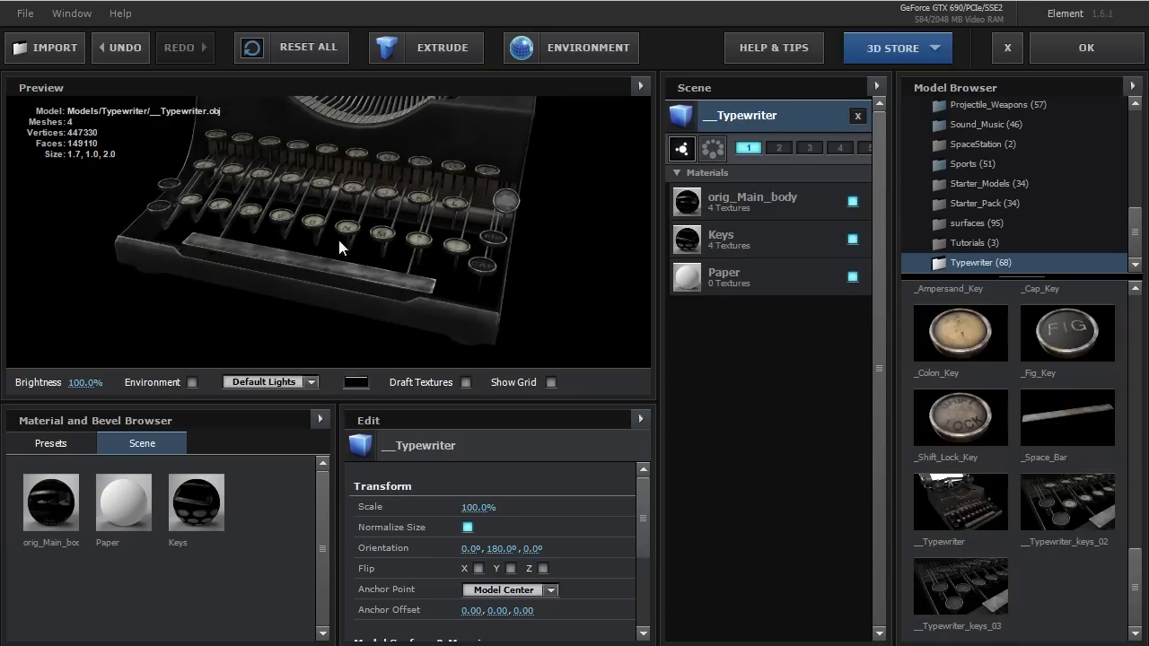
{"action": "scroll", "scroll_direction": "up", "scroll_amount": 3}
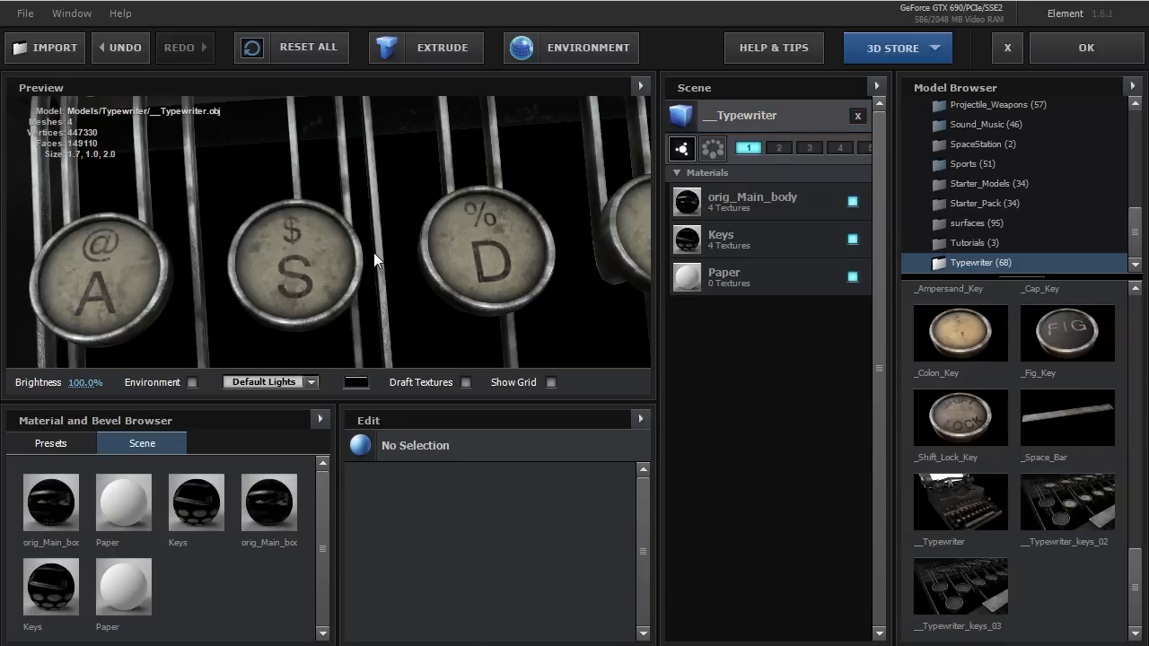
Delete the typewriter model, clear its unused materials, and browse the Typewriter letter keys
{"action": "left_click", "coordinate": [857, 115]}
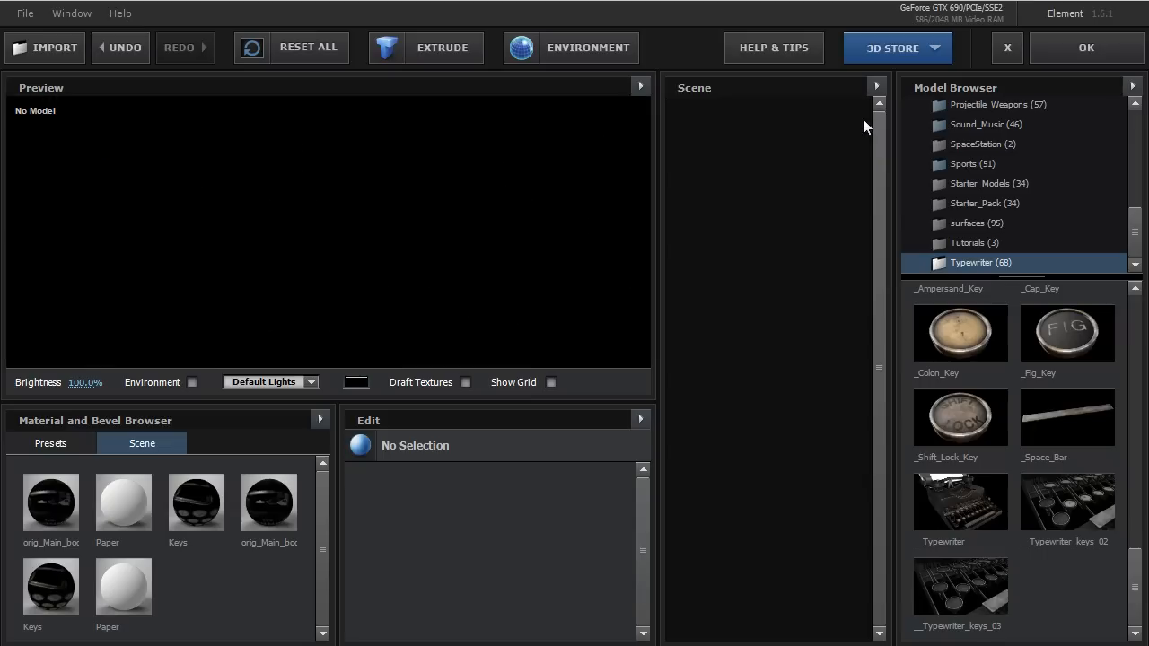
{"action": "left_click", "coordinate": [319, 419]}
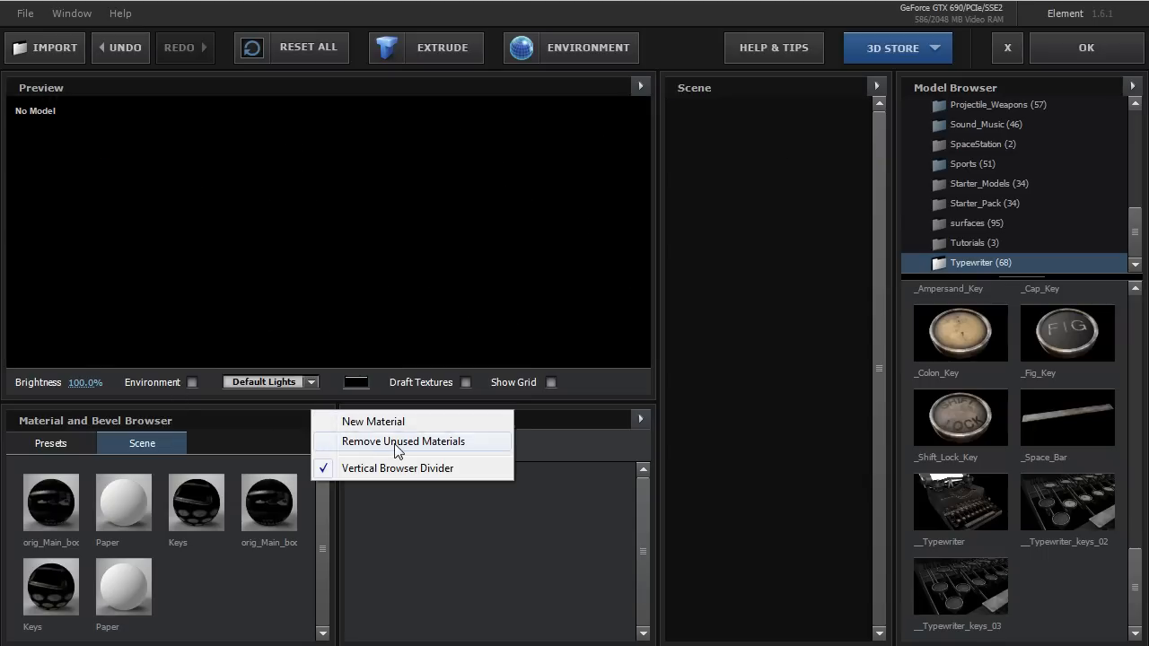
{"action": "mouse_move", "coordinate": [378, 448]}
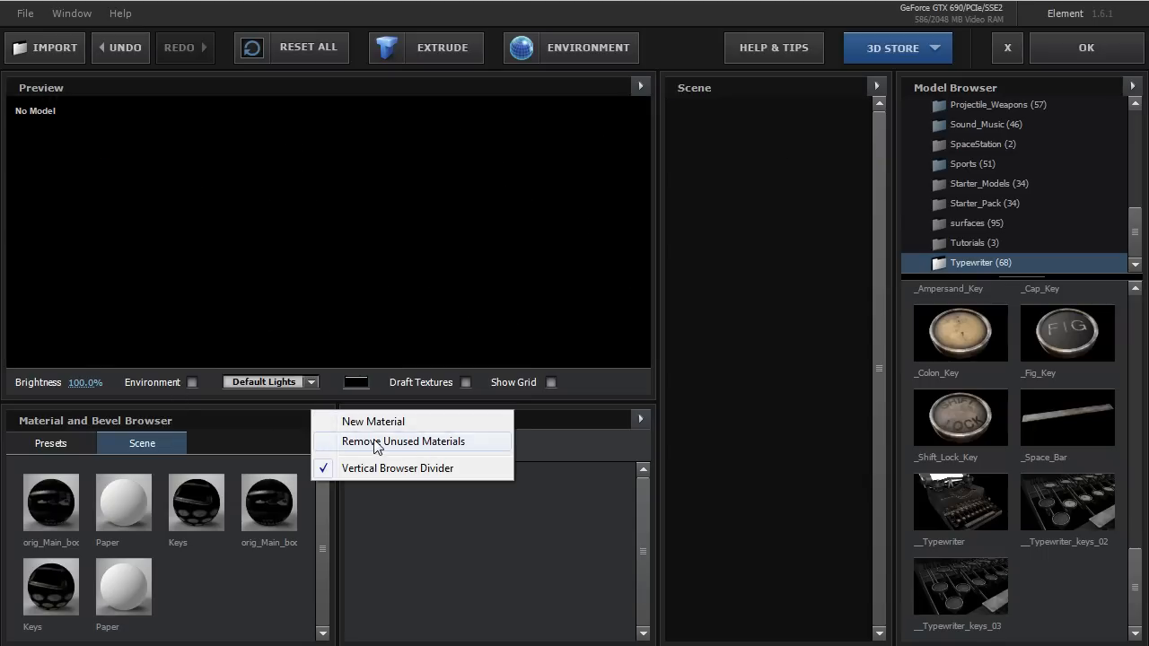
{"action": "left_click", "coordinate": [403, 440]}
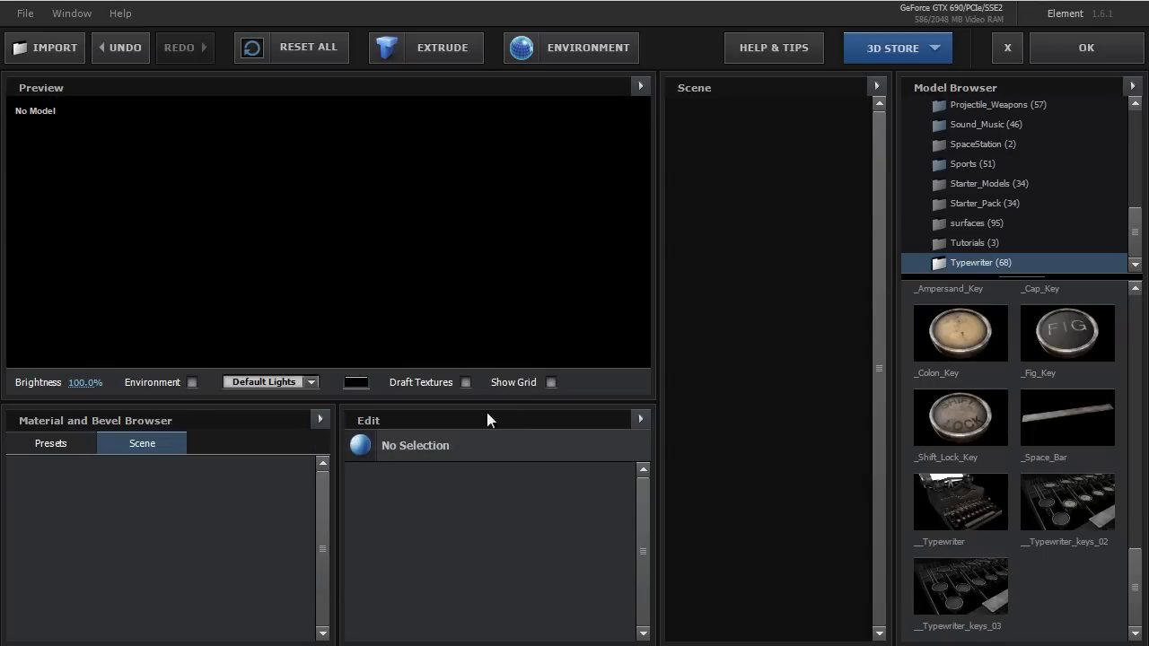
{"action": "scroll", "scroll_direction": "down", "scroll_amount": 3}
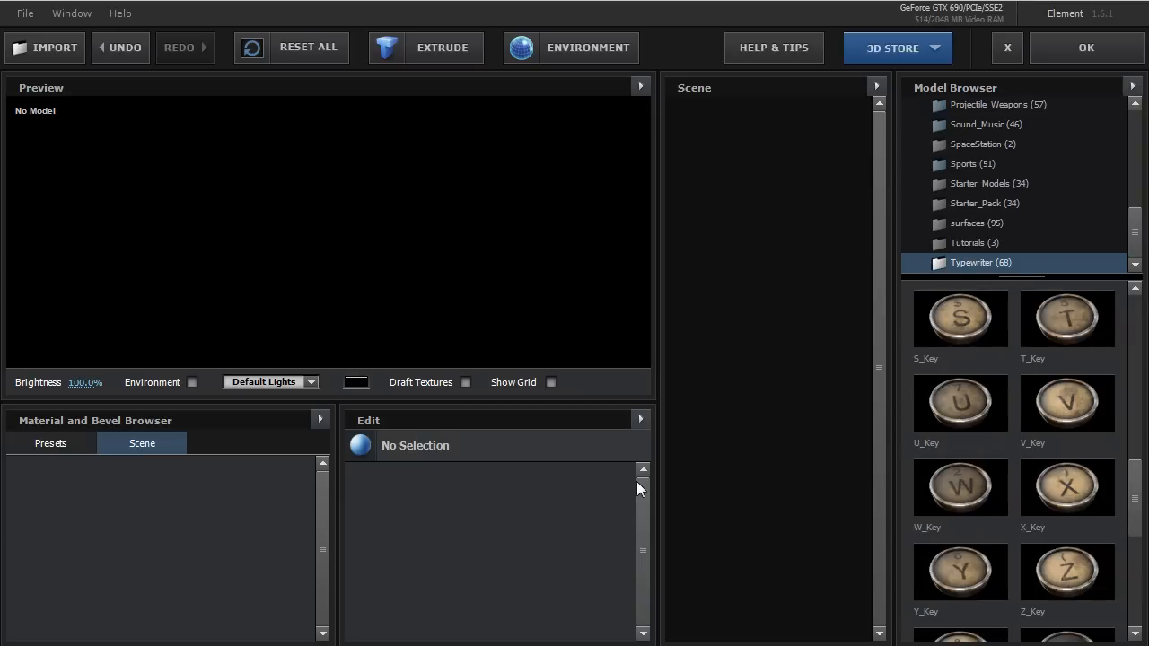
{"action": "mouse_move", "coordinate": [968, 465]}
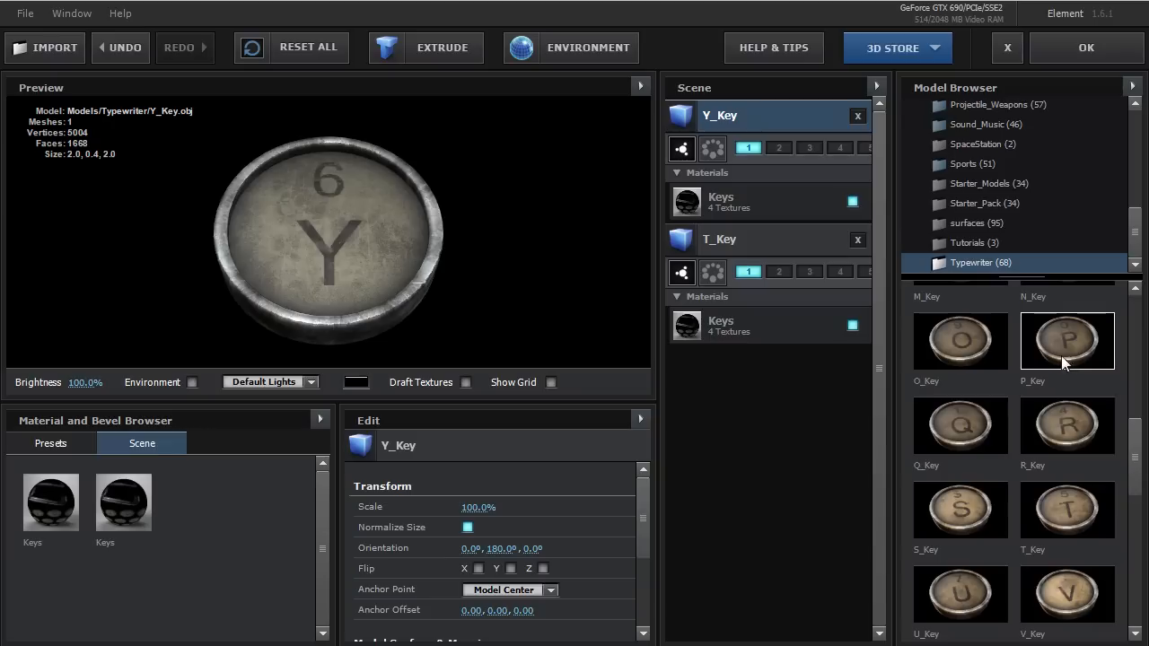
Load the T_Key, Y_Key, P_Key and E_Key models into the scene
{"action": "double_click", "coordinate": [1067, 340]}
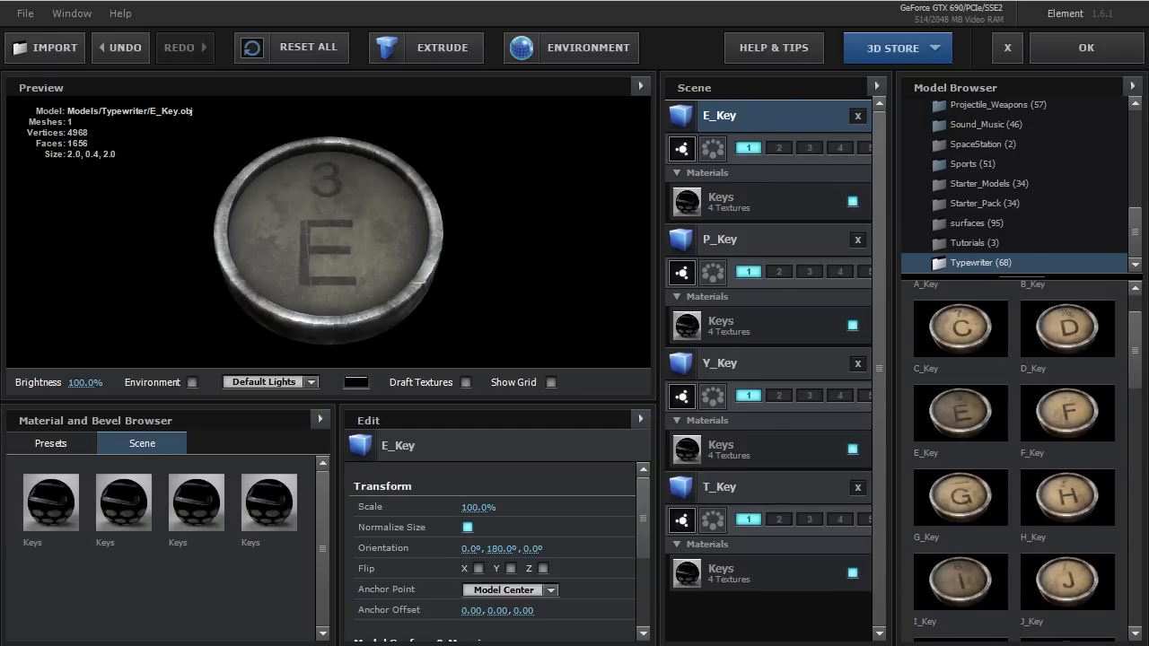
{"action": "left_click", "coordinate": [196, 501]}
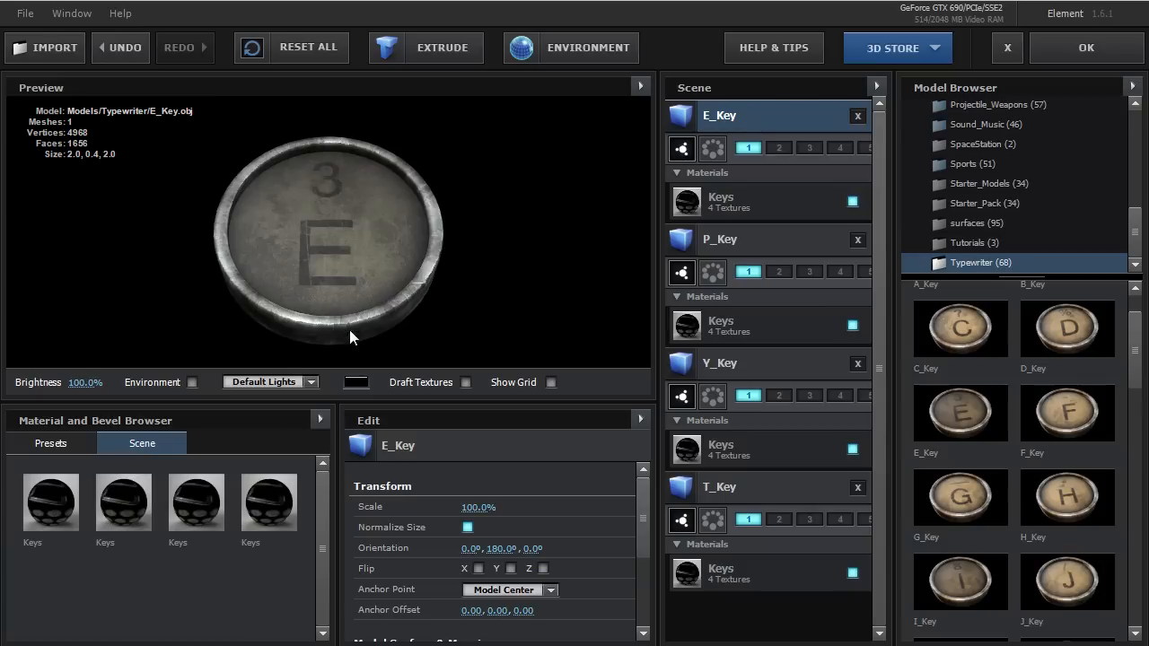
{"action": "mouse_move", "coordinate": [50, 501]}
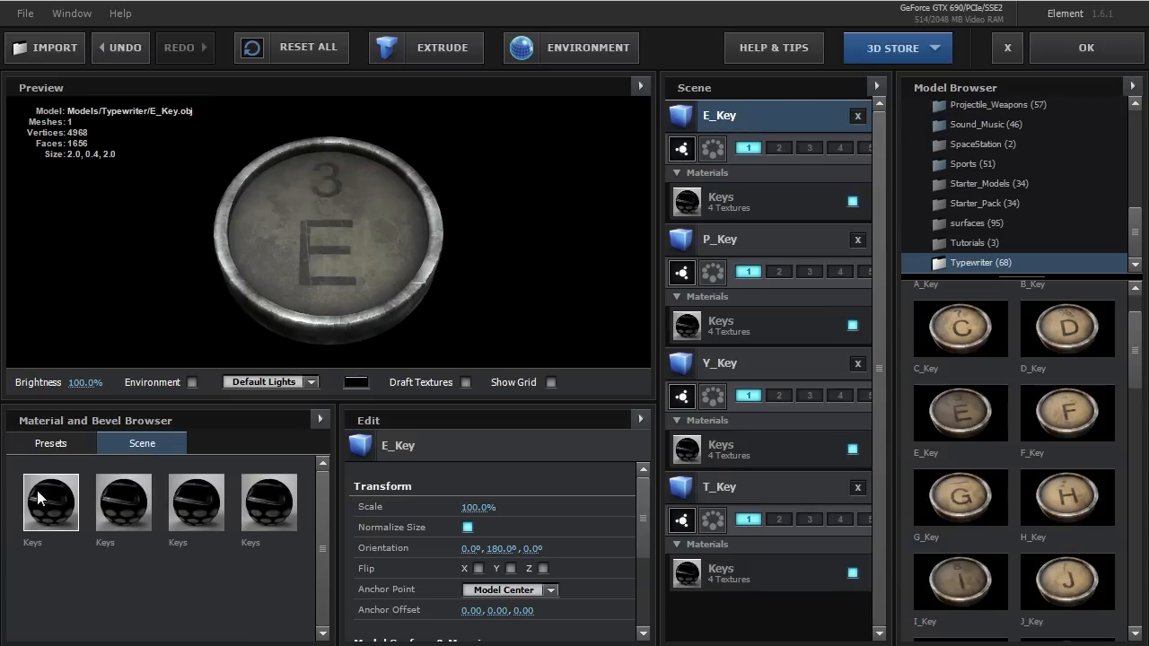
Remove the unused duplicate key materials from the Material Browser
{"action": "right_click", "coordinate": [50, 501]}
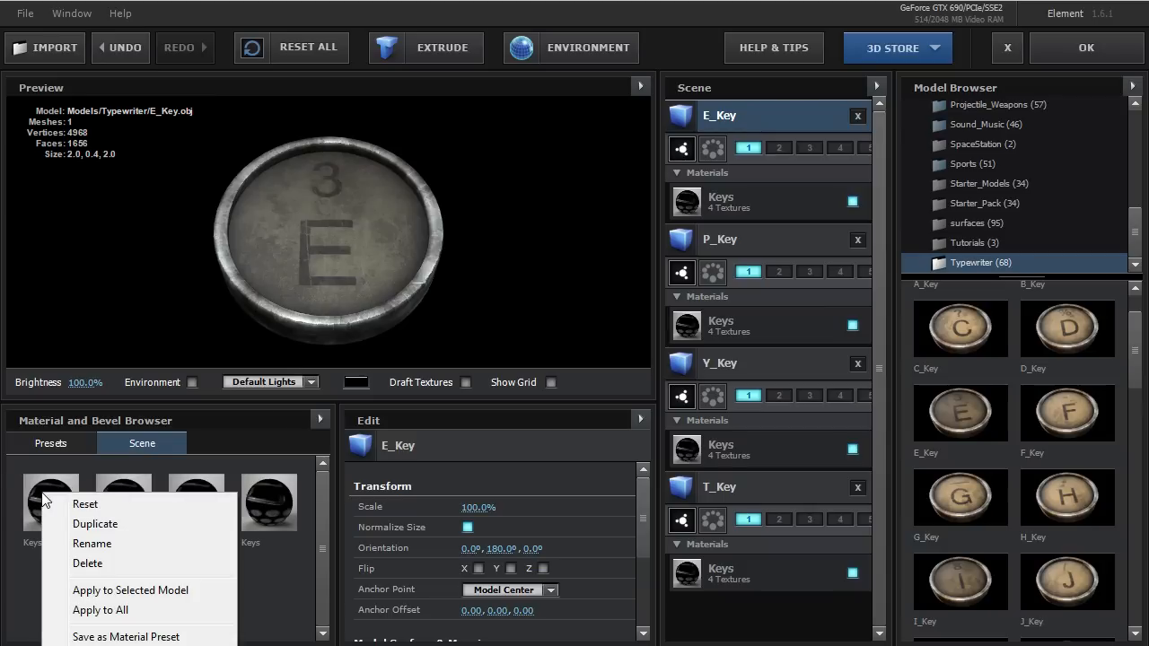
{"action": "mouse_move", "coordinate": [99, 610]}
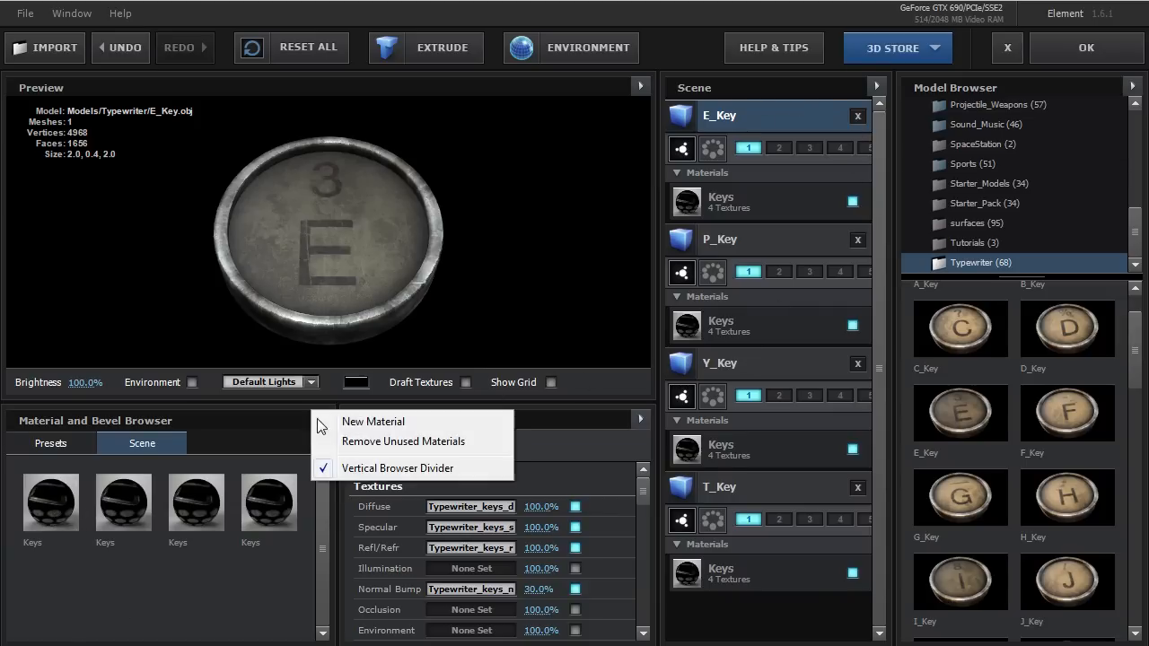
{"action": "left_click", "coordinate": [403, 441]}
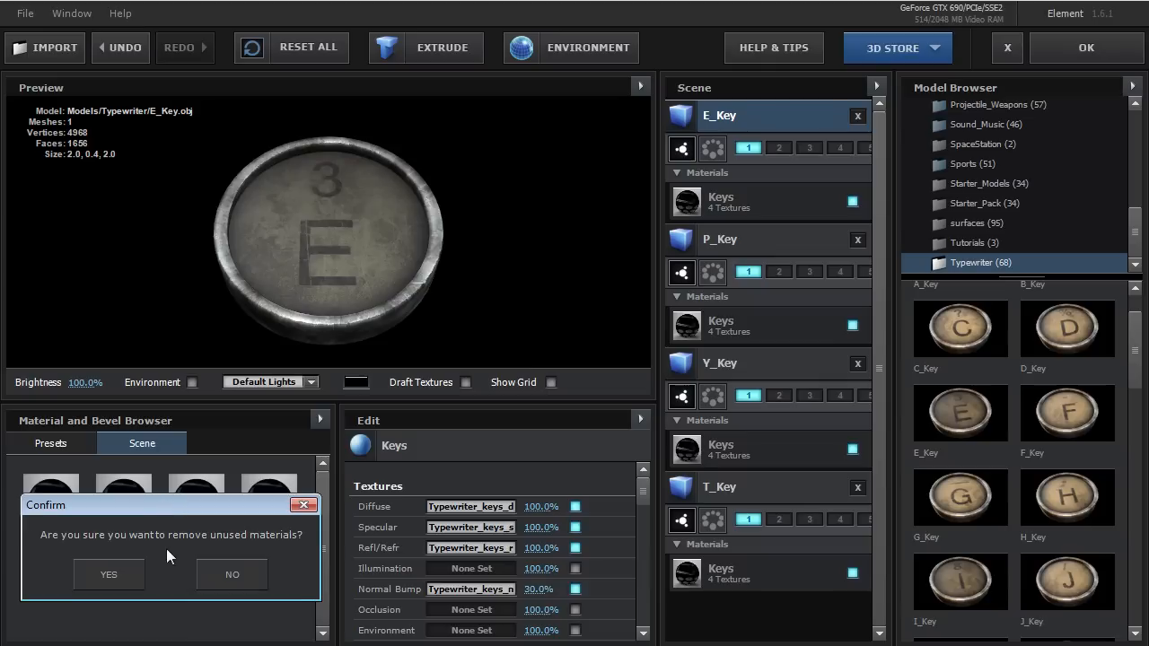
{"action": "left_click", "coordinate": [108, 574]}
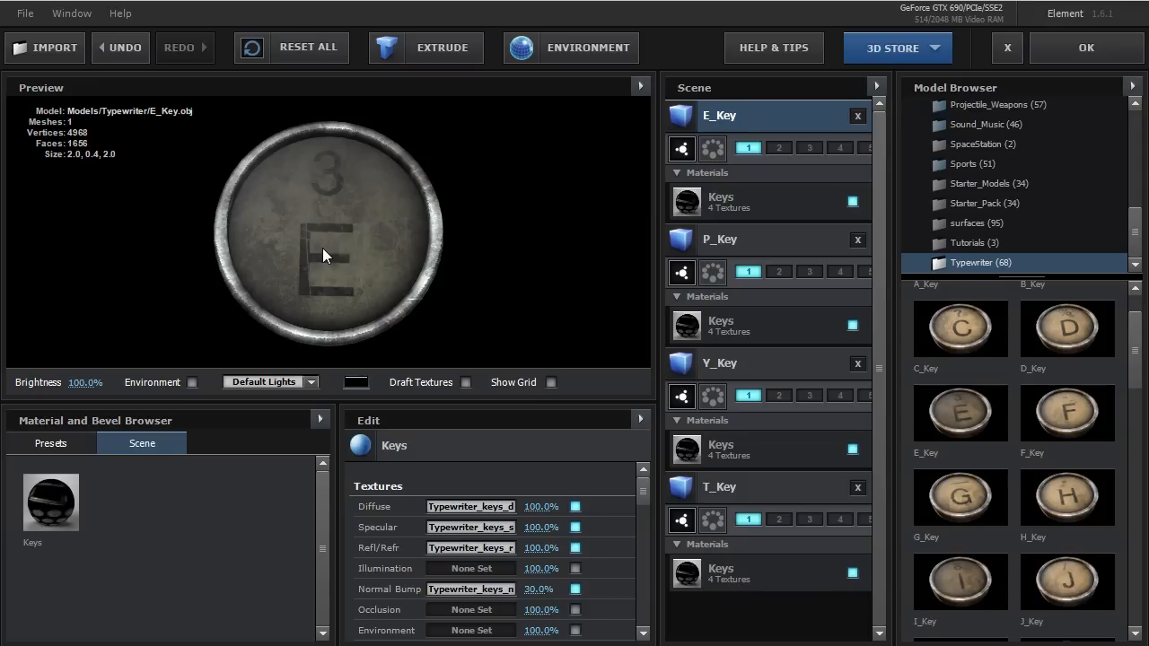
{"action": "mouse_move", "coordinate": [789, 207]}
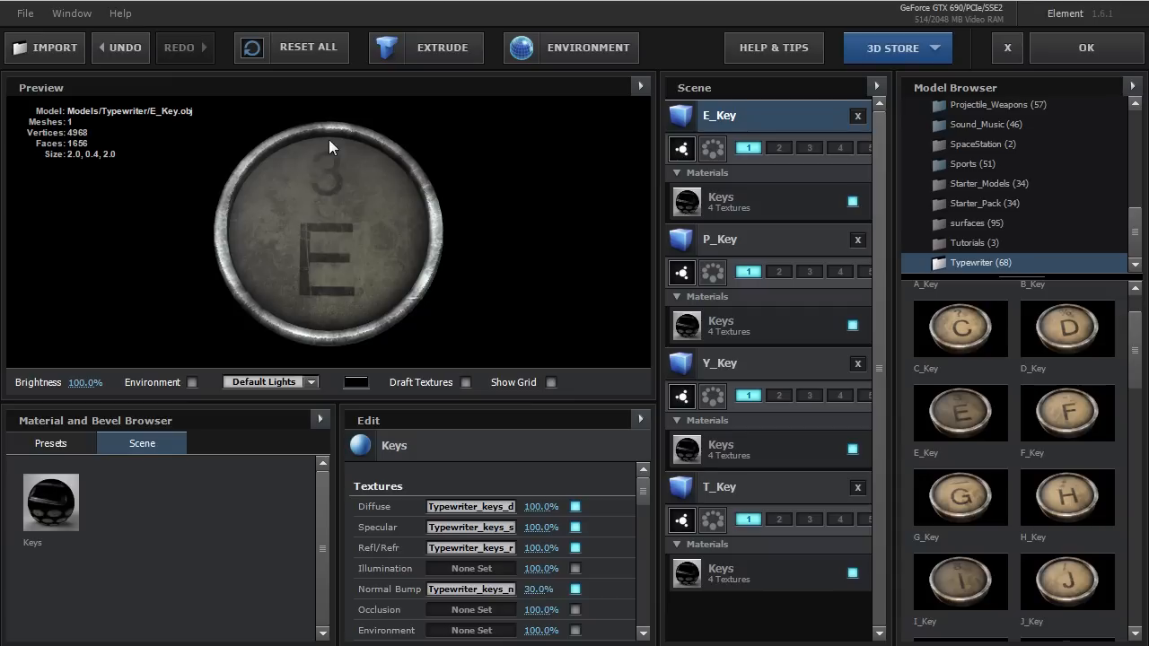
{"action": "mouse_move", "coordinate": [324, 186]}
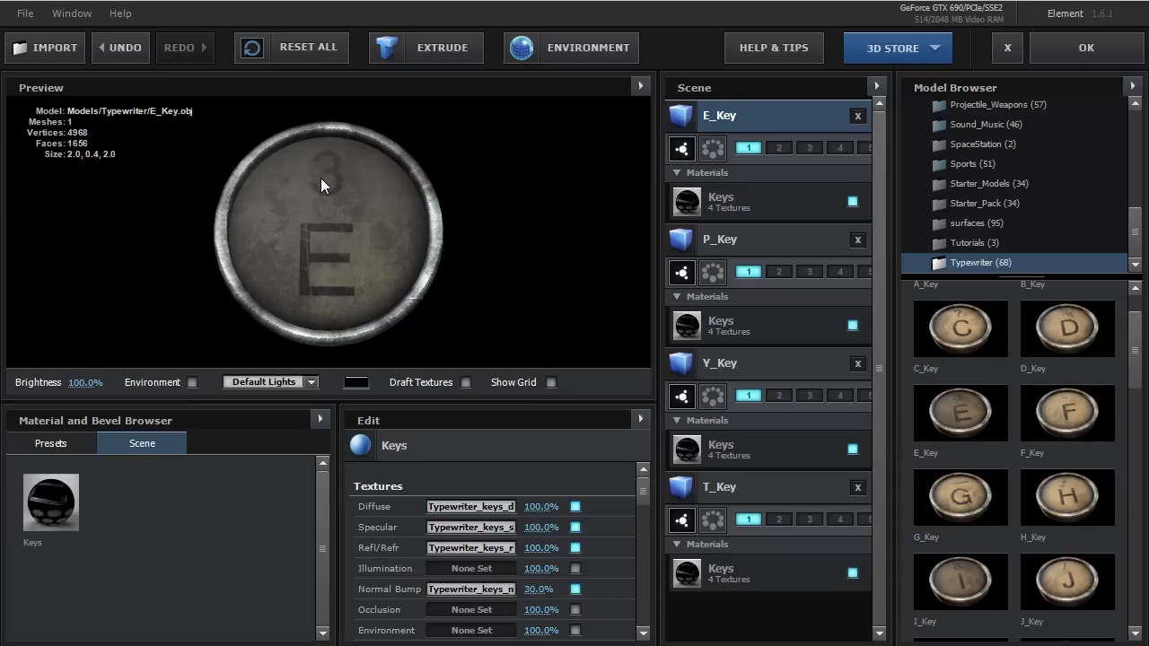
Load Typewriter_keys_diffuse_big.png as the Keys material's diffuse texture
{"action": "left_click", "coordinate": [767, 201]}
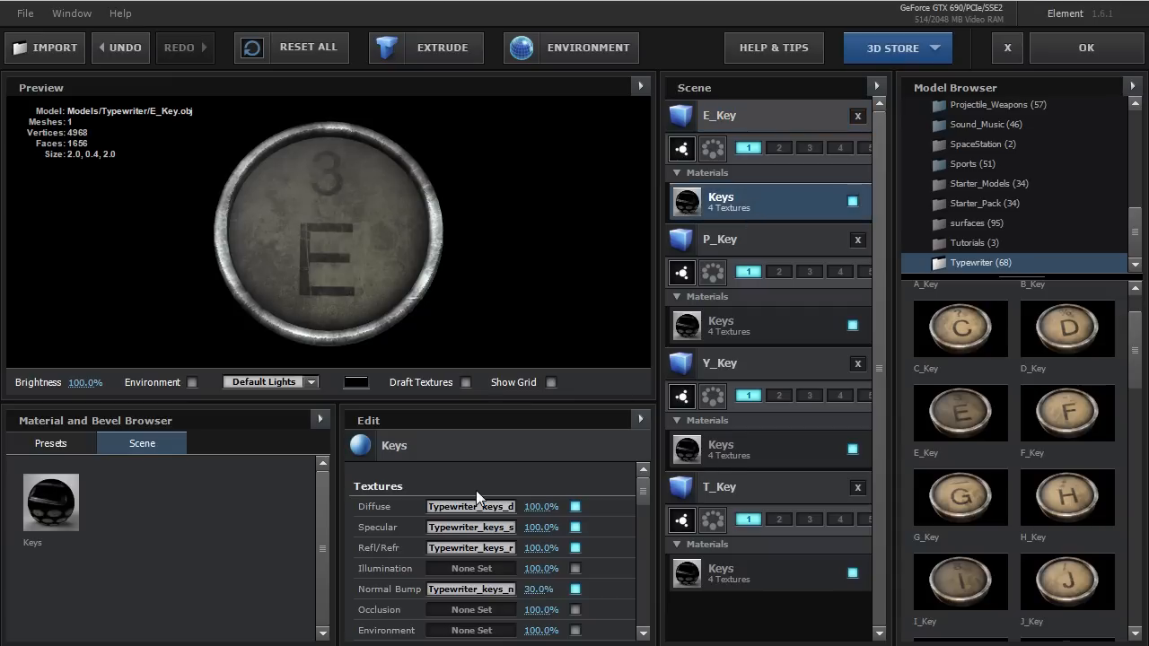
{"action": "mouse_move", "coordinate": [550, 378]}
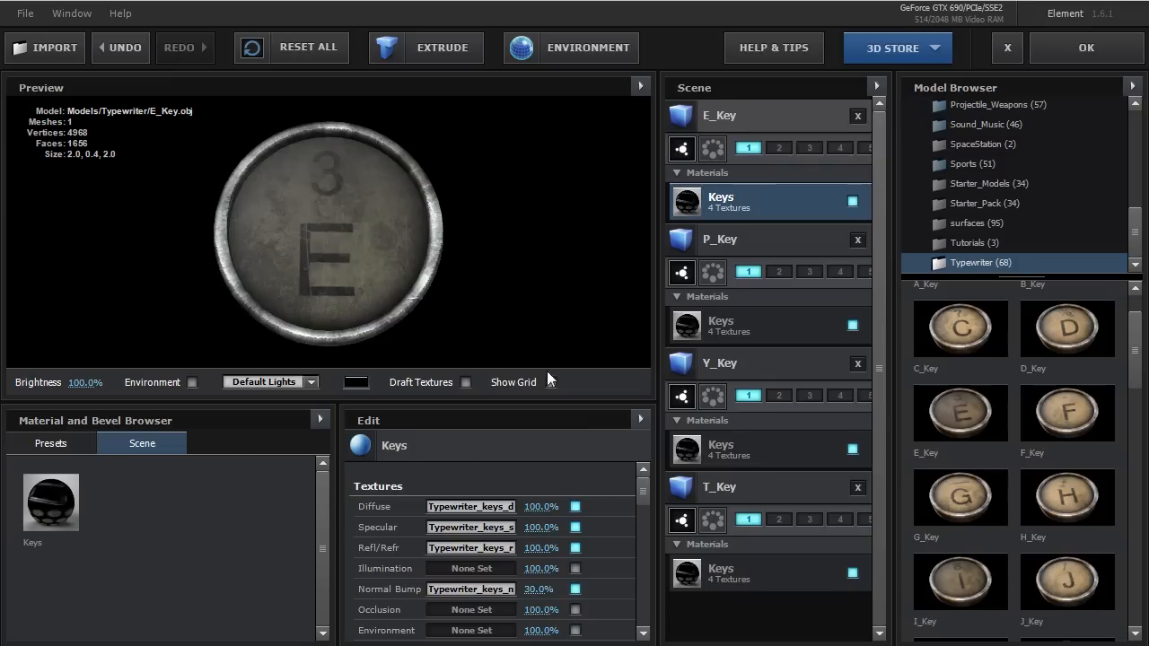
{"action": "mouse_move", "coordinate": [749, 207]}
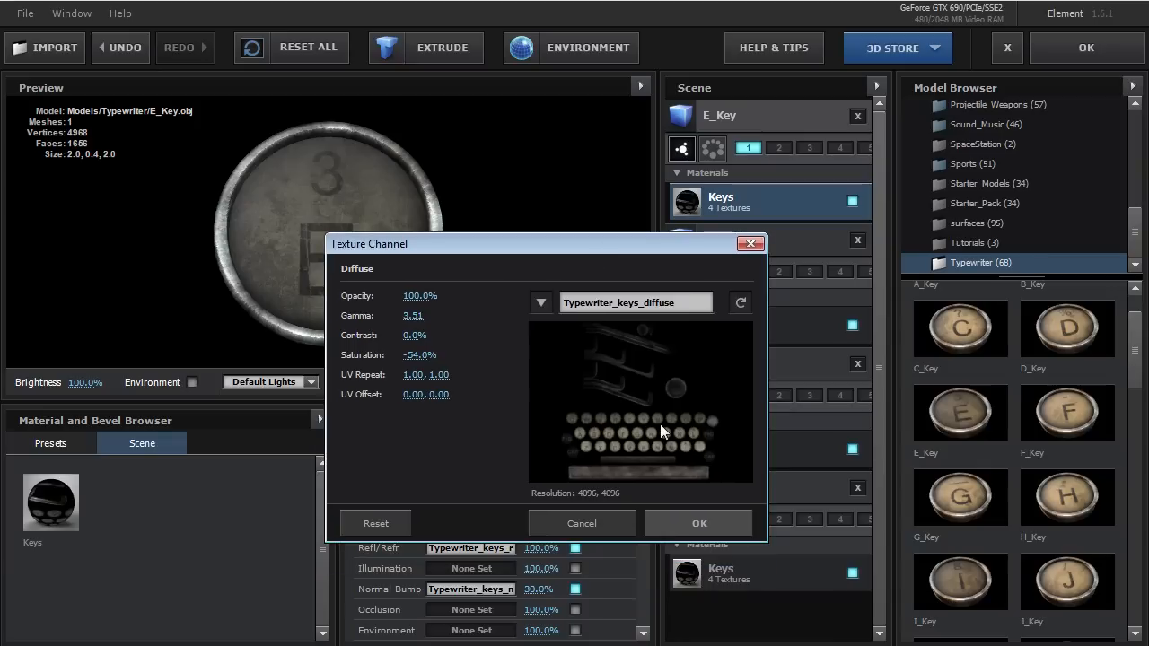
{"action": "mouse_move", "coordinate": [617, 327]}
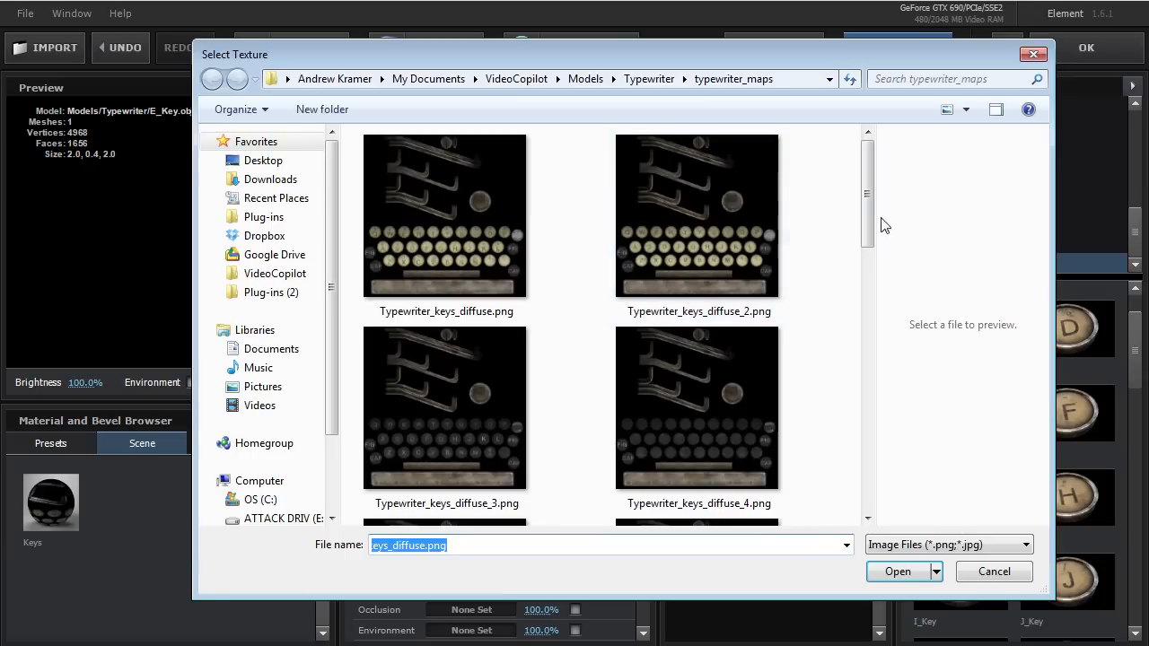
{"action": "scroll", "scroll_direction": "down", "scroll_amount": 3}
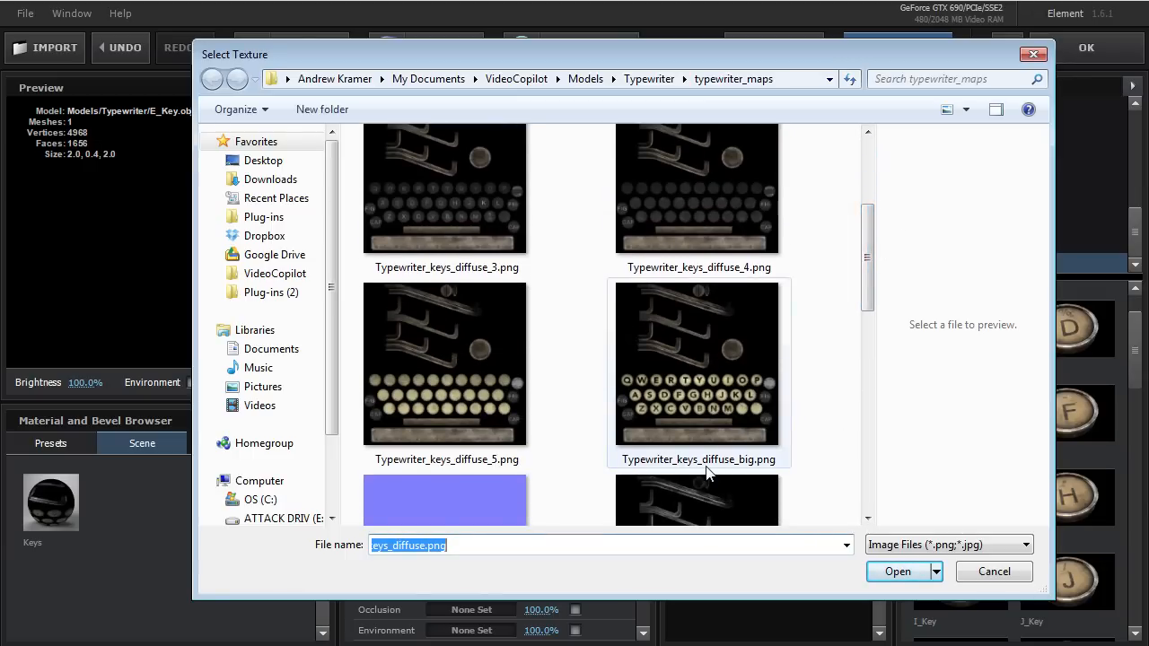
{"action": "left_click", "coordinate": [698, 363]}
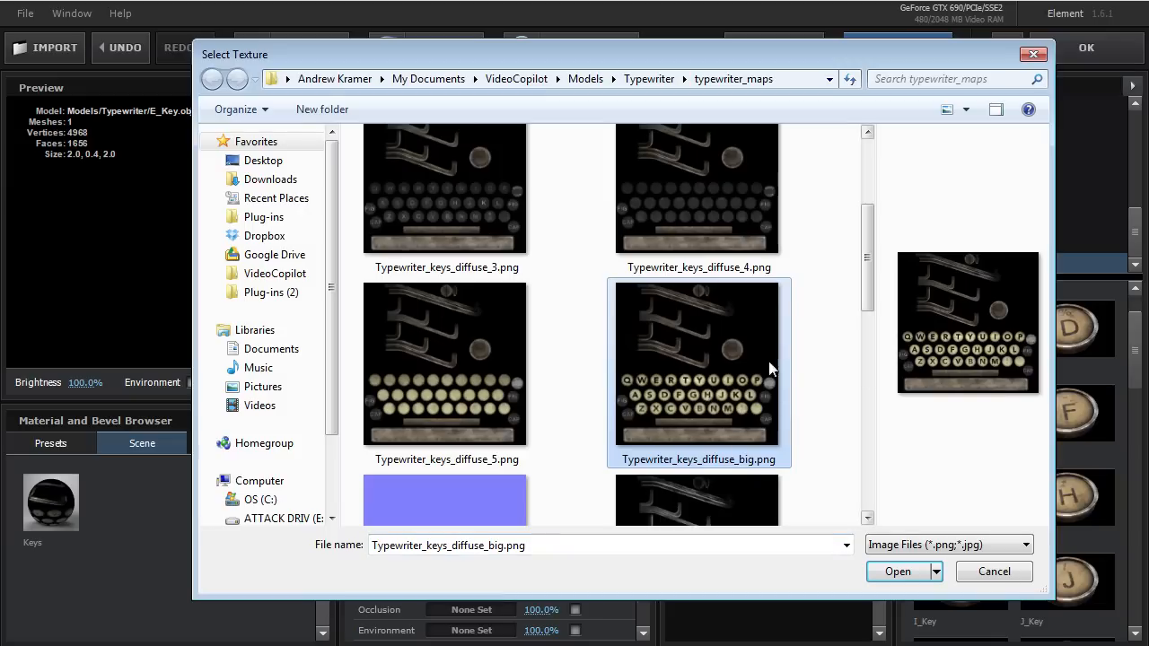
{"action": "mouse_move", "coordinate": [709, 368]}
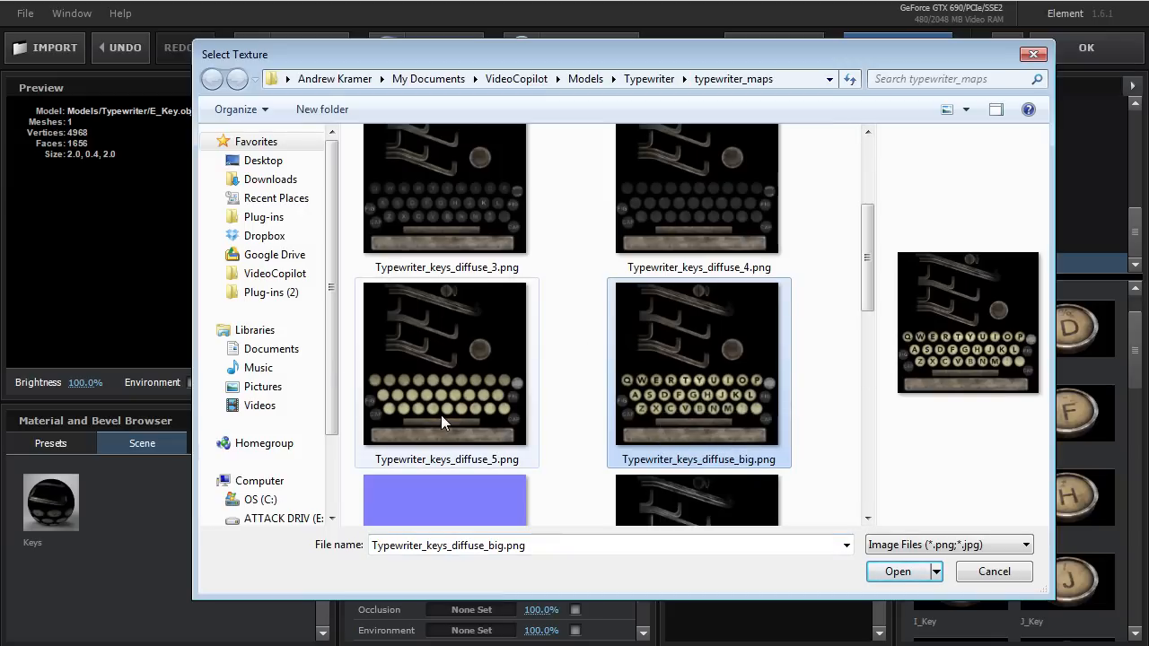
{"action": "scroll", "scroll_direction": "down", "scroll_amount": 3}
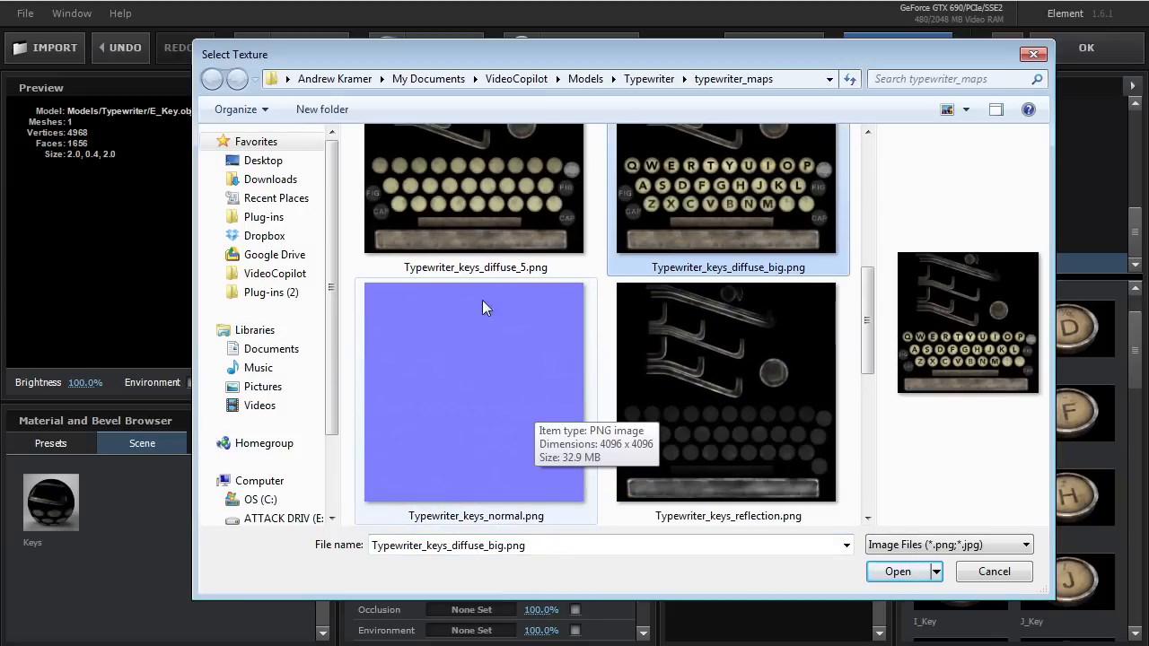
{"action": "scroll", "scroll_direction": "up", "scroll_amount": 3}
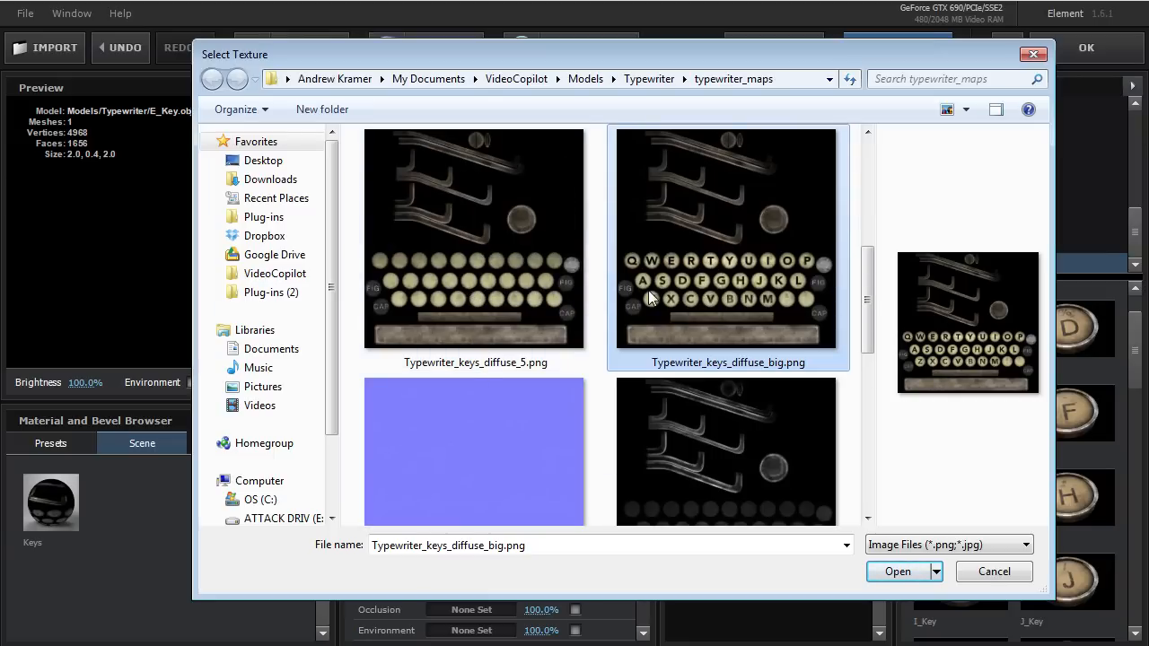
{"action": "mouse_move", "coordinate": [675, 331]}
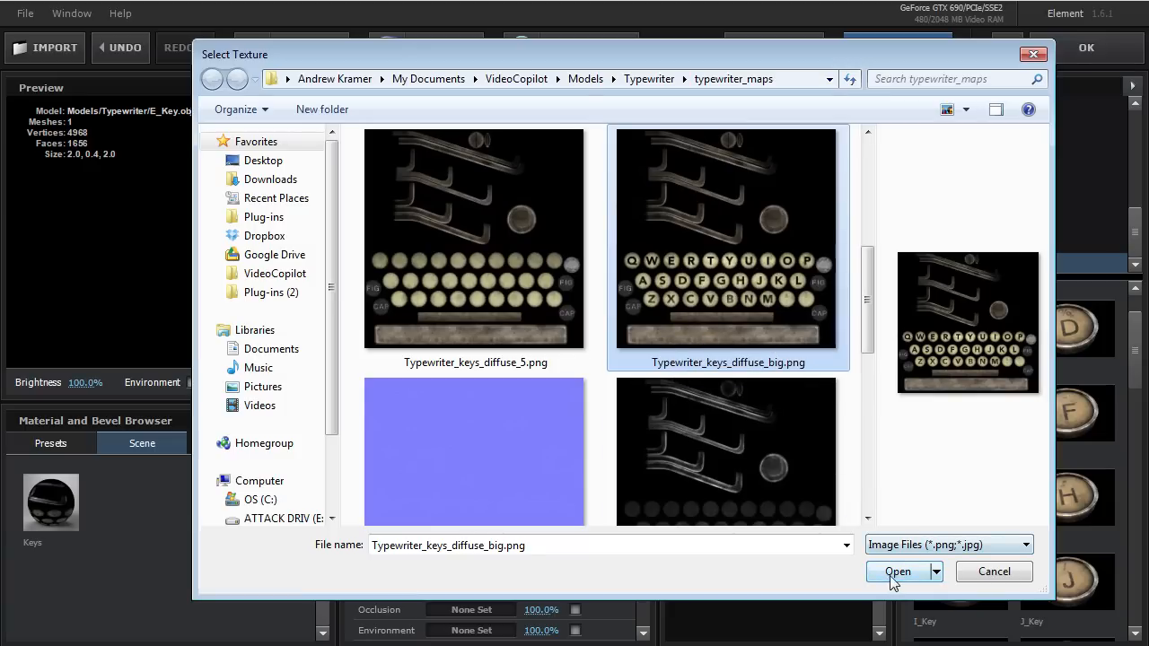
{"action": "left_click", "coordinate": [896, 572]}
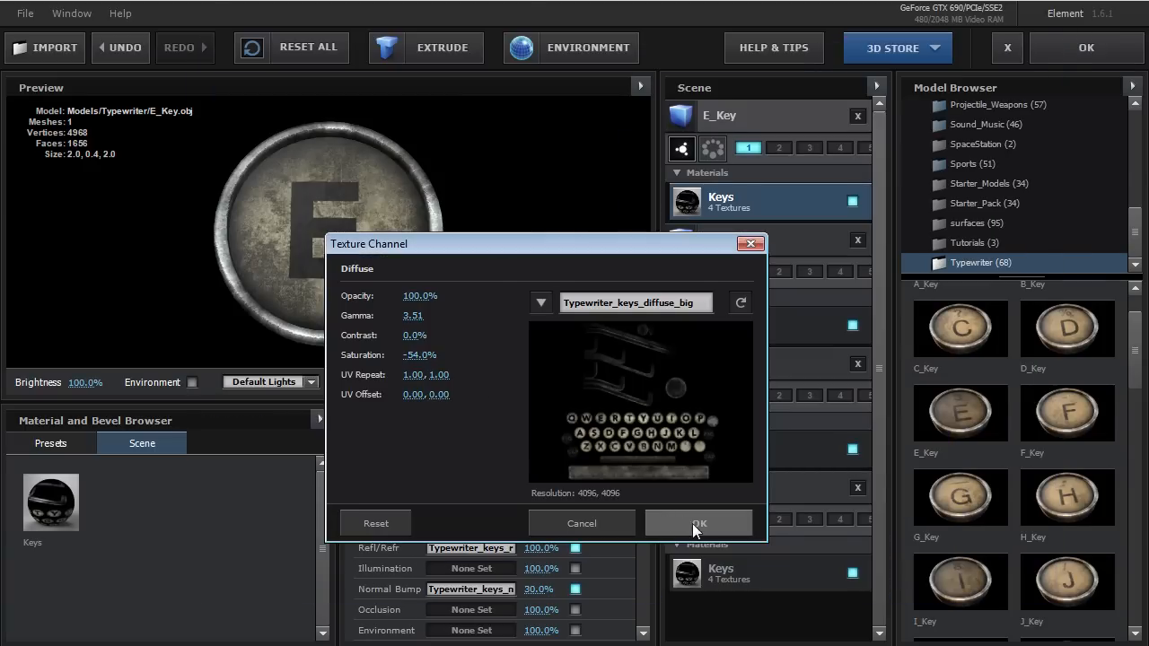
Apply the big-letter texture and raise the E_Key Keys material's specular to 0.97
{"action": "left_click", "coordinate": [698, 524]}
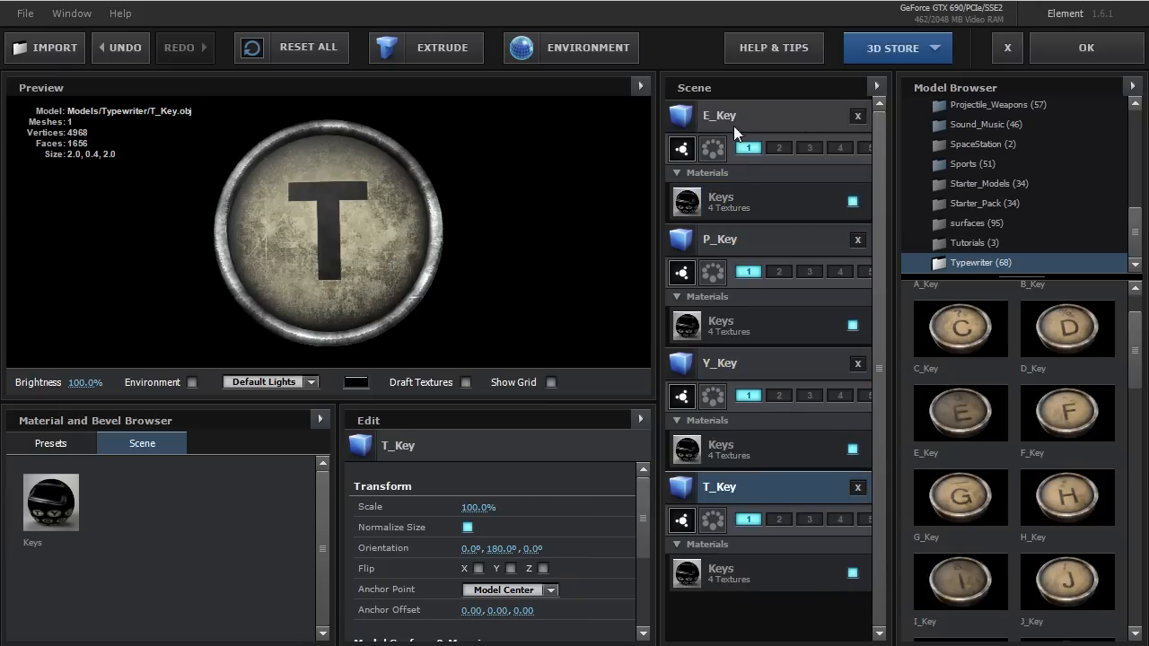
{"action": "left_click", "coordinate": [718, 115]}
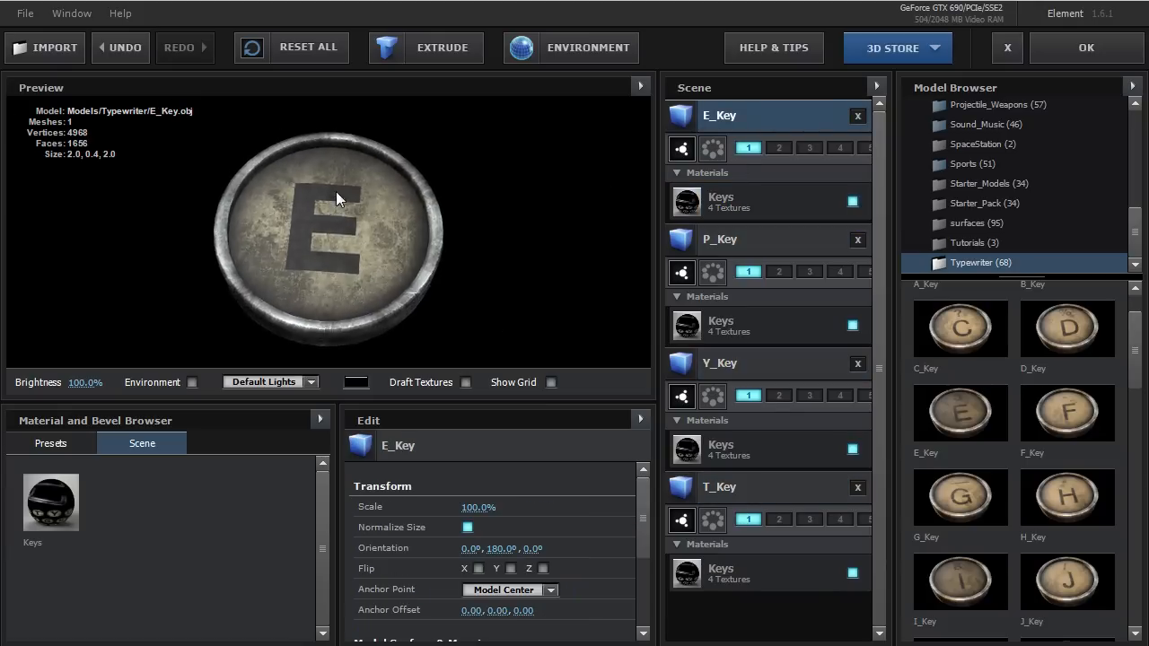
{"action": "left_click", "coordinate": [768, 201]}
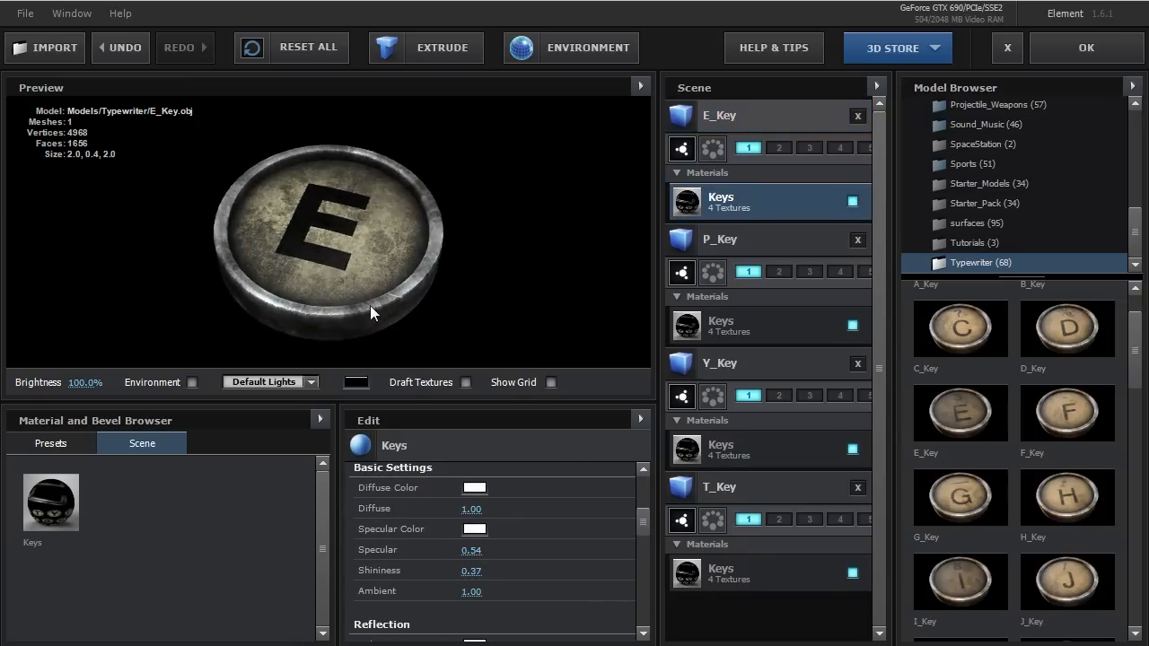
{"action": "left_click_drag", "start_coordinate": [472, 550], "coordinate": [515, 550]}
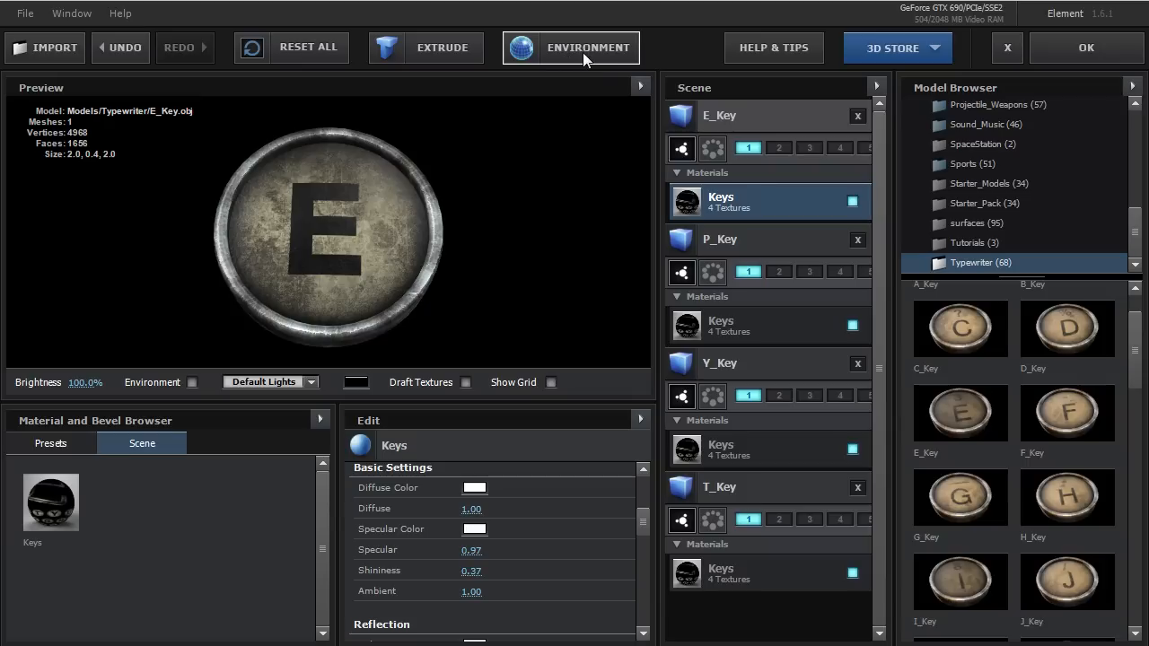
Use the Studio environment map with gamma 1.78, contrast 6% and saturation −71%
{"action": "left_click", "coordinate": [588, 48]}
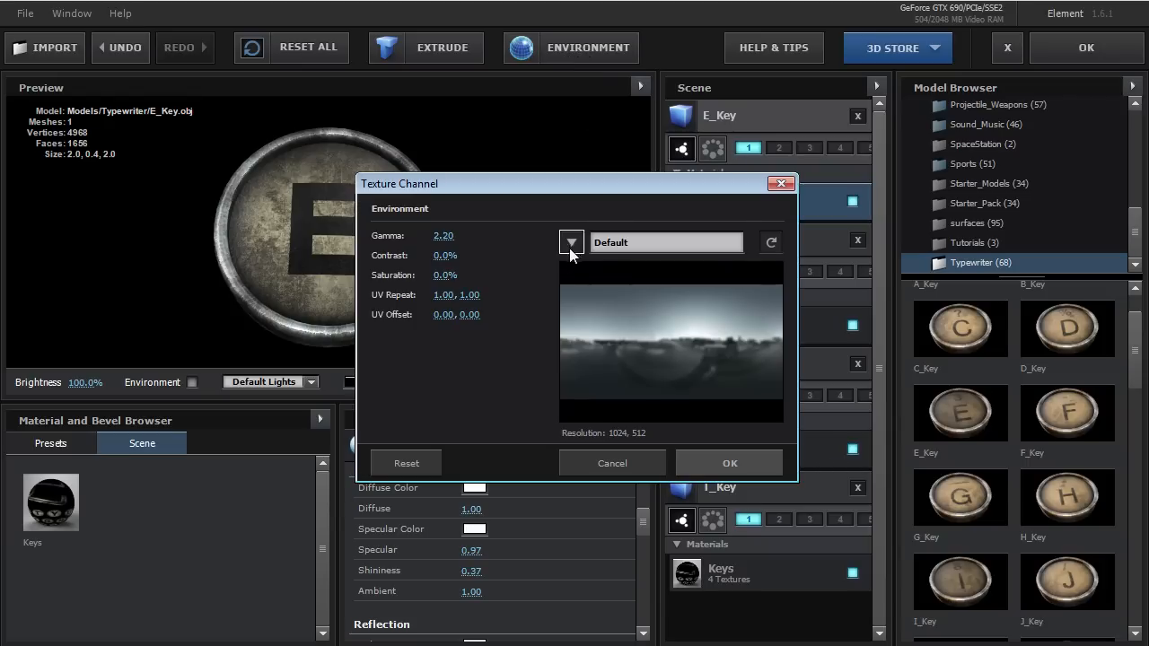
{"action": "left_click", "coordinate": [571, 242]}
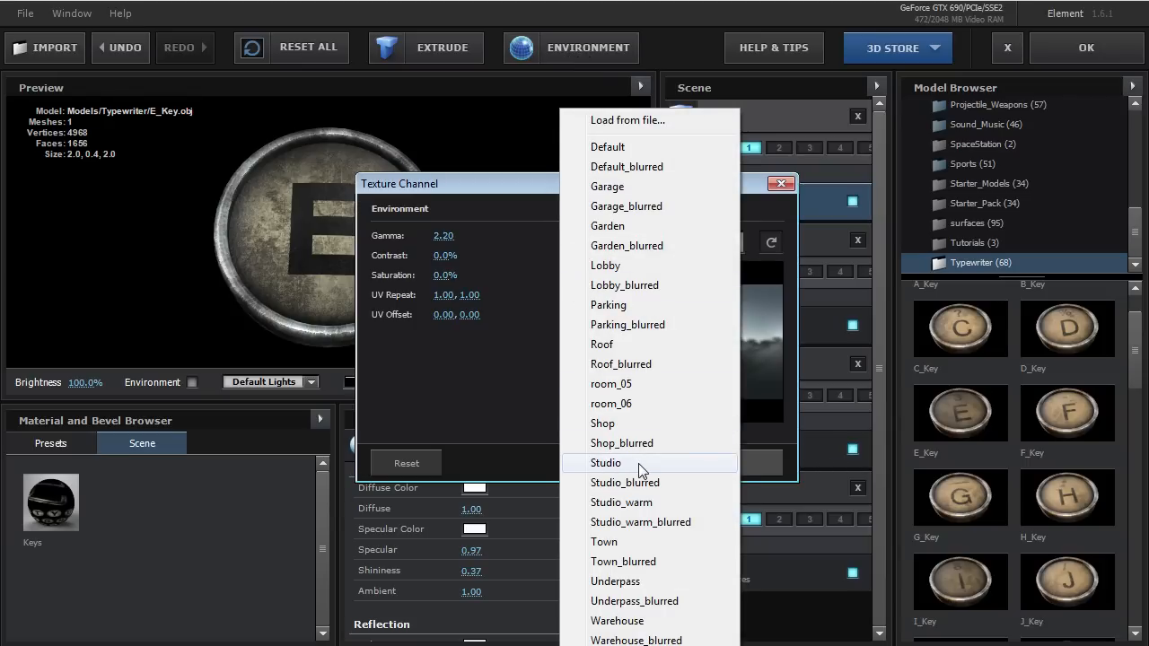
{"action": "left_click", "coordinate": [606, 462]}
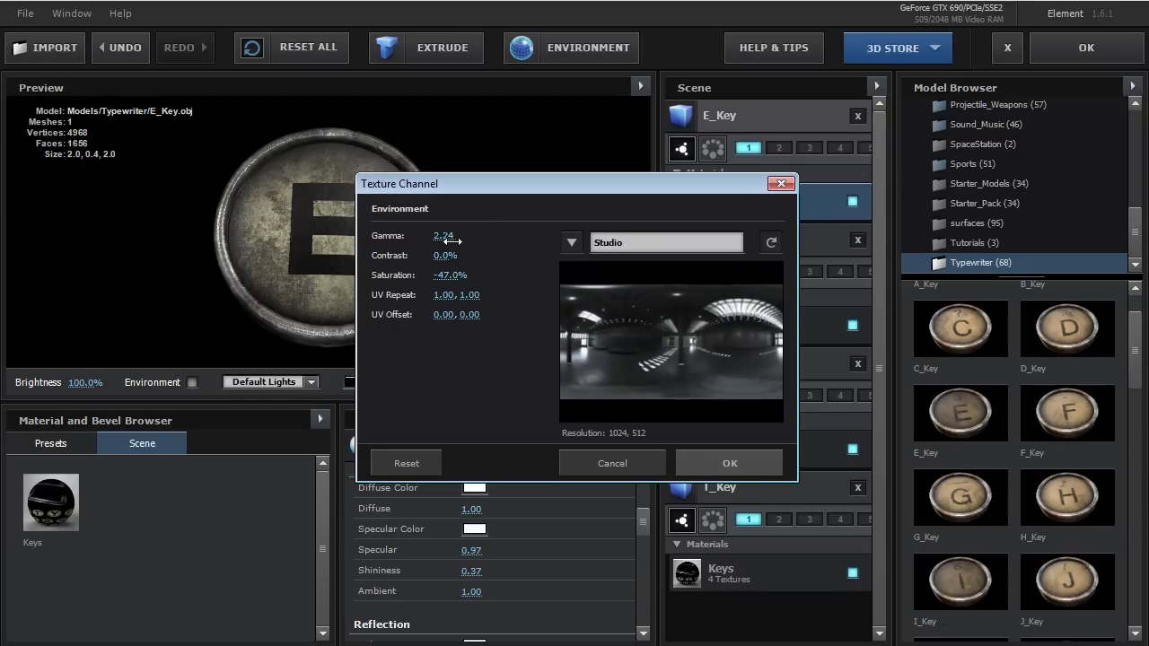
{"action": "left_click_drag", "start_coordinate": [444, 235], "coordinate": [433, 235]}
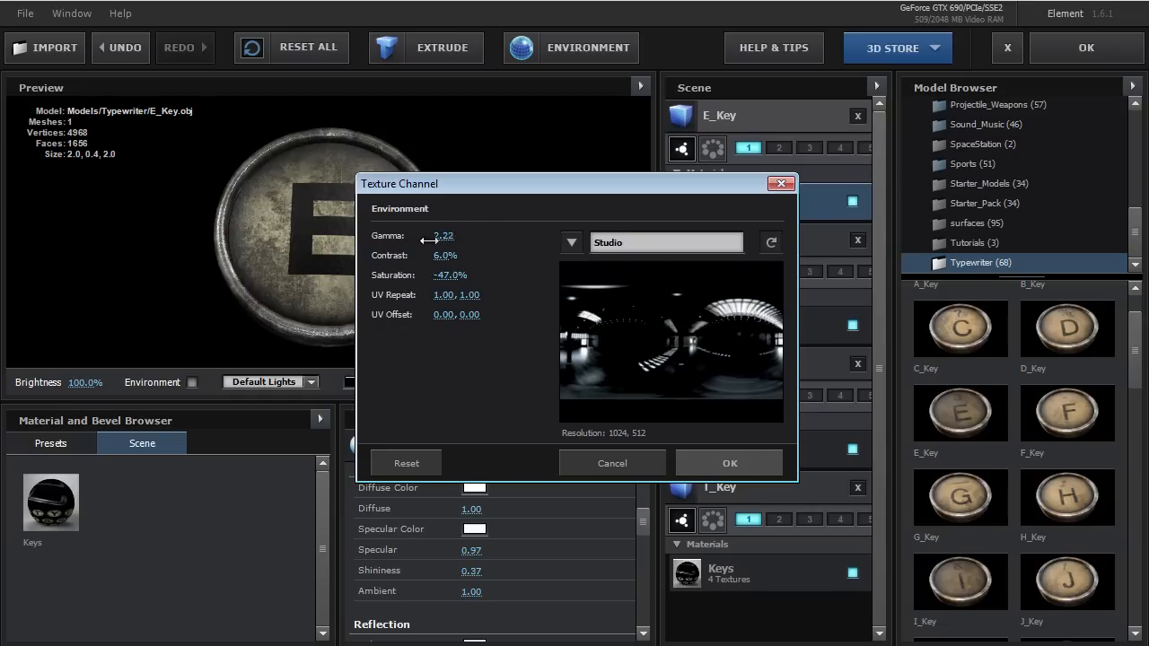
{"action": "left_click_drag", "start_coordinate": [444, 236], "coordinate": [443, 235]}
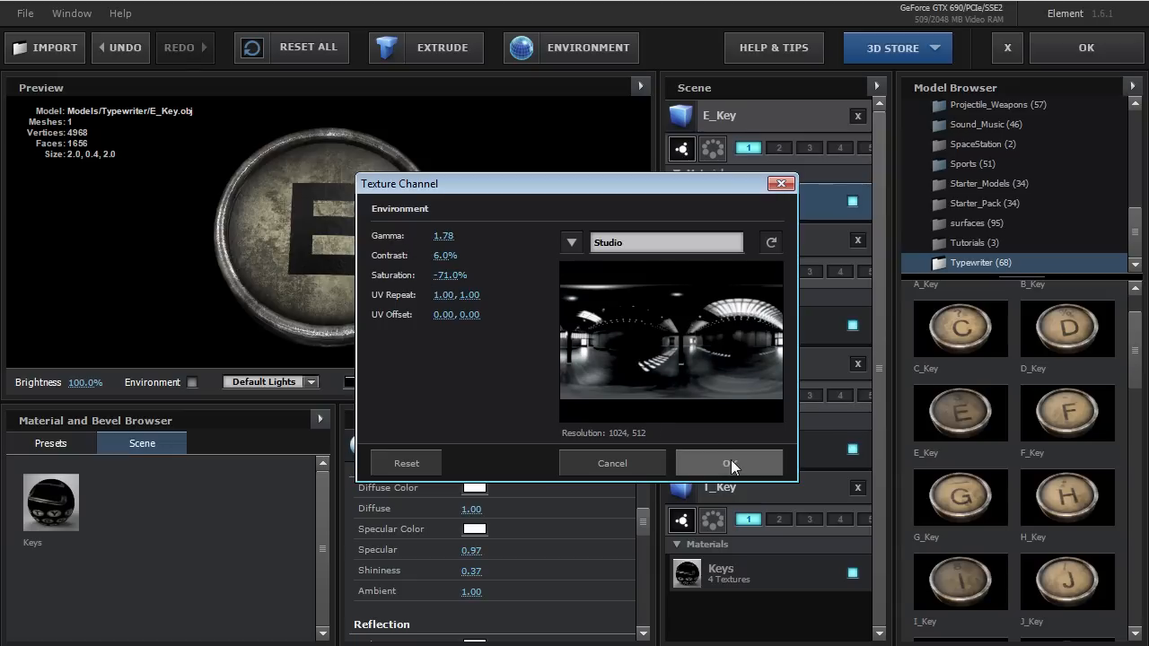
{"action": "left_click", "coordinate": [728, 463]}
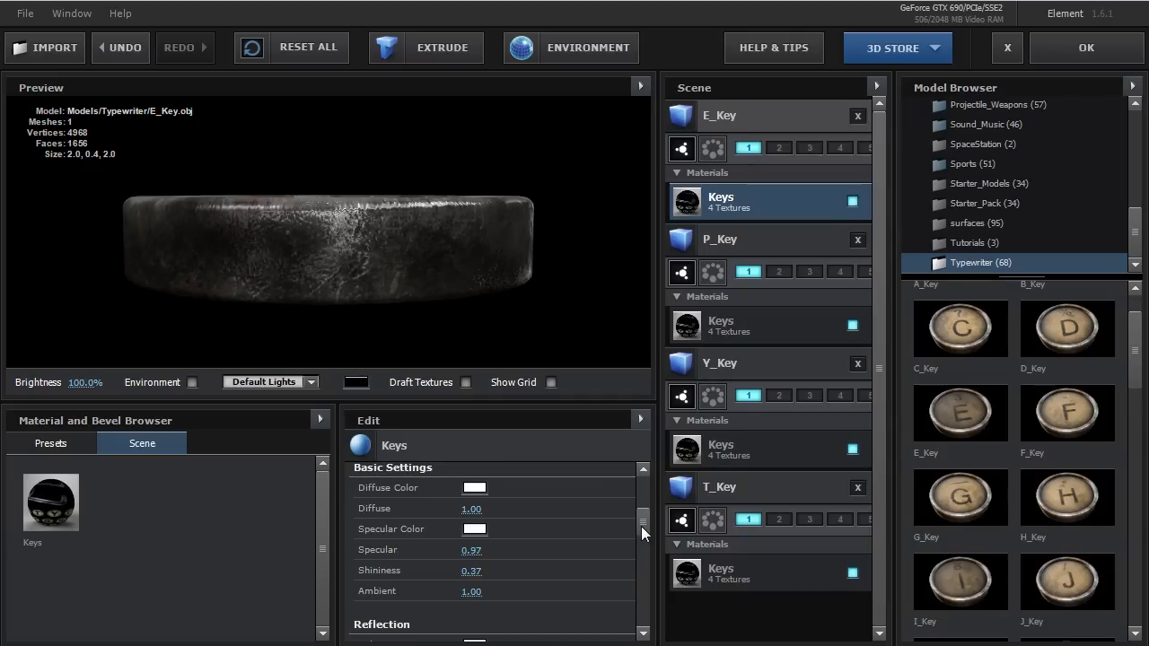
Confirm Scene Setup so the E3D layer renders the key in the Title comp
{"action": "scroll", "scroll_direction": "up", "scroll_amount": 3}
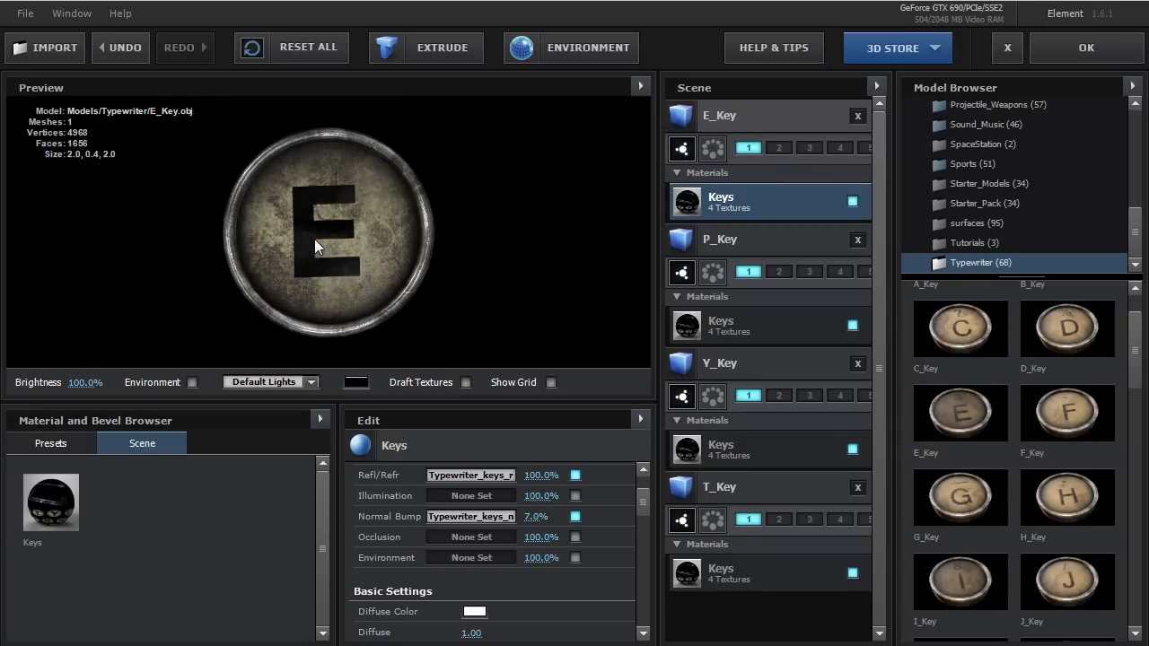
{"action": "left_click", "coordinate": [1085, 47]}
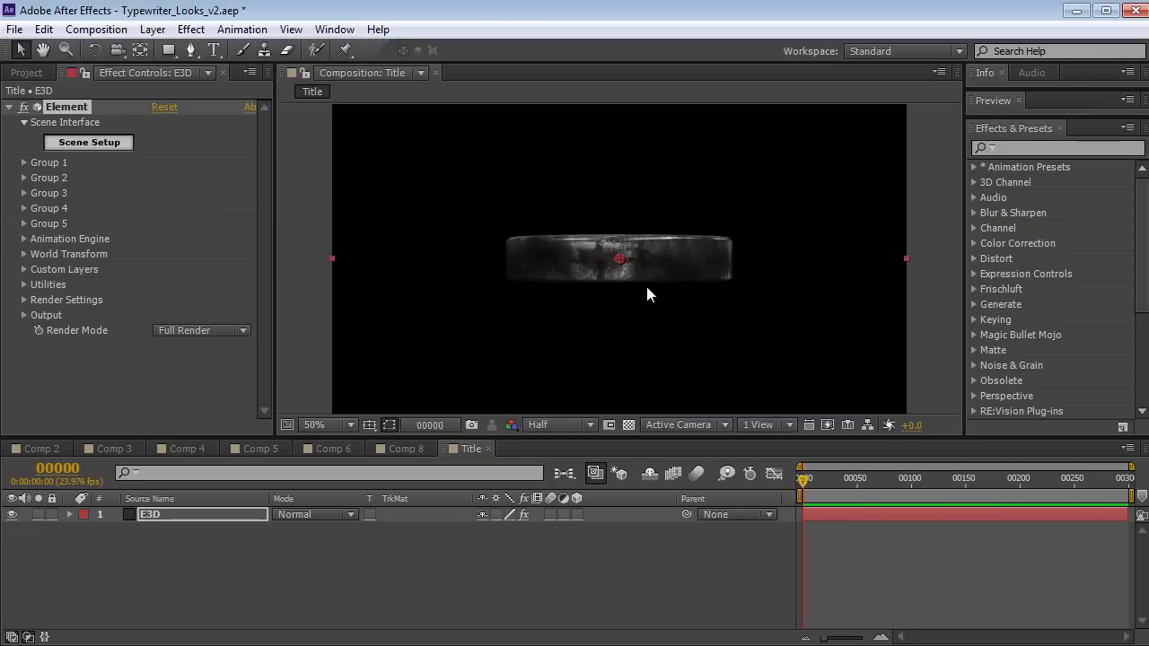
Set Group 1 > Particle Look > X Rotation to +90° so the P key faces camera
{"action": "left_click", "coordinate": [24, 163]}
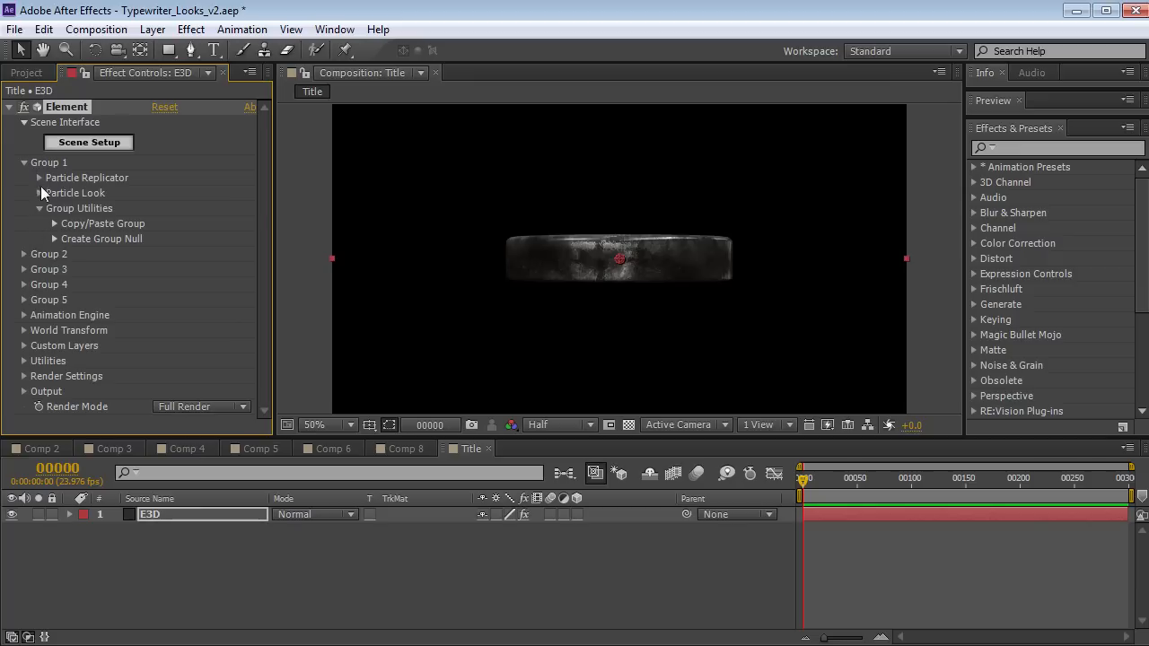
{"action": "left_click", "coordinate": [40, 193]}
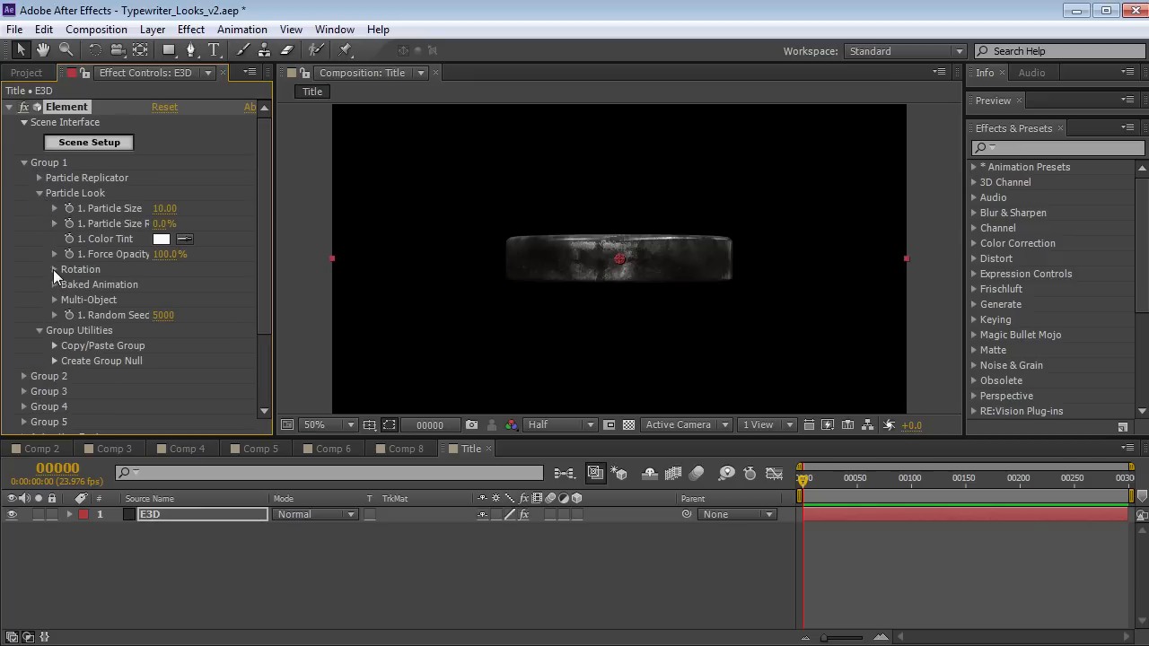
{"action": "left_click", "coordinate": [54, 269]}
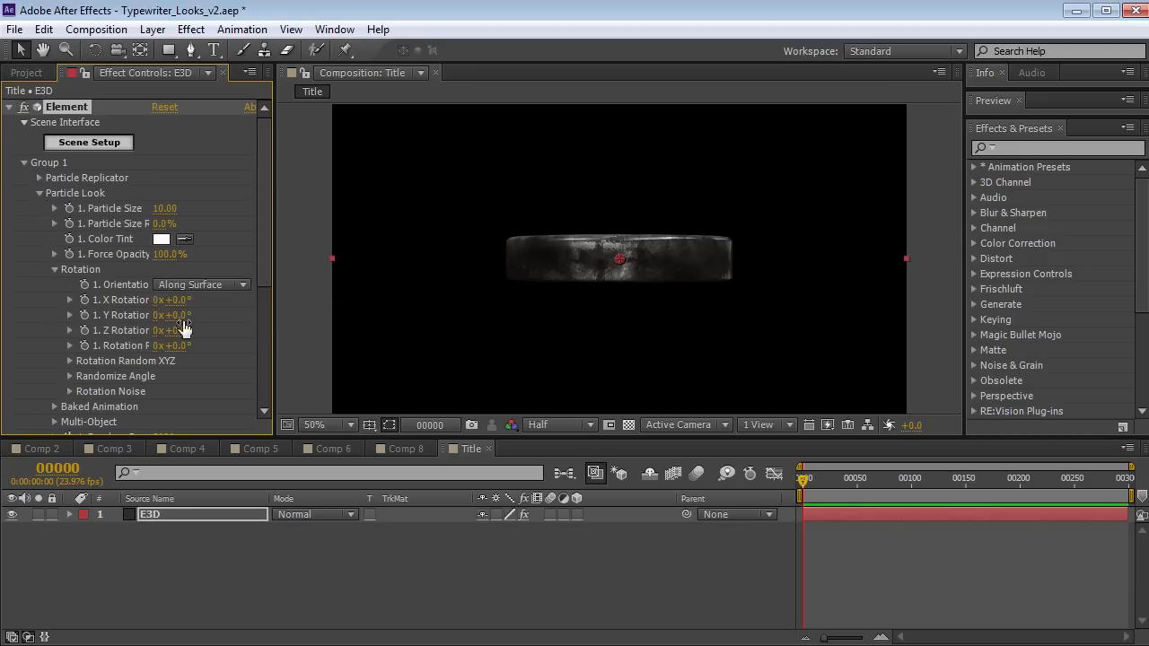
{"action": "left_click_drag", "start_coordinate": [166, 299], "coordinate": [220, 300]}
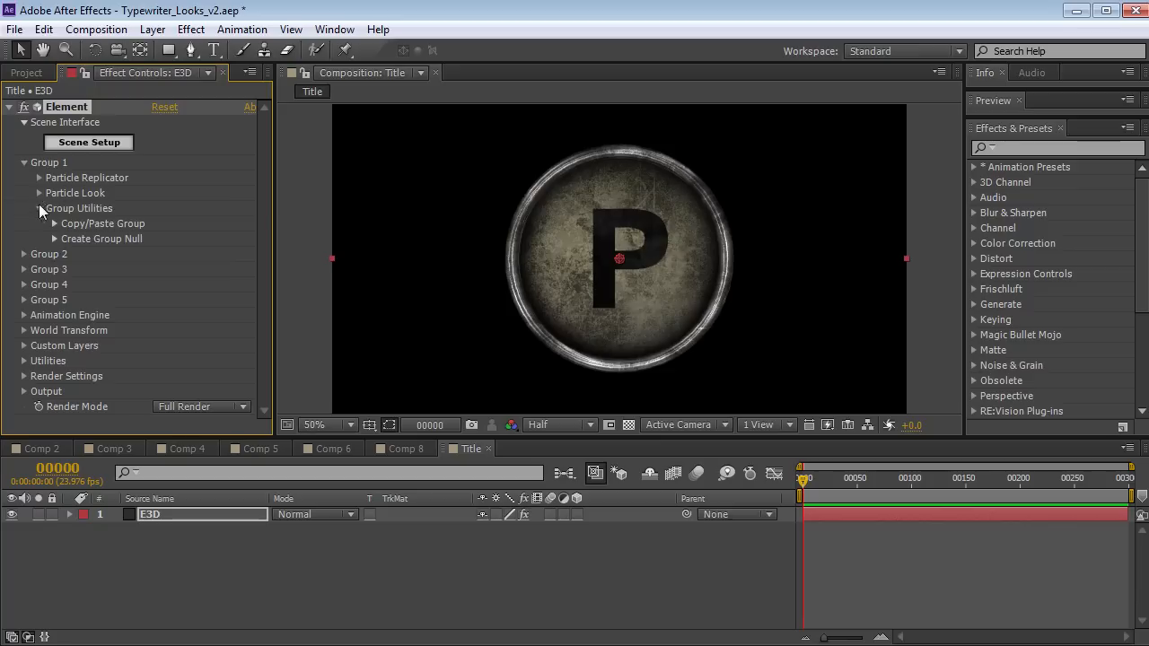
Arrange four keys on a 3D Grid replicator and shrink their size so they stop overlapping
{"action": "left_click", "coordinate": [40, 177]}
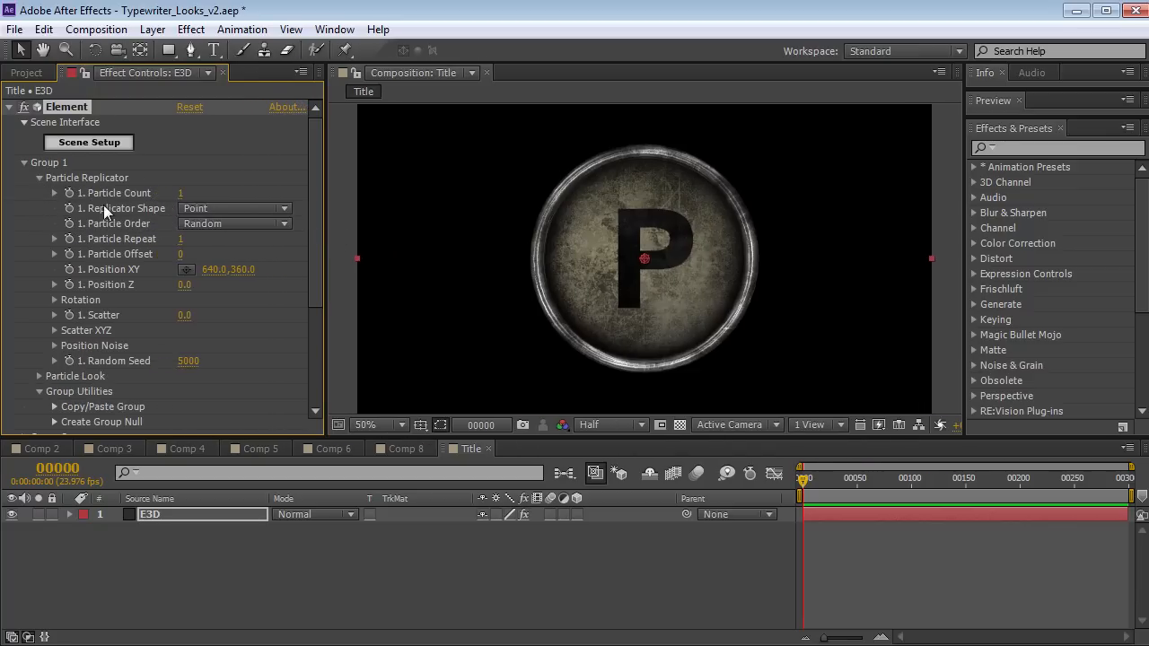
{"action": "left_click", "coordinate": [234, 208]}
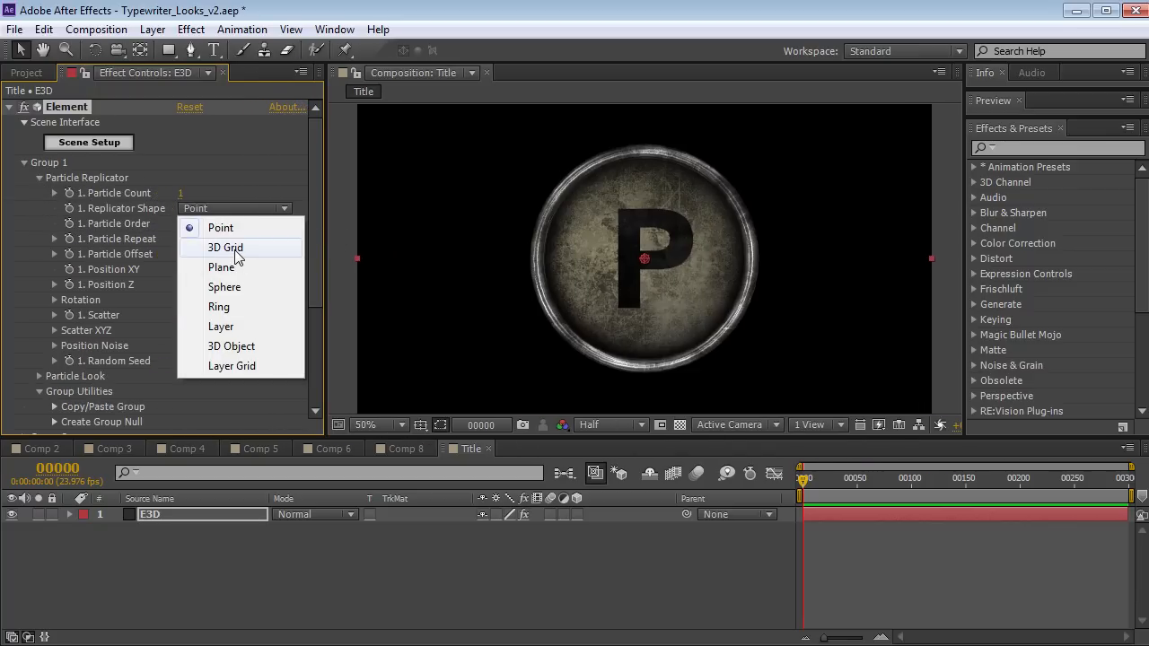
{"action": "left_click", "coordinate": [226, 247]}
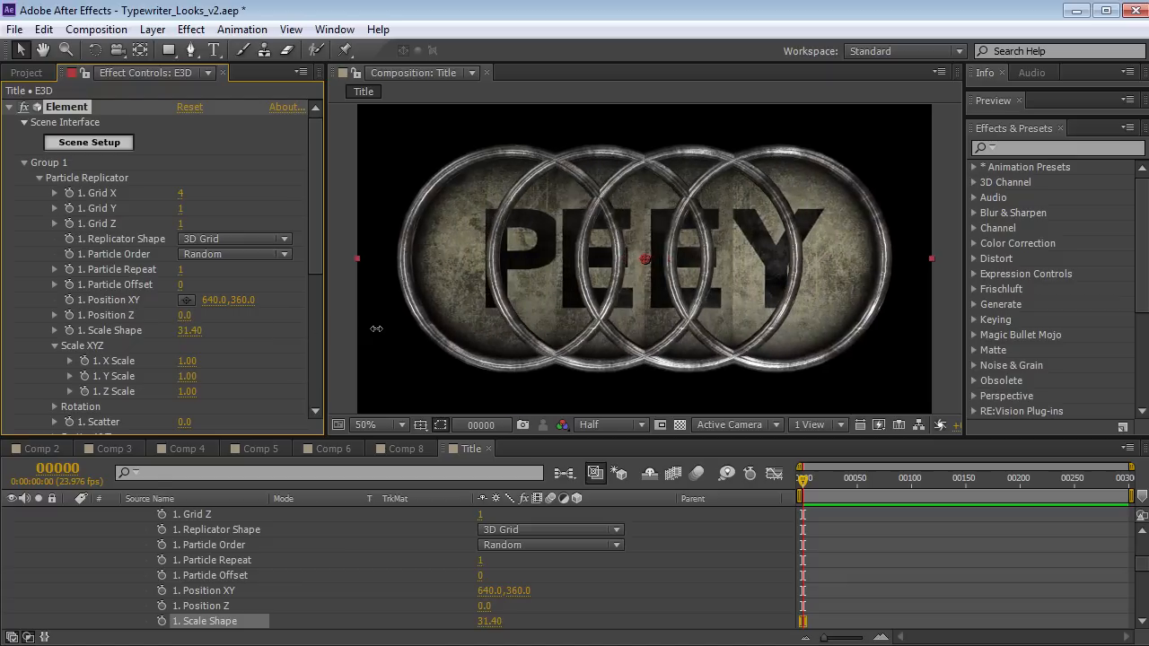
{"action": "scroll", "scroll_direction": "down", "scroll_amount": 3}
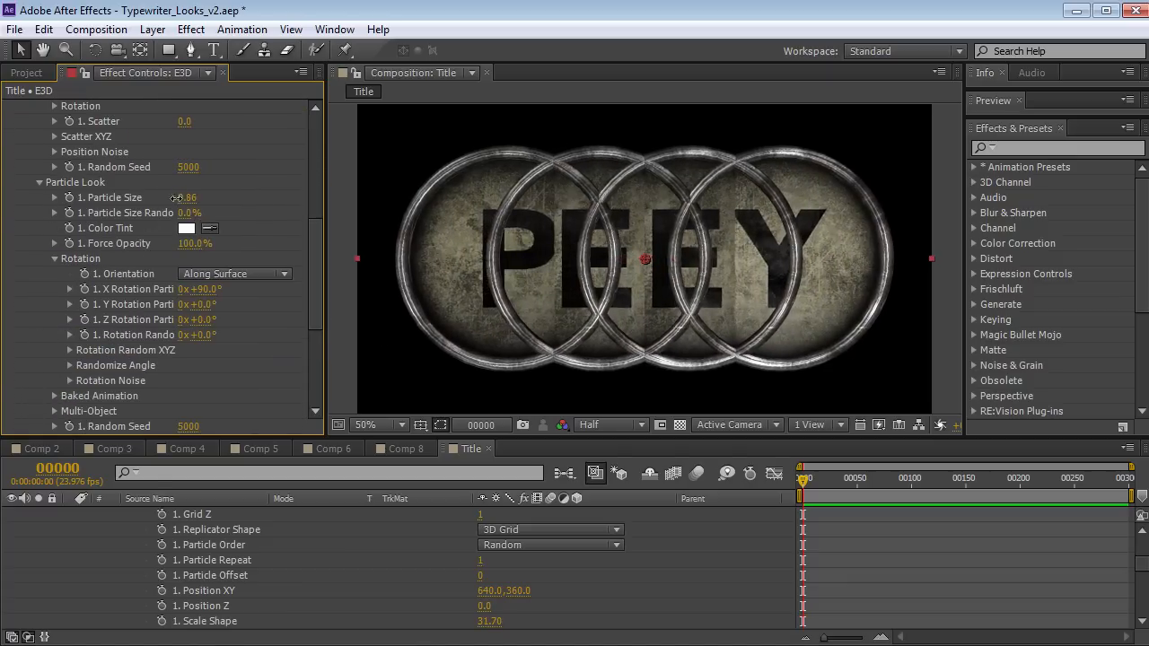
{"action": "left_click_drag", "start_coordinate": [184, 197], "coordinate": [166, 196]}
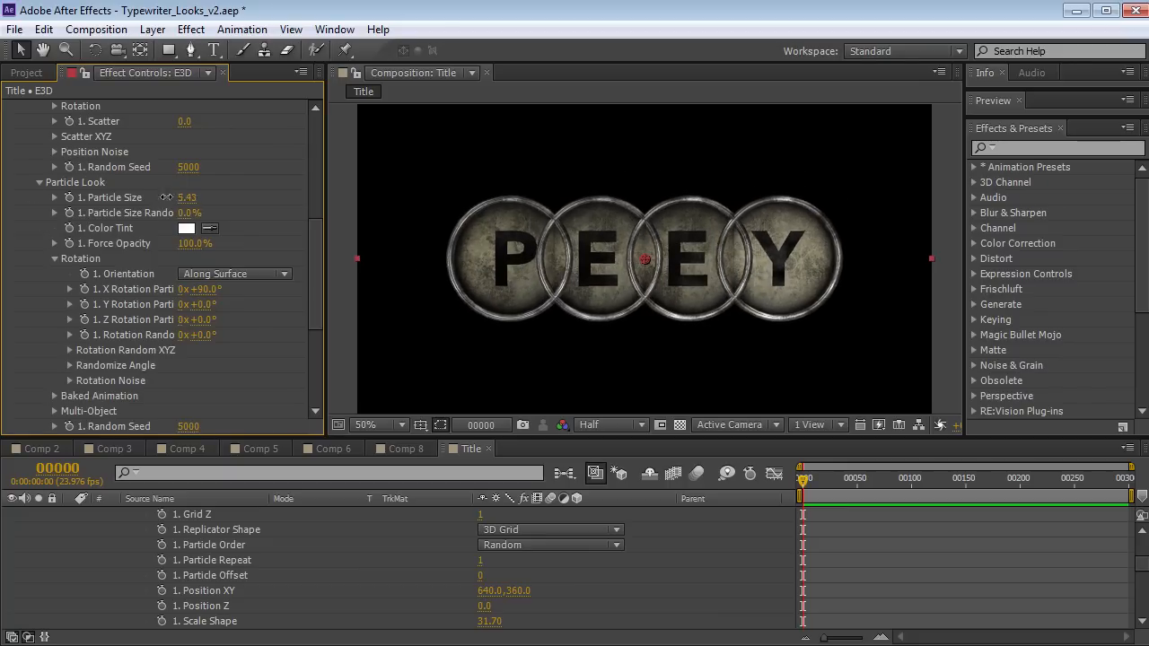
{"action": "scroll", "scroll_direction": "up", "scroll_amount": 3}
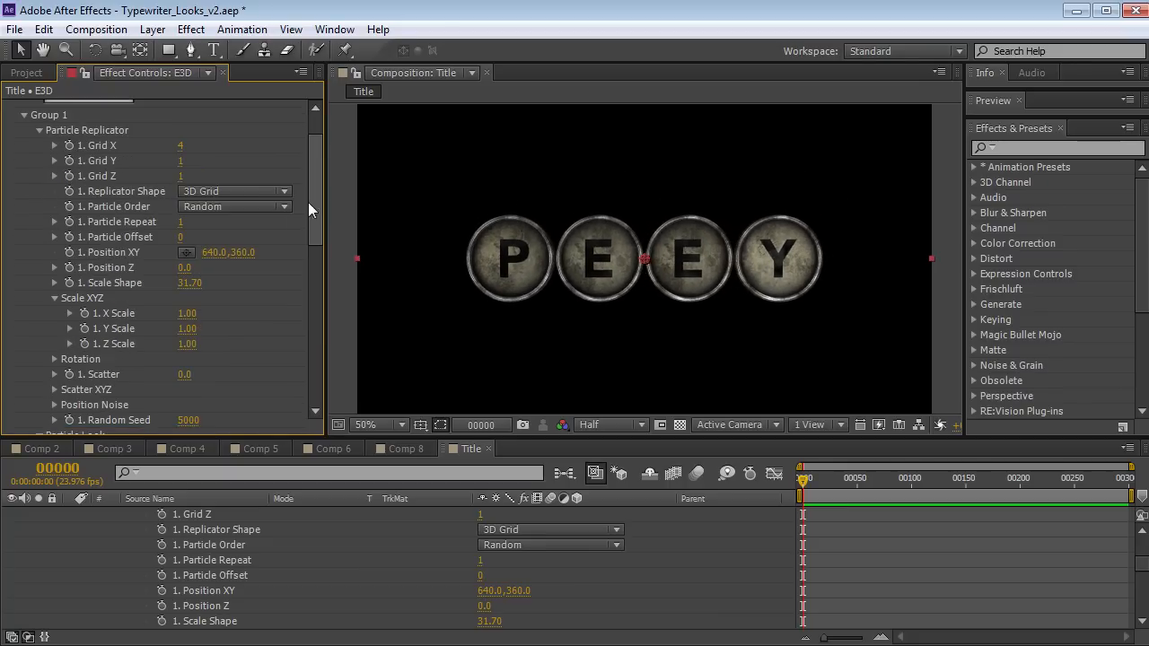
{"action": "mouse_move", "coordinate": [325, 224]}
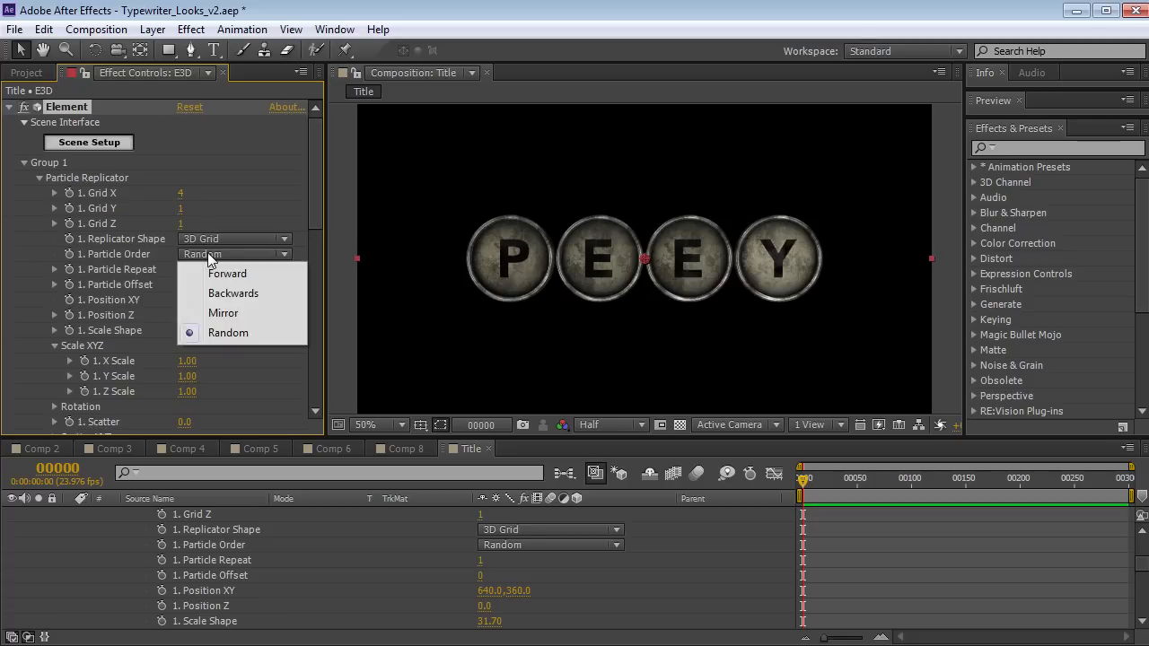
{"action": "mouse_move", "coordinate": [233, 294]}
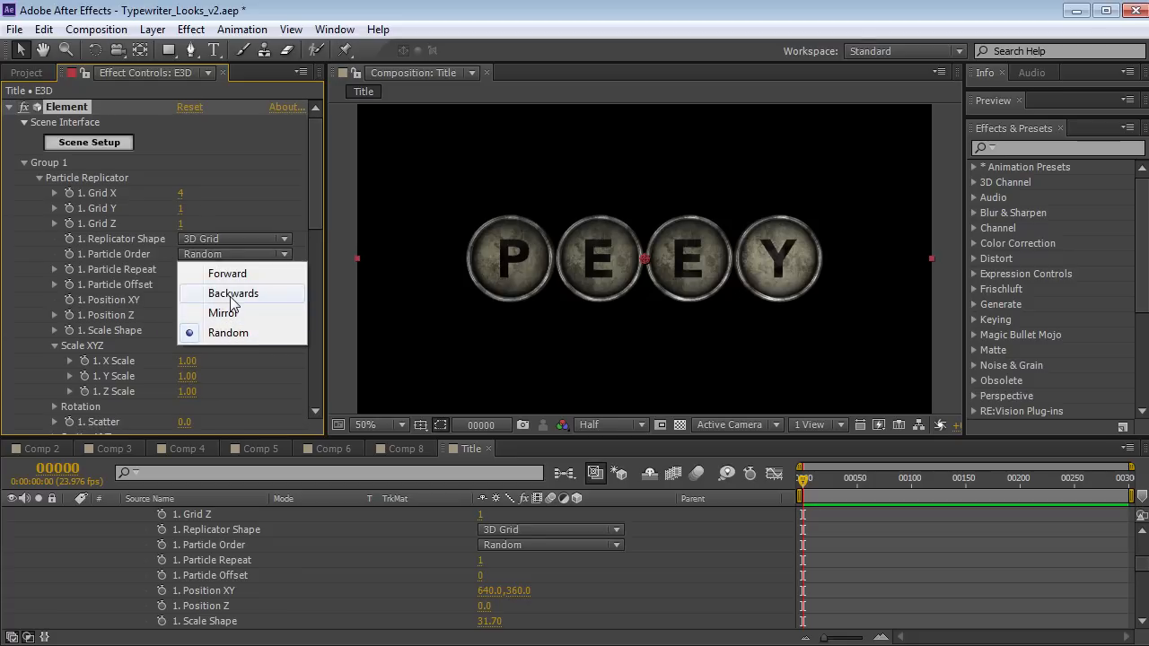
Set Particle Order to Backwards to spell TYPE, then open Scene Setup and select T_Key
{"action": "left_click", "coordinate": [232, 292]}
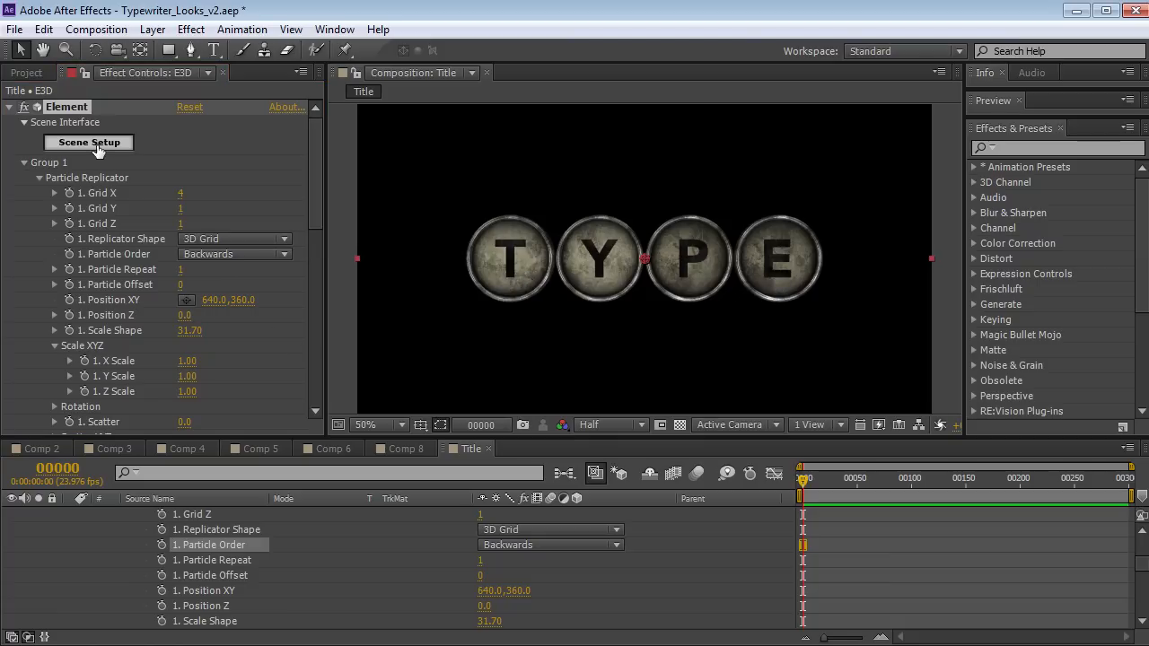
{"action": "left_click", "coordinate": [88, 142]}
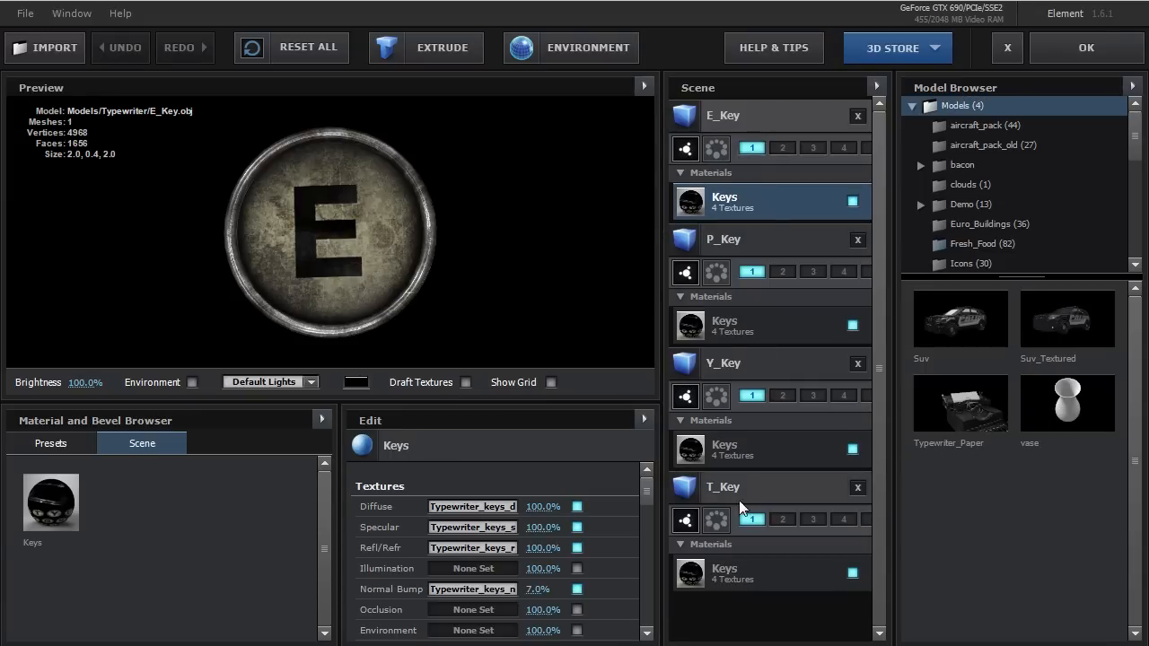
{"action": "left_click", "coordinate": [737, 487]}
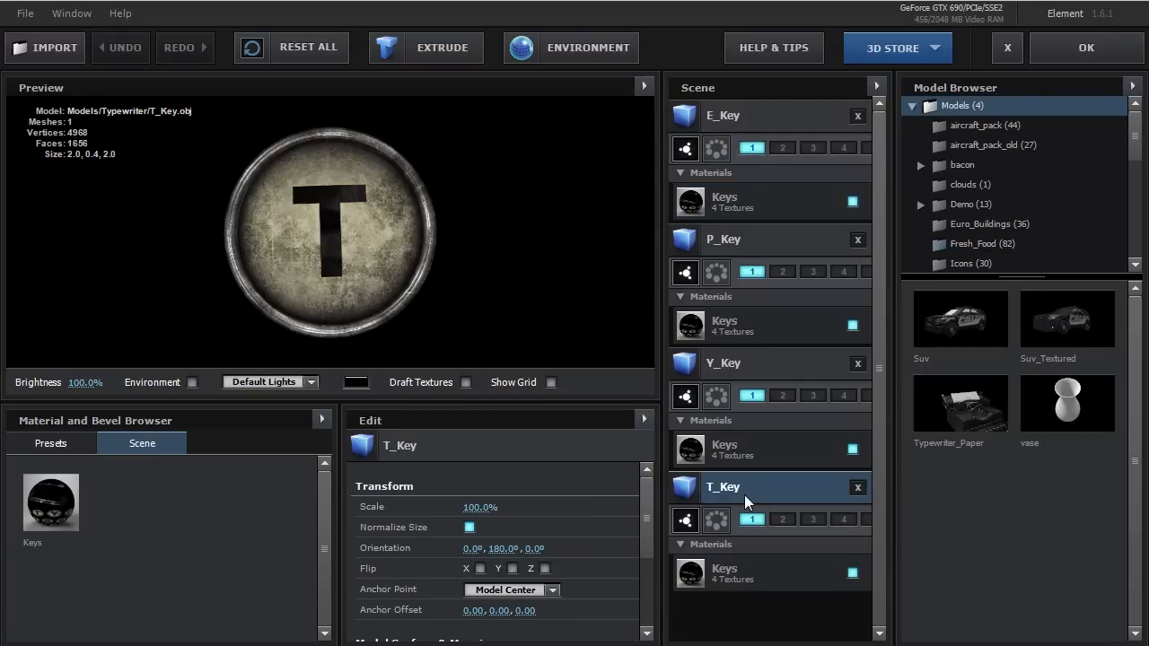
{"action": "left_click", "coordinate": [723, 115]}
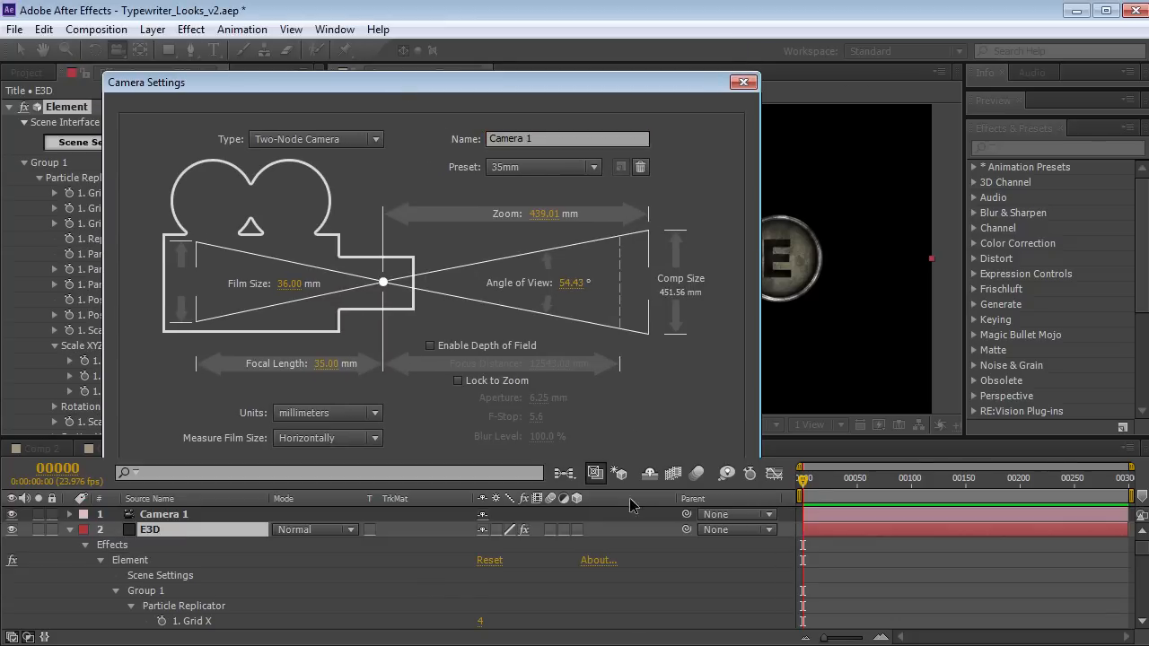
Add a 35mm camera and angle the view of the TYPE keys
{"action": "left_click", "coordinate": [742, 82]}
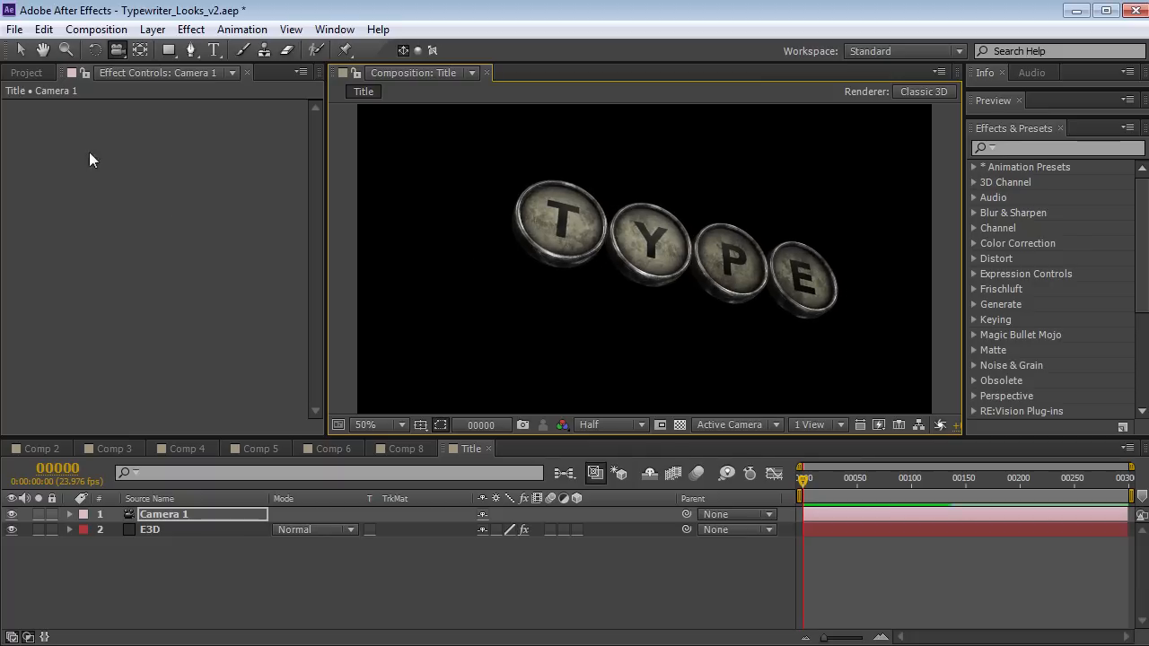
{"action": "left_click", "coordinate": [26, 73]}
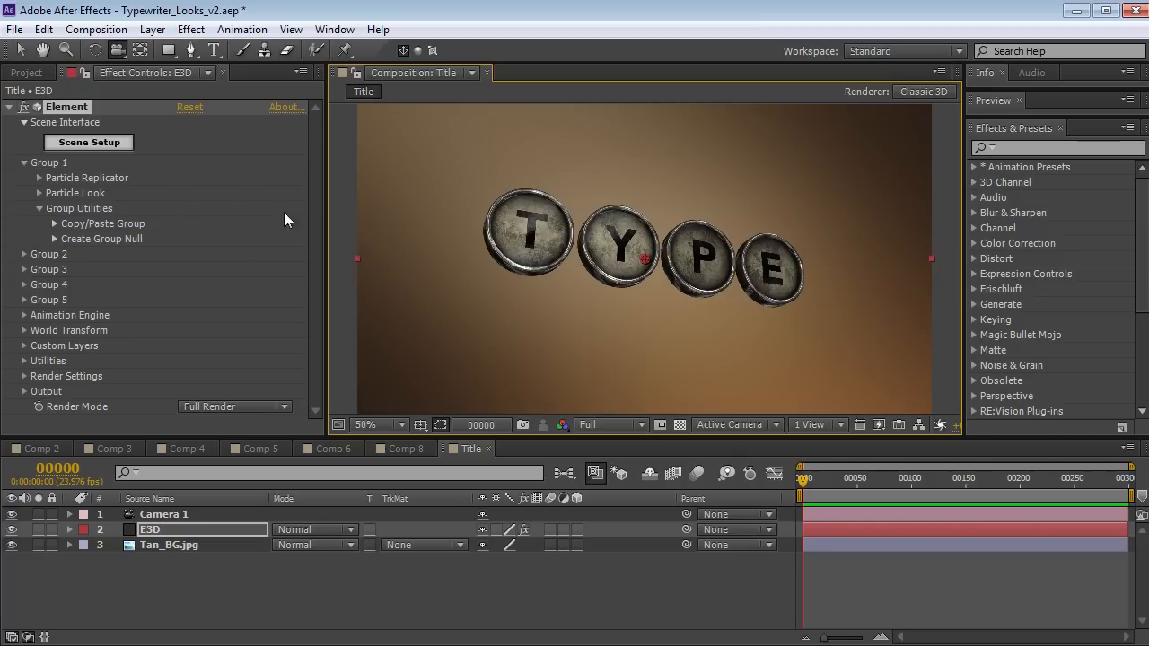
Try the Dramatic preset for the keys' added Element 3D lighting
{"action": "scroll", "scroll_direction": "down", "scroll_amount": 3}
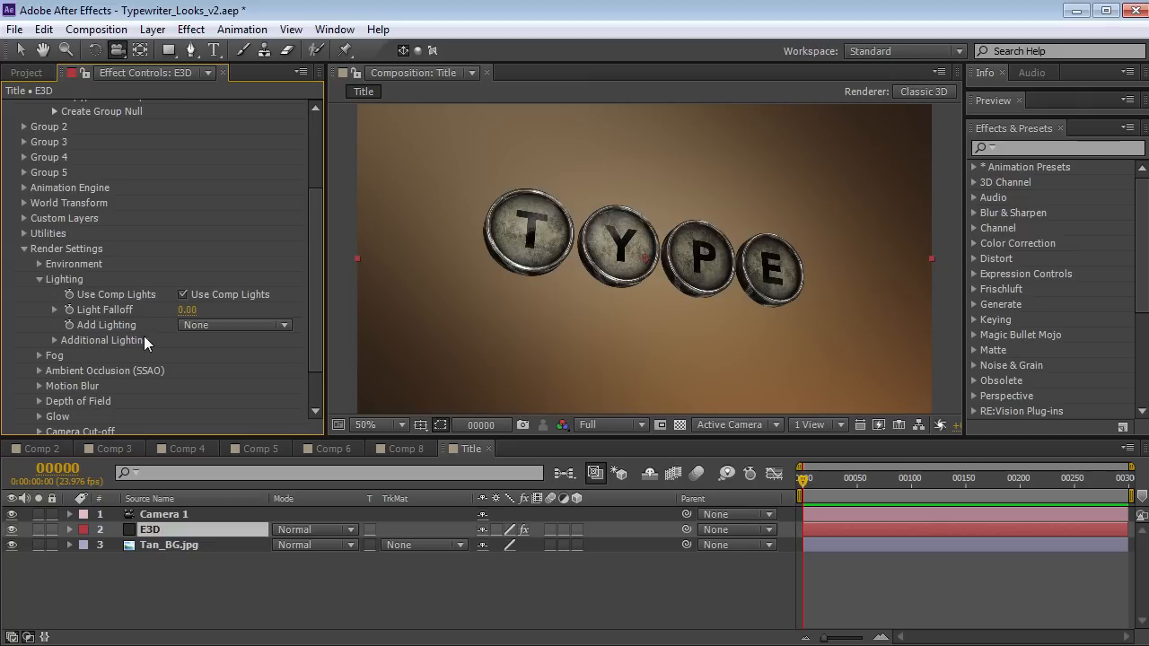
{"action": "left_click", "coordinate": [233, 325]}
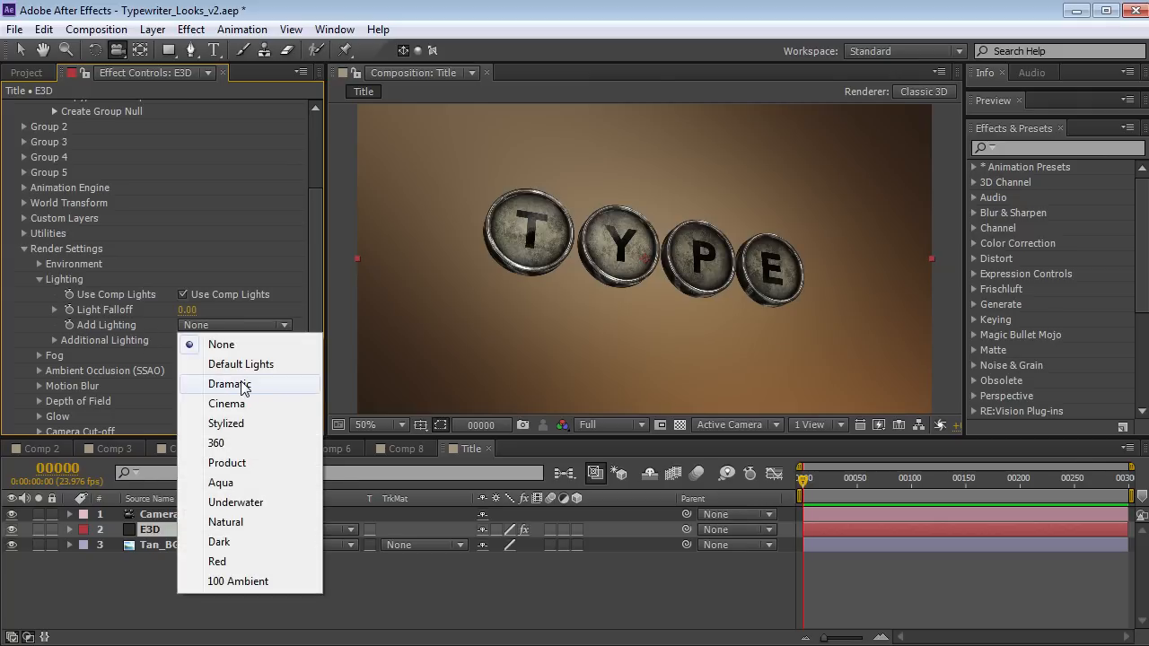
{"action": "left_click", "coordinate": [230, 384]}
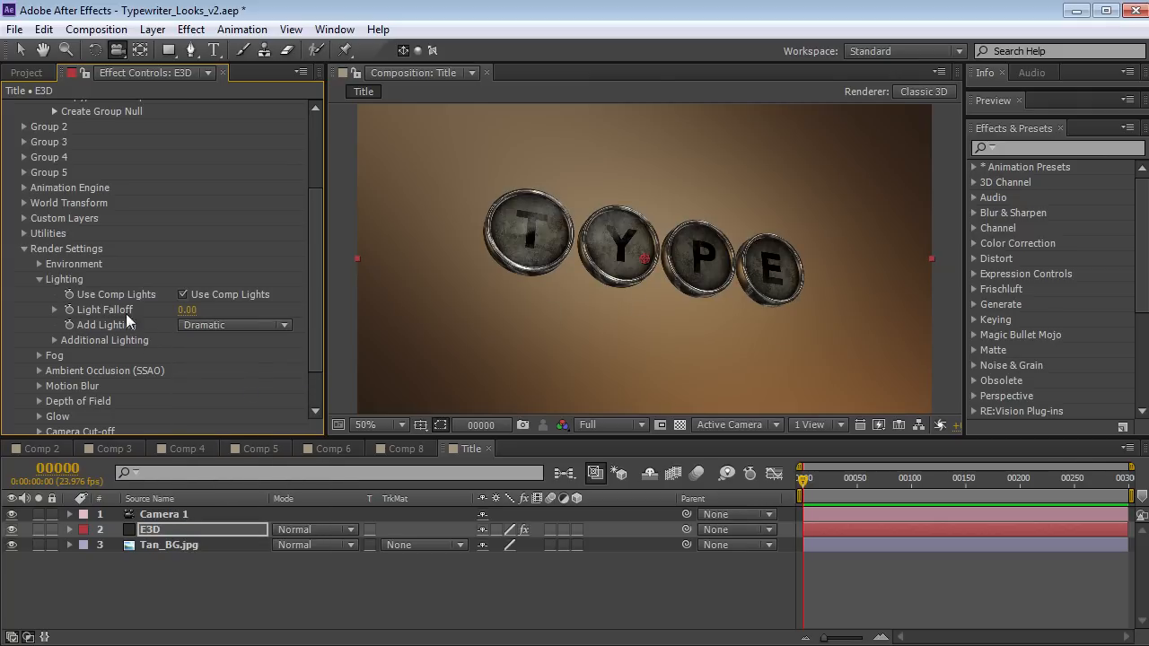
{"action": "left_click", "coordinate": [611, 425]}
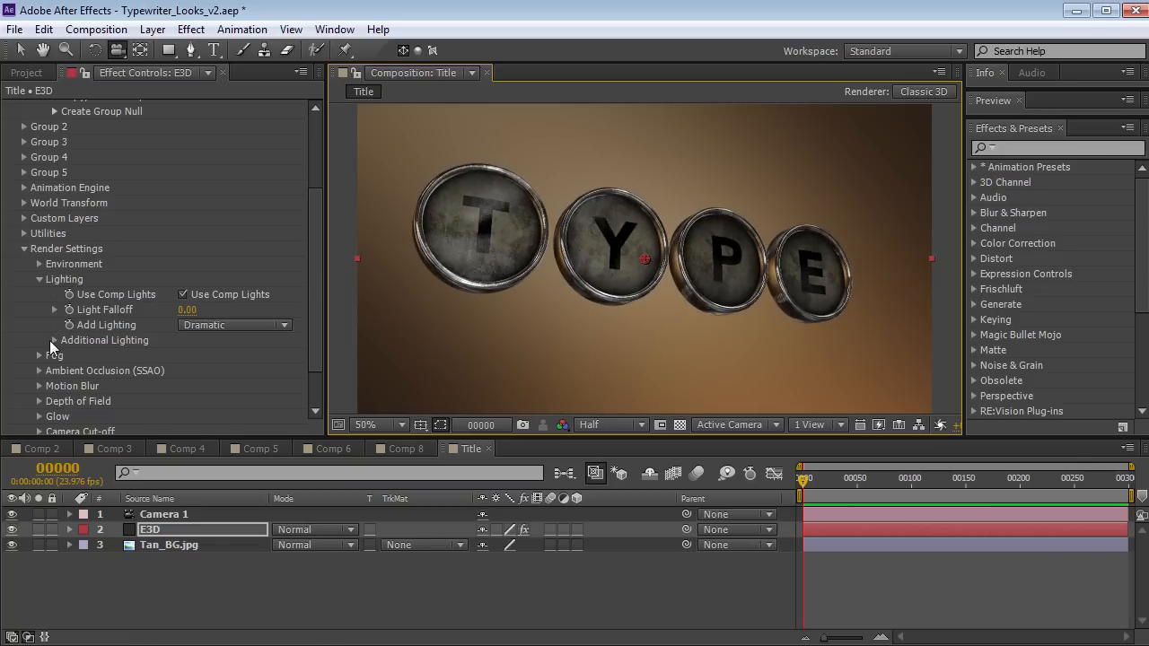
Expand Additional Lighting and switch its preset to Cinema
{"action": "left_click", "coordinate": [53, 341]}
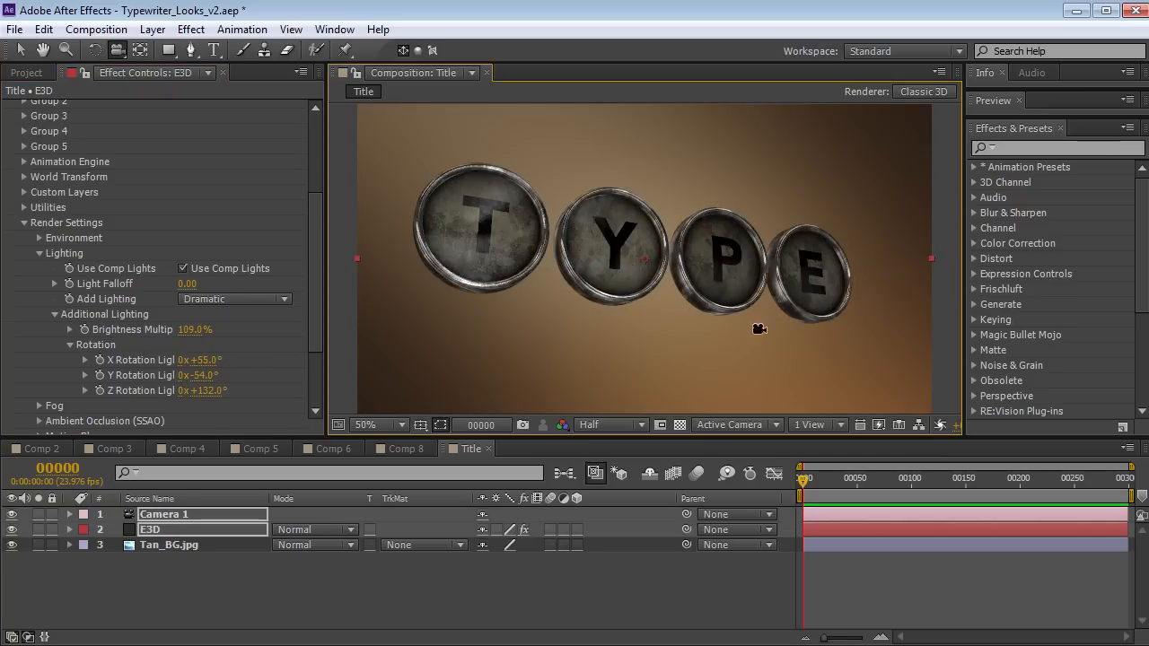
{"action": "left_click", "coordinate": [234, 299]}
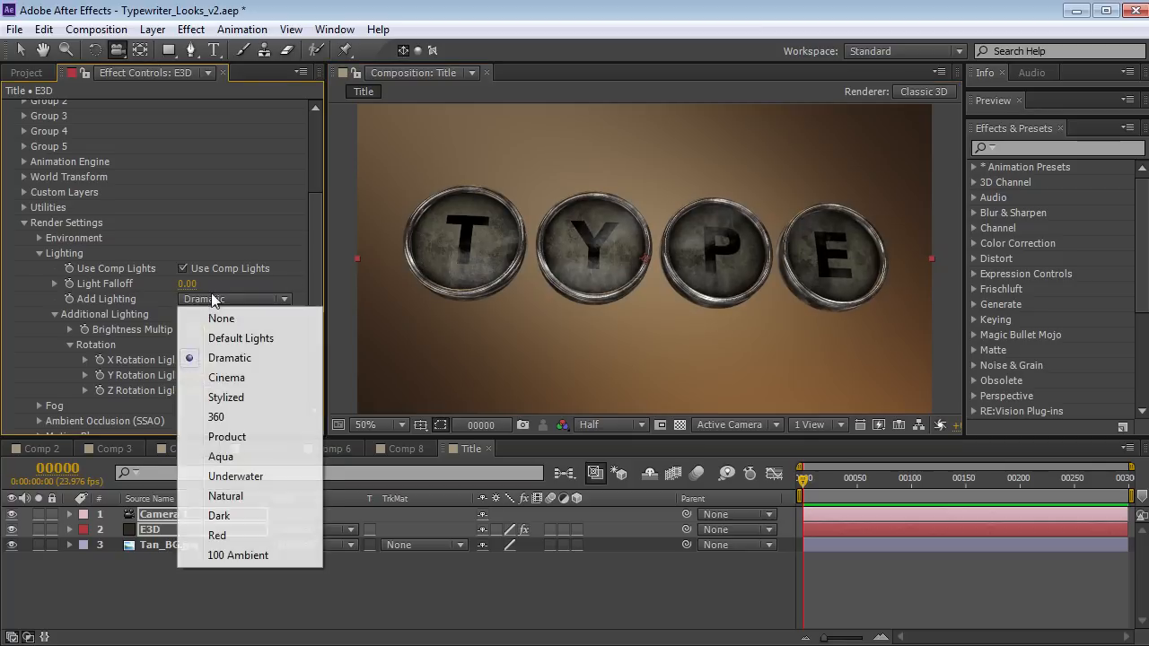
{"action": "left_click", "coordinate": [226, 377]}
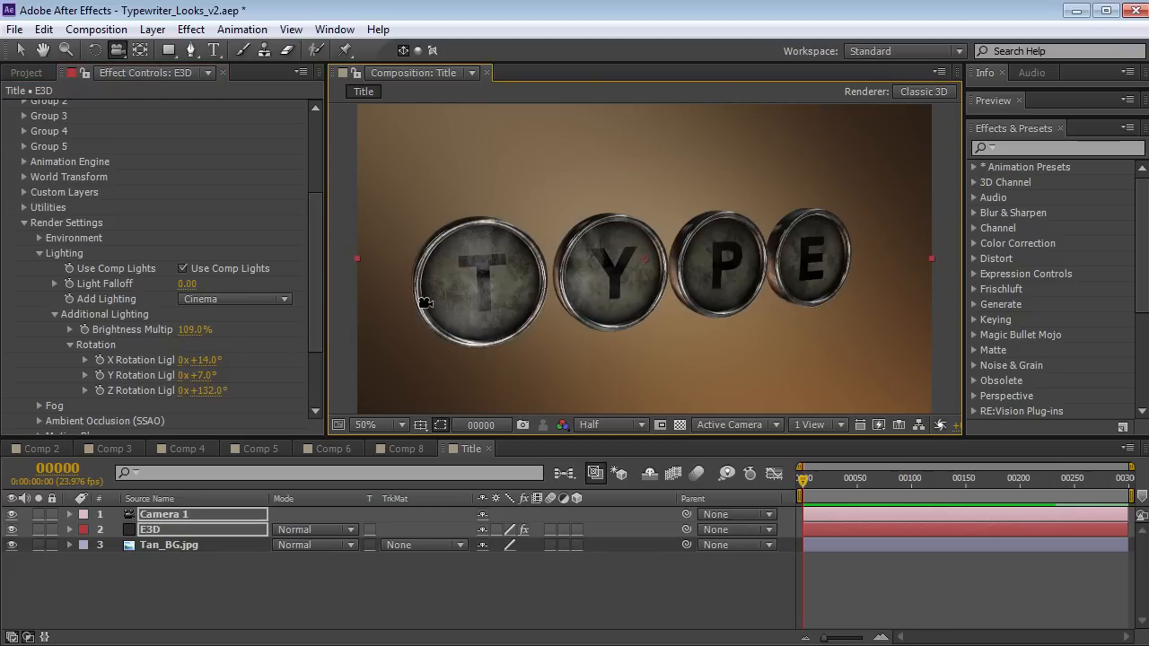
{"action": "left_click", "coordinate": [151, 28]}
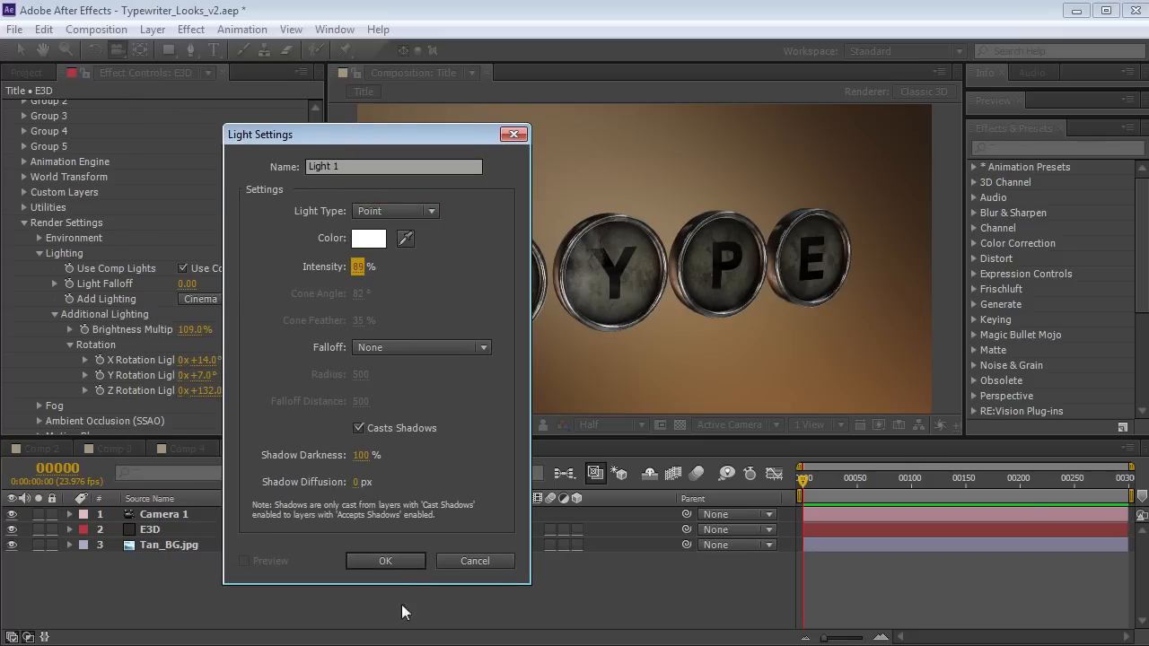
Create a point light at 51% intensity, placed above and right of the keys
{"action": "left_click", "coordinate": [386, 560]}
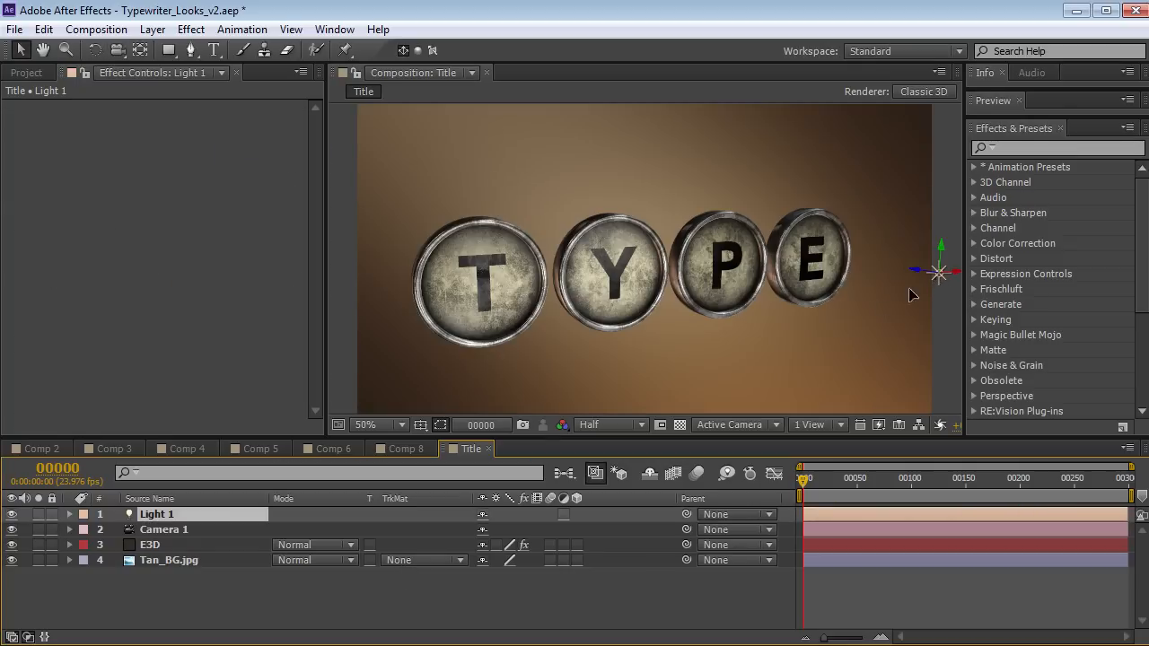
{"action": "double_click", "coordinate": [157, 513]}
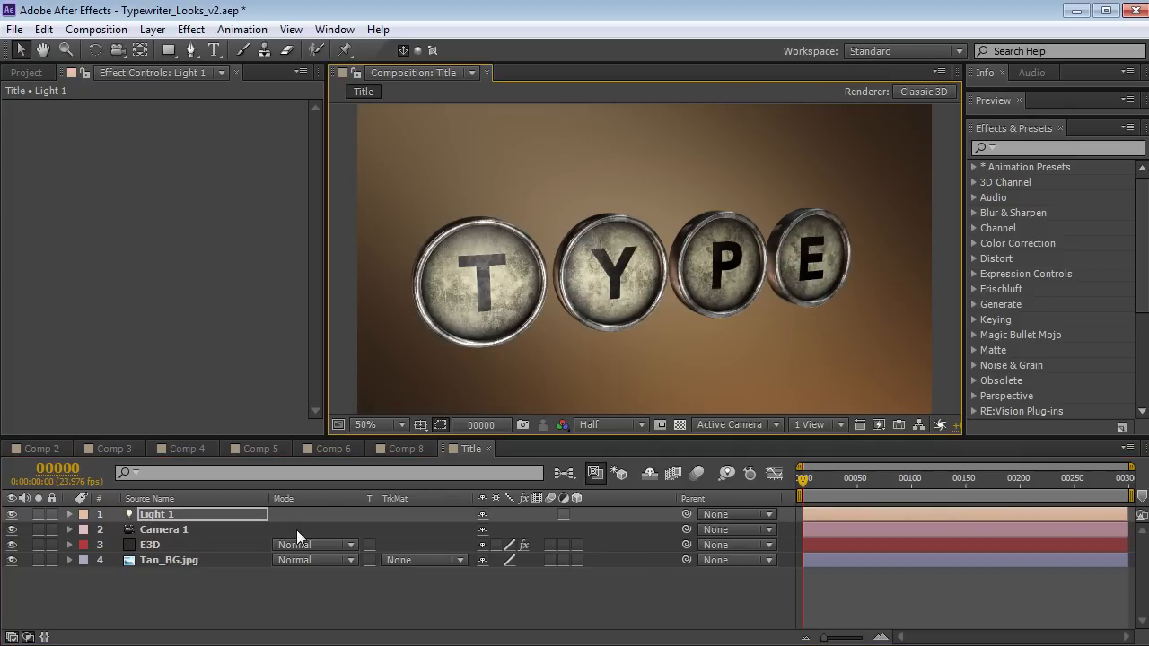
{"action": "left_click", "coordinate": [70, 513]}
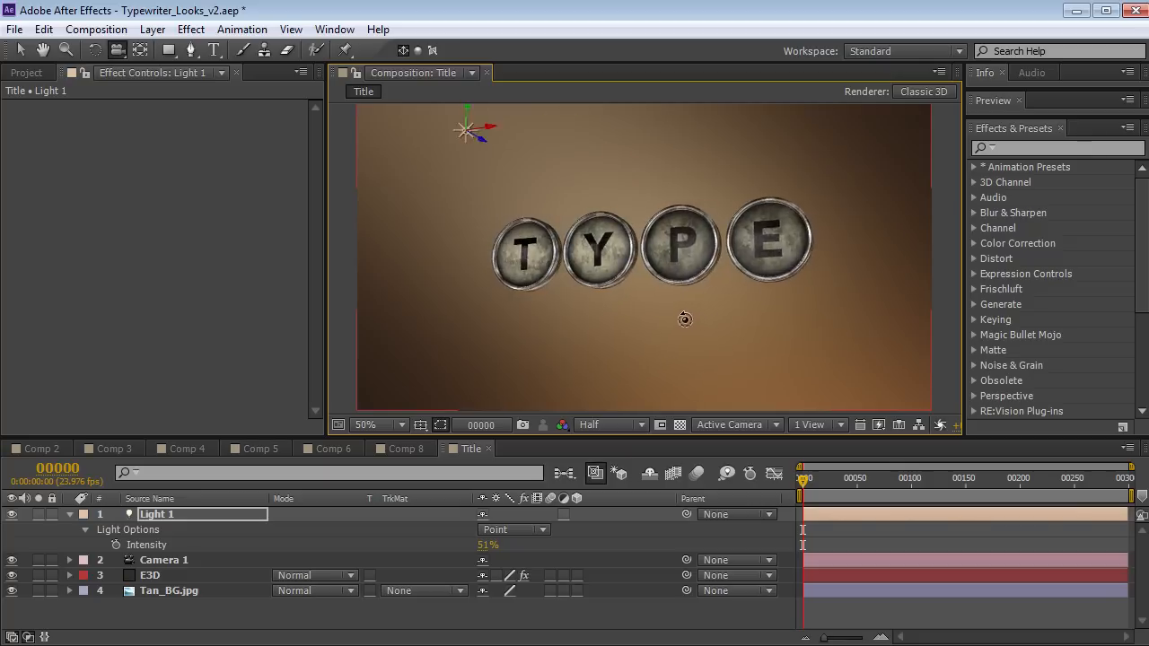
{"action": "left_click_drag", "start_coordinate": [467, 131], "coordinate": [844, 193]}
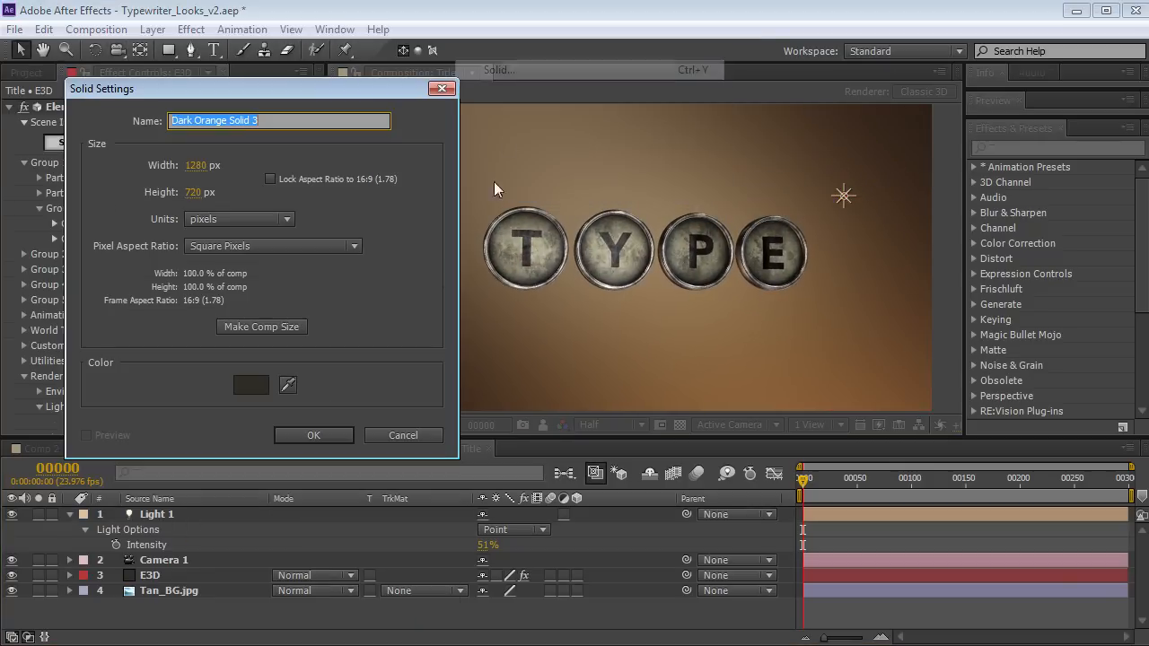
Add a light orange solid in Screen mode with an elliptical mask at the upper left
{"action": "left_click", "coordinate": [250, 384]}
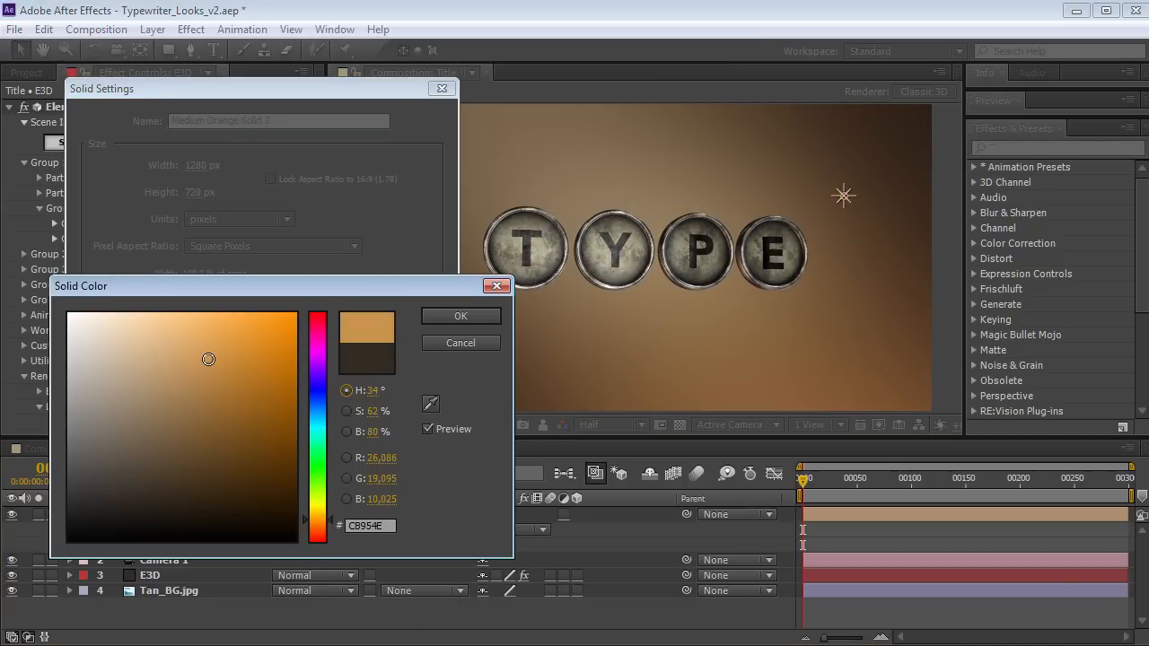
{"action": "left_click", "coordinate": [461, 315]}
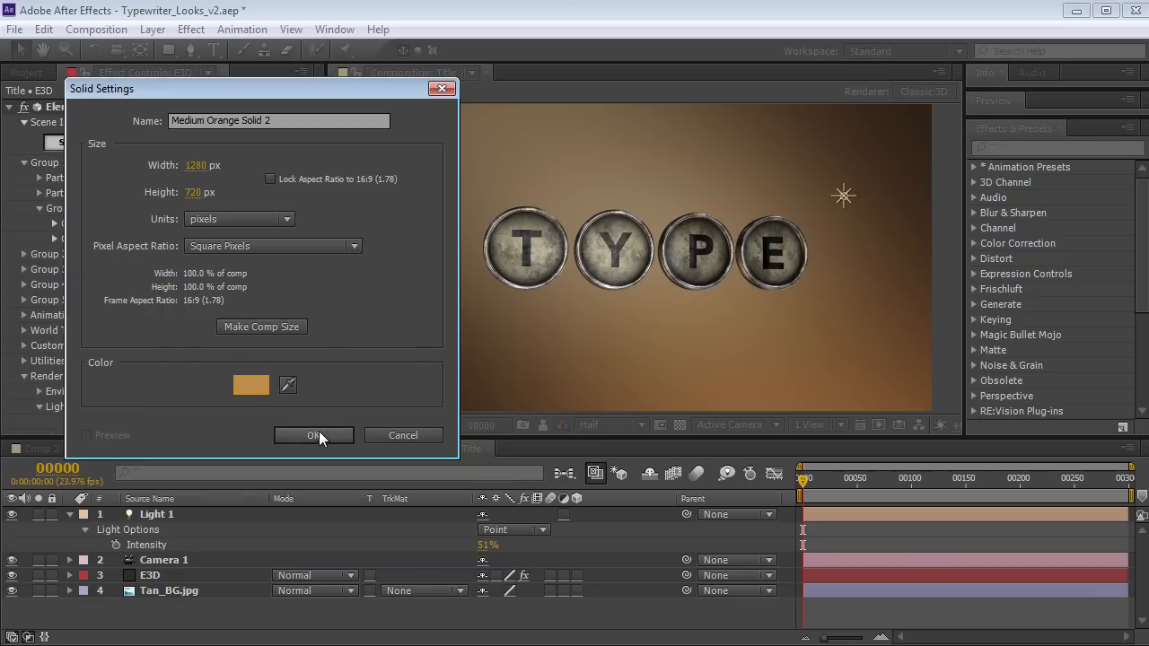
{"action": "left_click", "coordinate": [313, 435]}
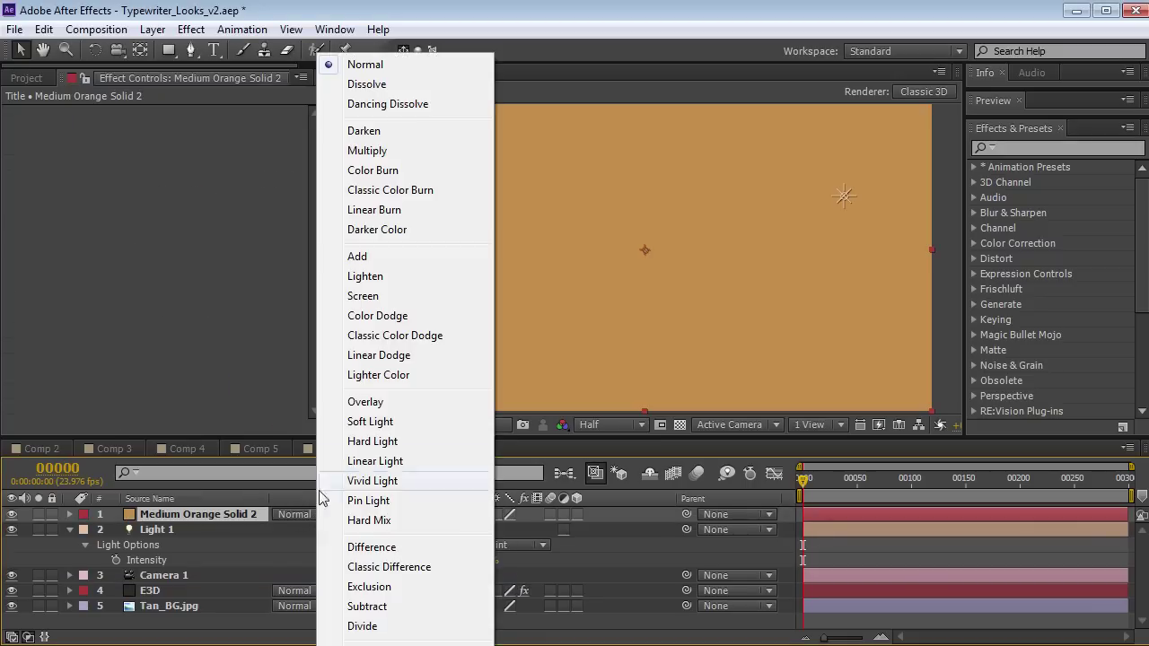
{"action": "left_click", "coordinate": [363, 295]}
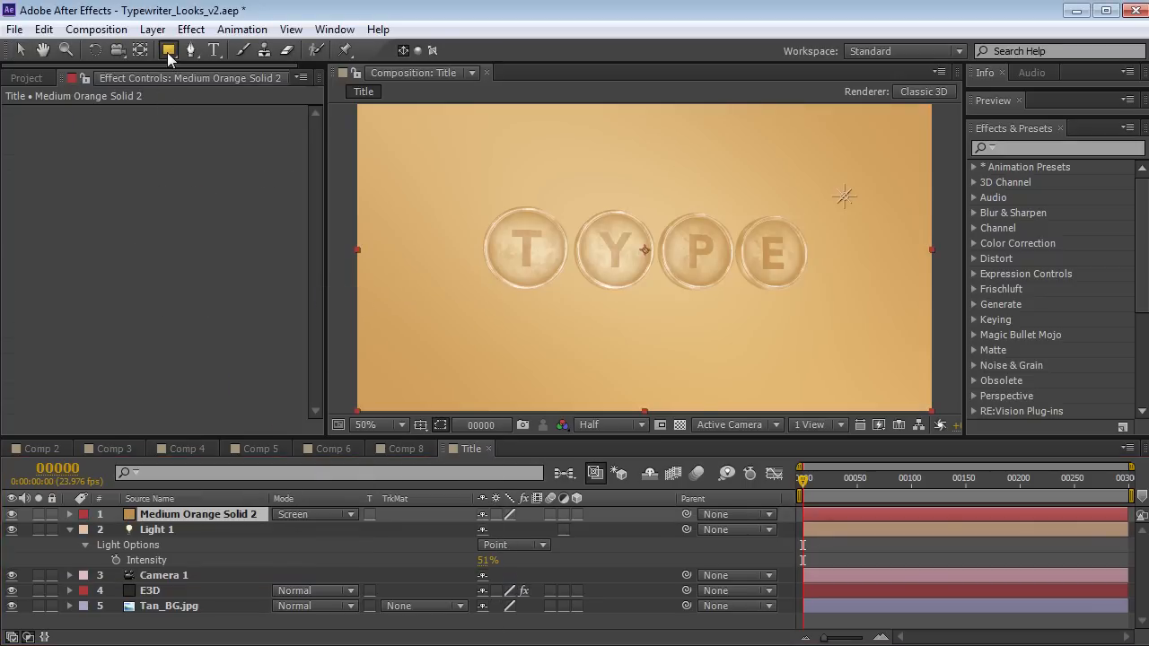
{"action": "left_click", "coordinate": [398, 424]}
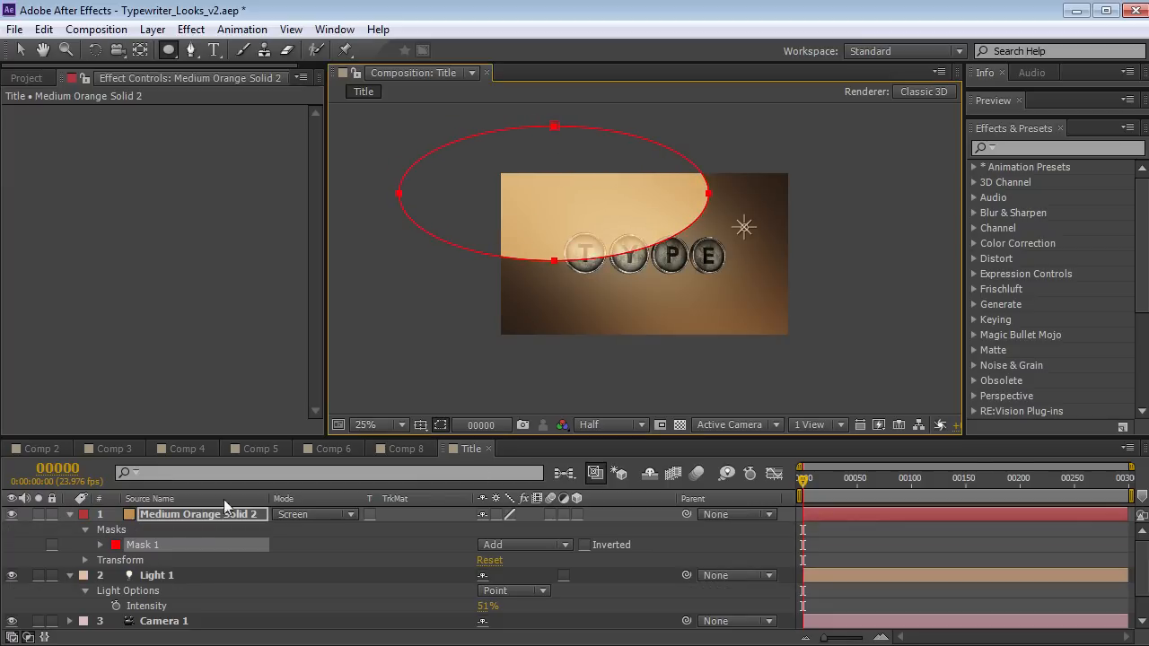
{"action": "left_click", "coordinate": [101, 529]}
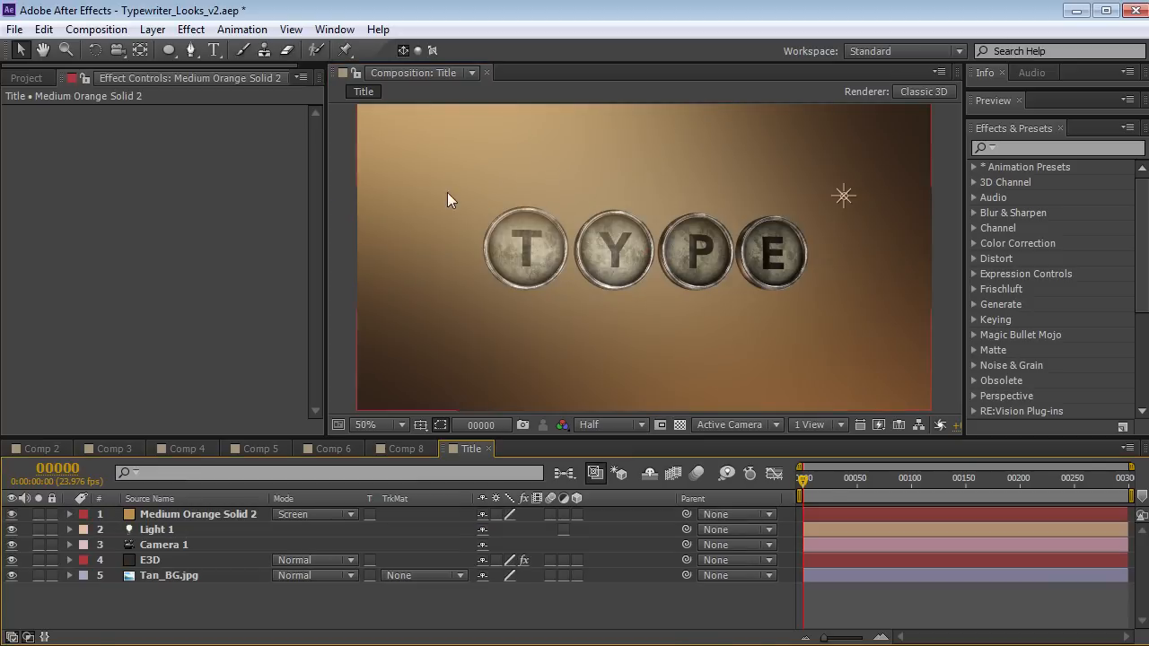
Add an adjustment layer with Curves pulled down to darken the scene
{"action": "left_click", "coordinate": [151, 28]}
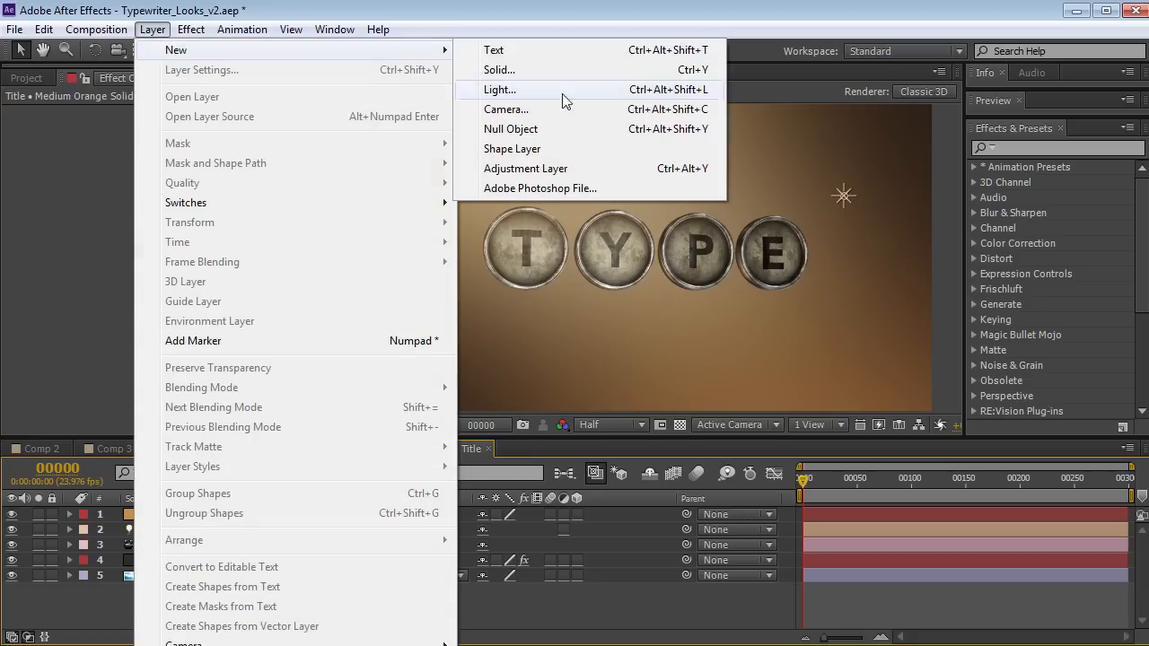
{"action": "left_click", "coordinate": [190, 28]}
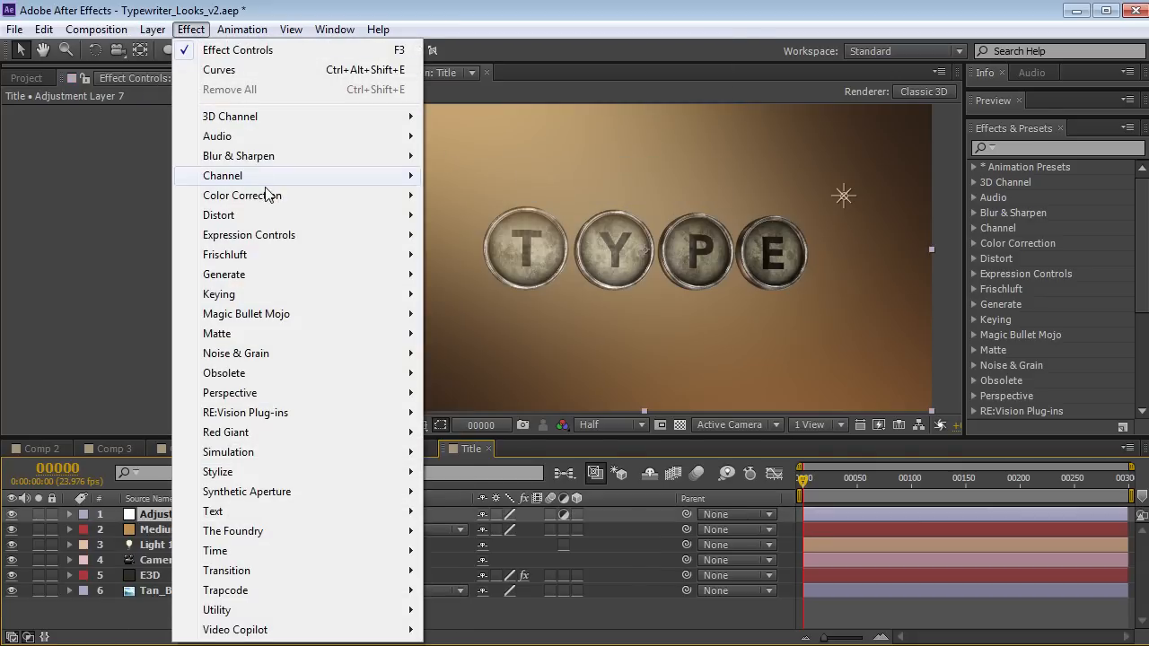
{"action": "left_click", "coordinate": [219, 69]}
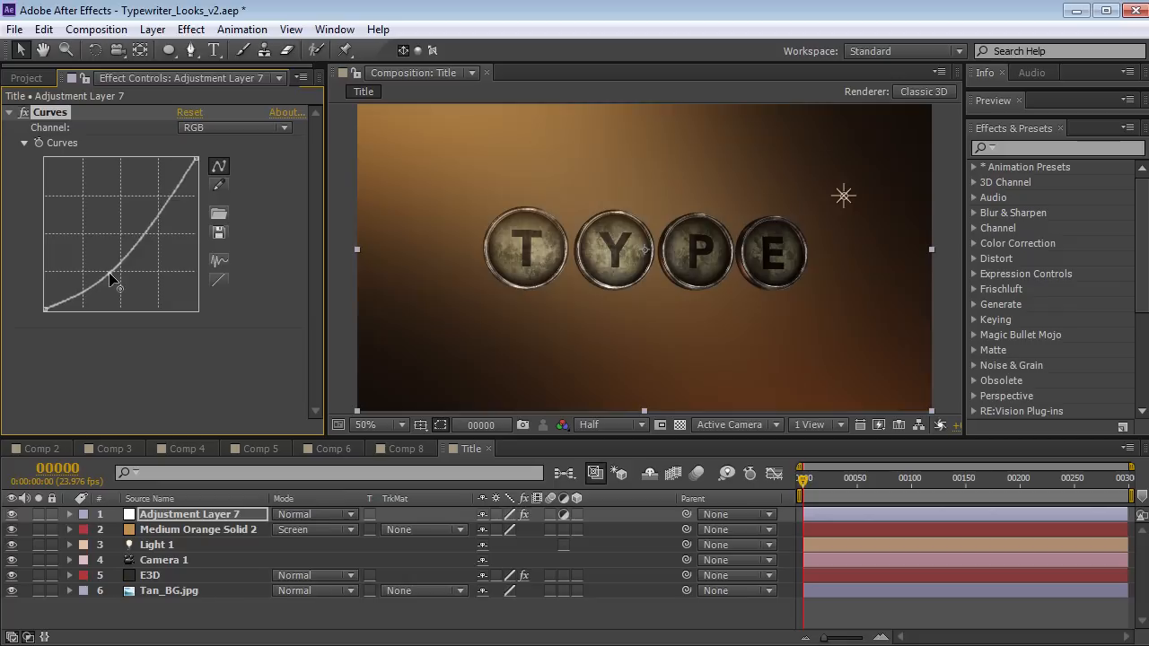
{"action": "left_click", "coordinate": [190, 28]}
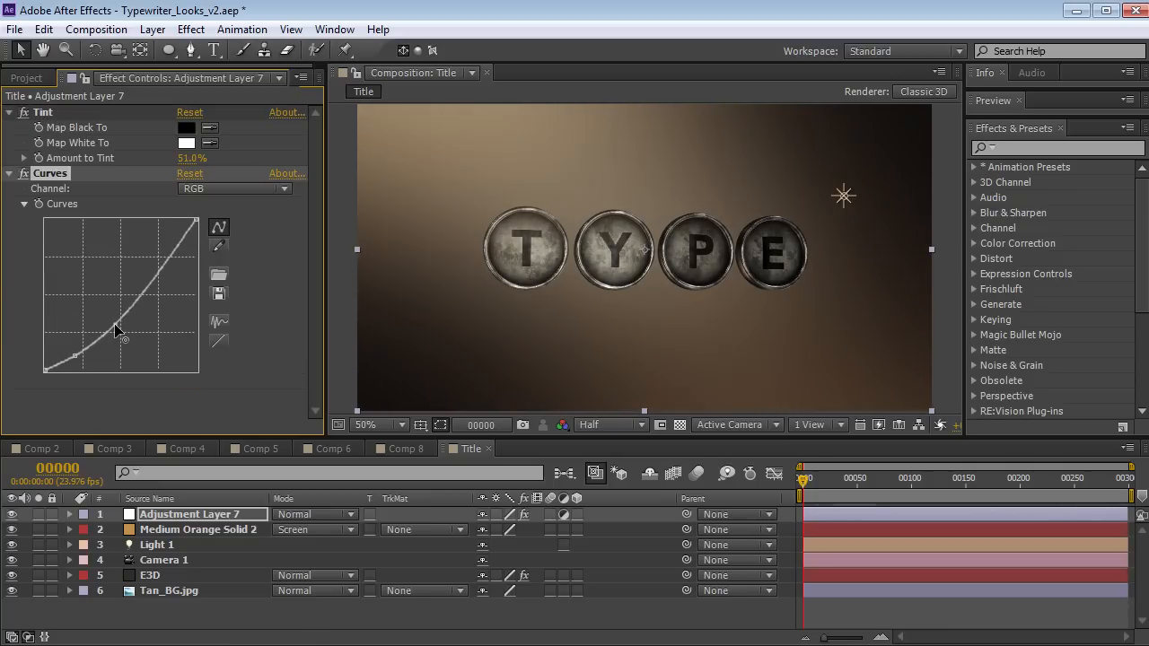
{"action": "left_click_drag", "start_coordinate": [116, 333], "coordinate": [151, 269]}
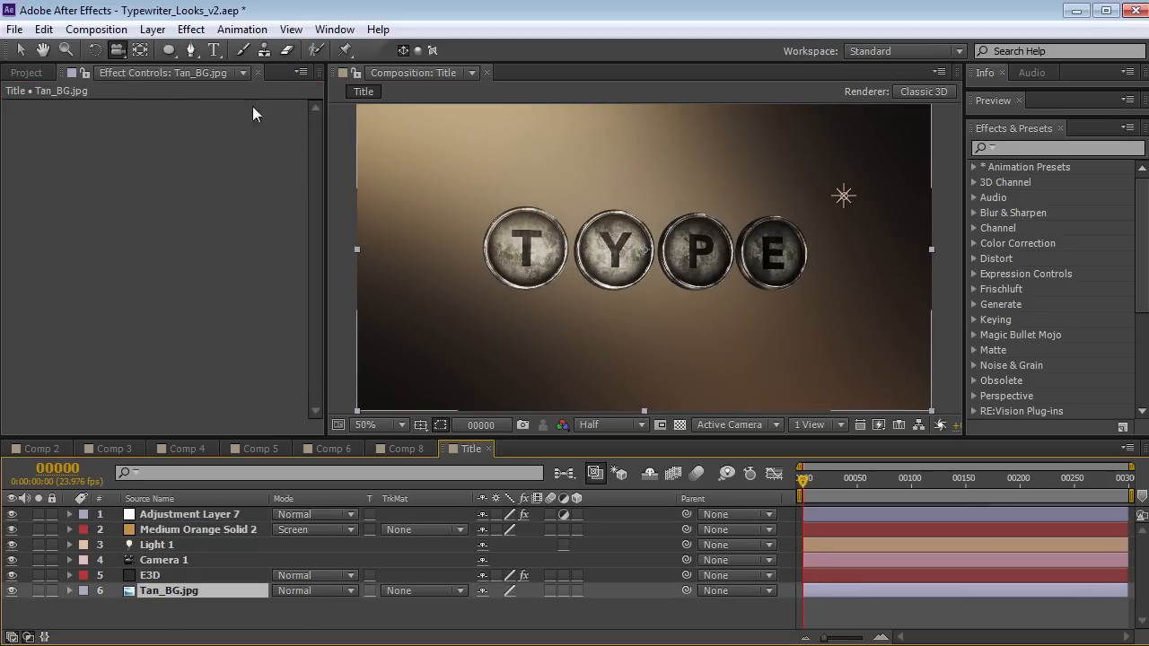
Apply Curves to Tan_BG.jpg and pull the curve down to darken it
{"action": "left_click", "coordinate": [190, 28]}
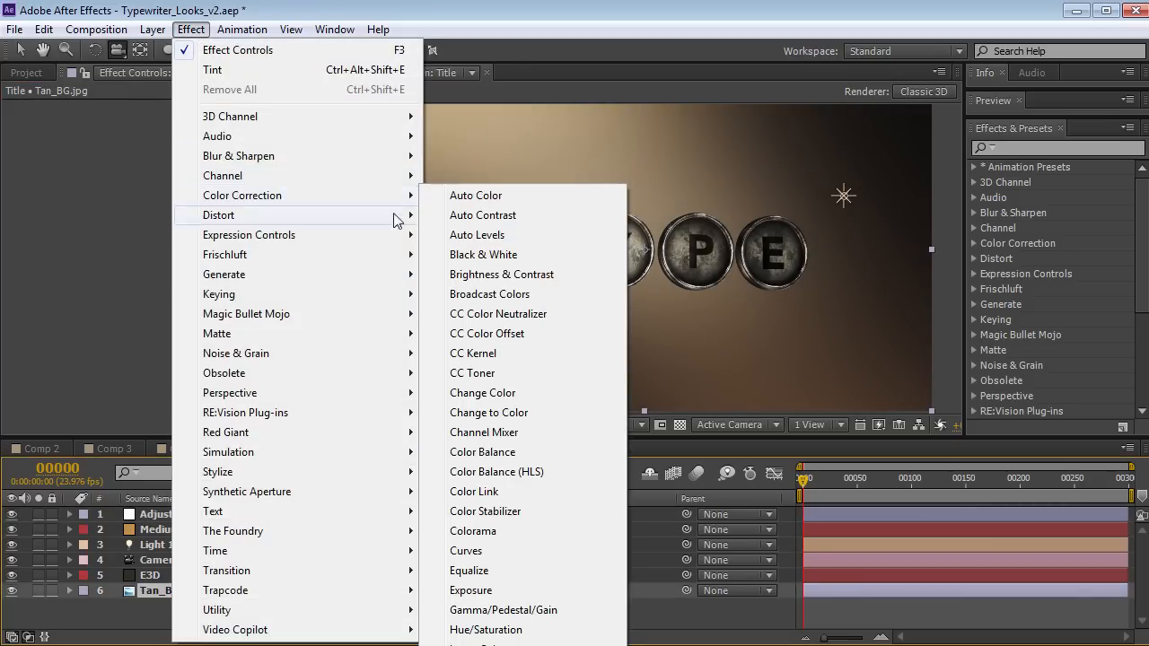
{"action": "left_click", "coordinate": [466, 551]}
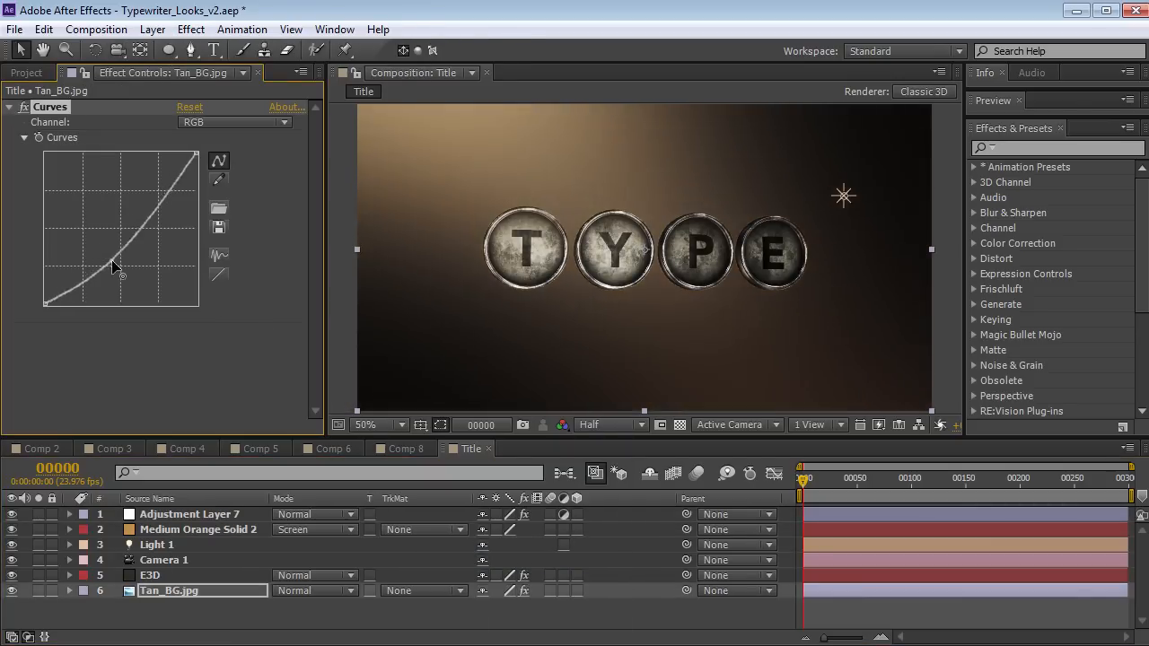
{"action": "left_click_drag", "start_coordinate": [121, 270], "coordinate": [80, 301]}
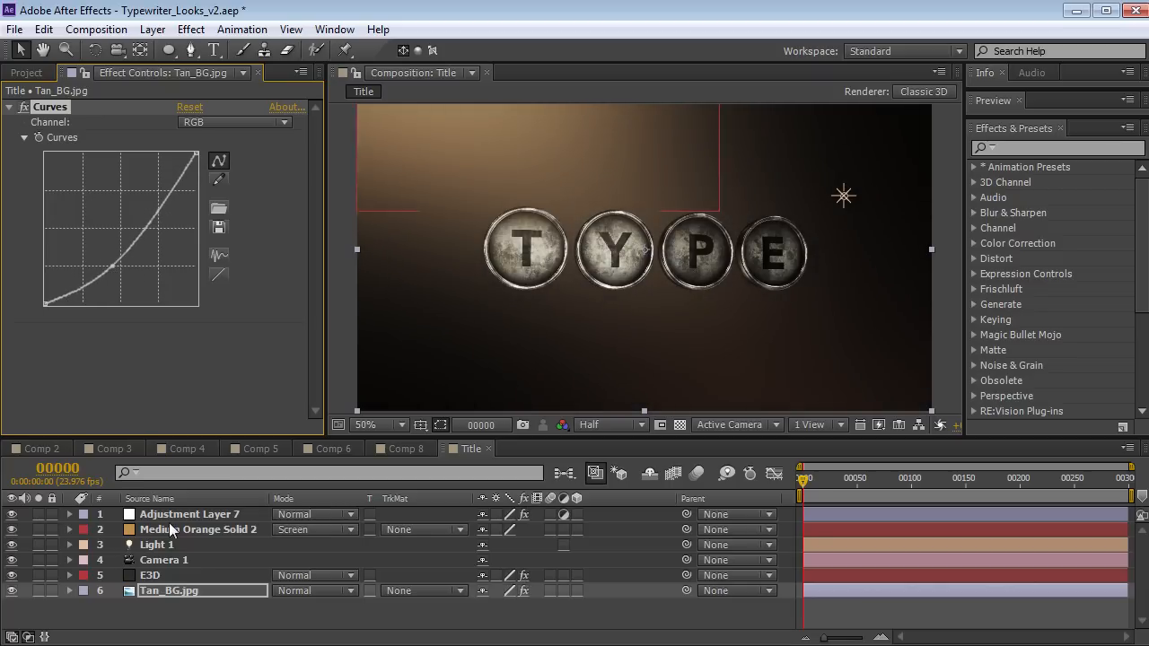
{"action": "left_click", "coordinate": [188, 513]}
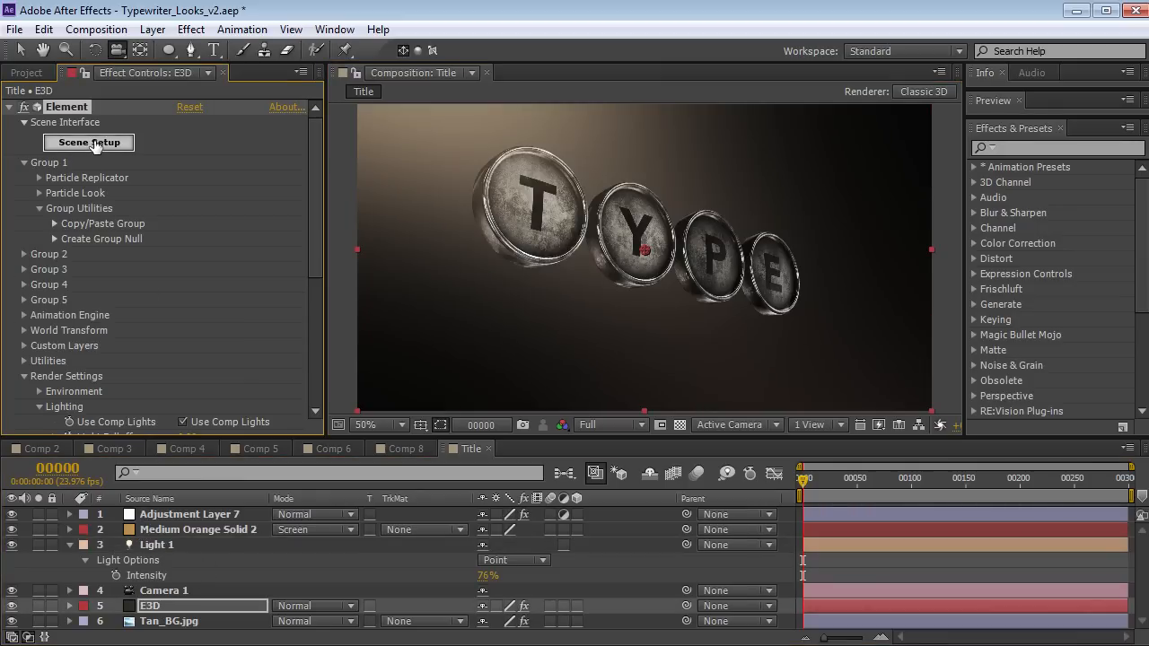
In Scene Setup, clear the existing key models and add the B key model
{"action": "left_click", "coordinate": [88, 142]}
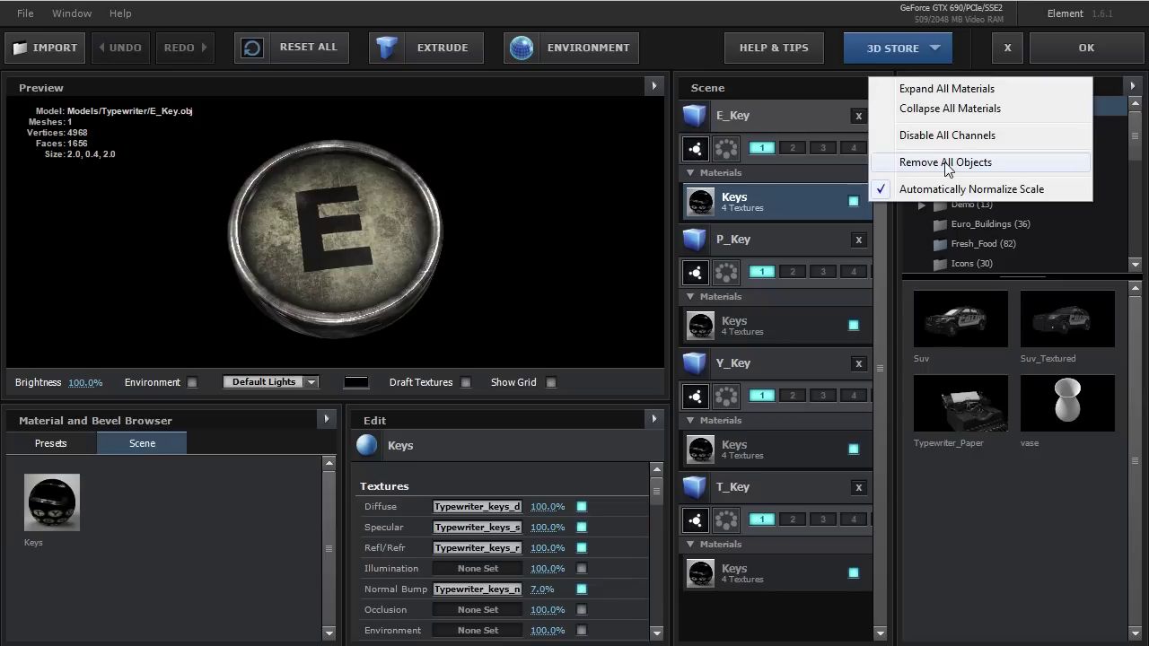
{"action": "left_click", "coordinate": [945, 163]}
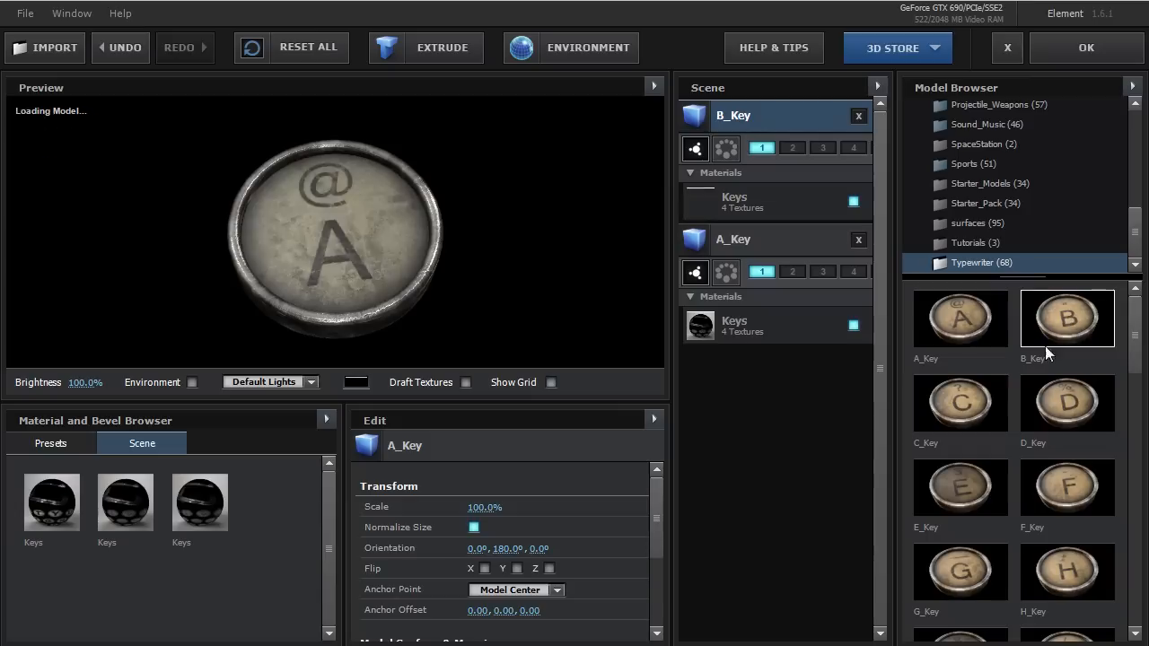
{"action": "double_click", "coordinate": [1068, 488]}
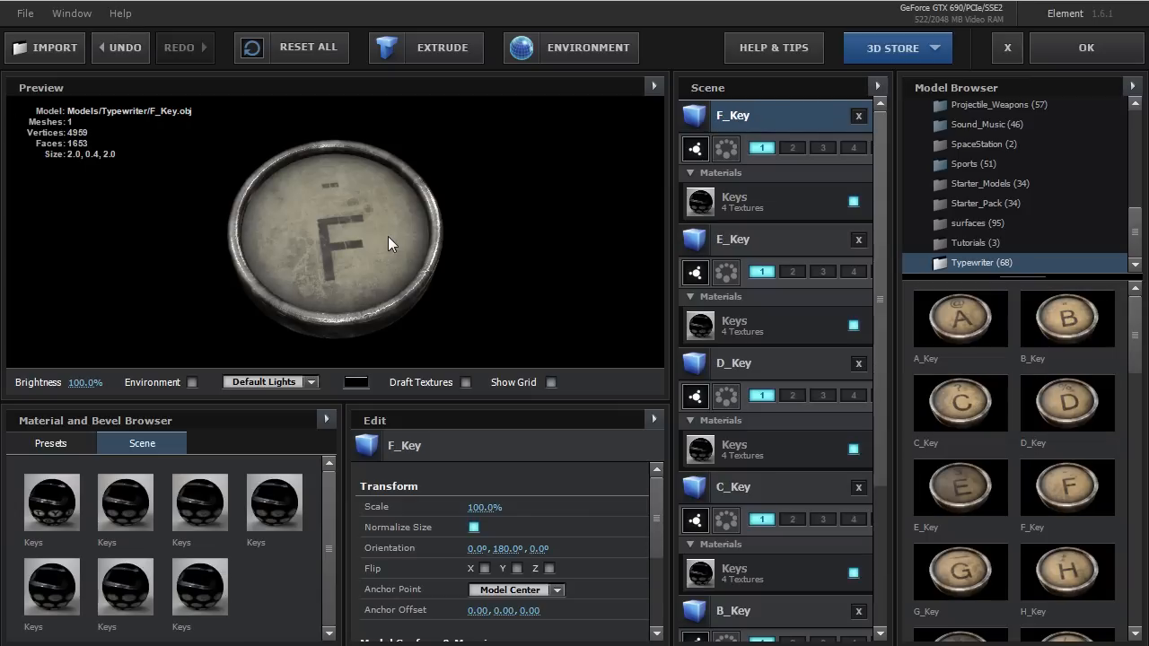
Remove unused materials and confirm, leaving only the Keys material
{"action": "right_click", "coordinate": [52, 500]}
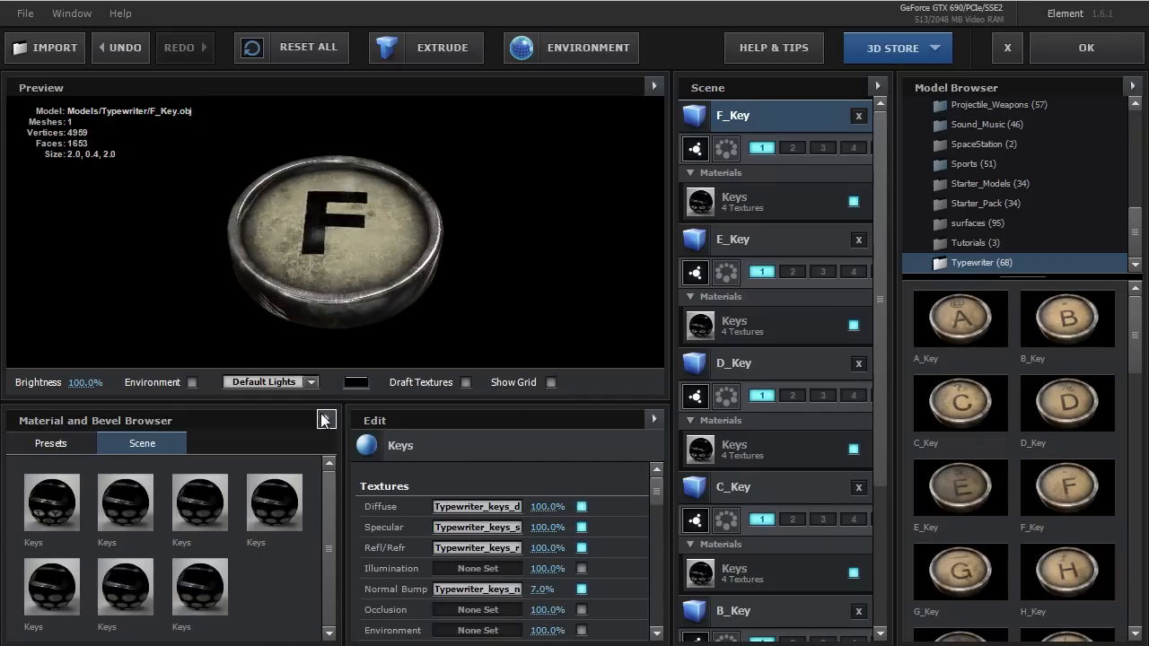
{"action": "left_click", "coordinate": [326, 419]}
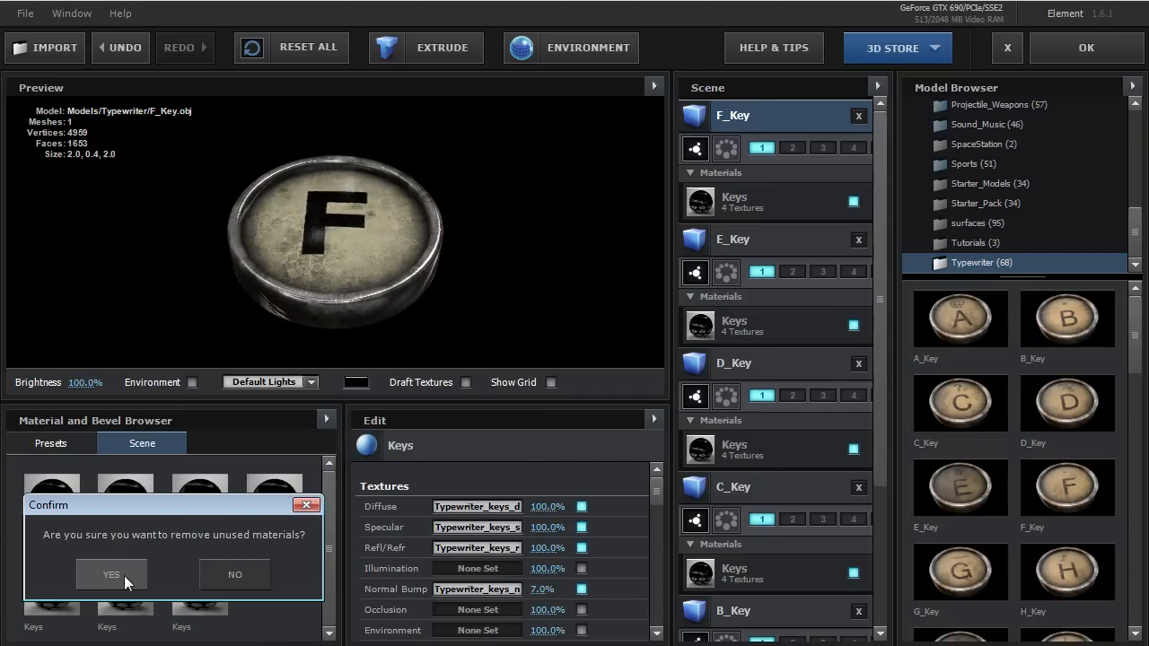
{"action": "left_click", "coordinate": [111, 575]}
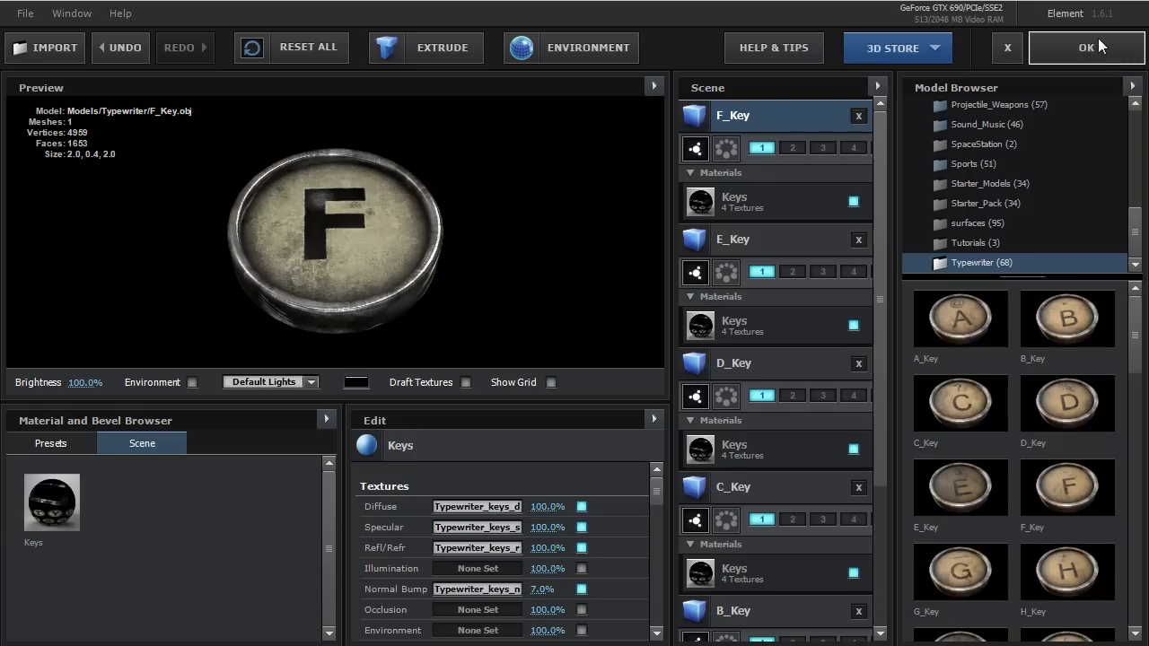
Close Scene Setup, raise Scale Shape to 48, and set preview resolution to Half
{"action": "left_click", "coordinate": [1085, 48]}
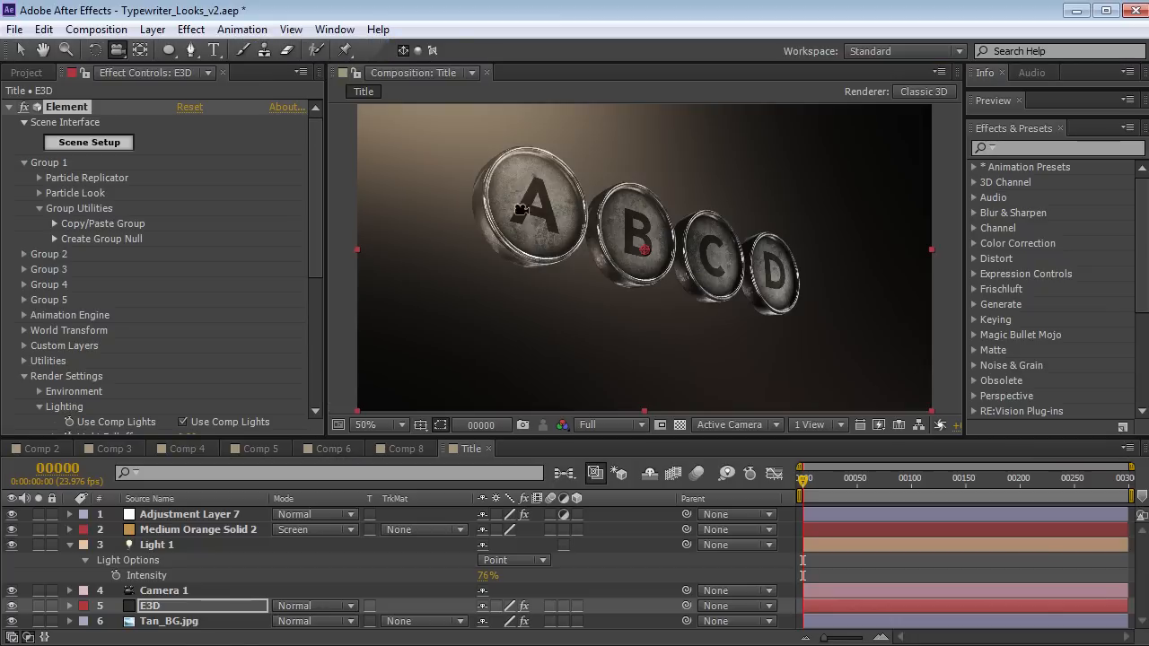
{"action": "left_click", "coordinate": [39, 176]}
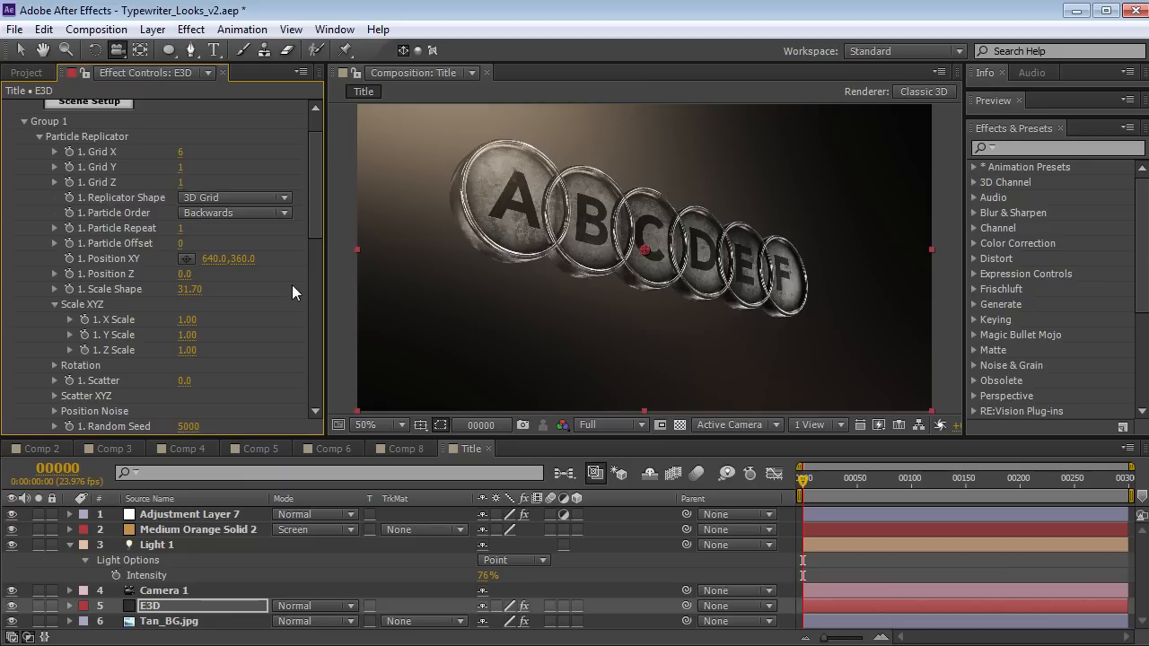
{"action": "left_click_drag", "start_coordinate": [189, 289], "coordinate": [306, 289]}
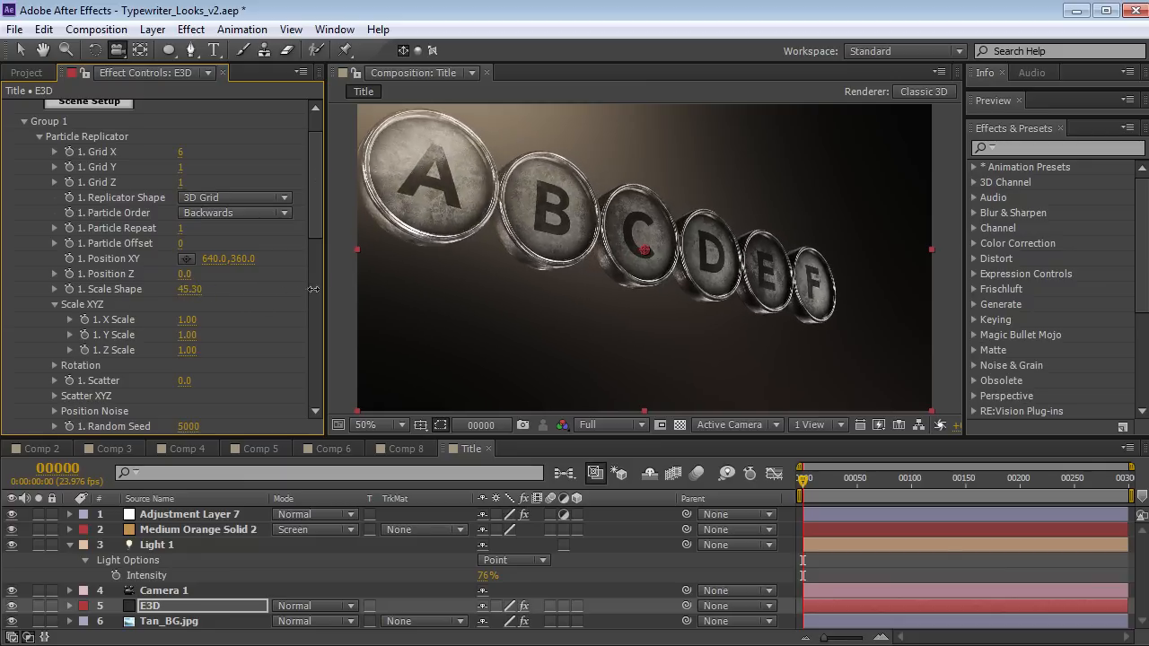
{"action": "left_click_drag", "start_coordinate": [189, 289], "coordinate": [216, 289]}
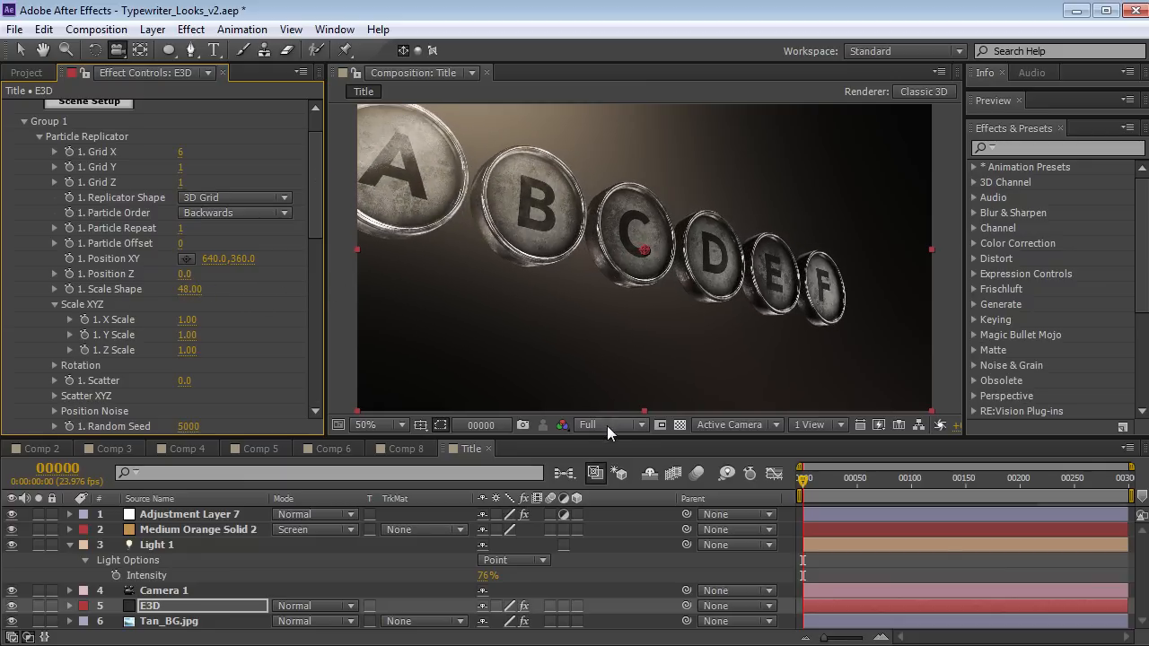
{"action": "left_click", "coordinate": [612, 424]}
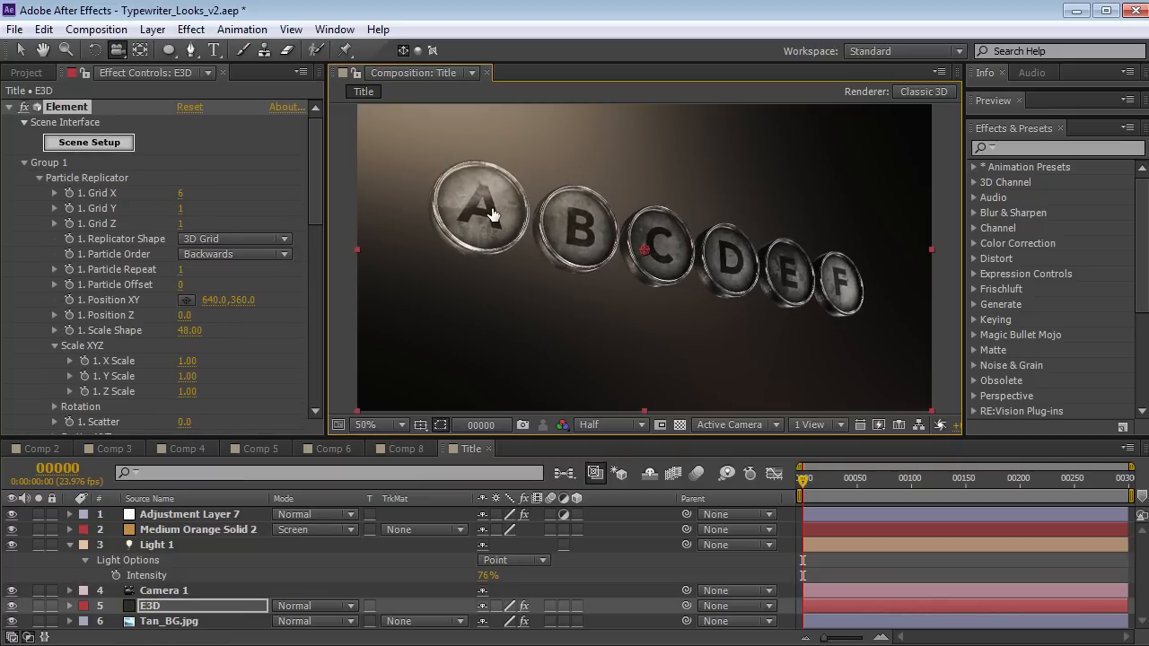
Add all six A–F key models to group 2 in Scene Setup and apply
{"action": "left_click", "coordinate": [88, 142]}
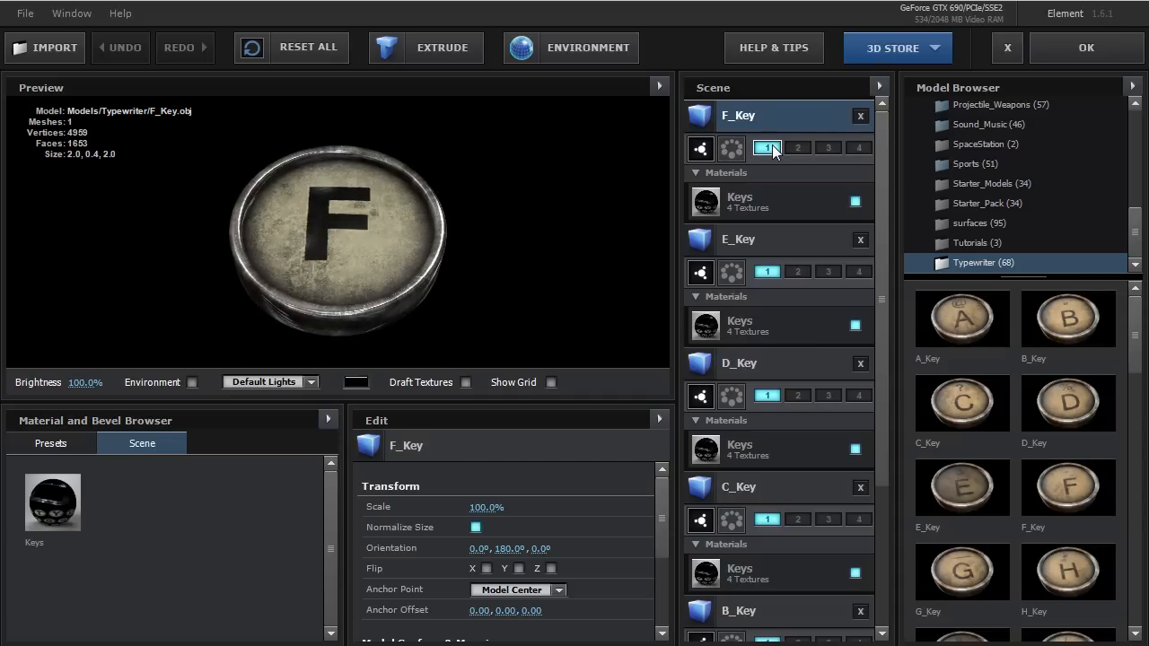
{"action": "mouse_move", "coordinate": [767, 148]}
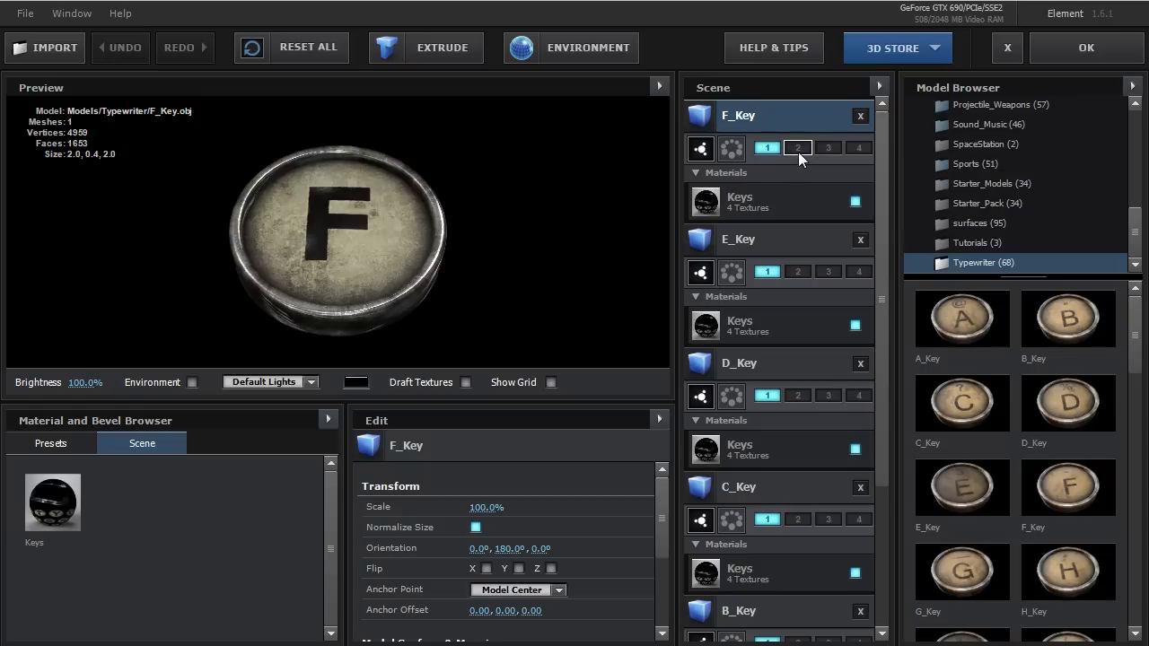
{"action": "left_click", "coordinate": [797, 148]}
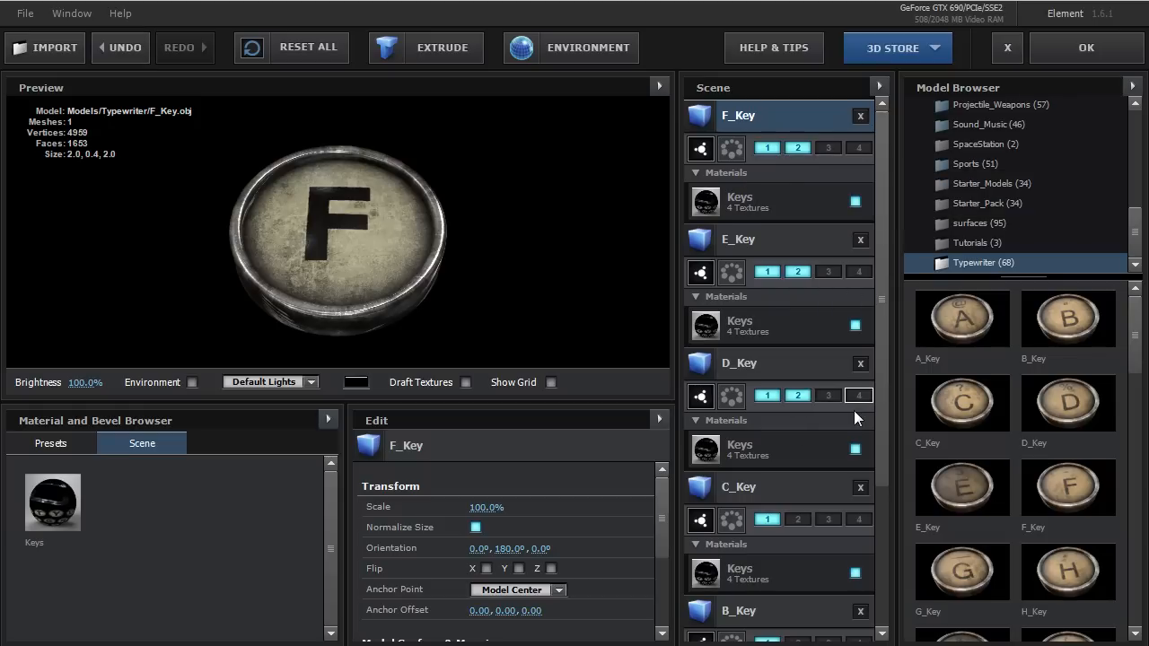
{"action": "scroll", "scroll_direction": "down", "scroll_amount": 3}
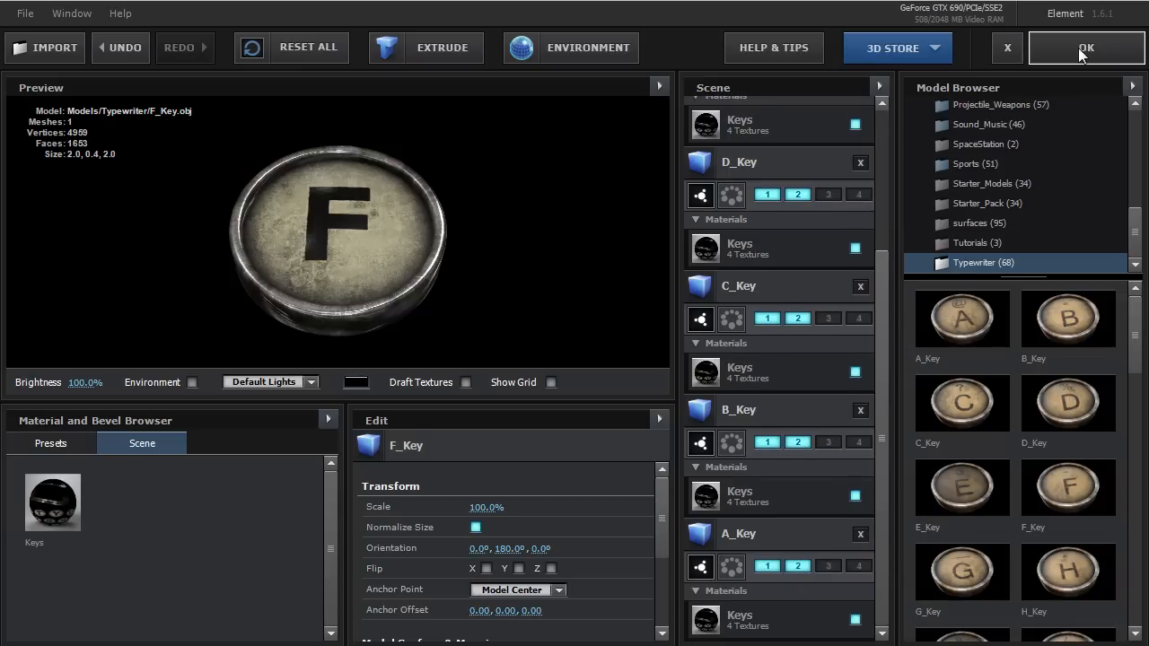
{"action": "left_click", "coordinate": [1085, 47]}
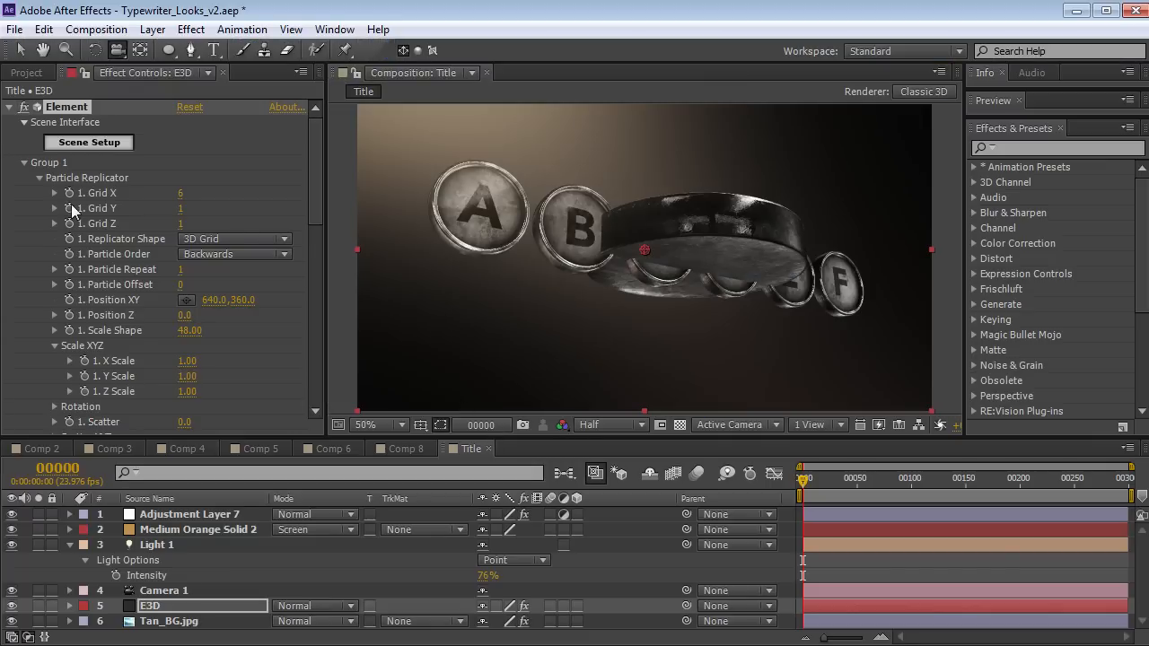
Copy Group 1's replicator settings into Group 2, then collapse Group 2 and render settings
{"action": "left_click", "coordinate": [38, 176]}
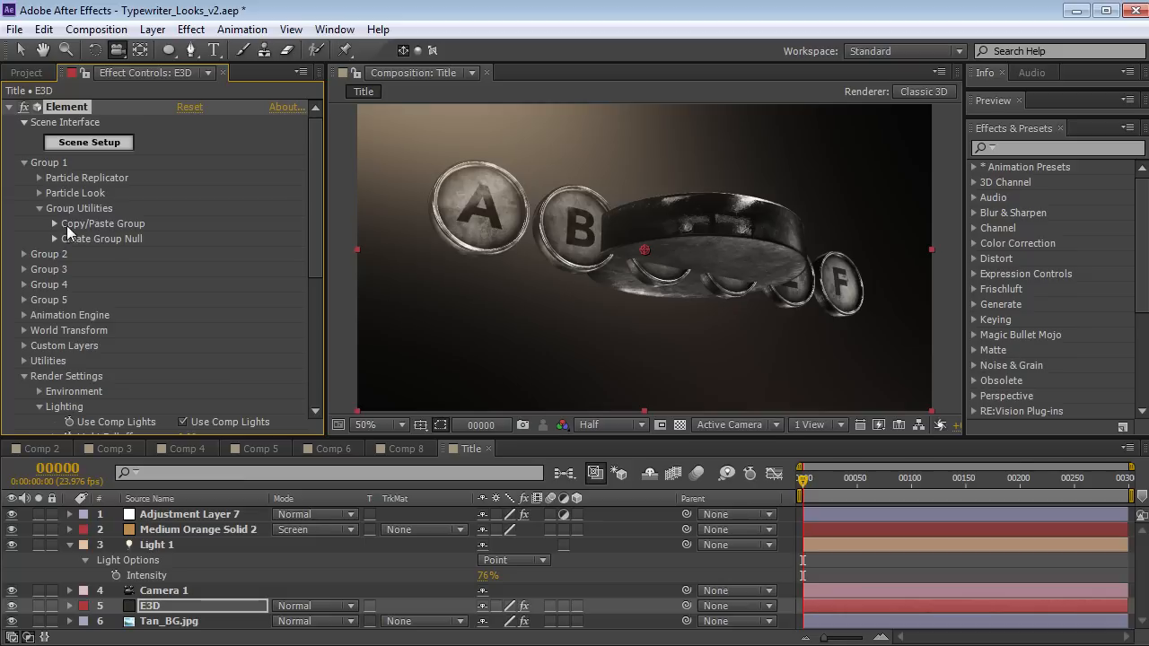
{"action": "left_click", "coordinate": [53, 224]}
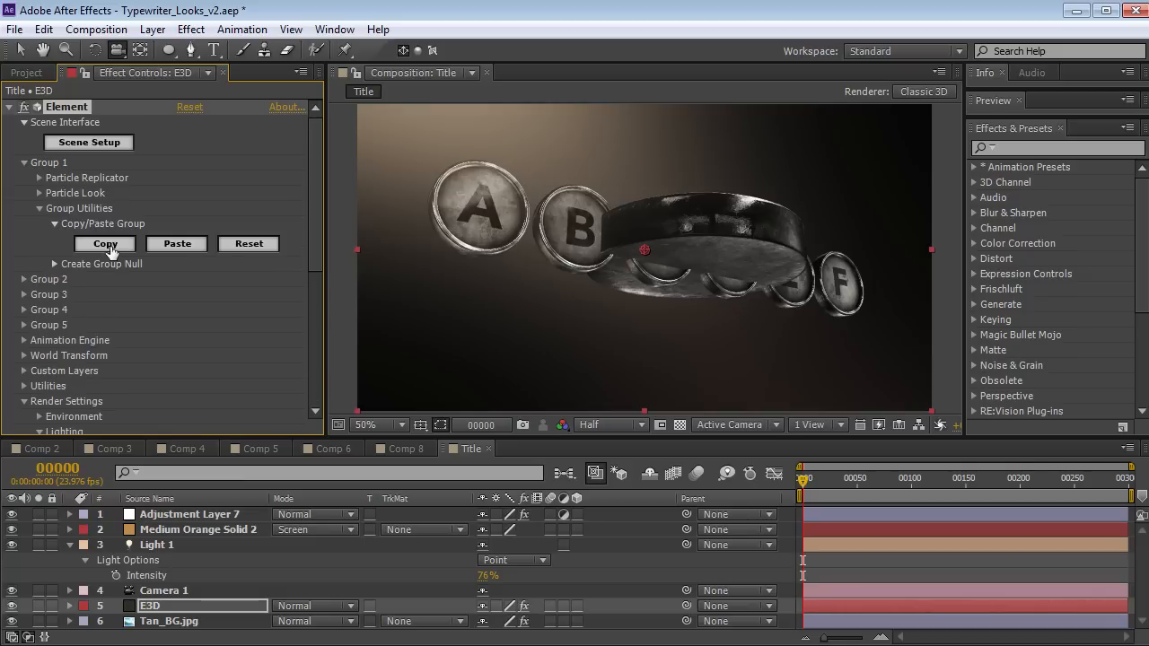
{"action": "left_click", "coordinate": [25, 162]}
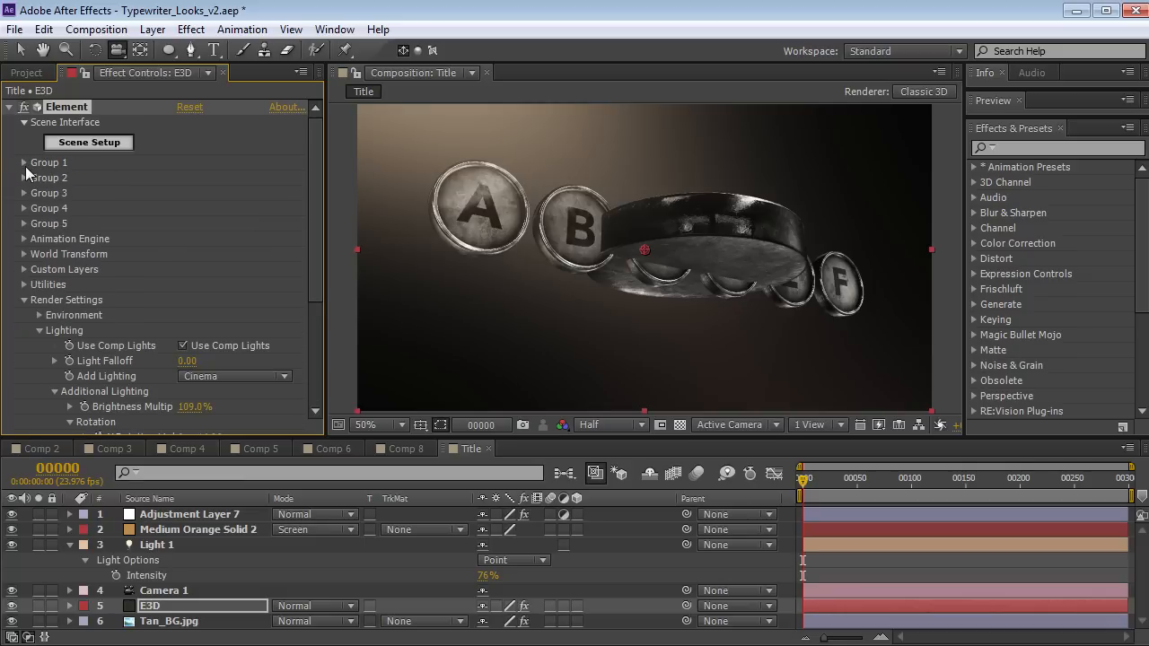
{"action": "left_click", "coordinate": [24, 177]}
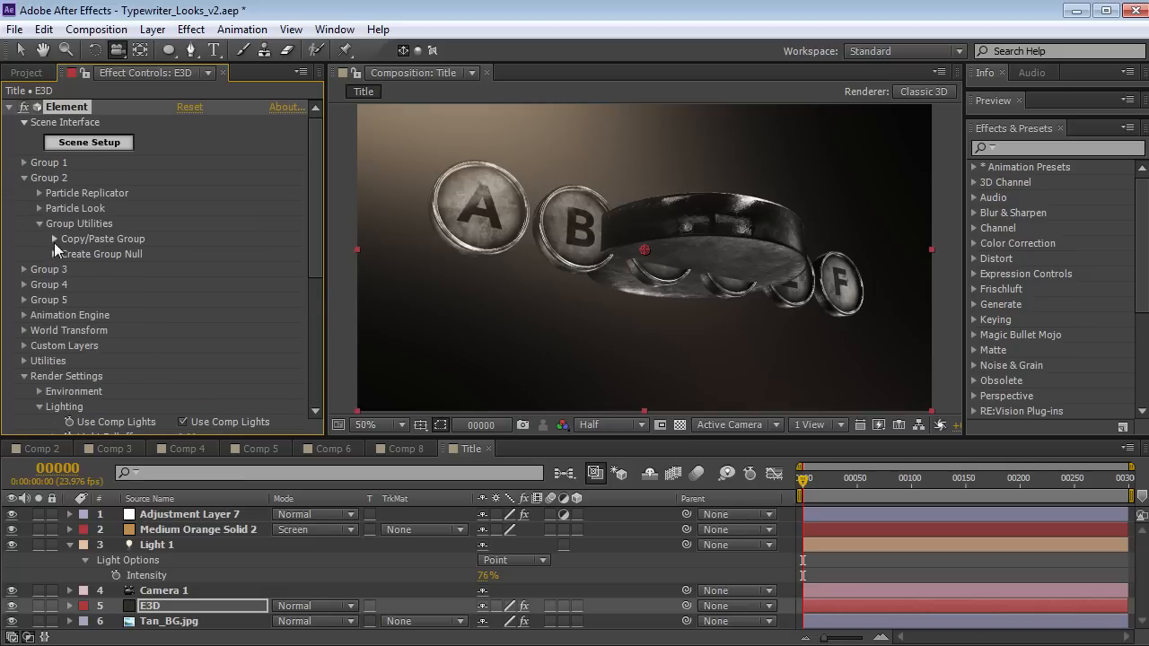
{"action": "left_click", "coordinate": [24, 192]}
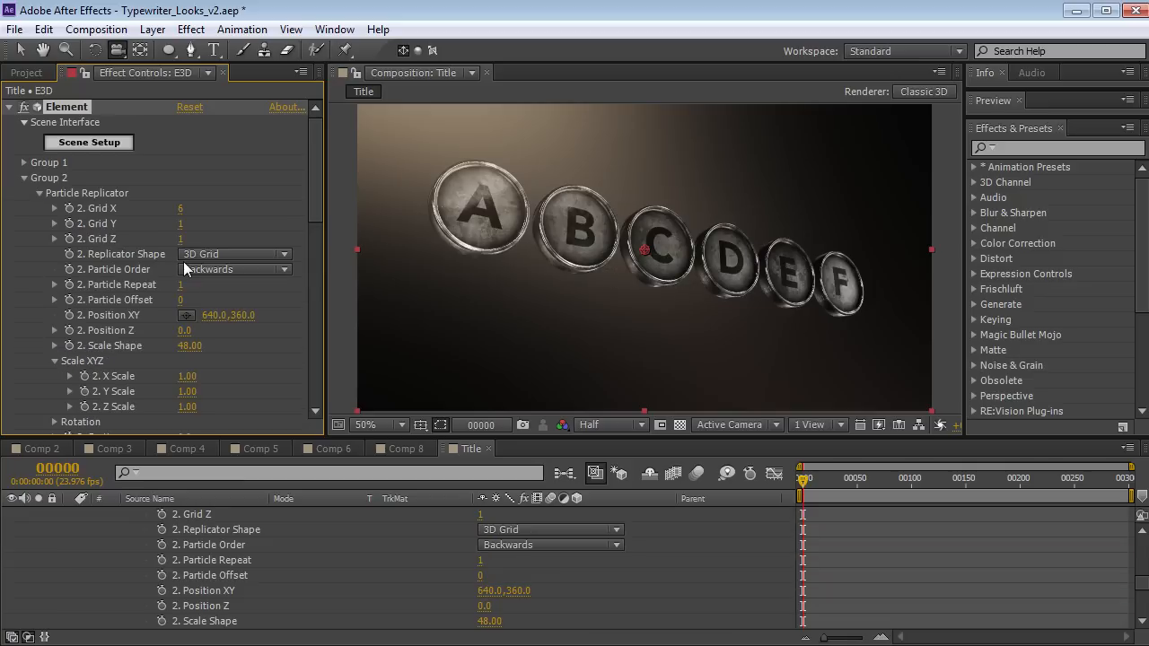
{"action": "mouse_move", "coordinate": [247, 330]}
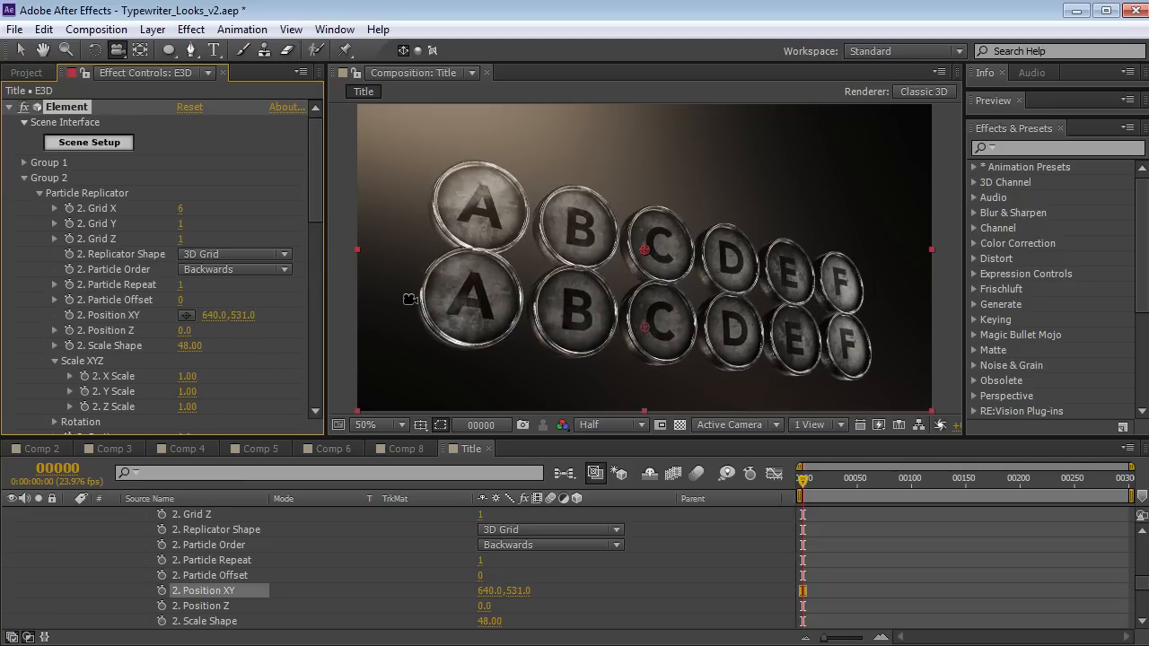
{"action": "left_click", "coordinate": [25, 178]}
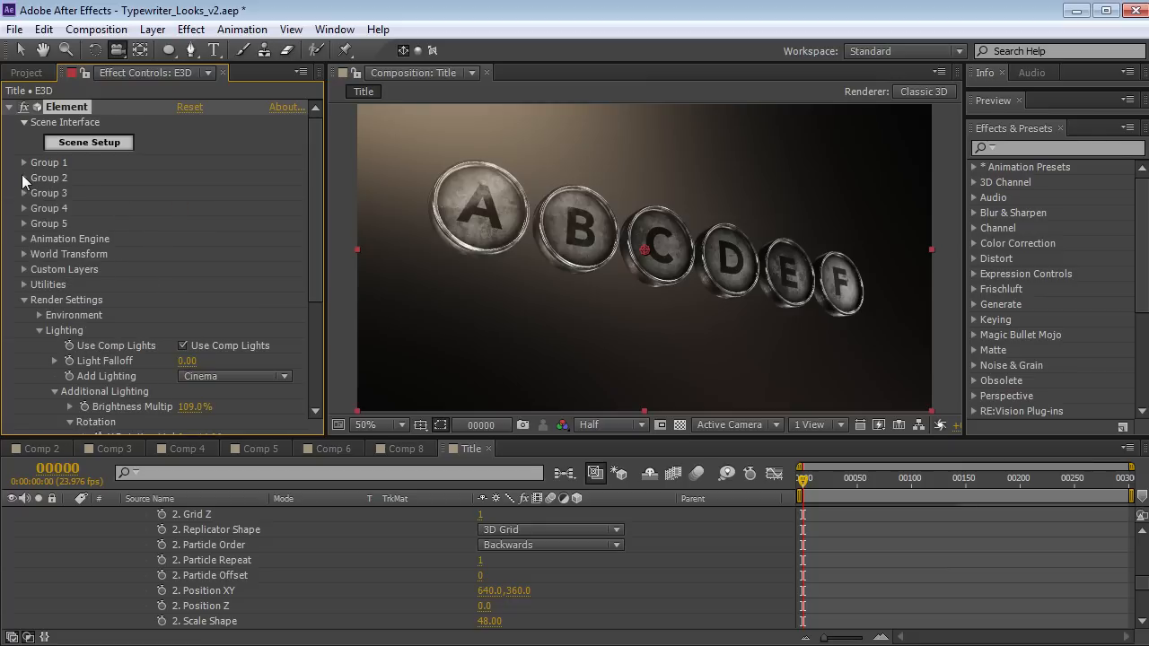
{"action": "left_click", "coordinate": [24, 299]}
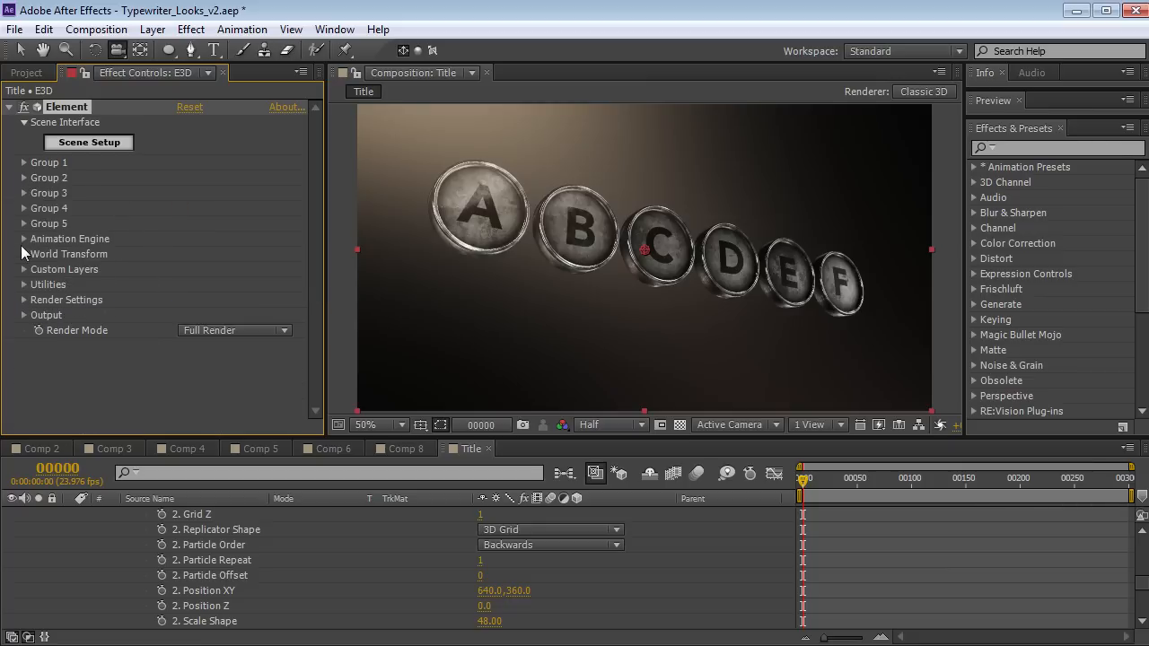
In Animation Engine, keyframe Animation from frame 0 to frame 51, Group 1 to Group 2
{"action": "left_click", "coordinate": [24, 239]}
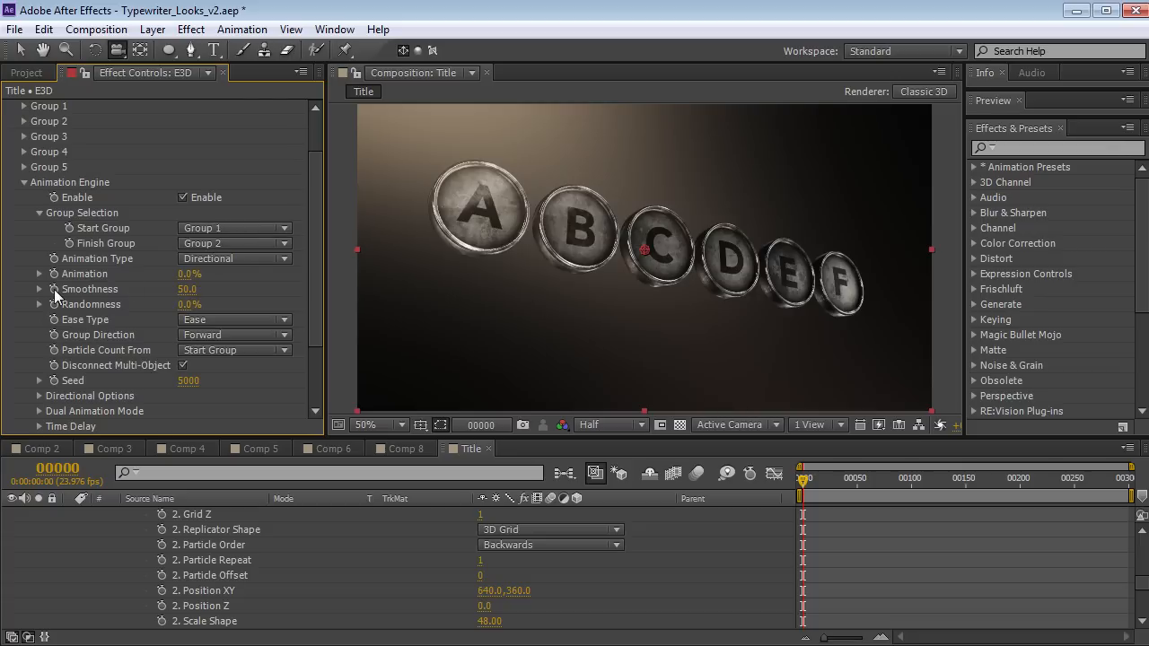
{"action": "mouse_move", "coordinate": [74, 282]}
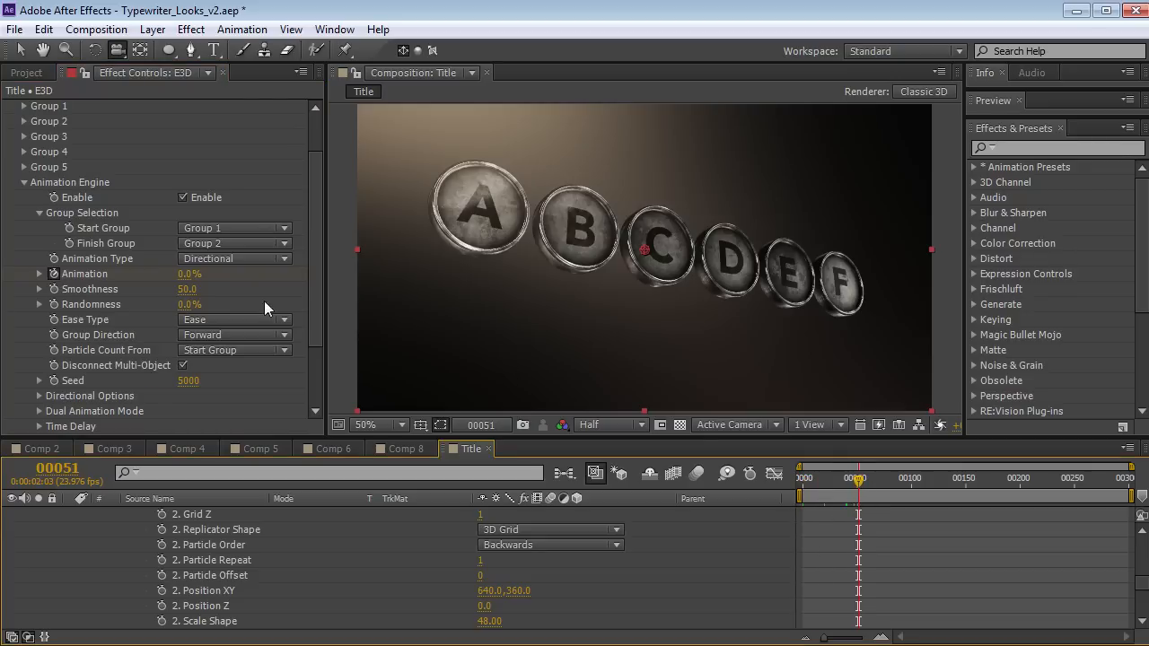
{"action": "left_click_drag", "start_coordinate": [189, 274], "coordinate": [237, 274]}
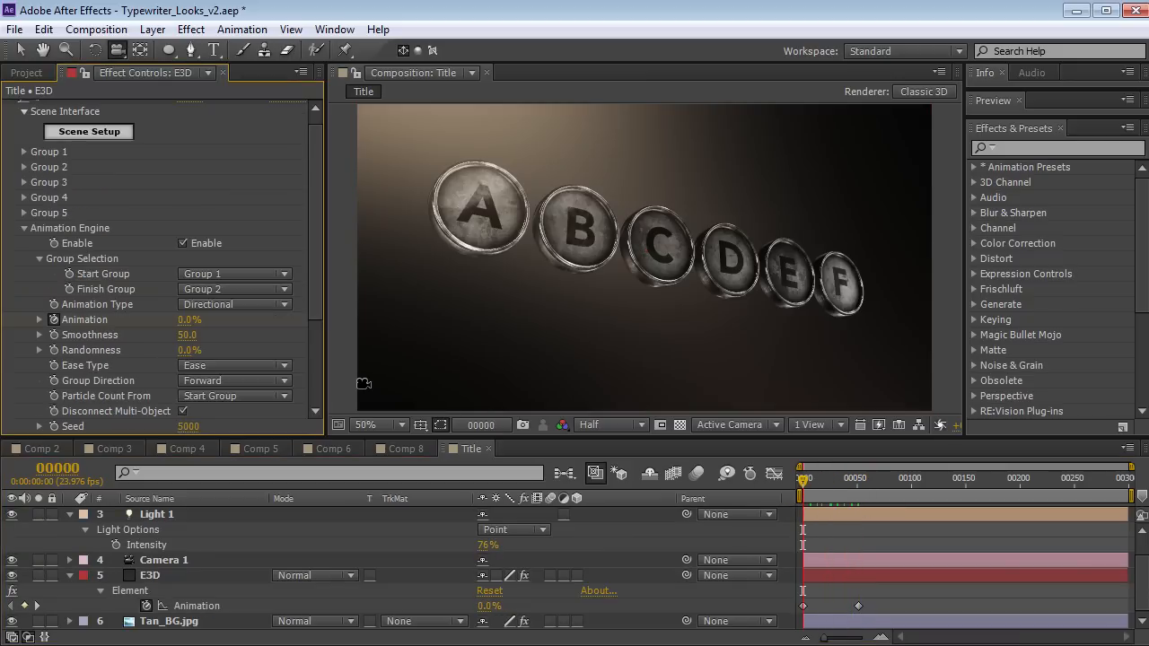
{"action": "mouse_move", "coordinate": [157, 212]}
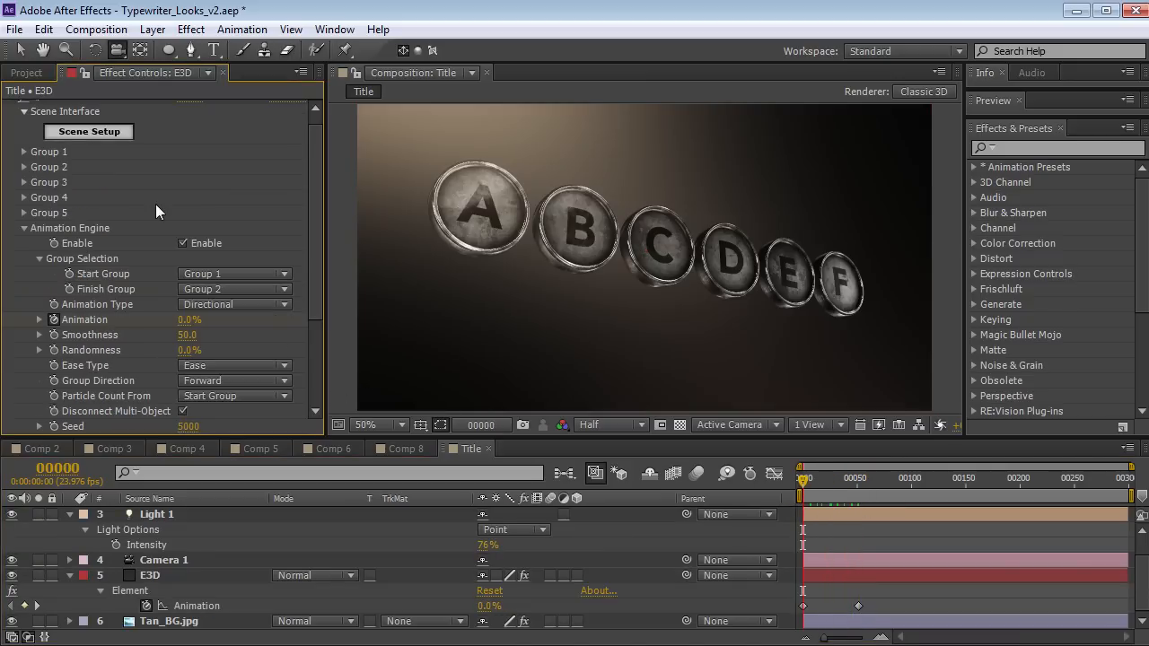
{"action": "left_click", "coordinate": [23, 151]}
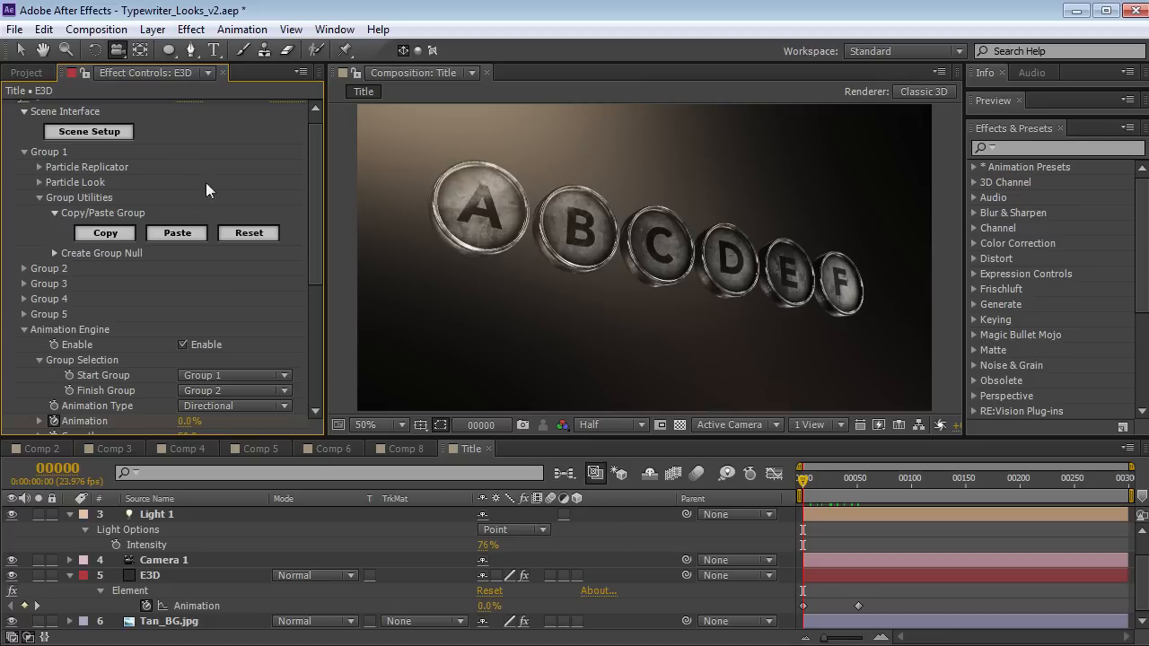
{"action": "mouse_move", "coordinate": [43, 191]}
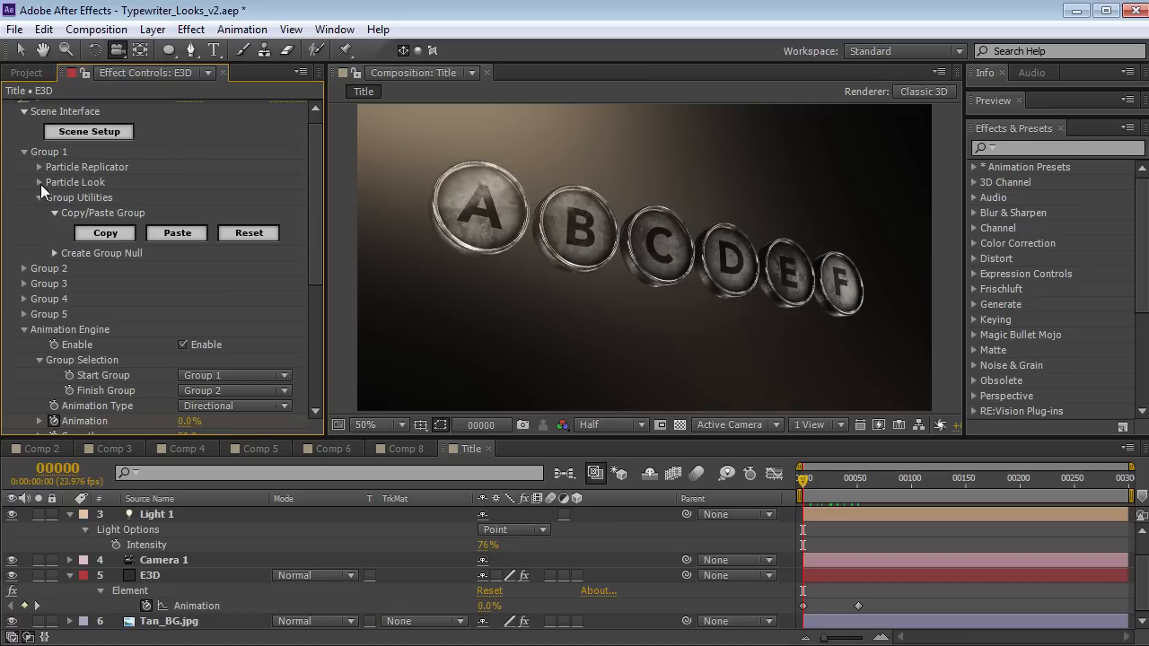
{"action": "left_click", "coordinate": [40, 183]}
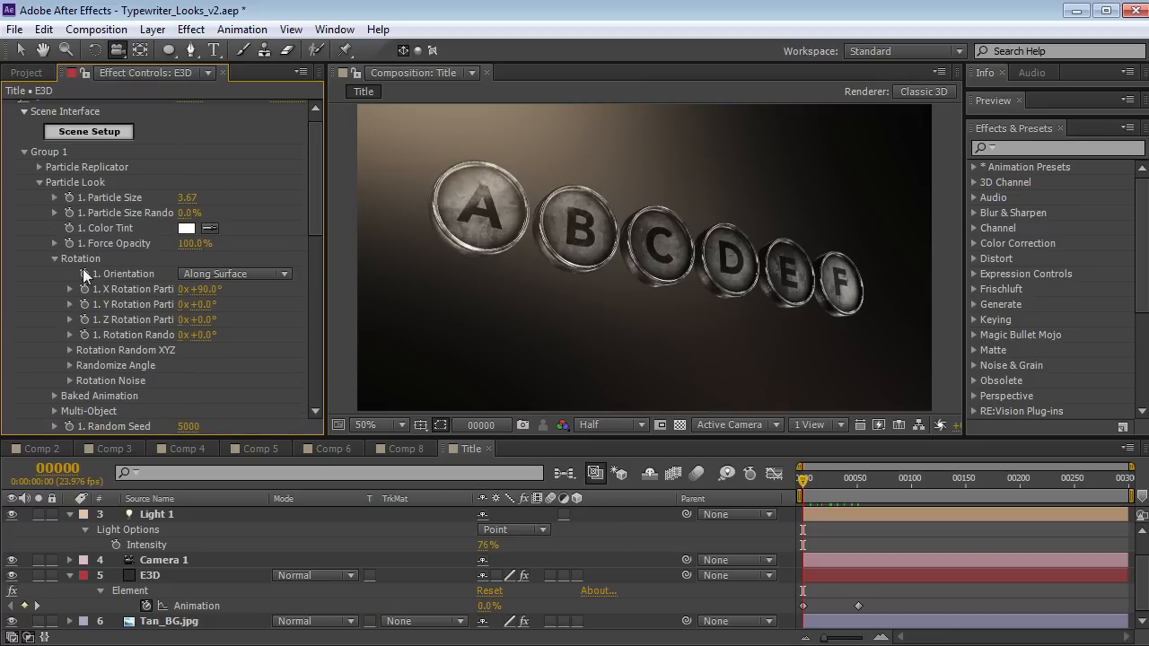
{"action": "mouse_move", "coordinate": [123, 328]}
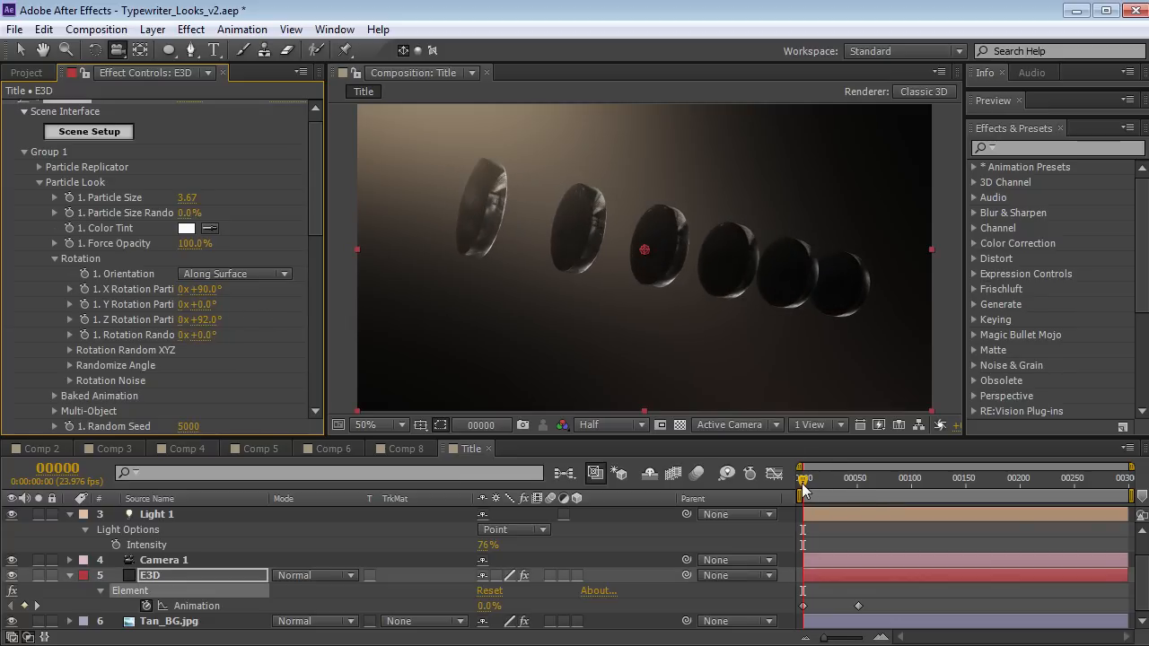
{"action": "left_click", "coordinate": [842, 478]}
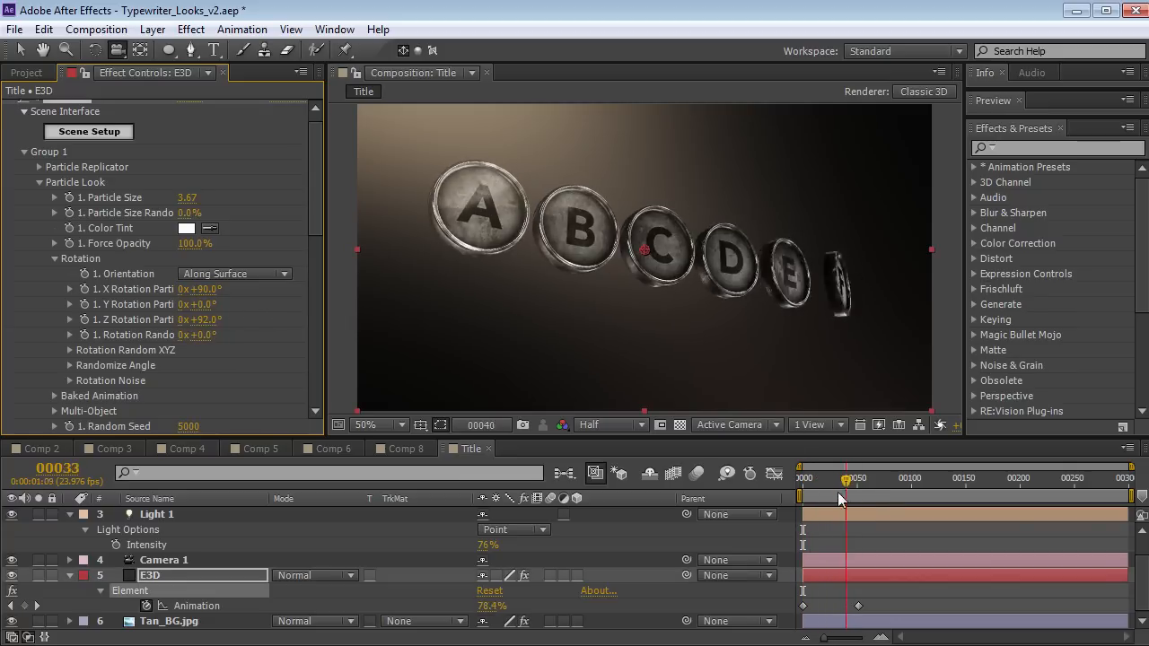
{"action": "left_click_drag", "start_coordinate": [842, 496], "coordinate": [812, 497]}
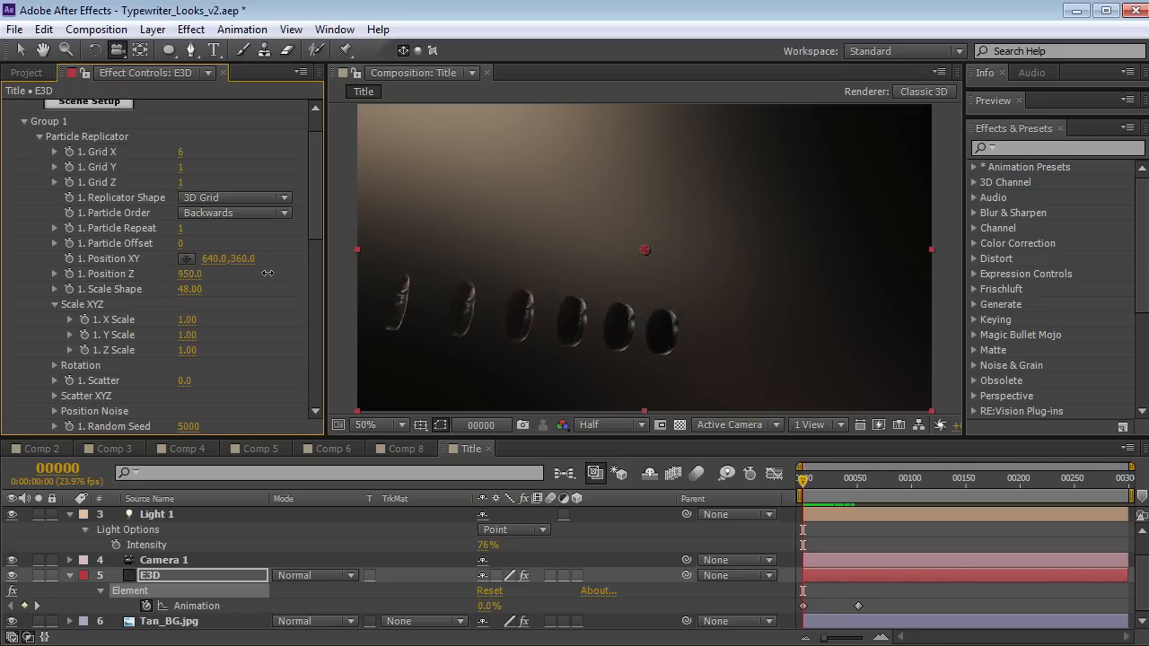
Set Group 1's Position Z to -1180, preview the A–F row, and collapse Group 1
{"action": "left_click", "coordinate": [806, 477]}
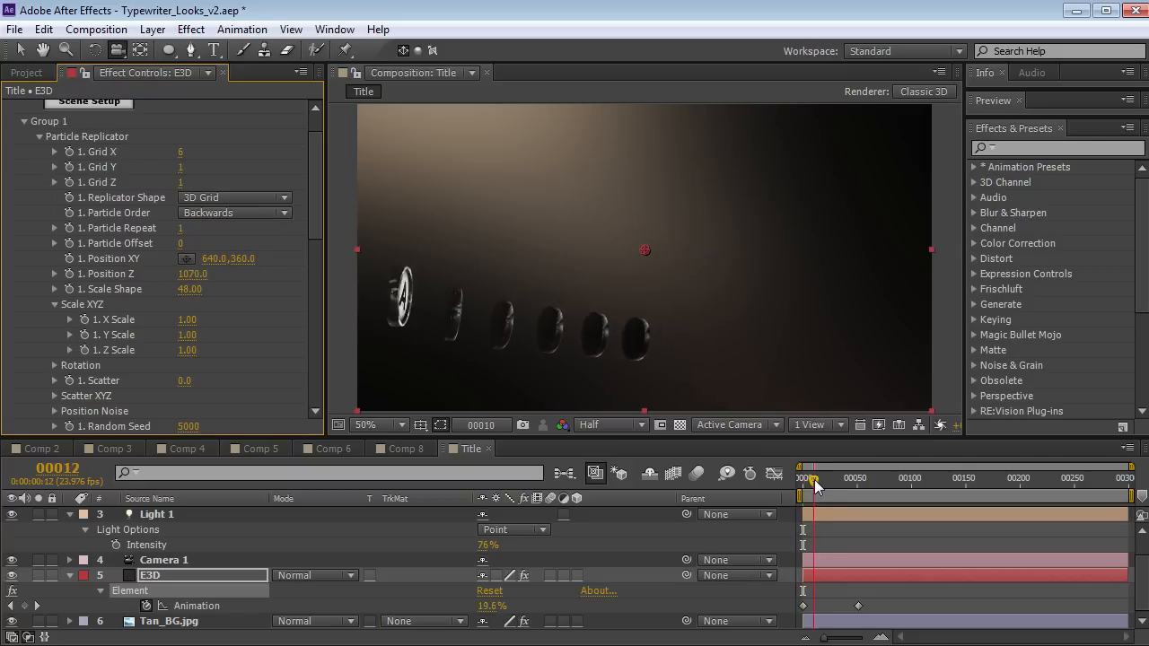
{"action": "left_click", "coordinate": [800, 477]}
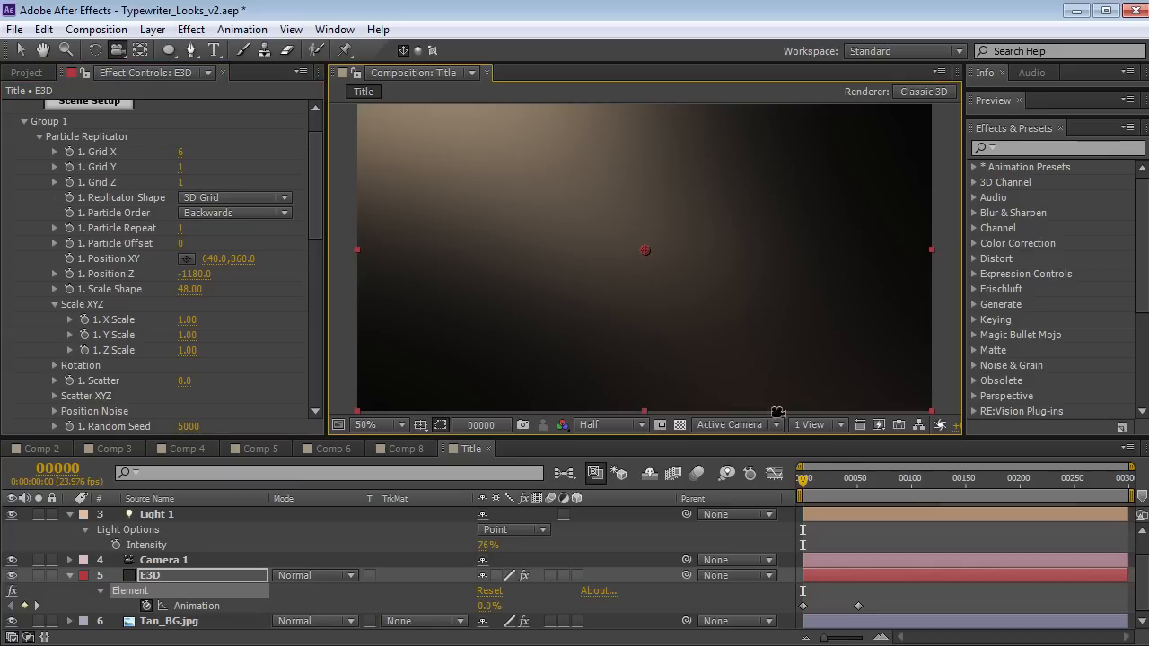
{"action": "left_click", "coordinate": [842, 496]}
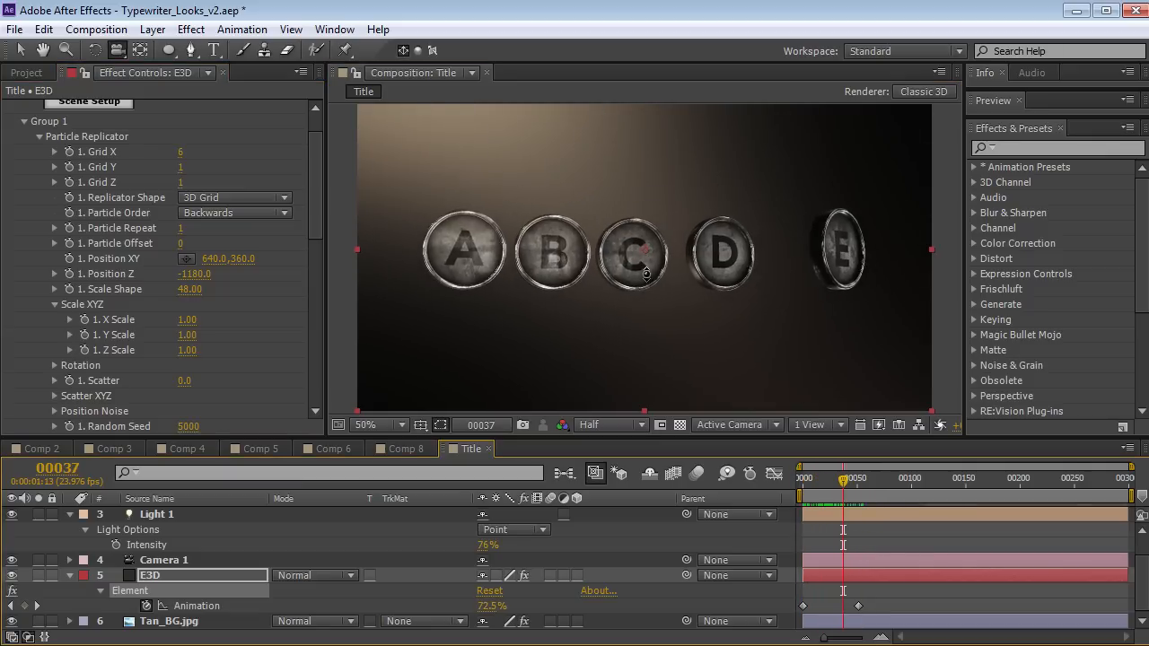
{"action": "left_click", "coordinate": [842, 477]}
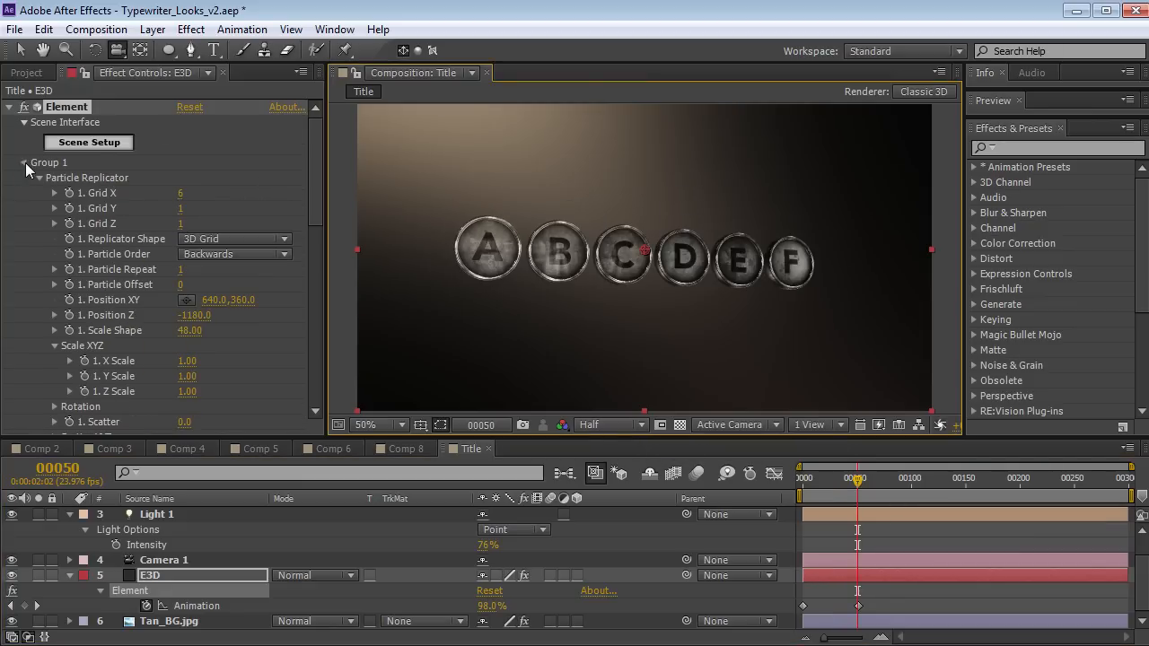
{"action": "left_click", "coordinate": [26, 162]}
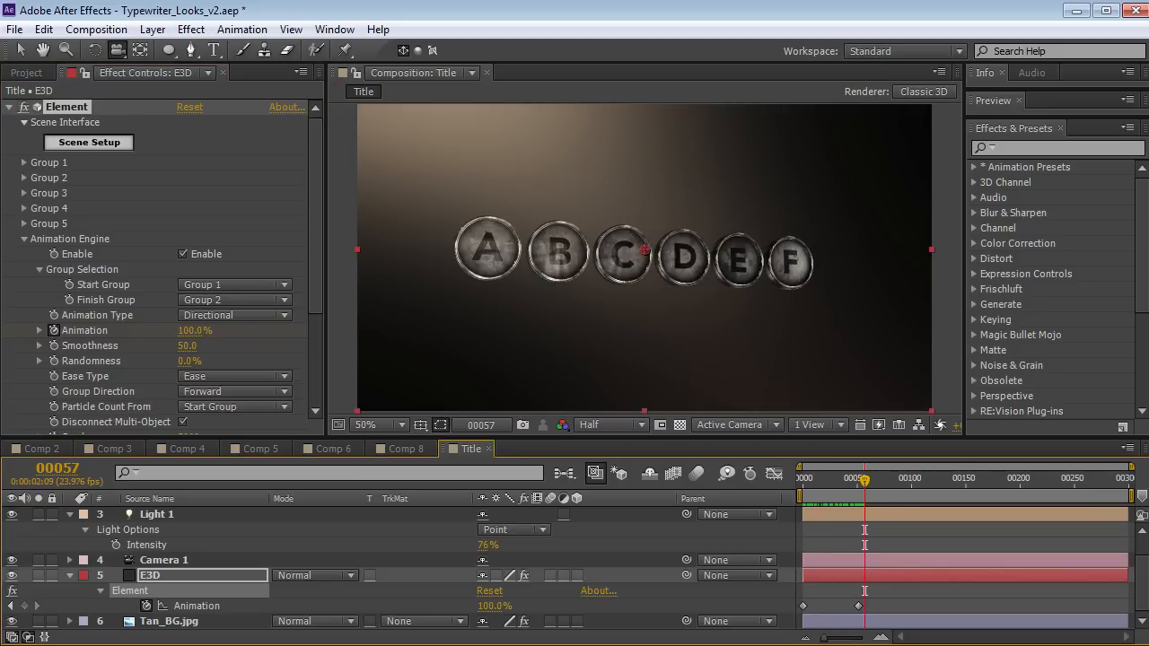
Lower Animation Engine Smoothness to 16 and scrub through the fly-in
{"action": "scroll", "scroll_direction": "down", "scroll_amount": 3}
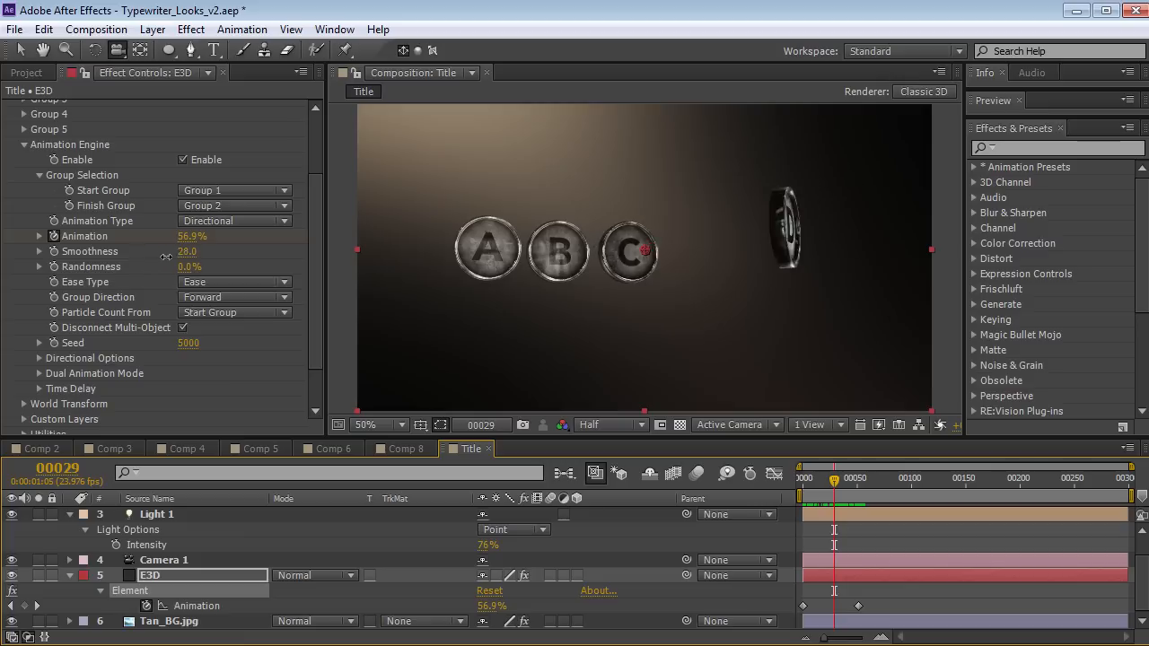
{"action": "left_click_drag", "start_coordinate": [189, 251], "coordinate": [166, 251]}
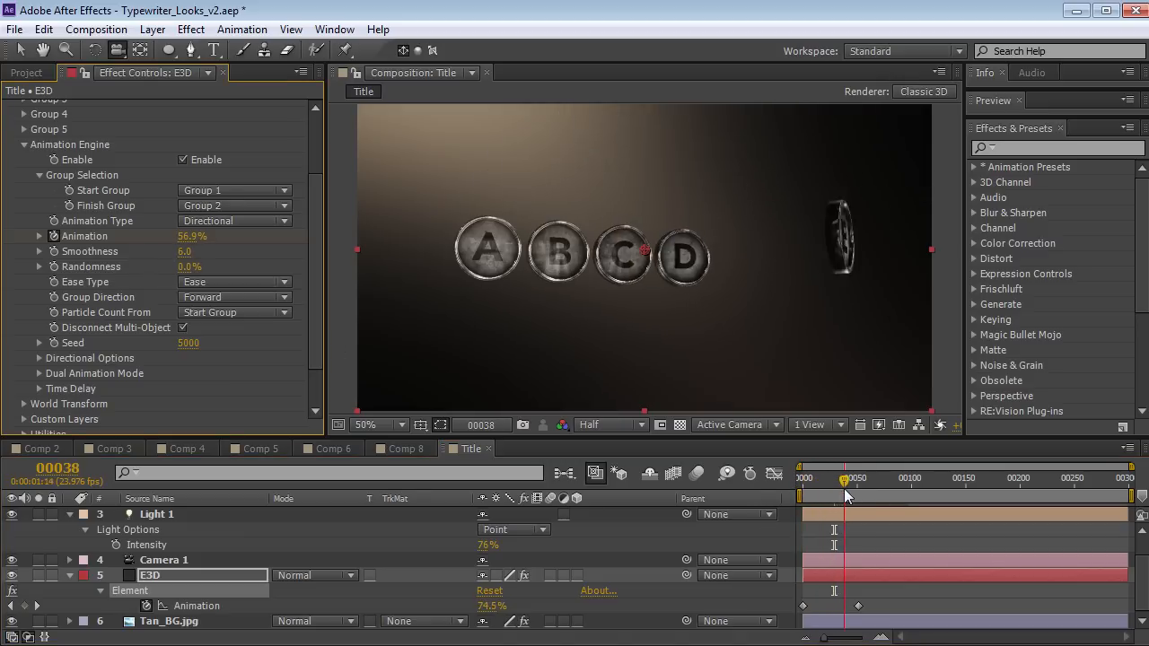
{"action": "left_click_drag", "start_coordinate": [844, 479], "coordinate": [819, 478]}
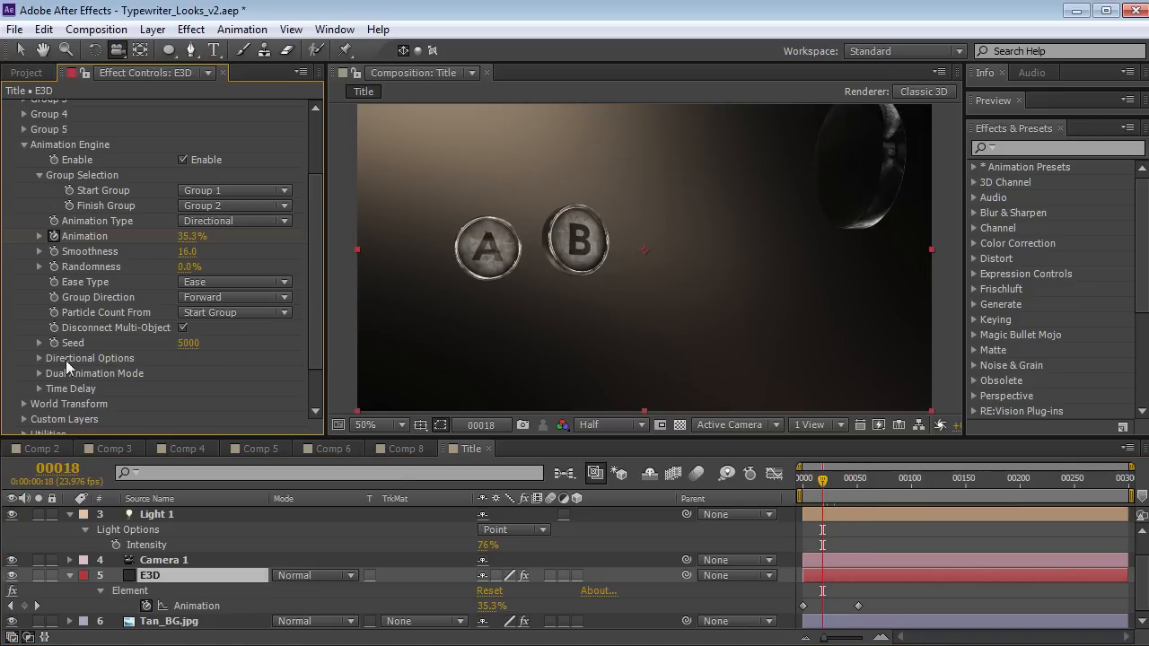
Set Directional Yaw to 180°, preview the reversed fly-in, and enable motion blur
{"action": "left_click", "coordinate": [39, 358]}
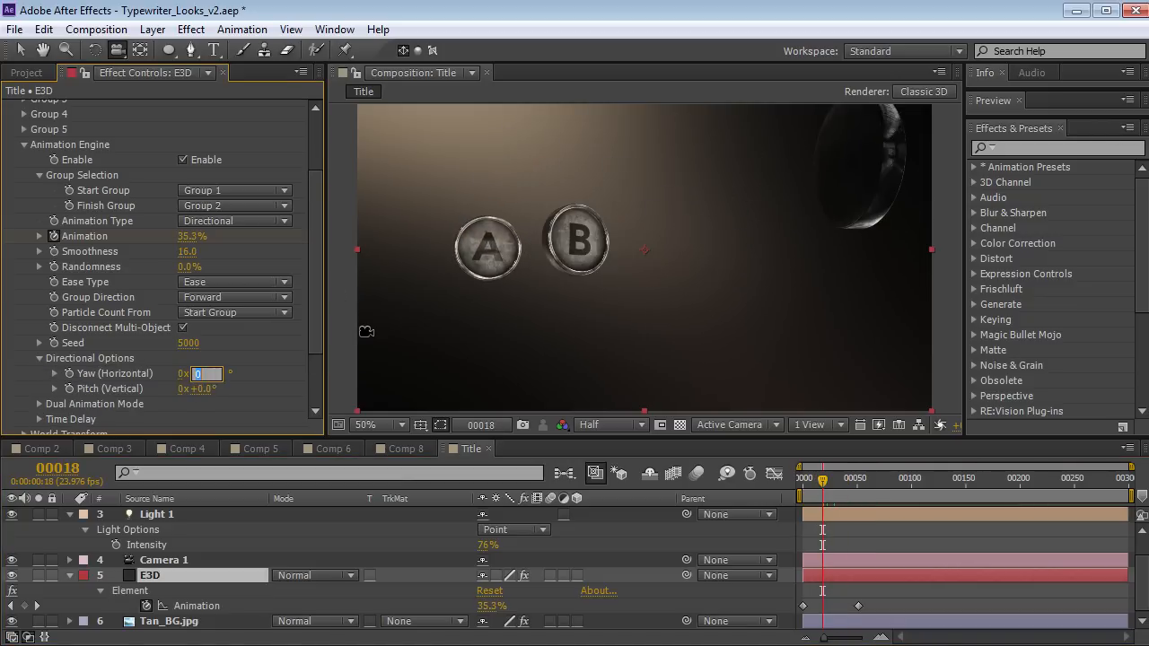
{"action": "type", "text": "180.0°"}
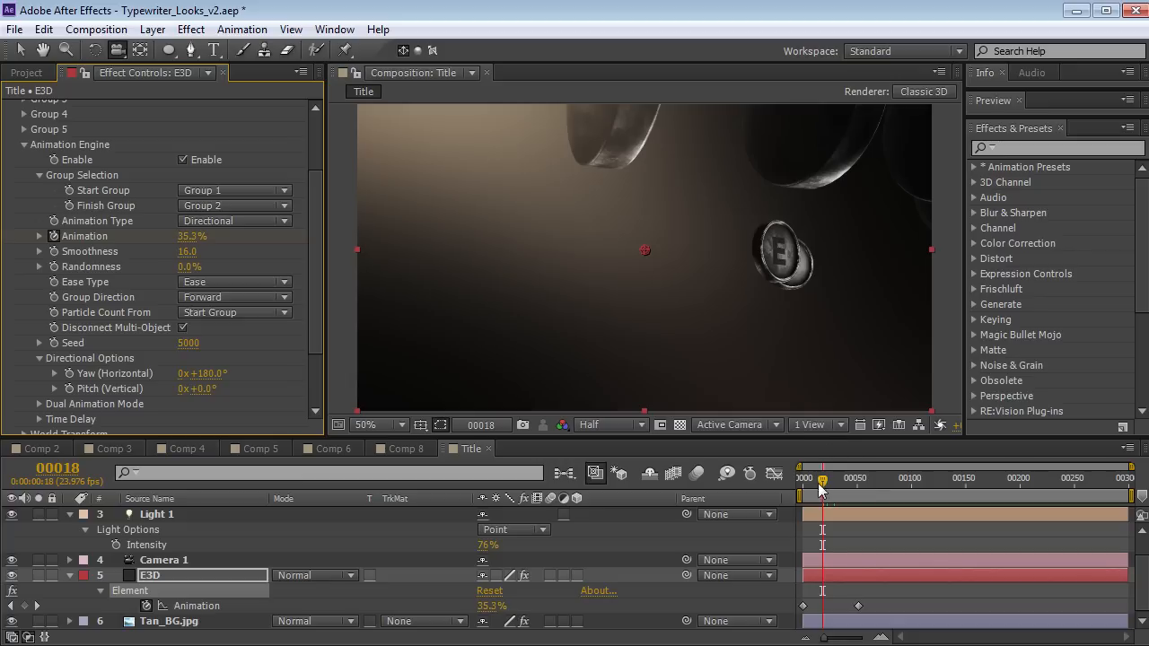
{"action": "left_click_drag", "start_coordinate": [811, 477], "coordinate": [828, 477]}
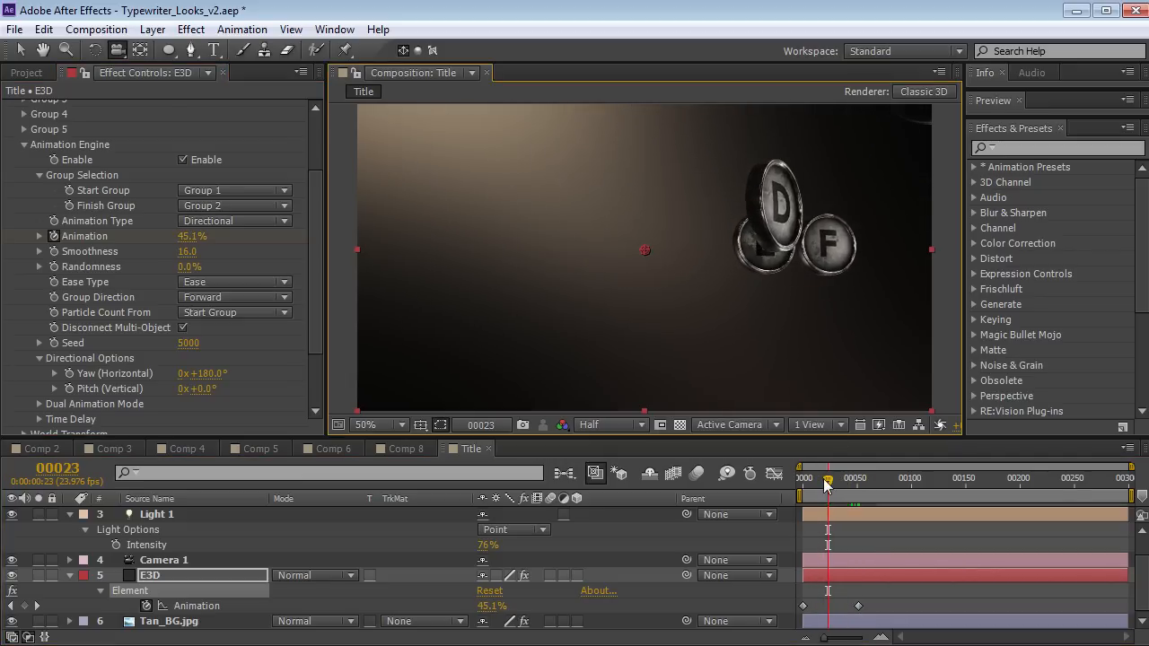
{"action": "left_click_drag", "start_coordinate": [825, 477], "coordinate": [839, 477]}
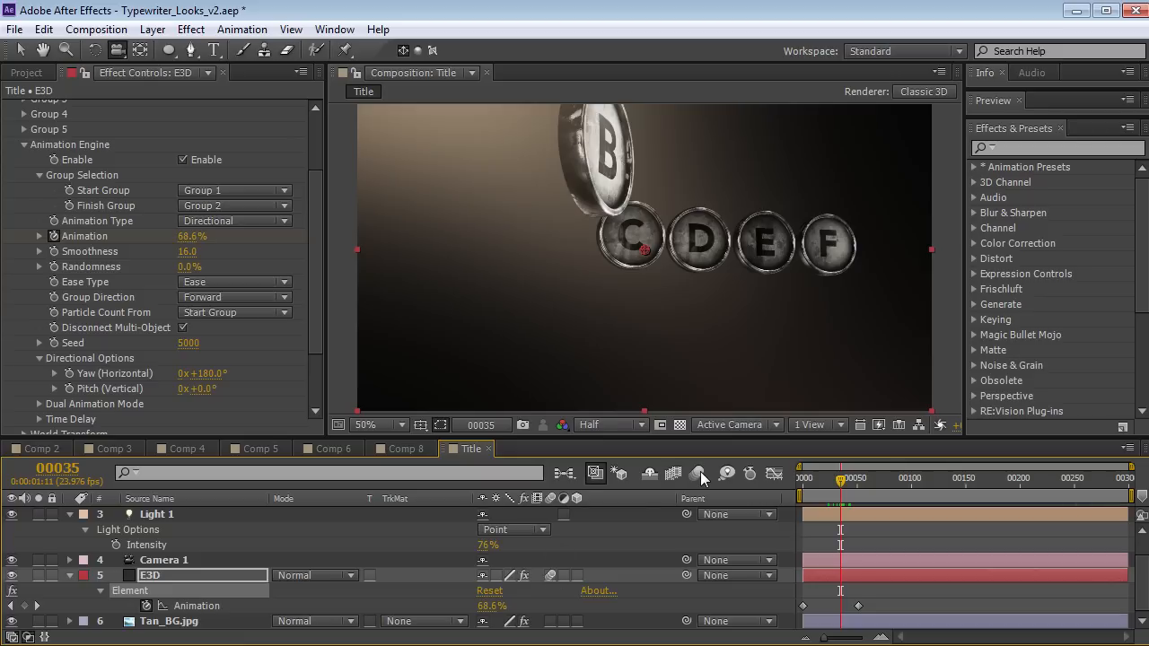
{"action": "left_click_drag", "start_coordinate": [839, 477], "coordinate": [826, 478]}
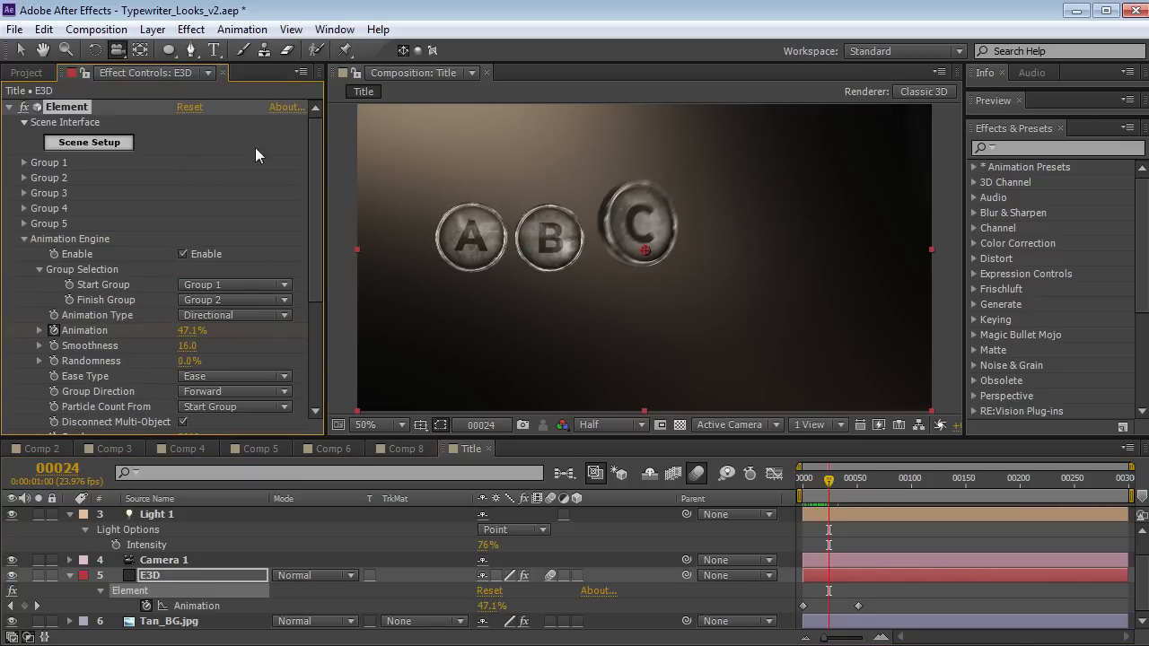
Raise Group 1's Rotation Random to about 142° for angled letter keys
{"action": "left_click", "coordinate": [24, 163]}
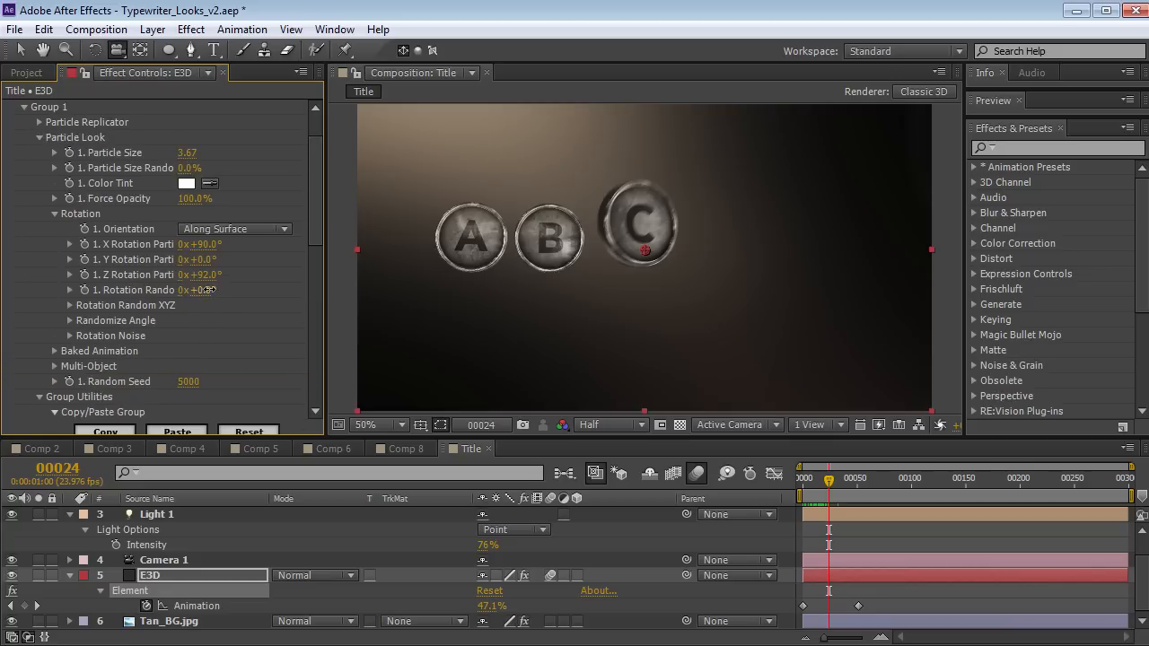
{"action": "left_click_drag", "start_coordinate": [829, 477], "coordinate": [875, 478]}
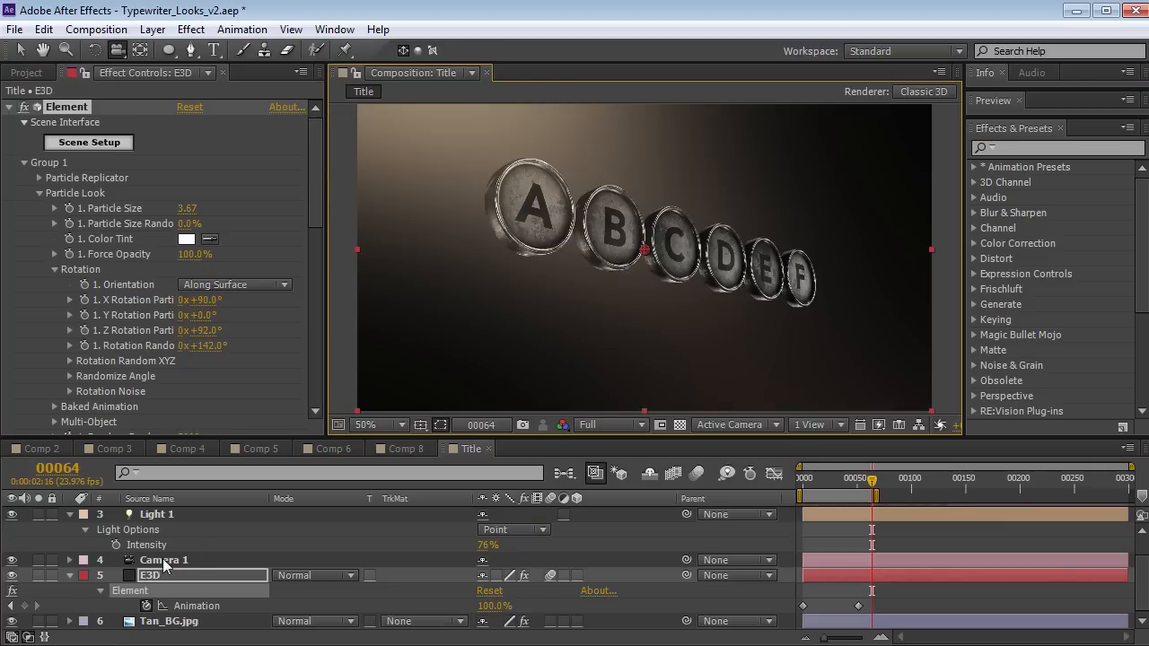
Turn on Camera 1's depth of field with focus distance 935 and aperture about 580
{"action": "left_click", "coordinate": [163, 559]}
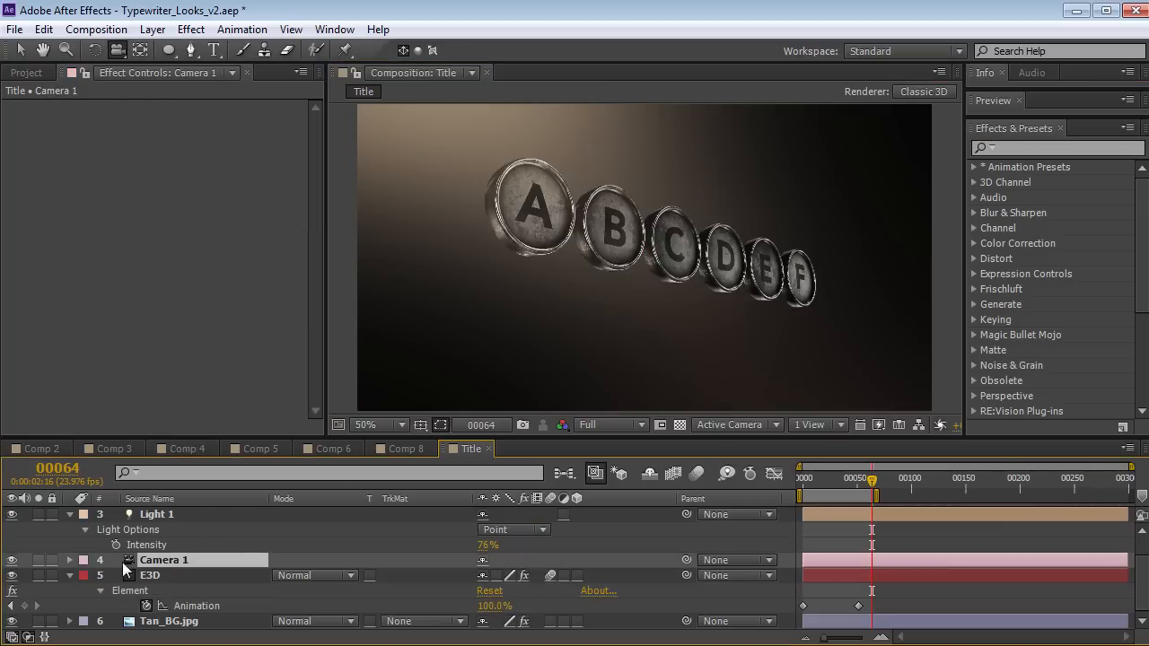
{"action": "left_click", "coordinate": [70, 513]}
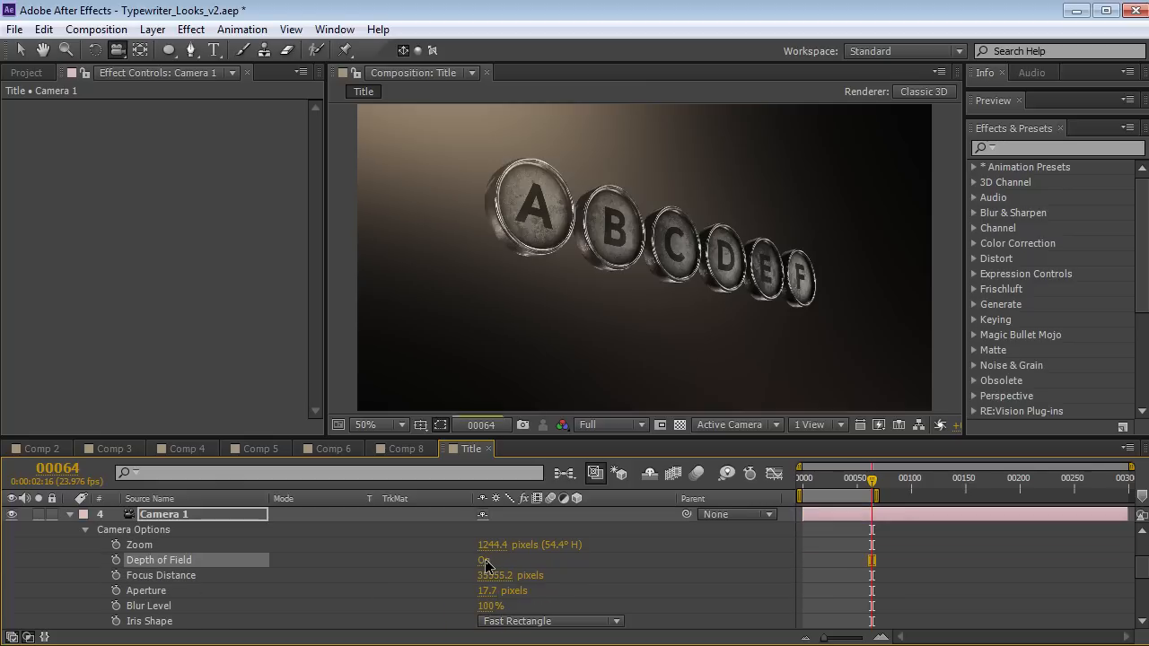
{"action": "left_click", "coordinate": [484, 559]}
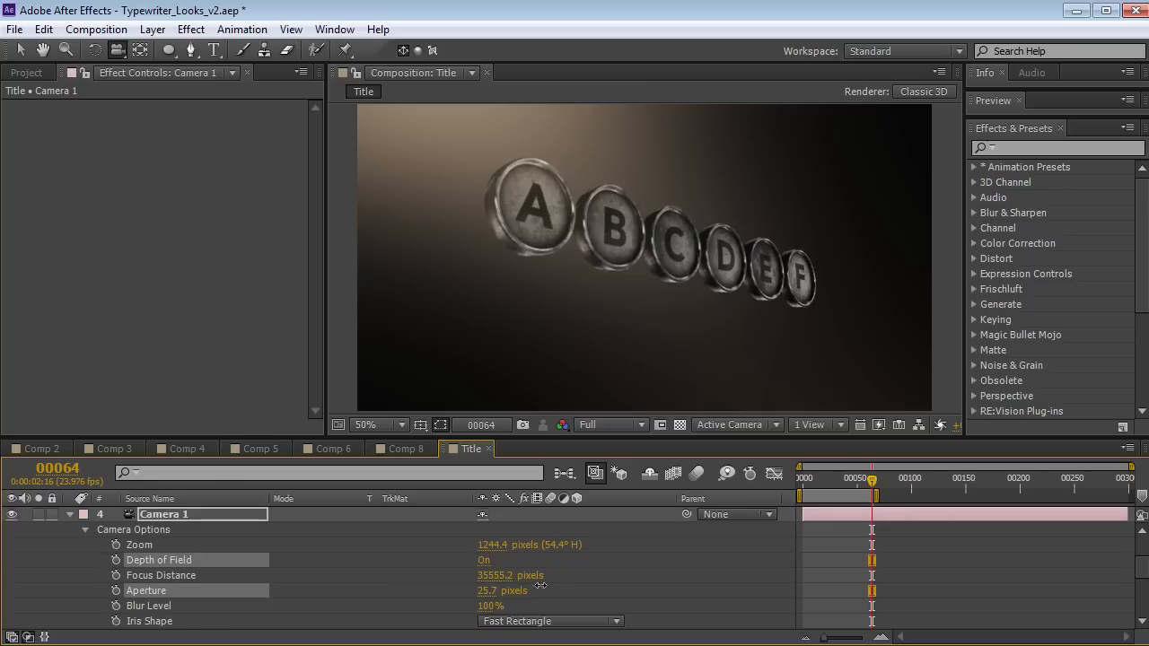
{"action": "double_click", "coordinate": [495, 576]}
{"action": "type", "text": "935"}
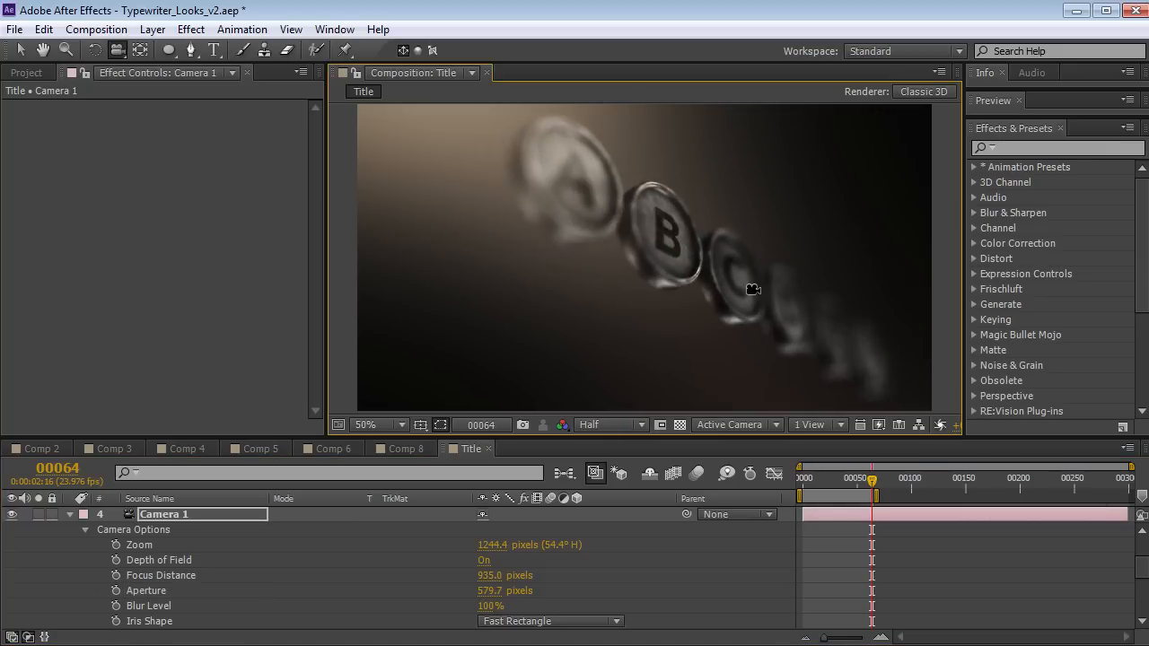
Switch to Comp 5, play the A–Y grid animation, and keep Shape Order animation type
{"action": "left_click", "coordinate": [255, 448]}
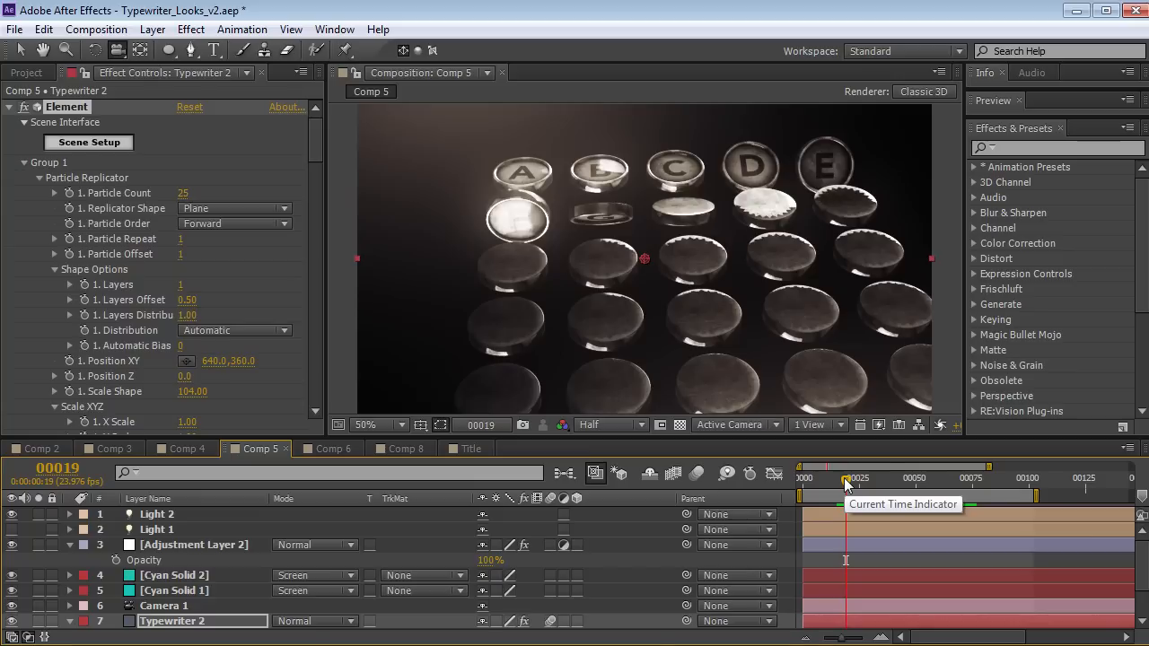
{"action": "left_click_drag", "start_coordinate": [846, 478], "coordinate": [925, 477]}
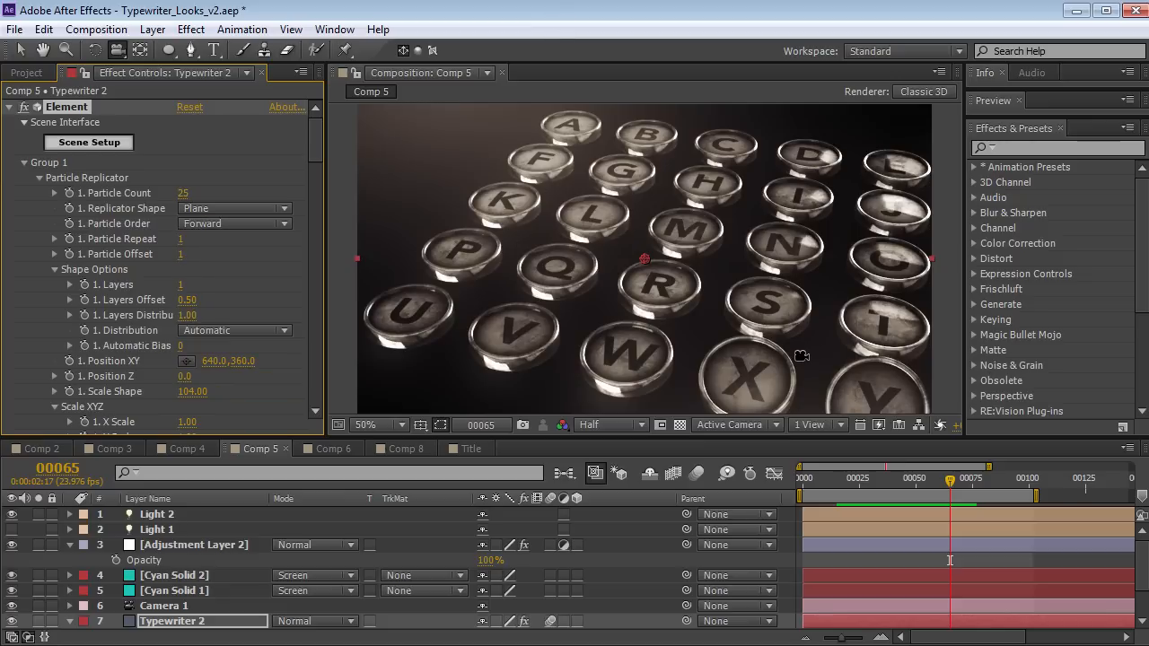
{"action": "scroll", "scroll_direction": "down", "scroll_amount": 3}
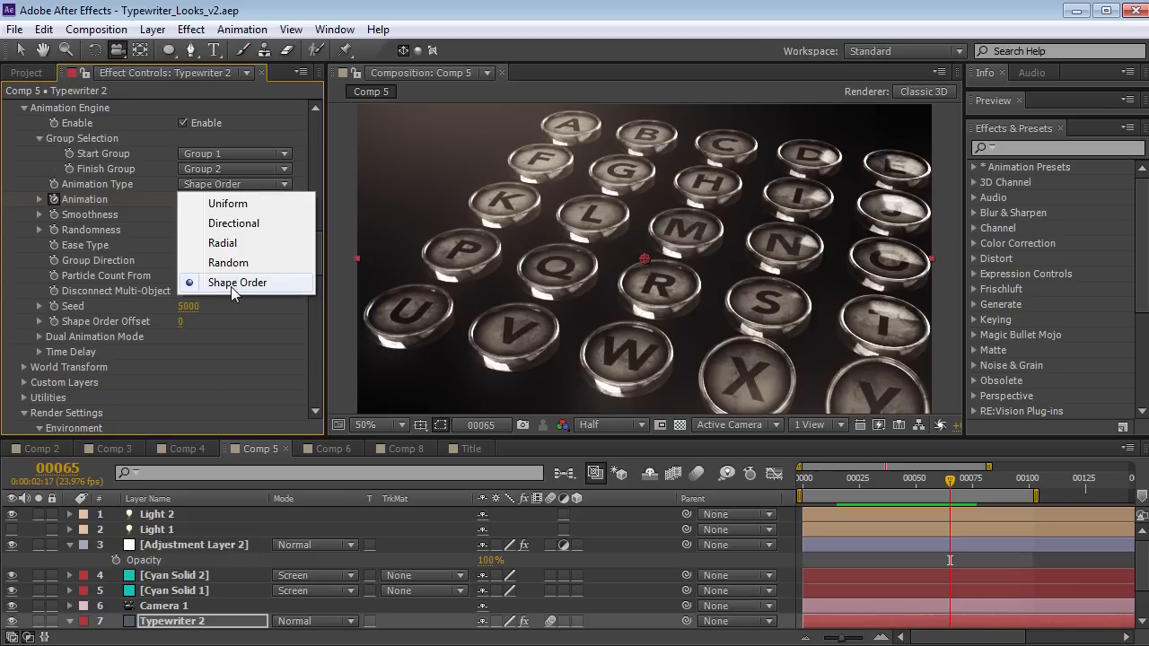
{"action": "left_click", "coordinate": [237, 282]}
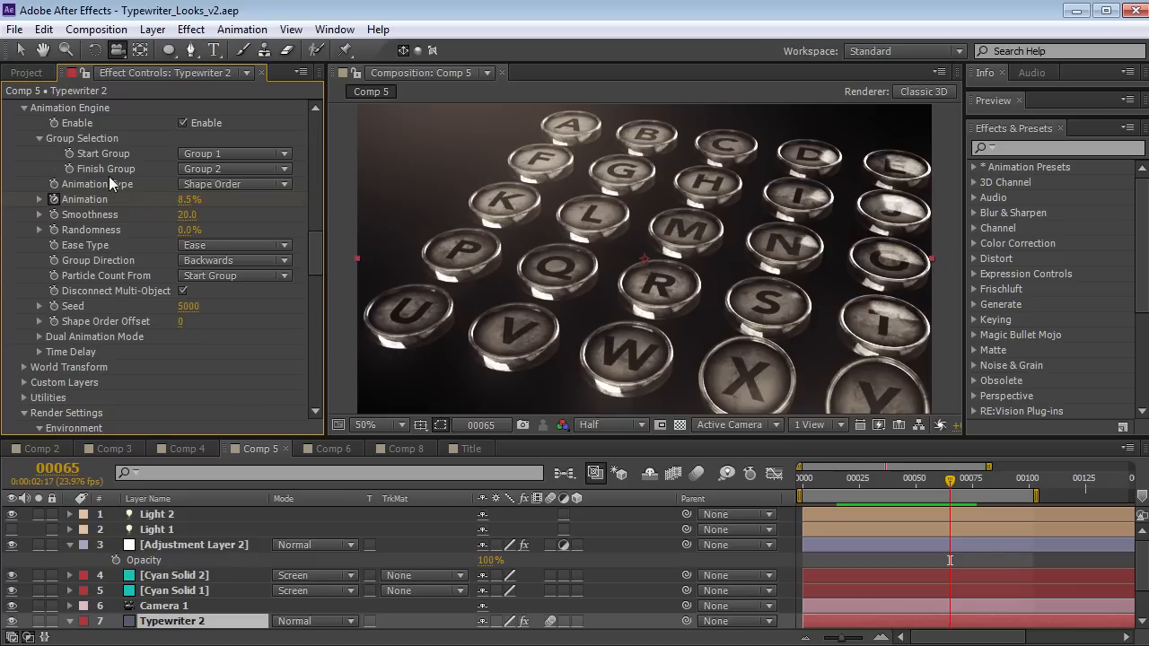
{"action": "mouse_move", "coordinate": [153, 220]}
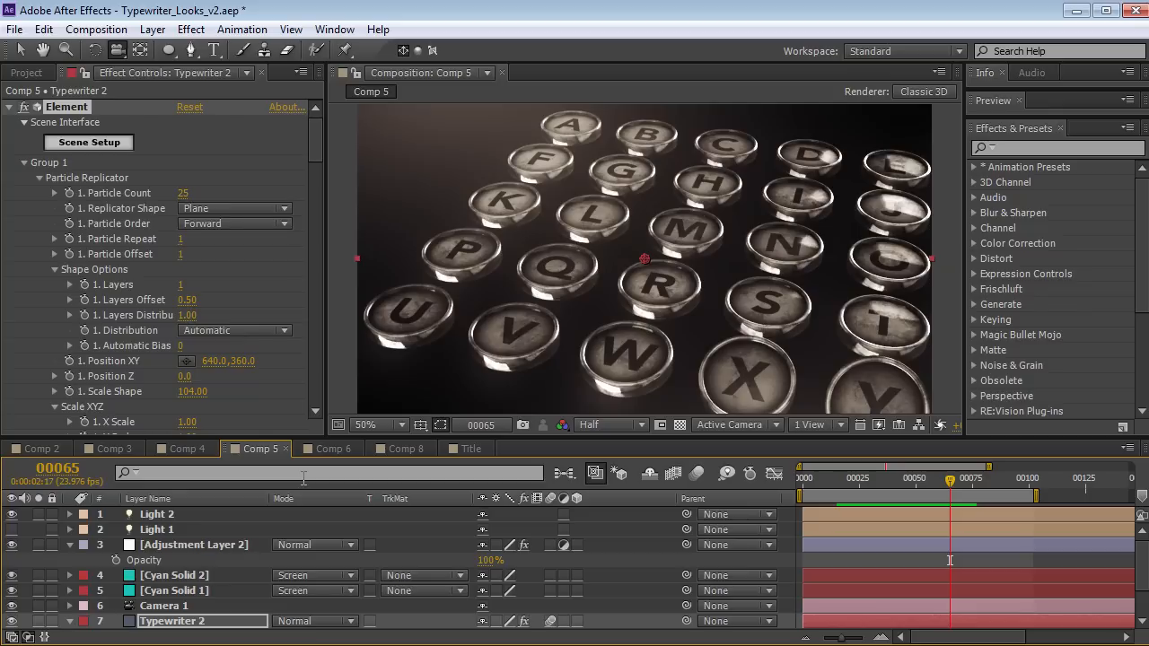
Switch to Comp 8 and expand Group 1's Particle Replicator for the 35-key Ring
{"action": "left_click", "coordinate": [405, 449]}
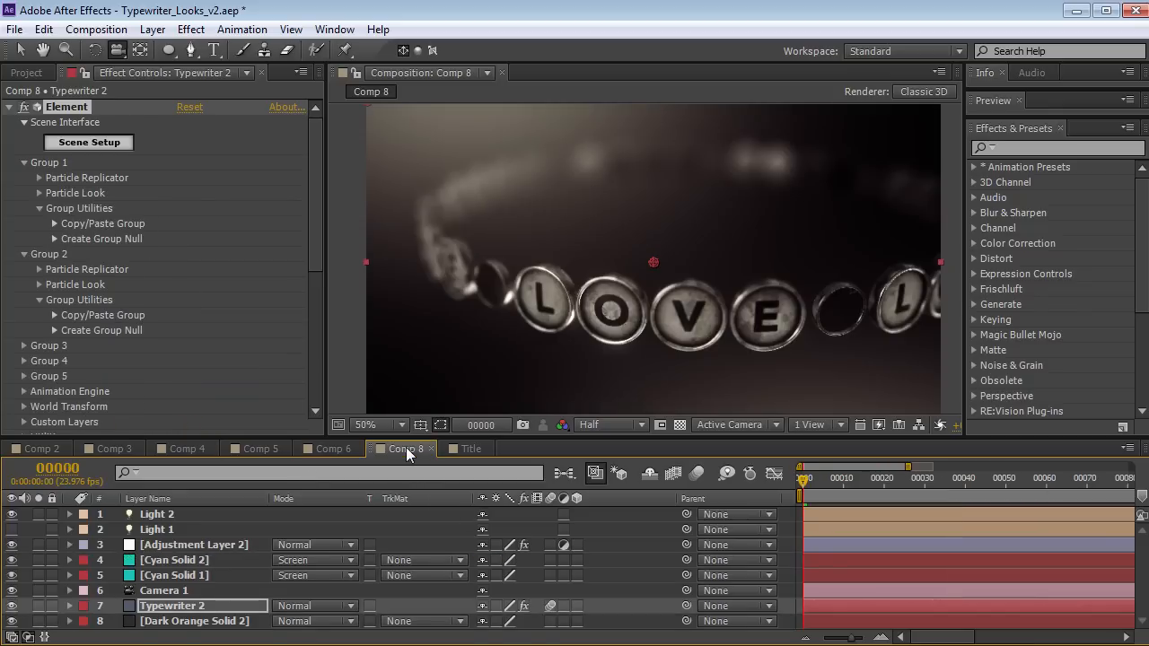
{"action": "mouse_move", "coordinate": [534, 327]}
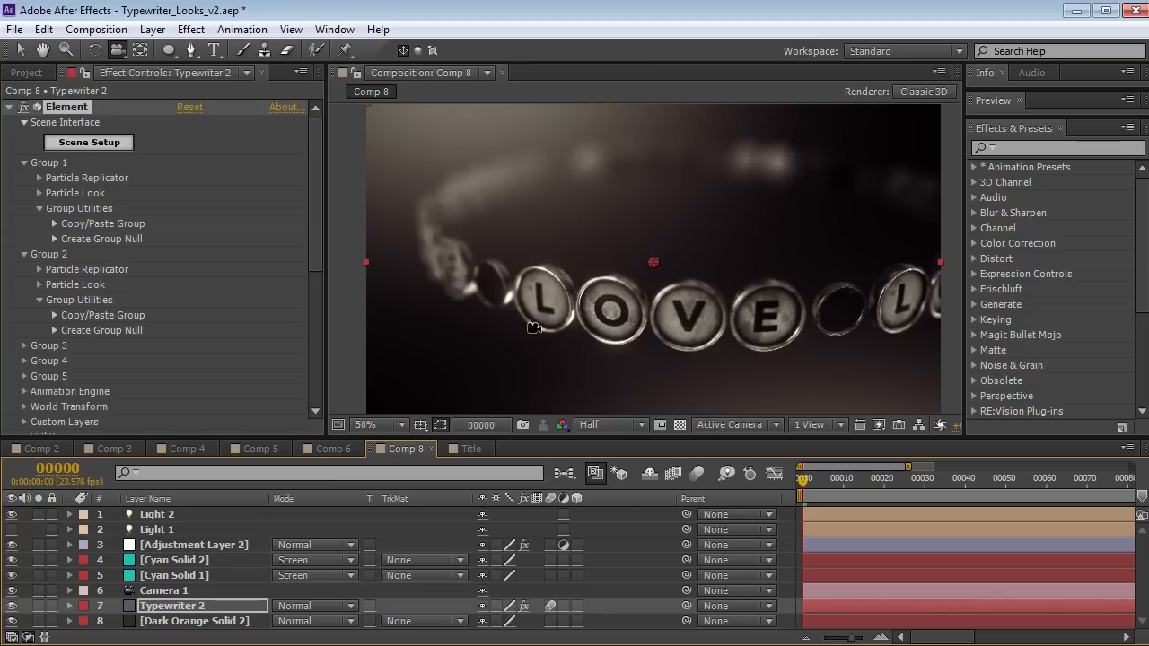
{"action": "mouse_move", "coordinate": [620, 344]}
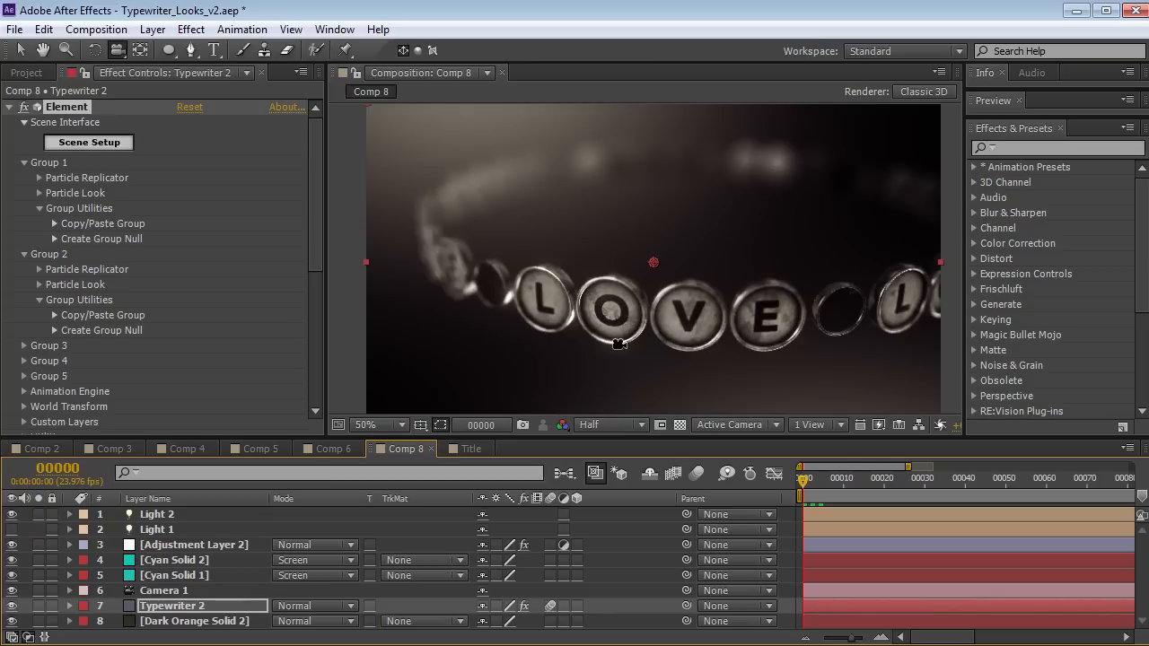
{"action": "mouse_move", "coordinate": [831, 336]}
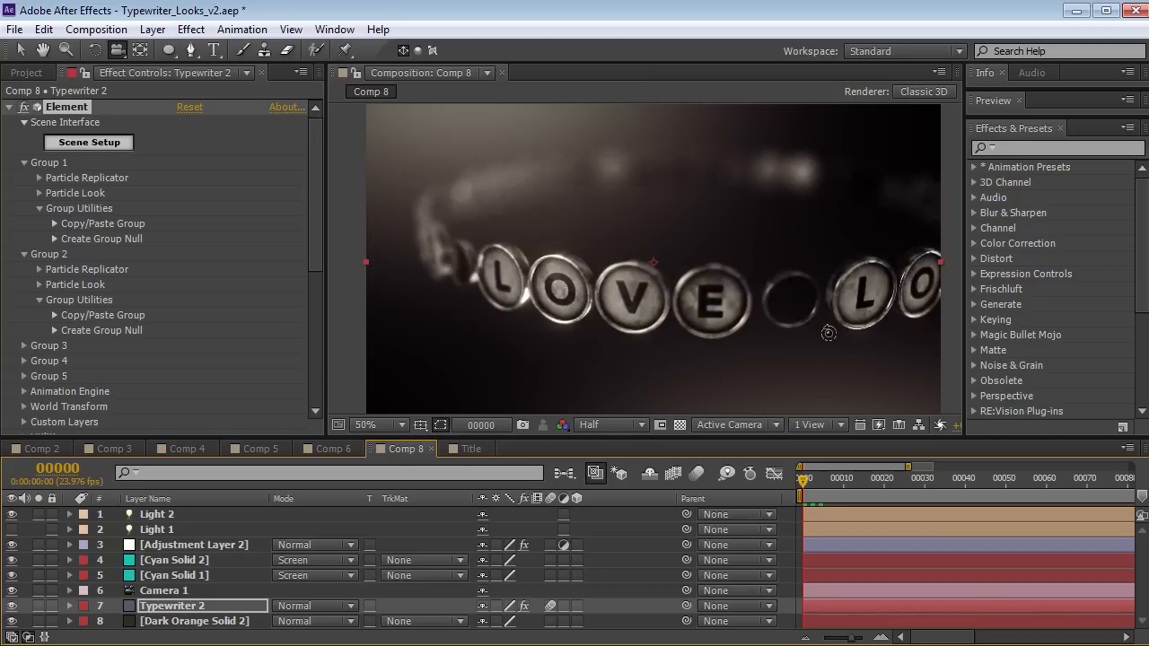
{"action": "left_click", "coordinate": [40, 177]}
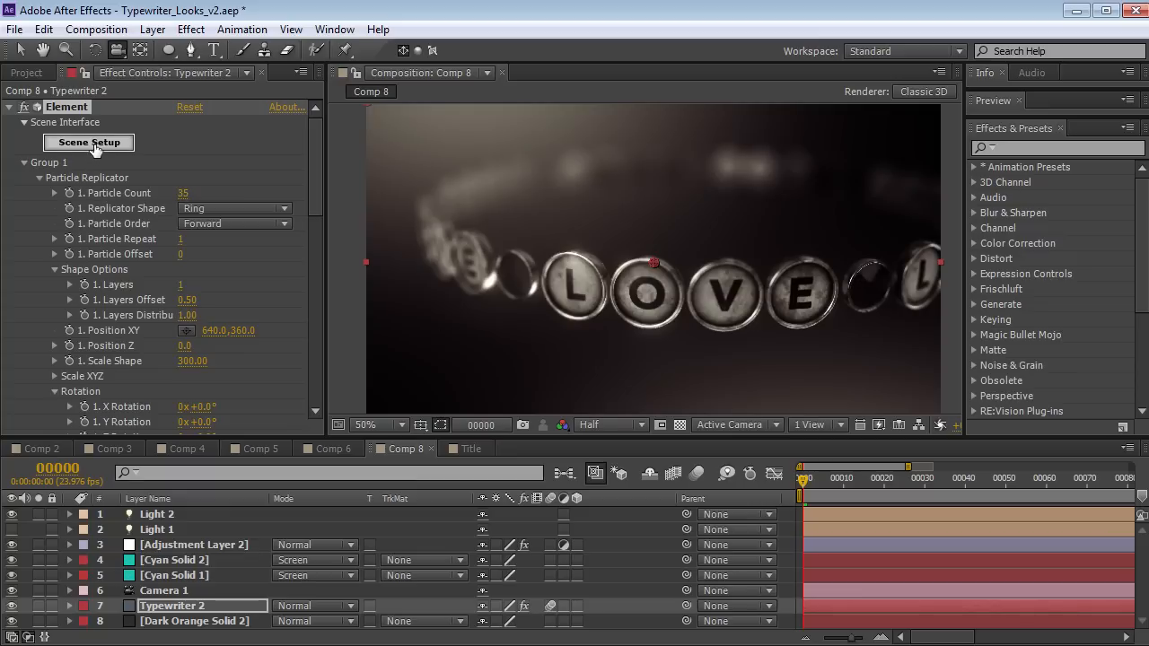
{"action": "left_click", "coordinate": [88, 142]}
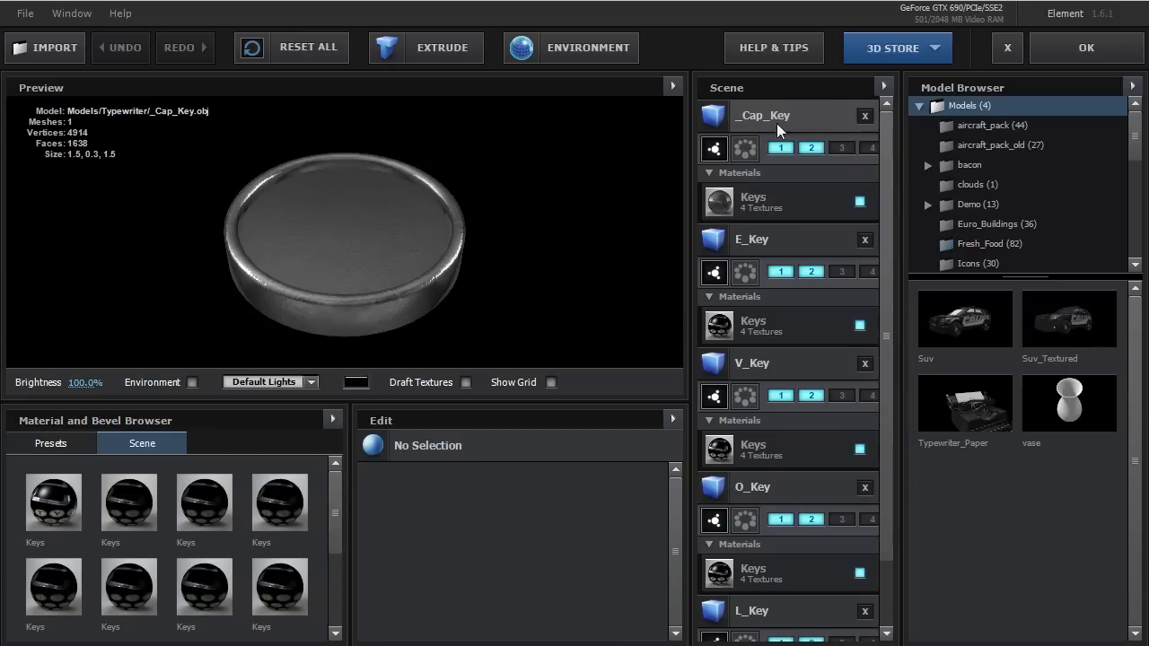
{"action": "left_click", "coordinate": [761, 115]}
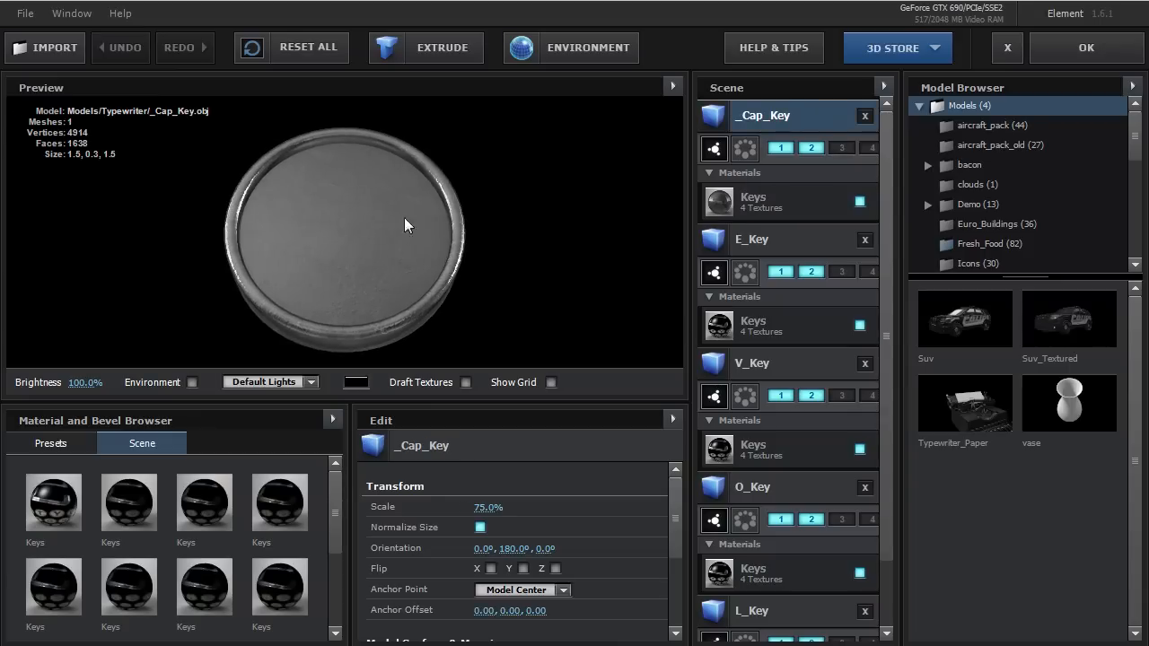
{"action": "left_click", "coordinate": [752, 534]}
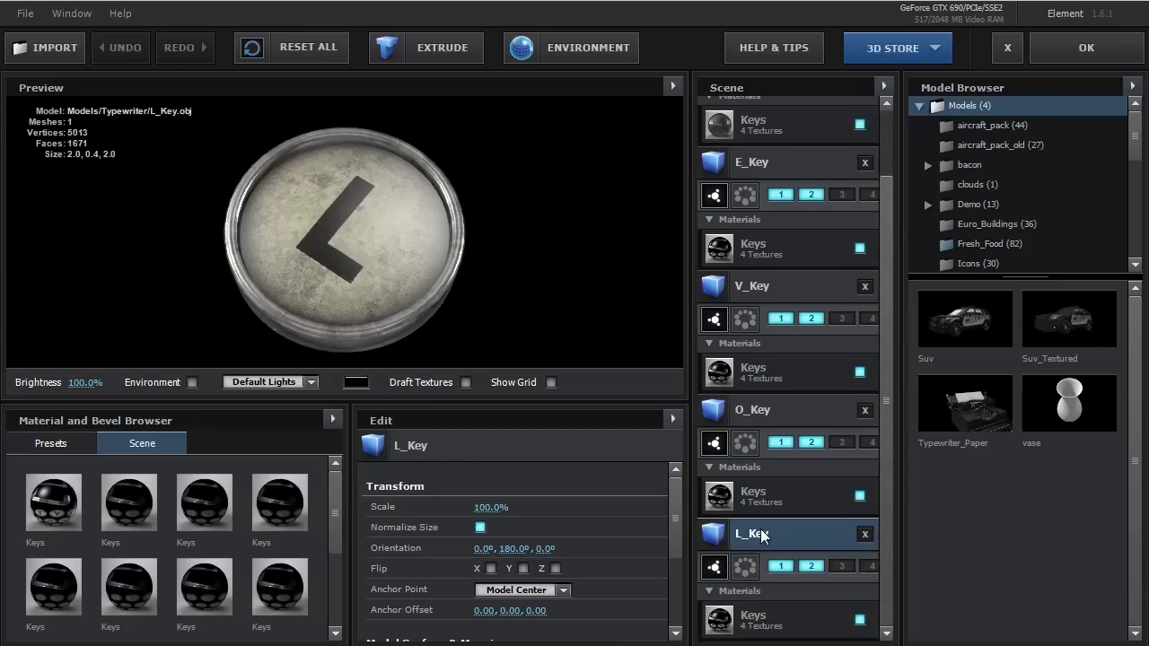
{"action": "left_click", "coordinate": [751, 163]}
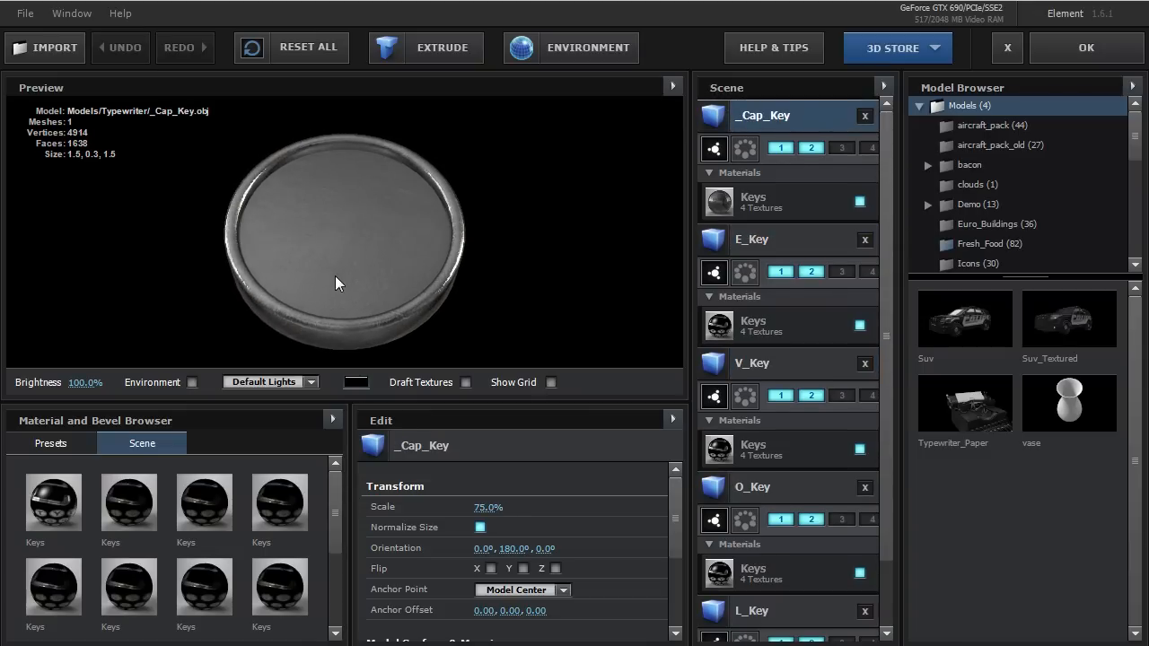
{"action": "left_click", "coordinate": [752, 239]}
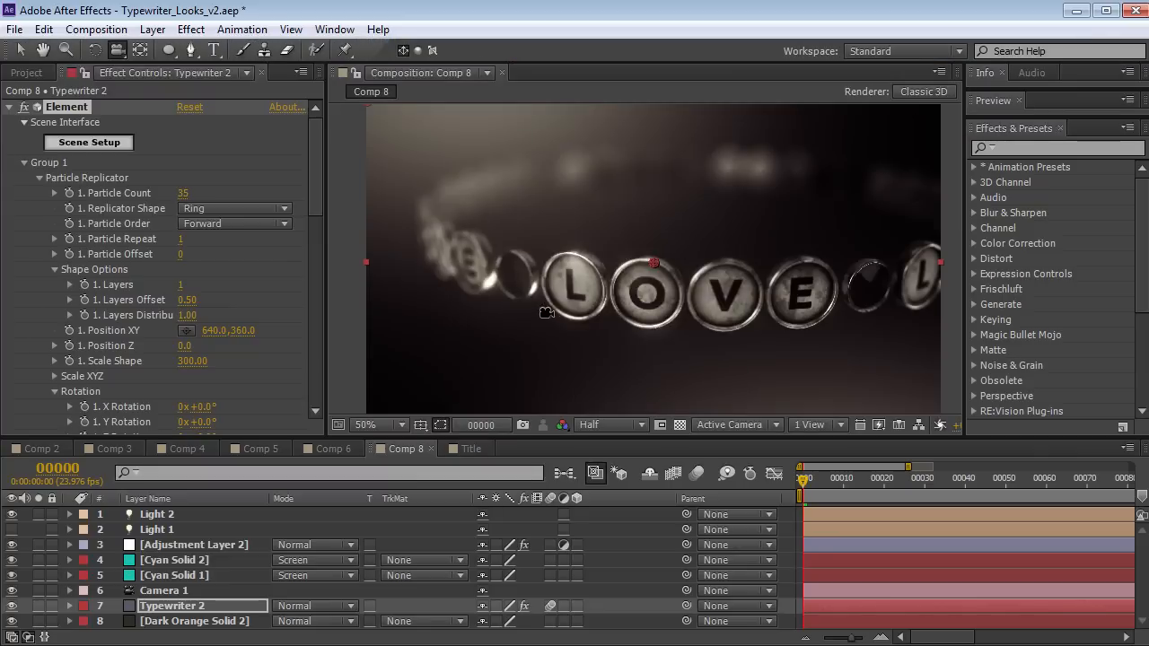
{"action": "mouse_move", "coordinate": [488, 272]}
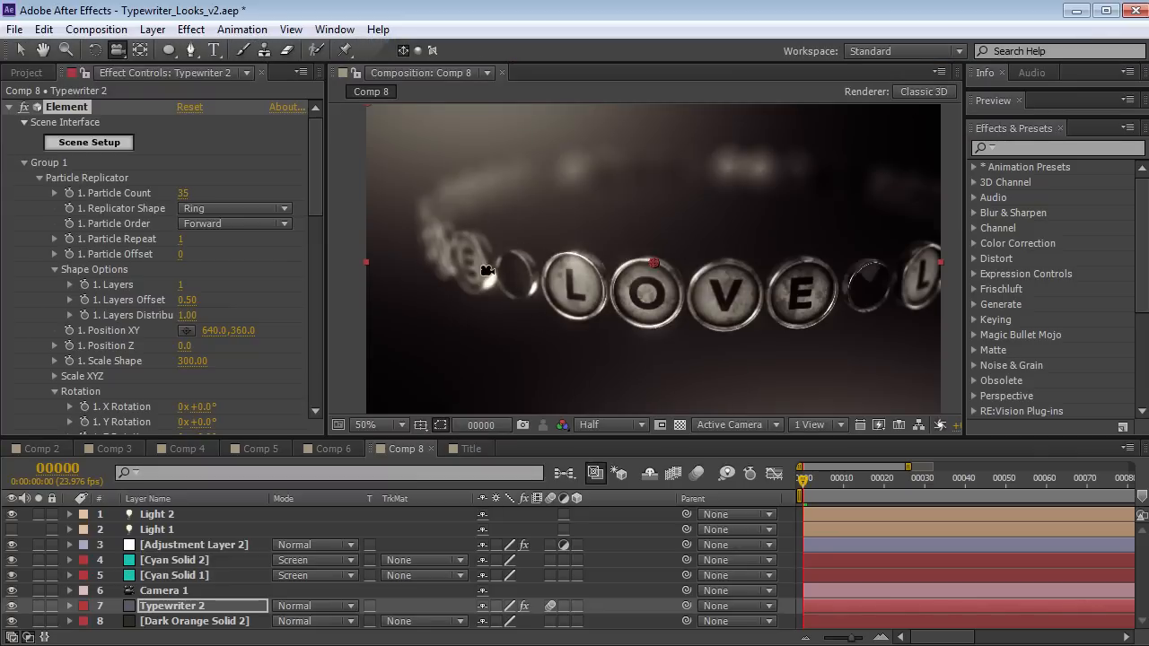
Check Camera 1's options (DOF off, focus 9827, aperture 450), then reselect Typewriter 2
{"action": "left_click", "coordinate": [163, 590]}
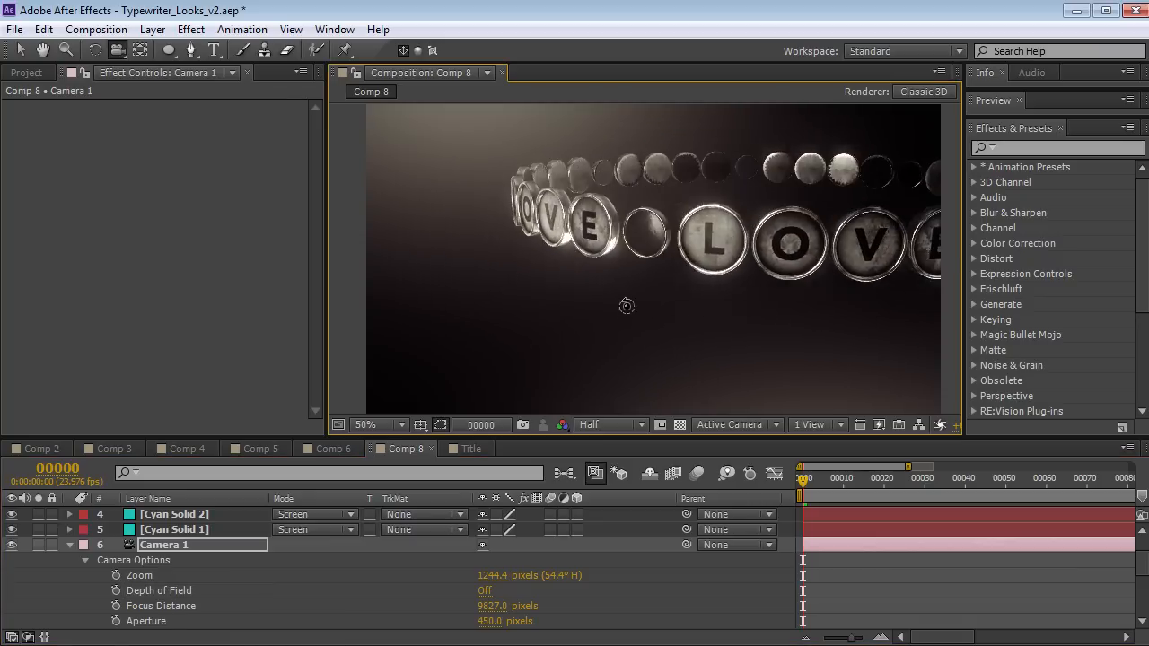
{"action": "left_click", "coordinate": [70, 545]}
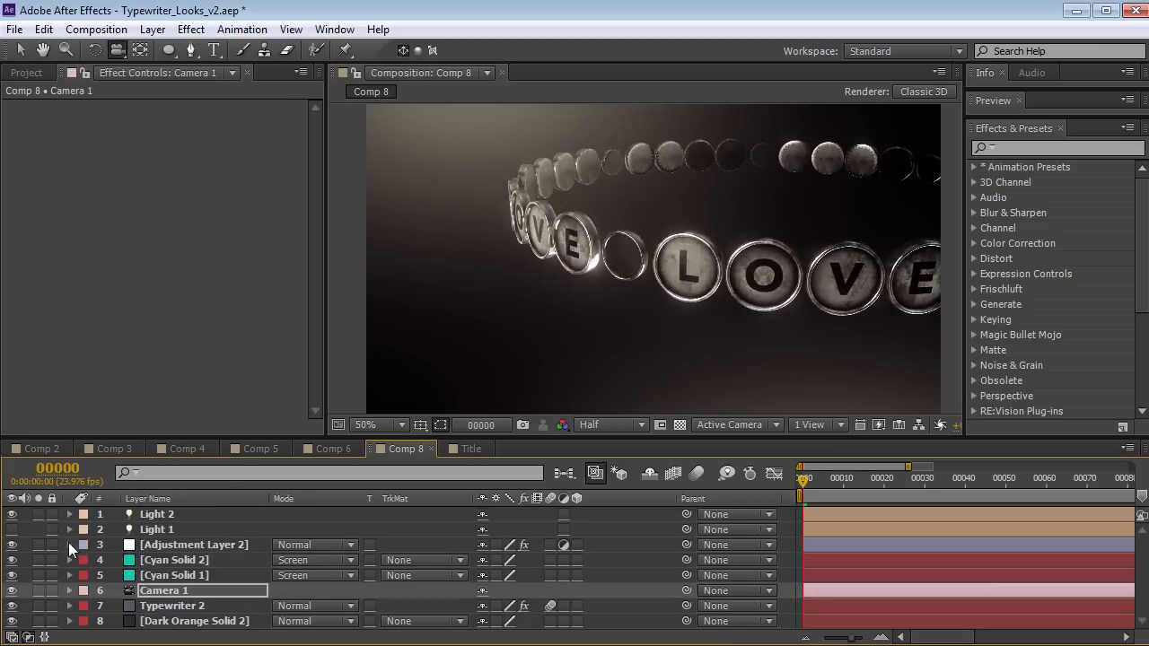
{"action": "left_click", "coordinate": [171, 606]}
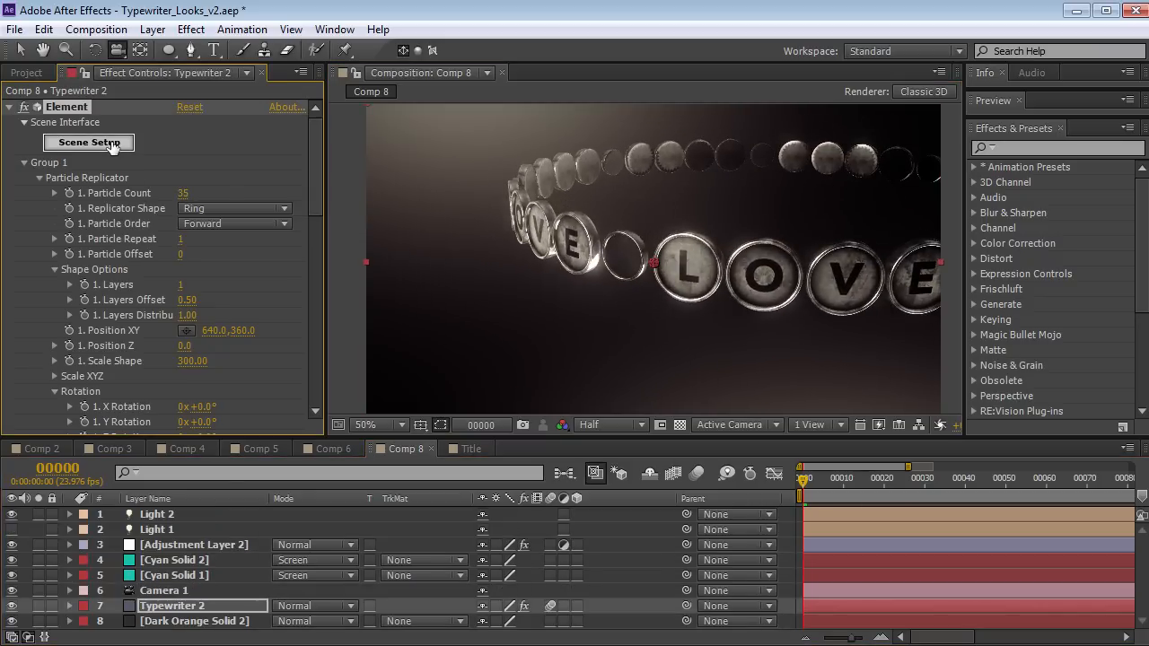
{"action": "left_click", "coordinate": [88, 143]}
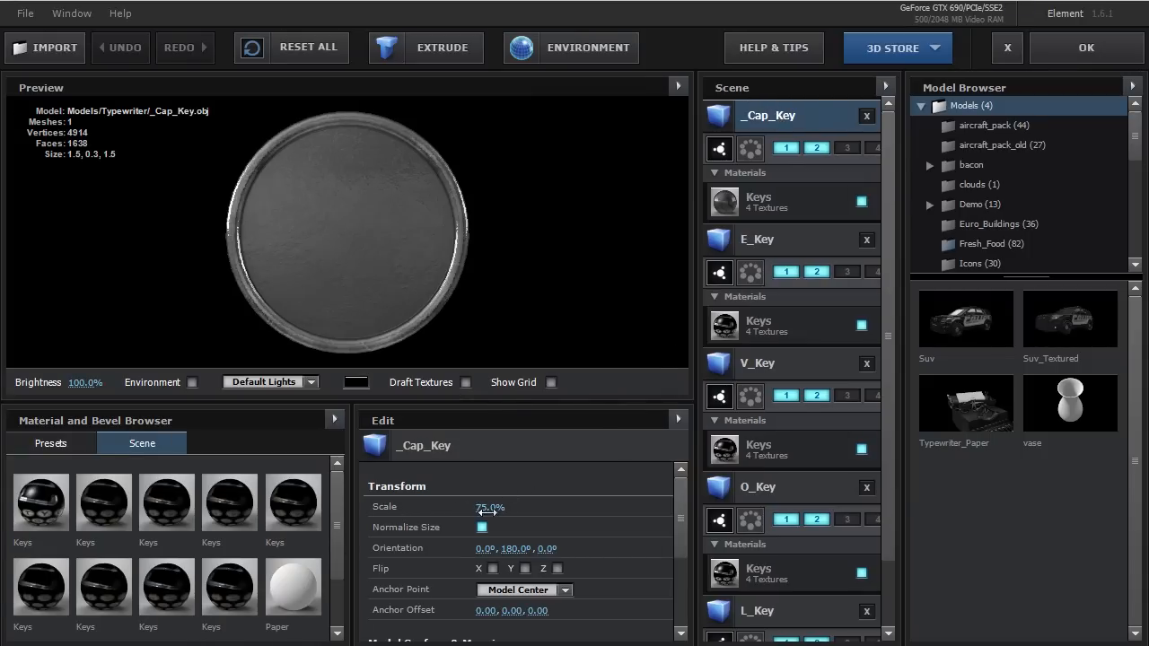
{"action": "left_click", "coordinate": [756, 239]}
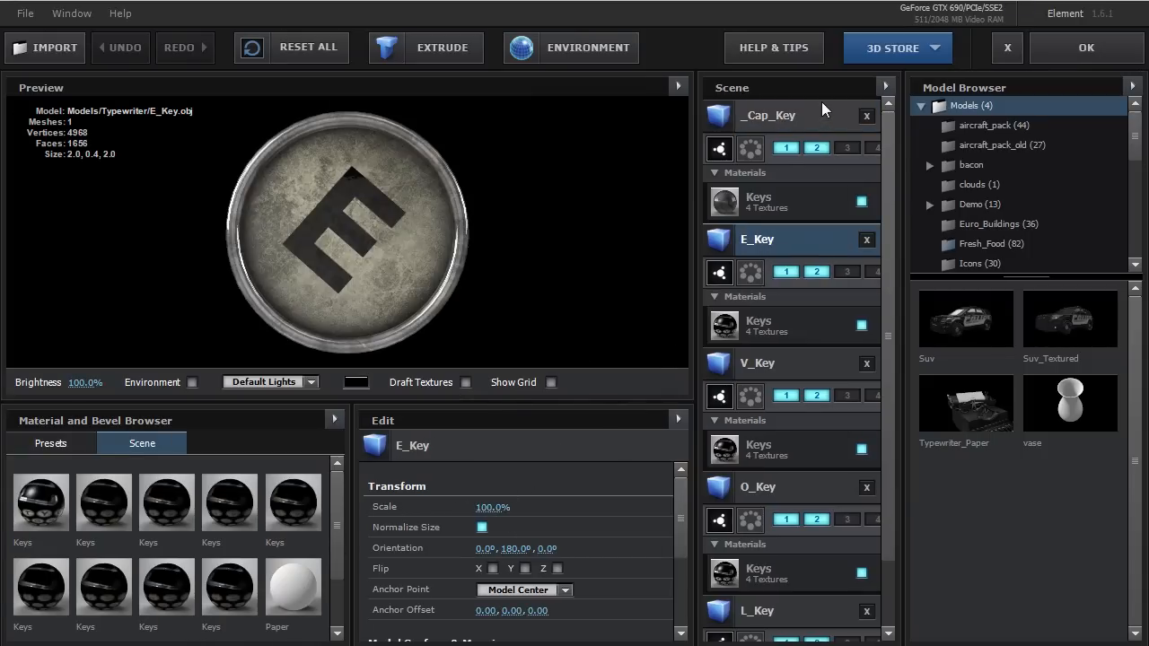
{"action": "left_click", "coordinate": [768, 115]}
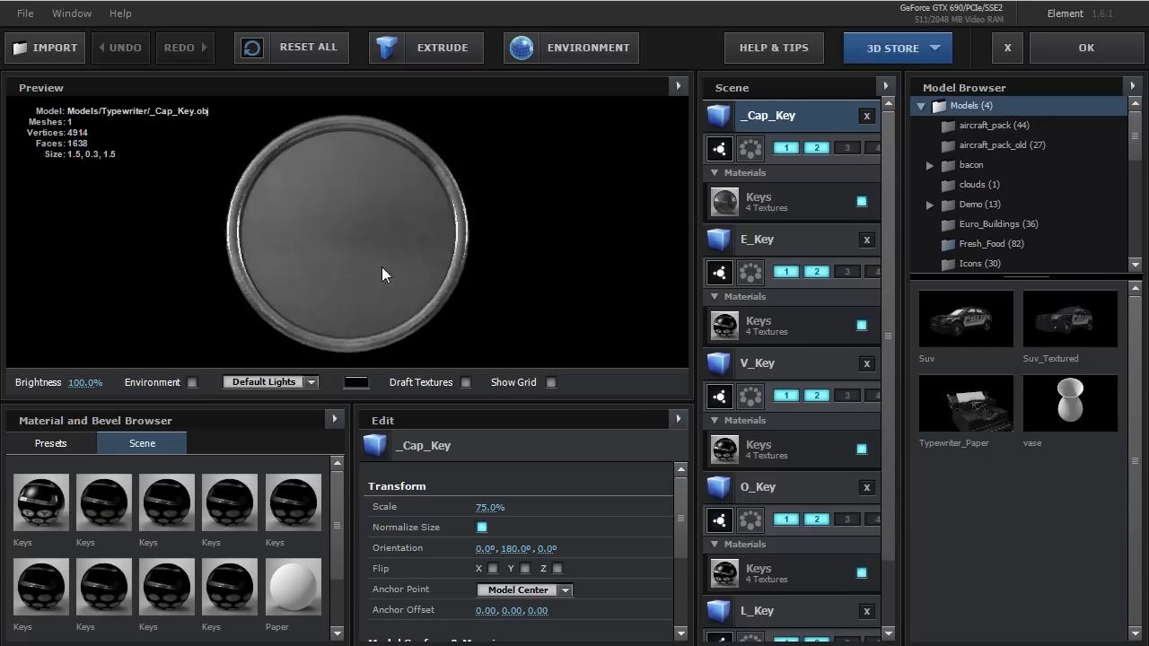
{"action": "left_click_drag", "start_coordinate": [382, 275], "coordinate": [498, 218]}
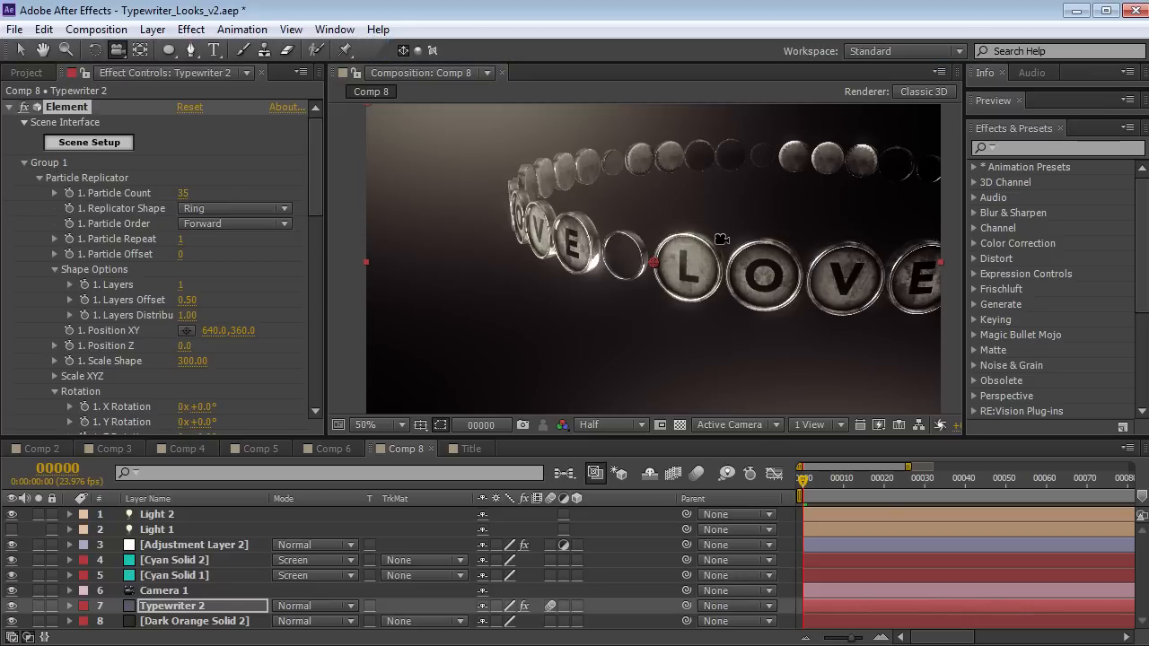
Switch to the Title comp and select its E3D layer to show the Element settings
{"action": "left_click", "coordinate": [472, 448]}
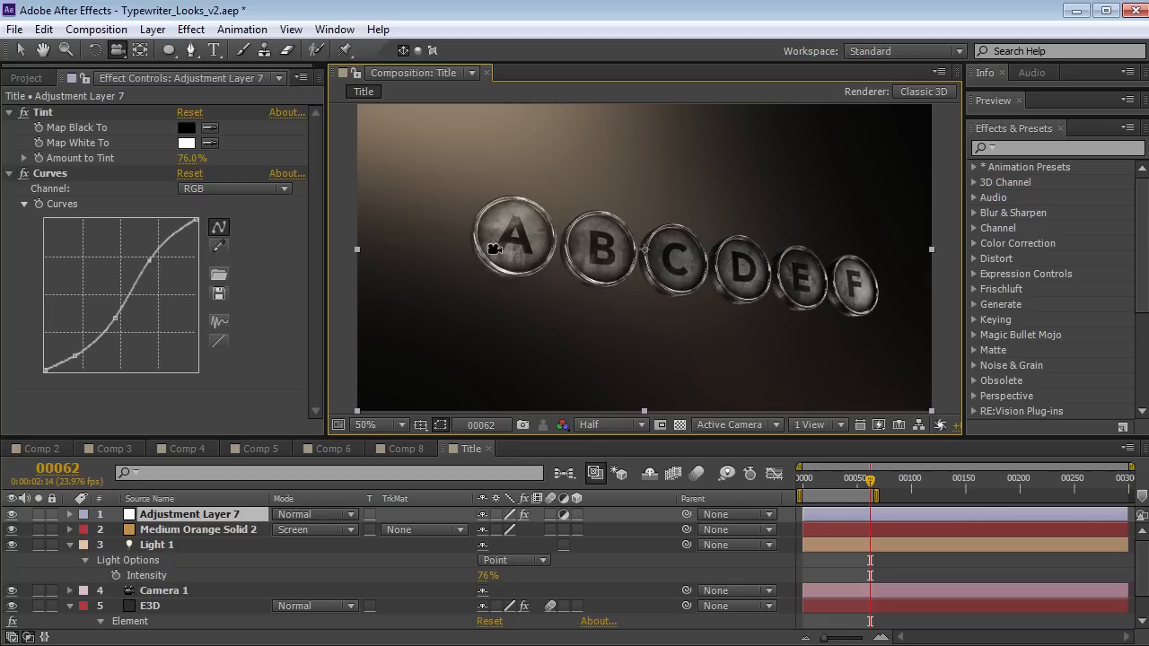
{"action": "left_click", "coordinate": [150, 606]}
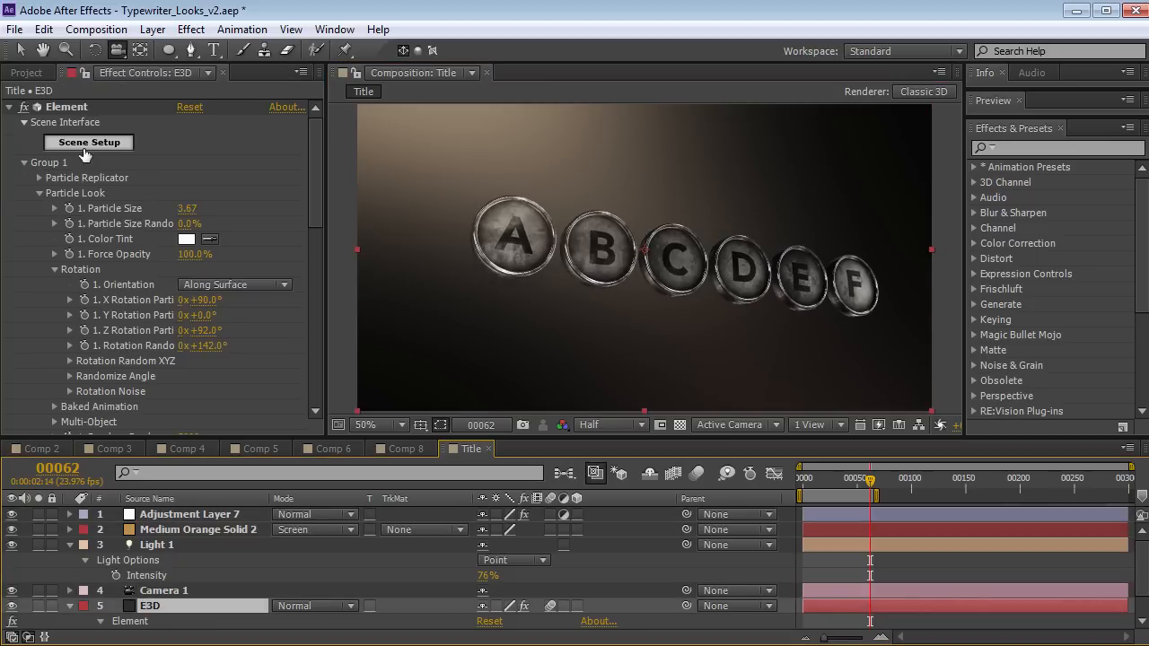
{"action": "mouse_move", "coordinate": [191, 134]}
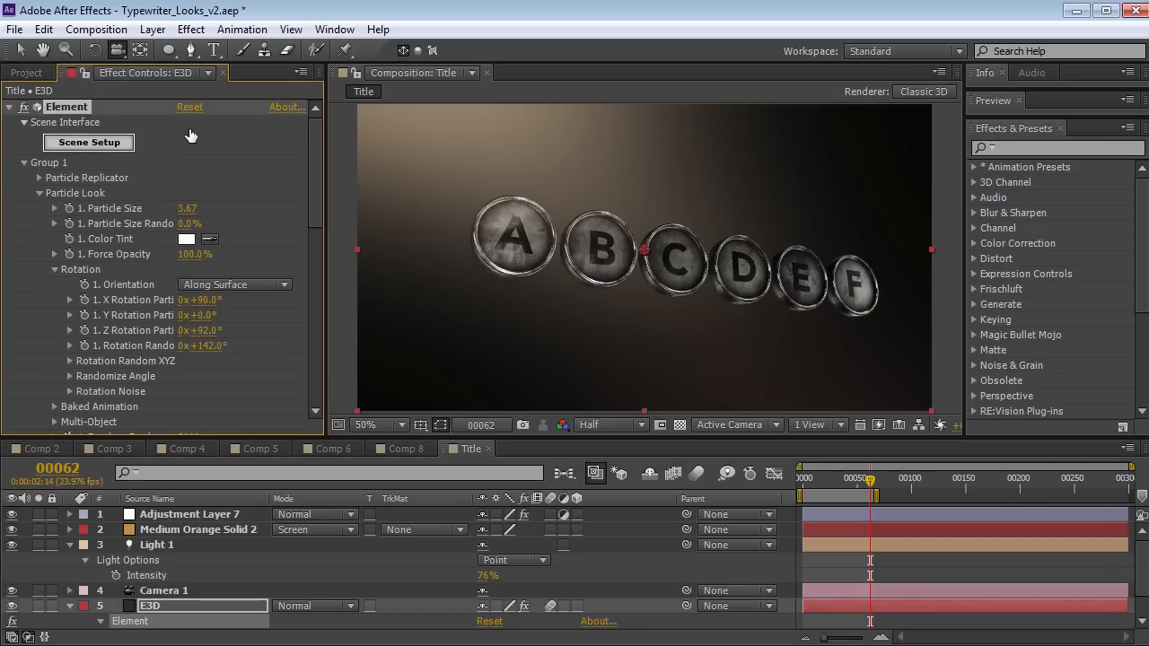
{"action": "left_click", "coordinate": [88, 142]}
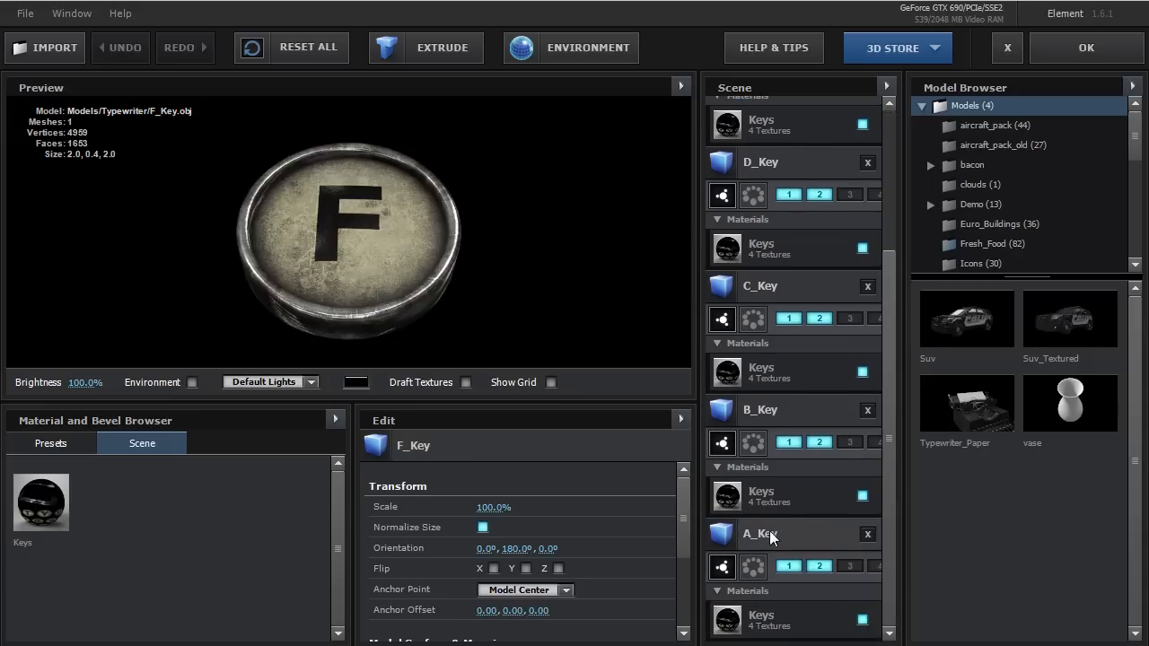
{"action": "left_click", "coordinate": [759, 535]}
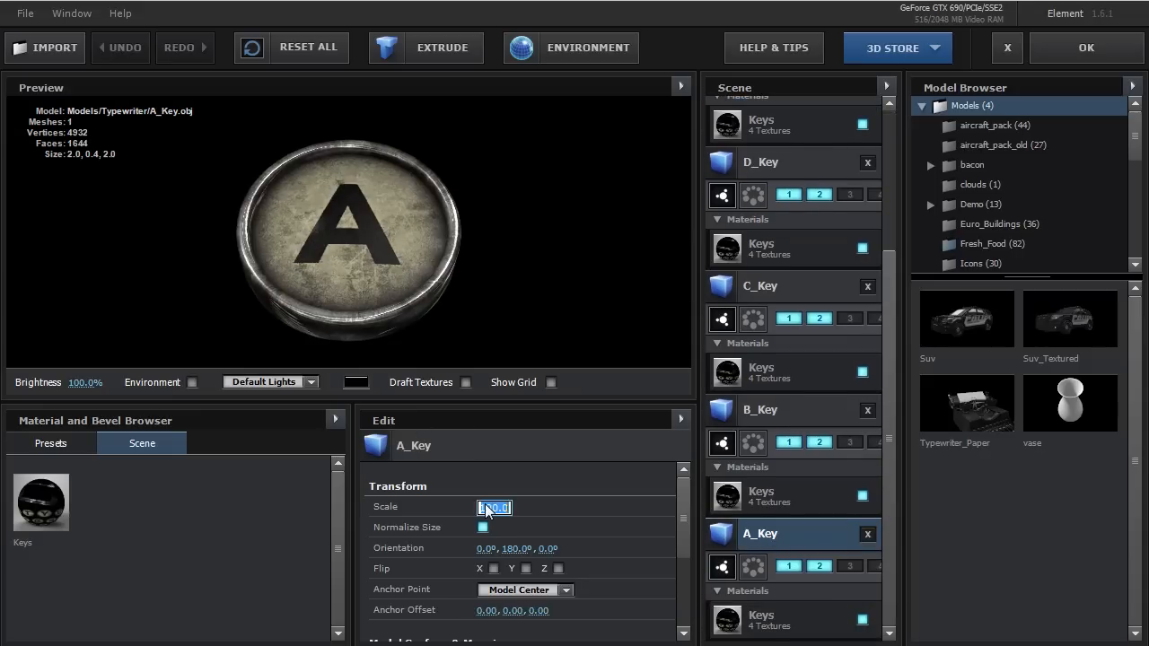
{"action": "type", "text": "115.0"}
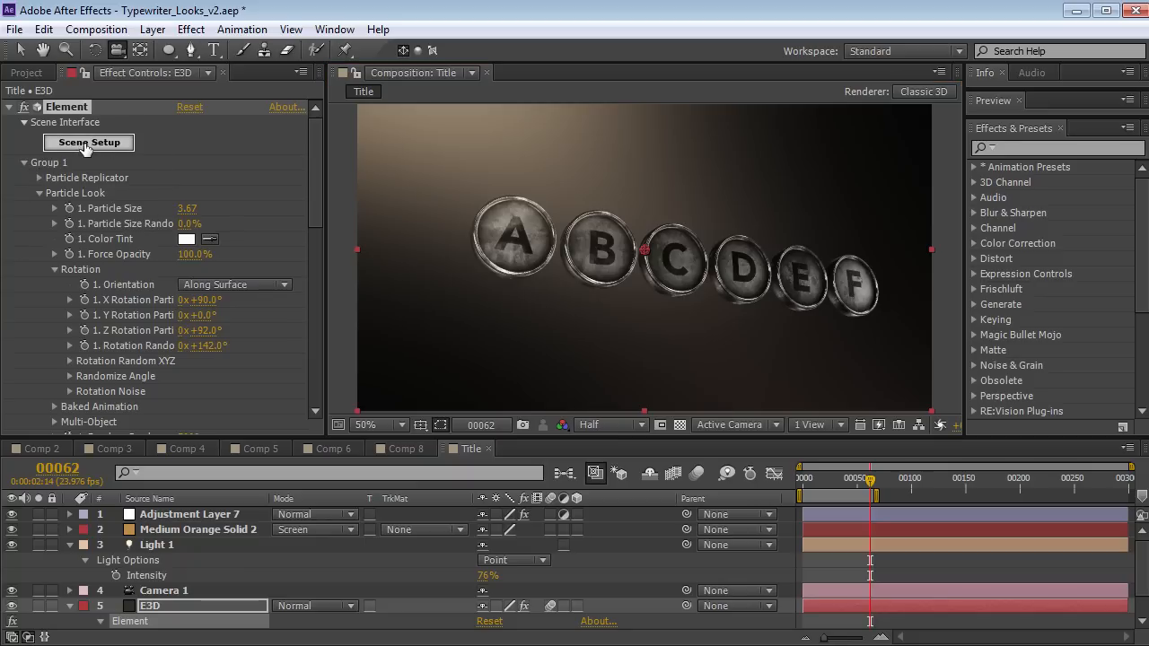
In Scene Setup, scale the C_Key model to 0% to leave a blank slot
{"action": "left_click", "coordinate": [88, 141]}
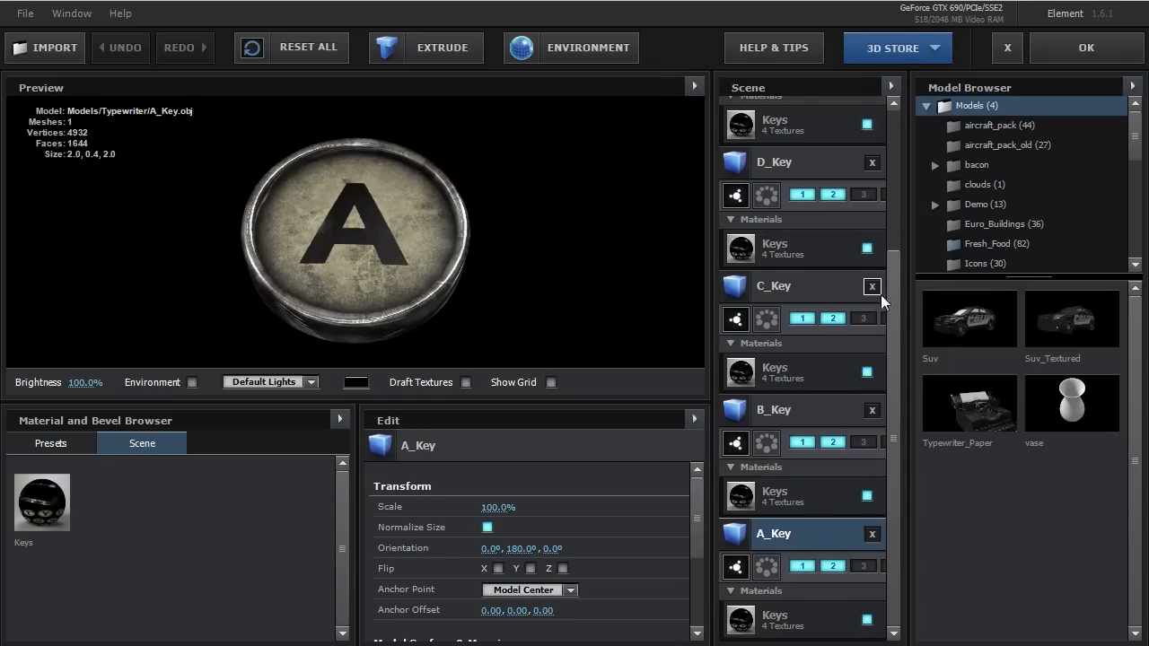
{"action": "left_click", "coordinate": [774, 286]}
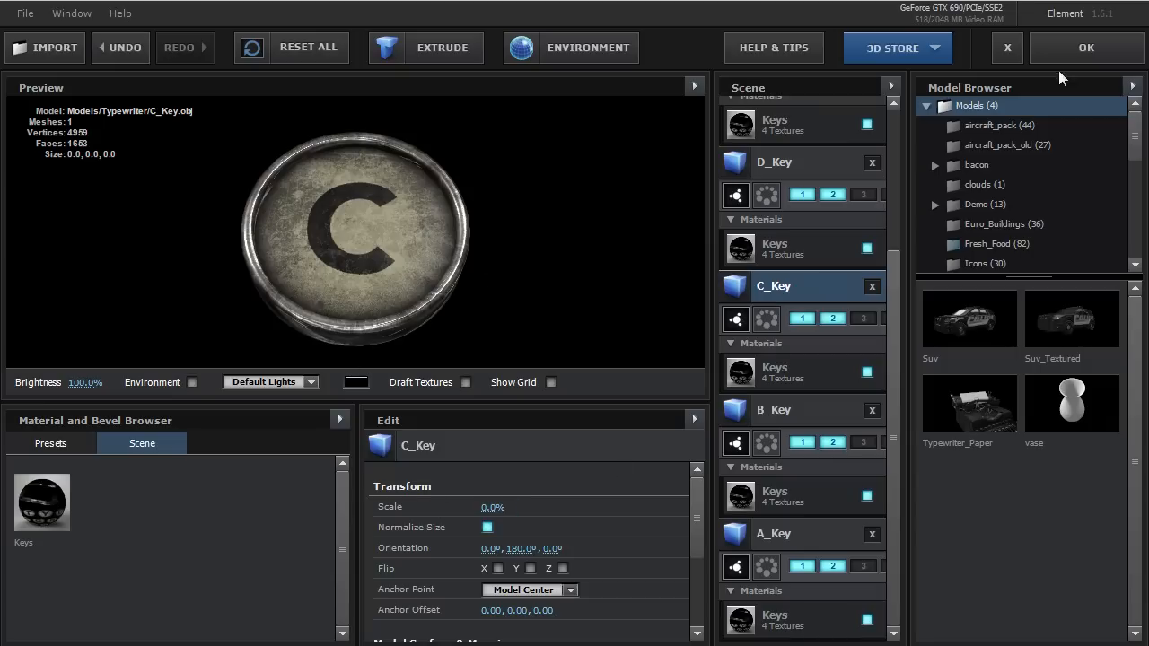
{"action": "left_click", "coordinate": [1085, 48]}
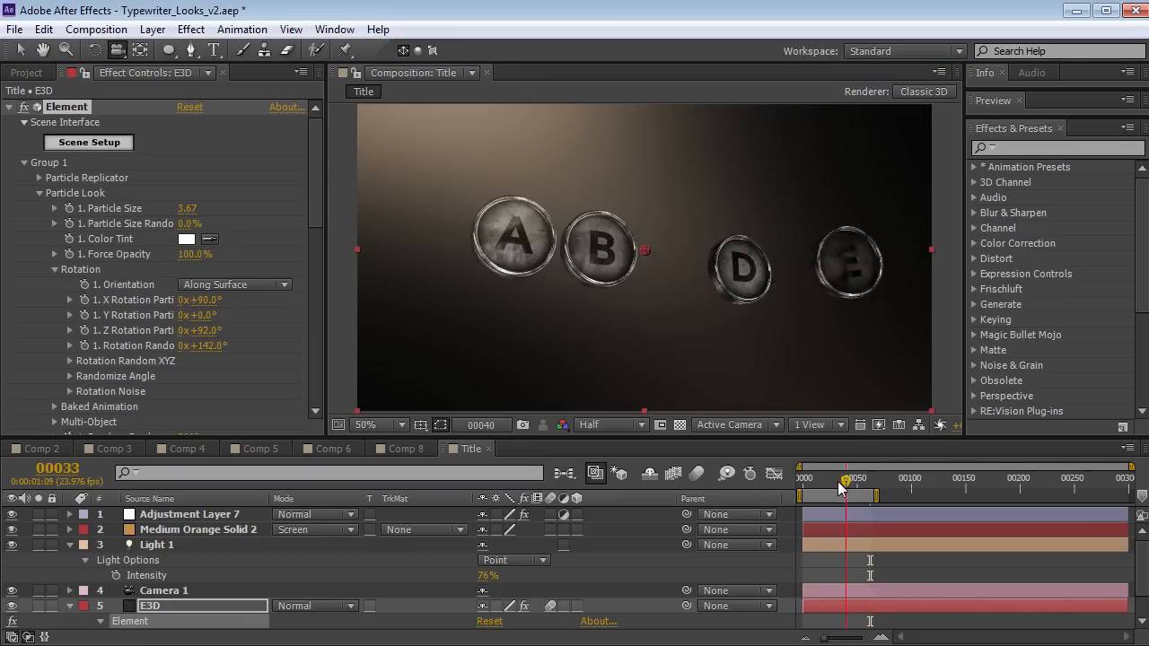